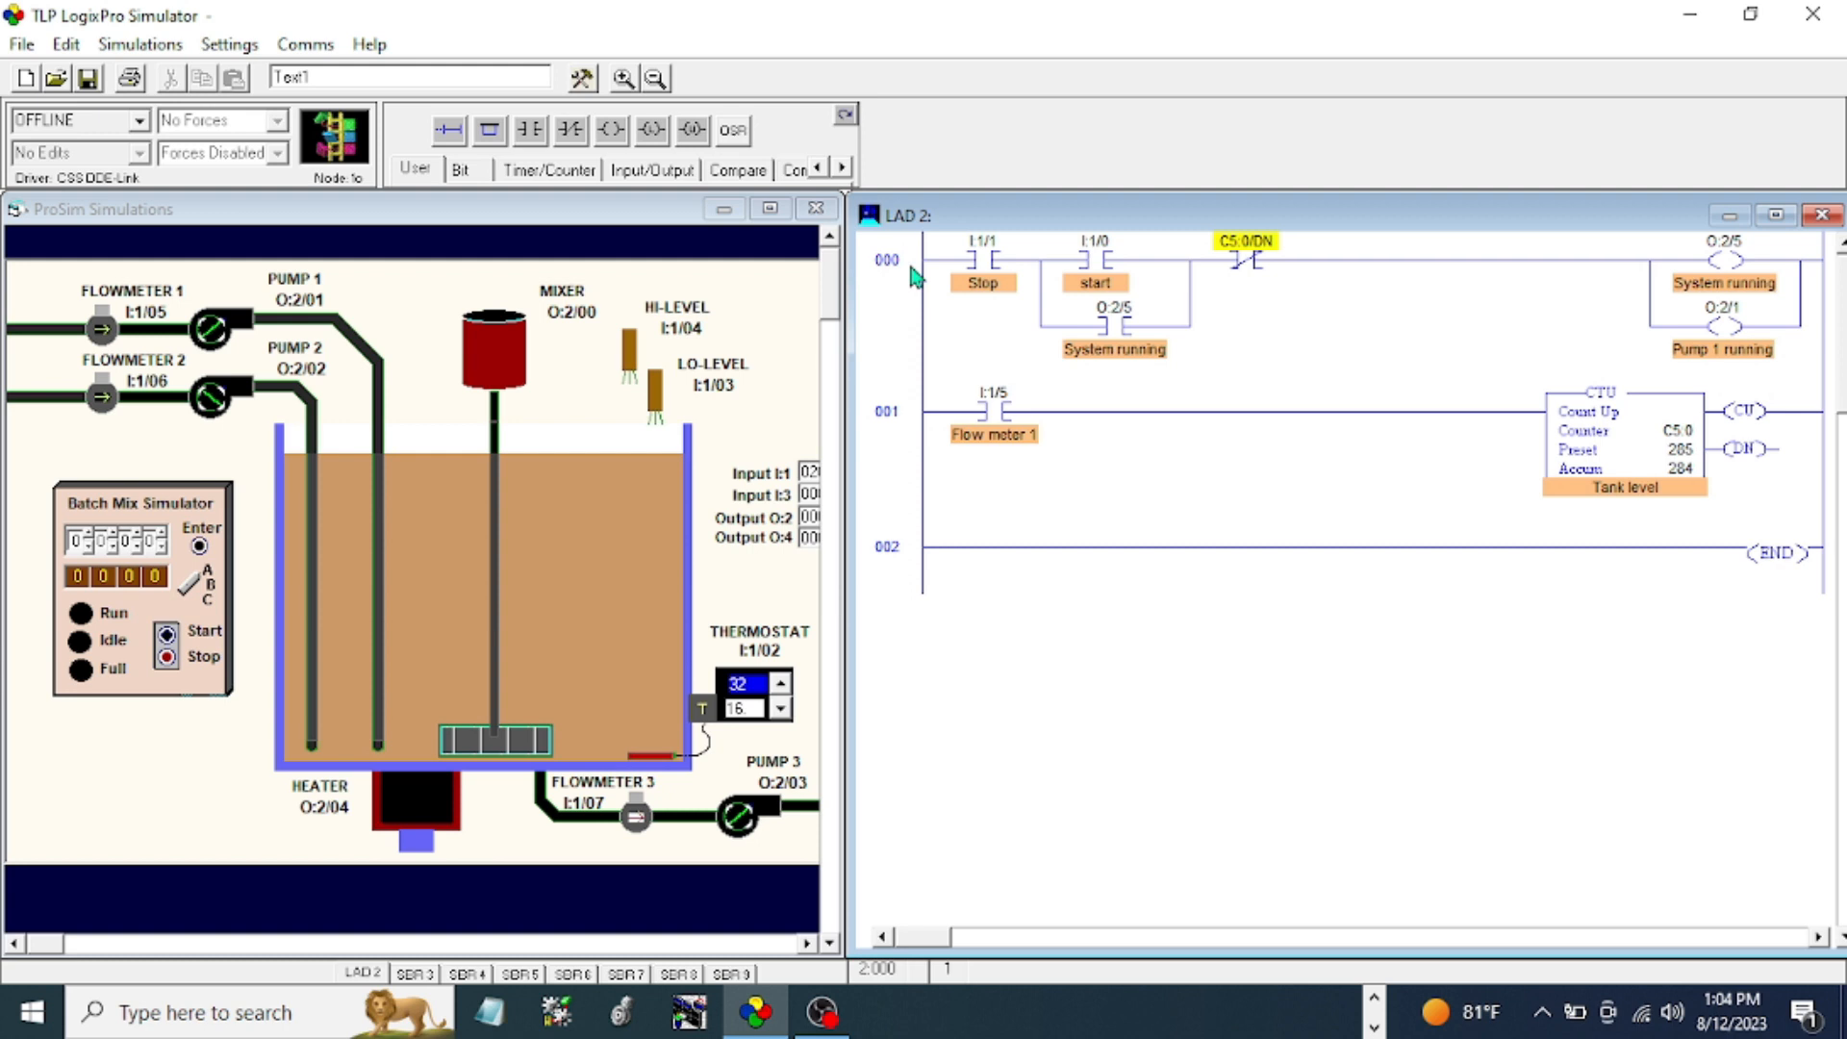
pyautogui.moveTo(916, 454)
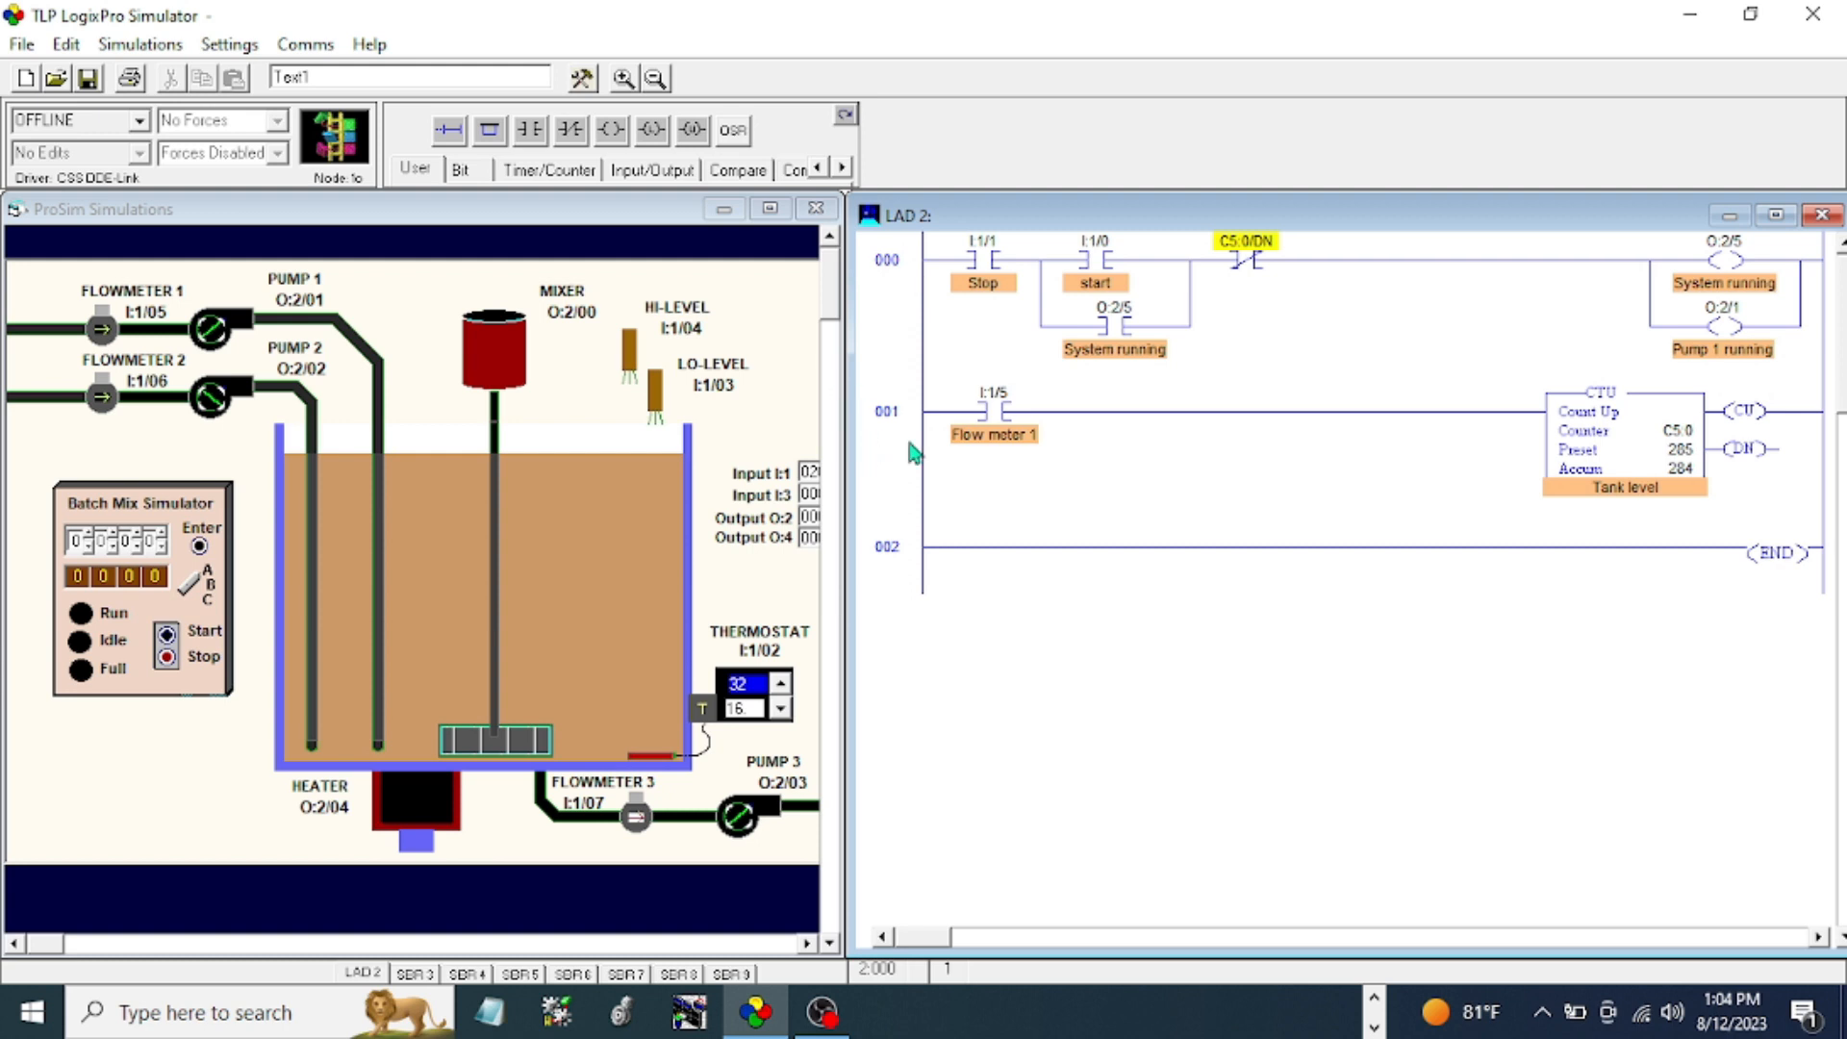
pyautogui.moveTo(933, 593)
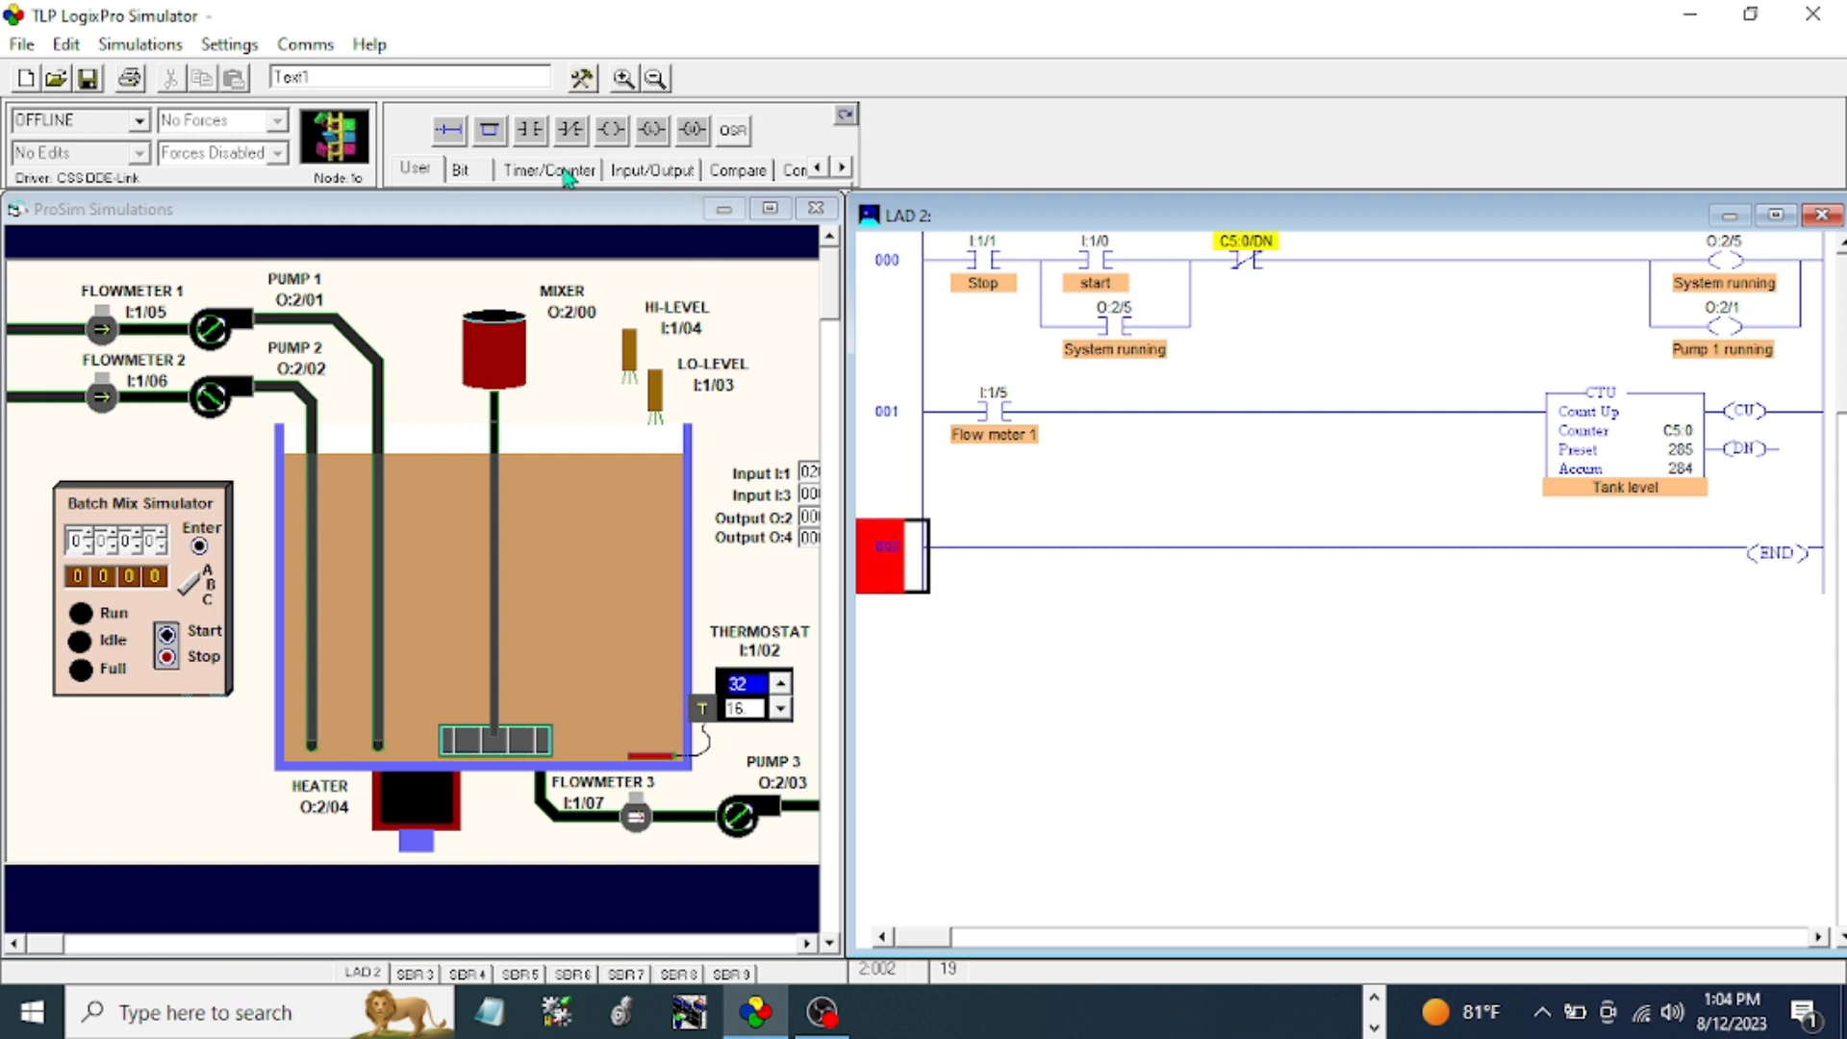
# - Add a CTD count-down counter to the new rung from the Timer/Counter instructions
pyautogui.click(546, 169)
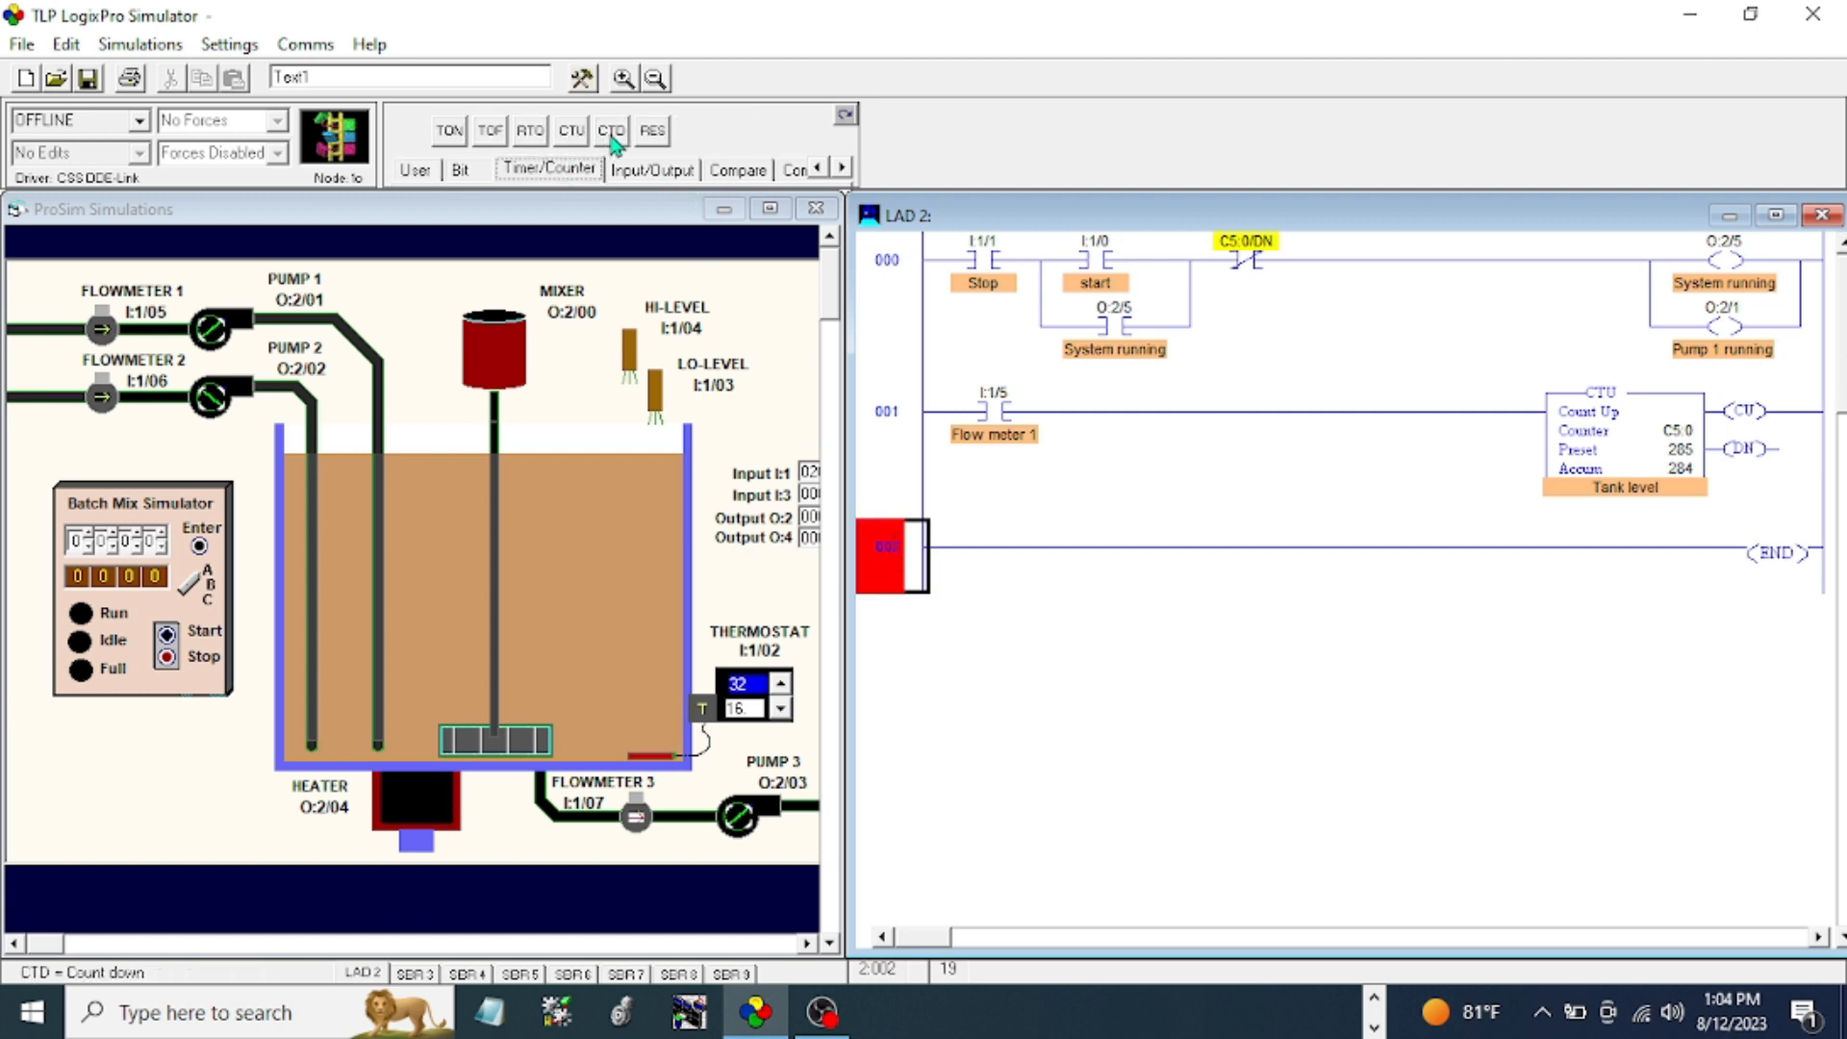
pyautogui.click(610, 129)
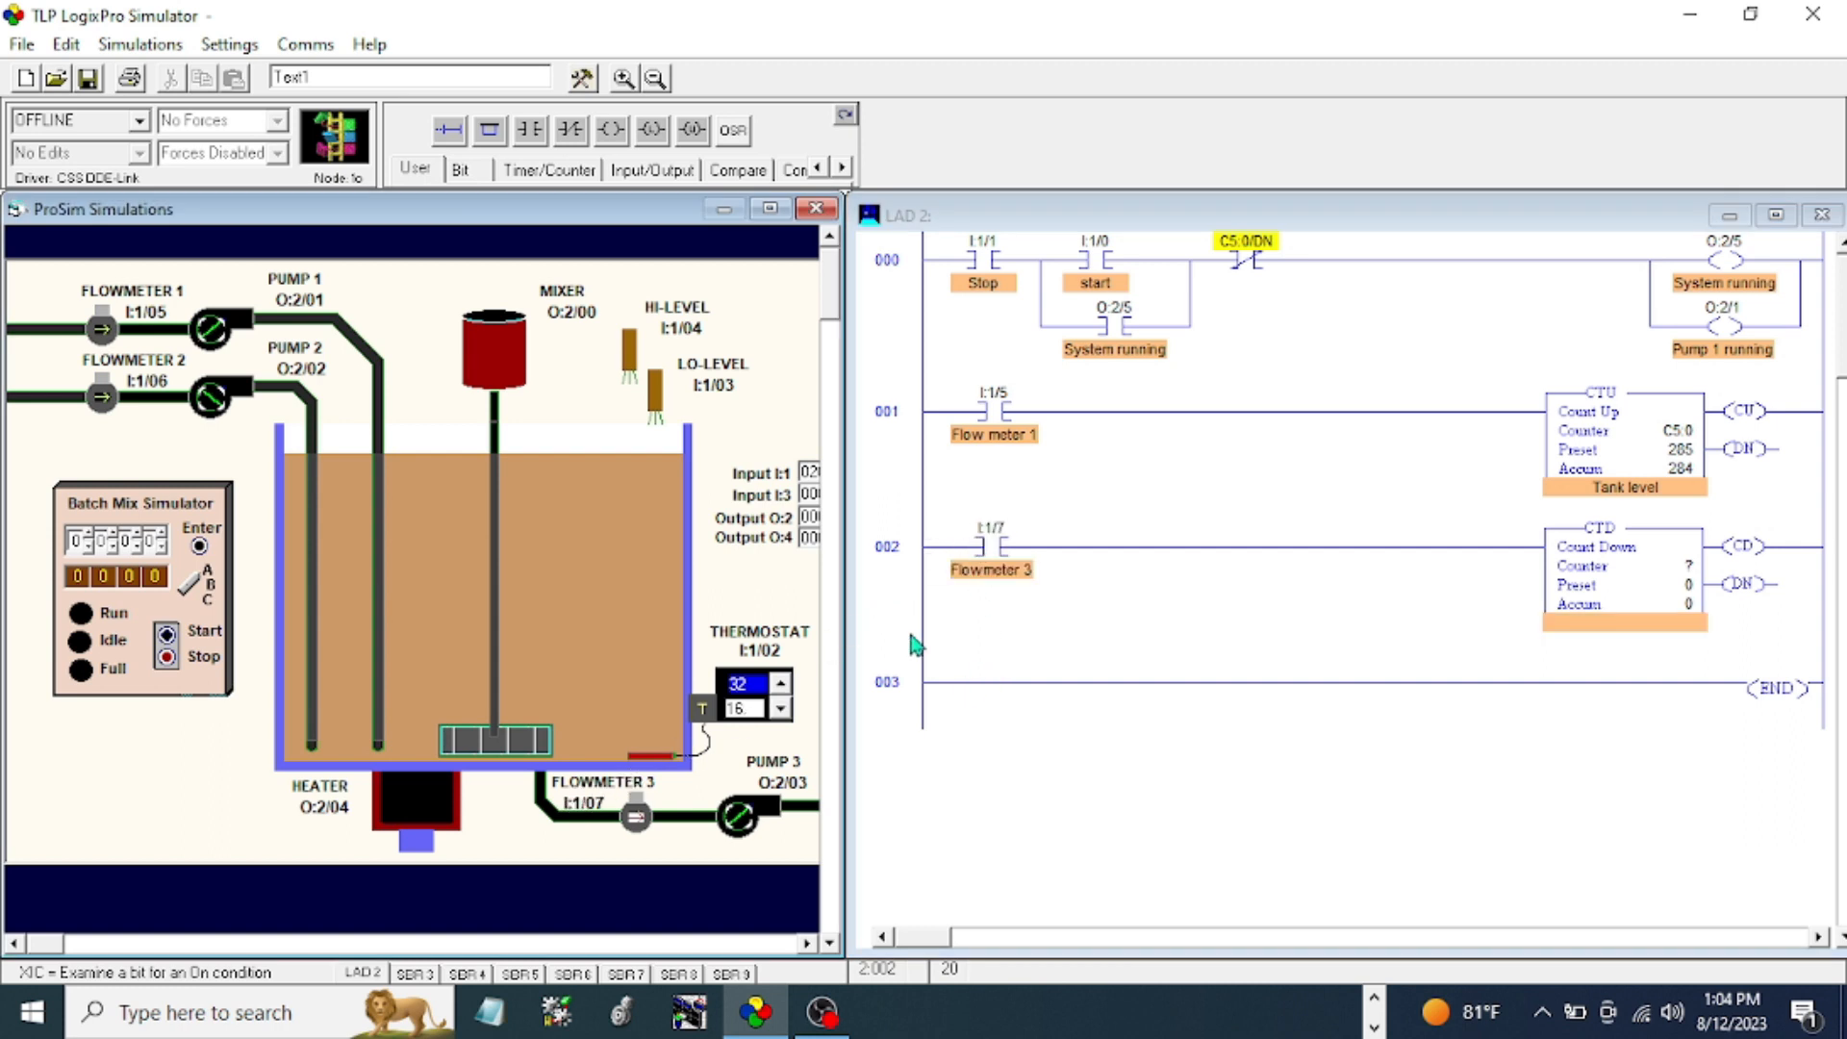
pyautogui.moveTo(877, 627)
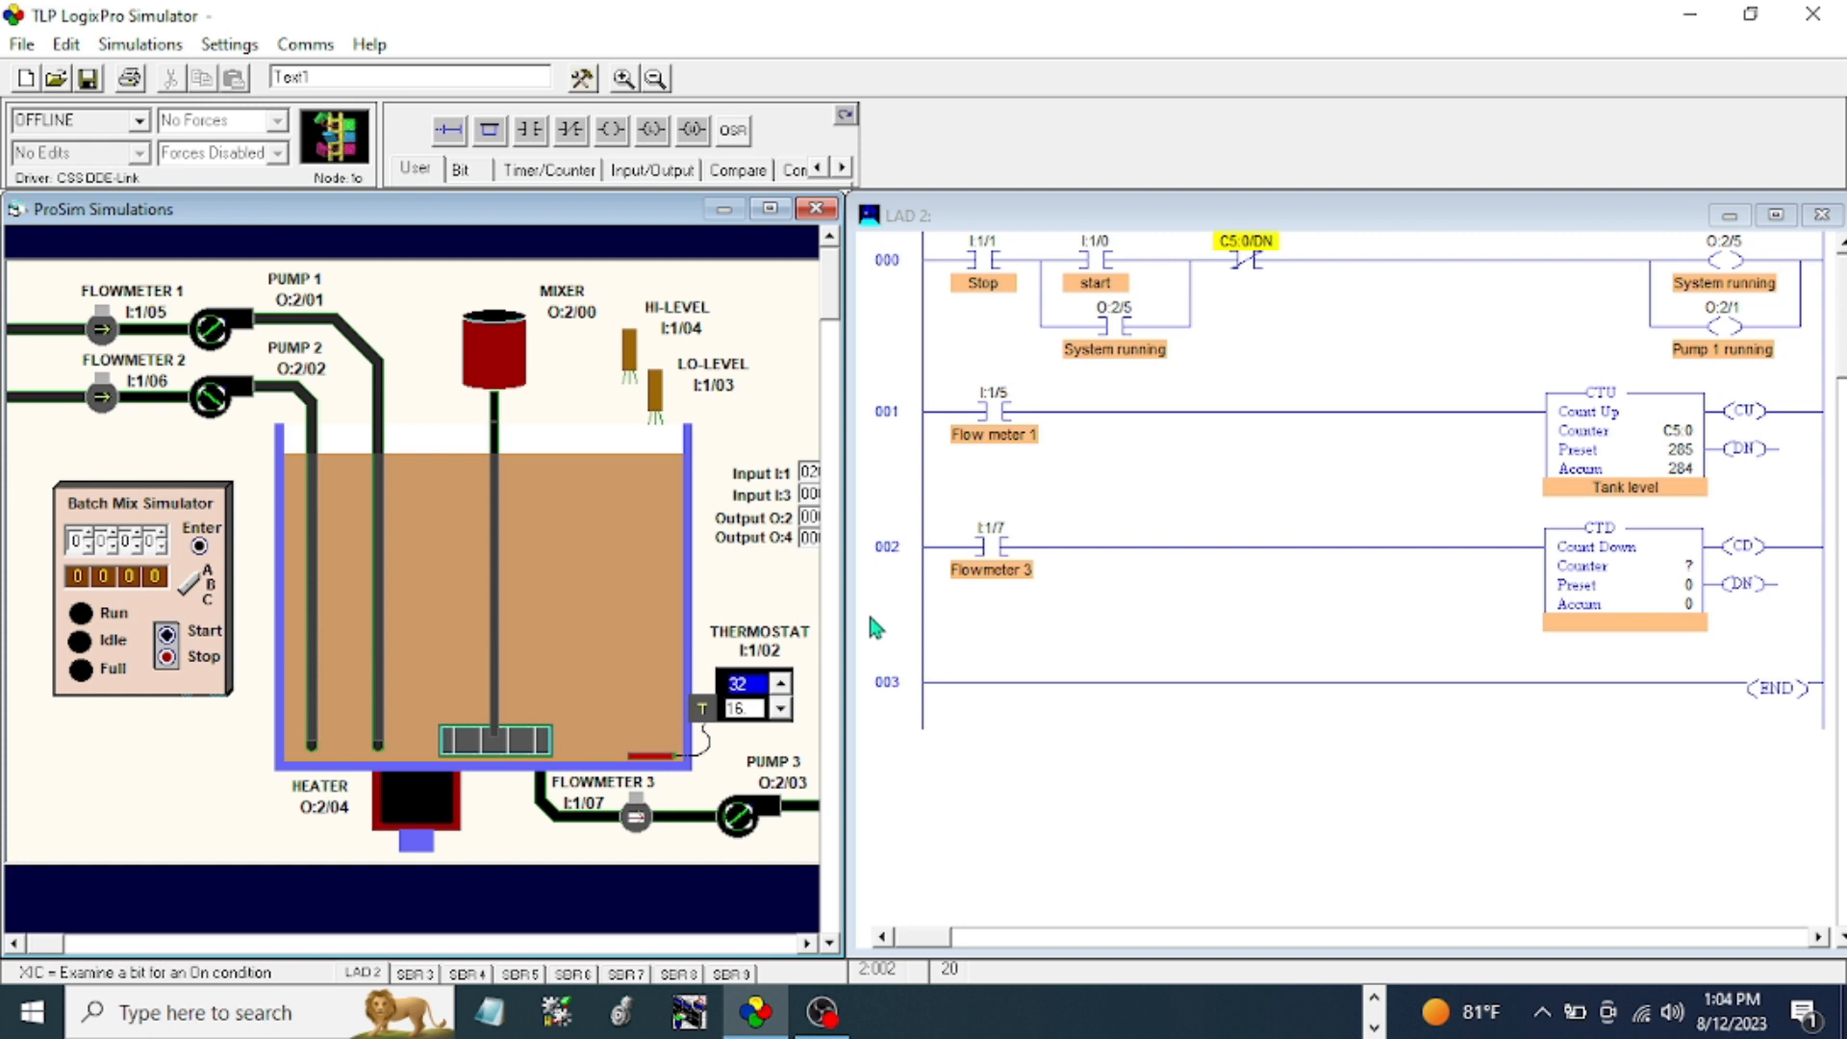
pyautogui.moveTo(1352, 188)
pyautogui.write('C5:0')
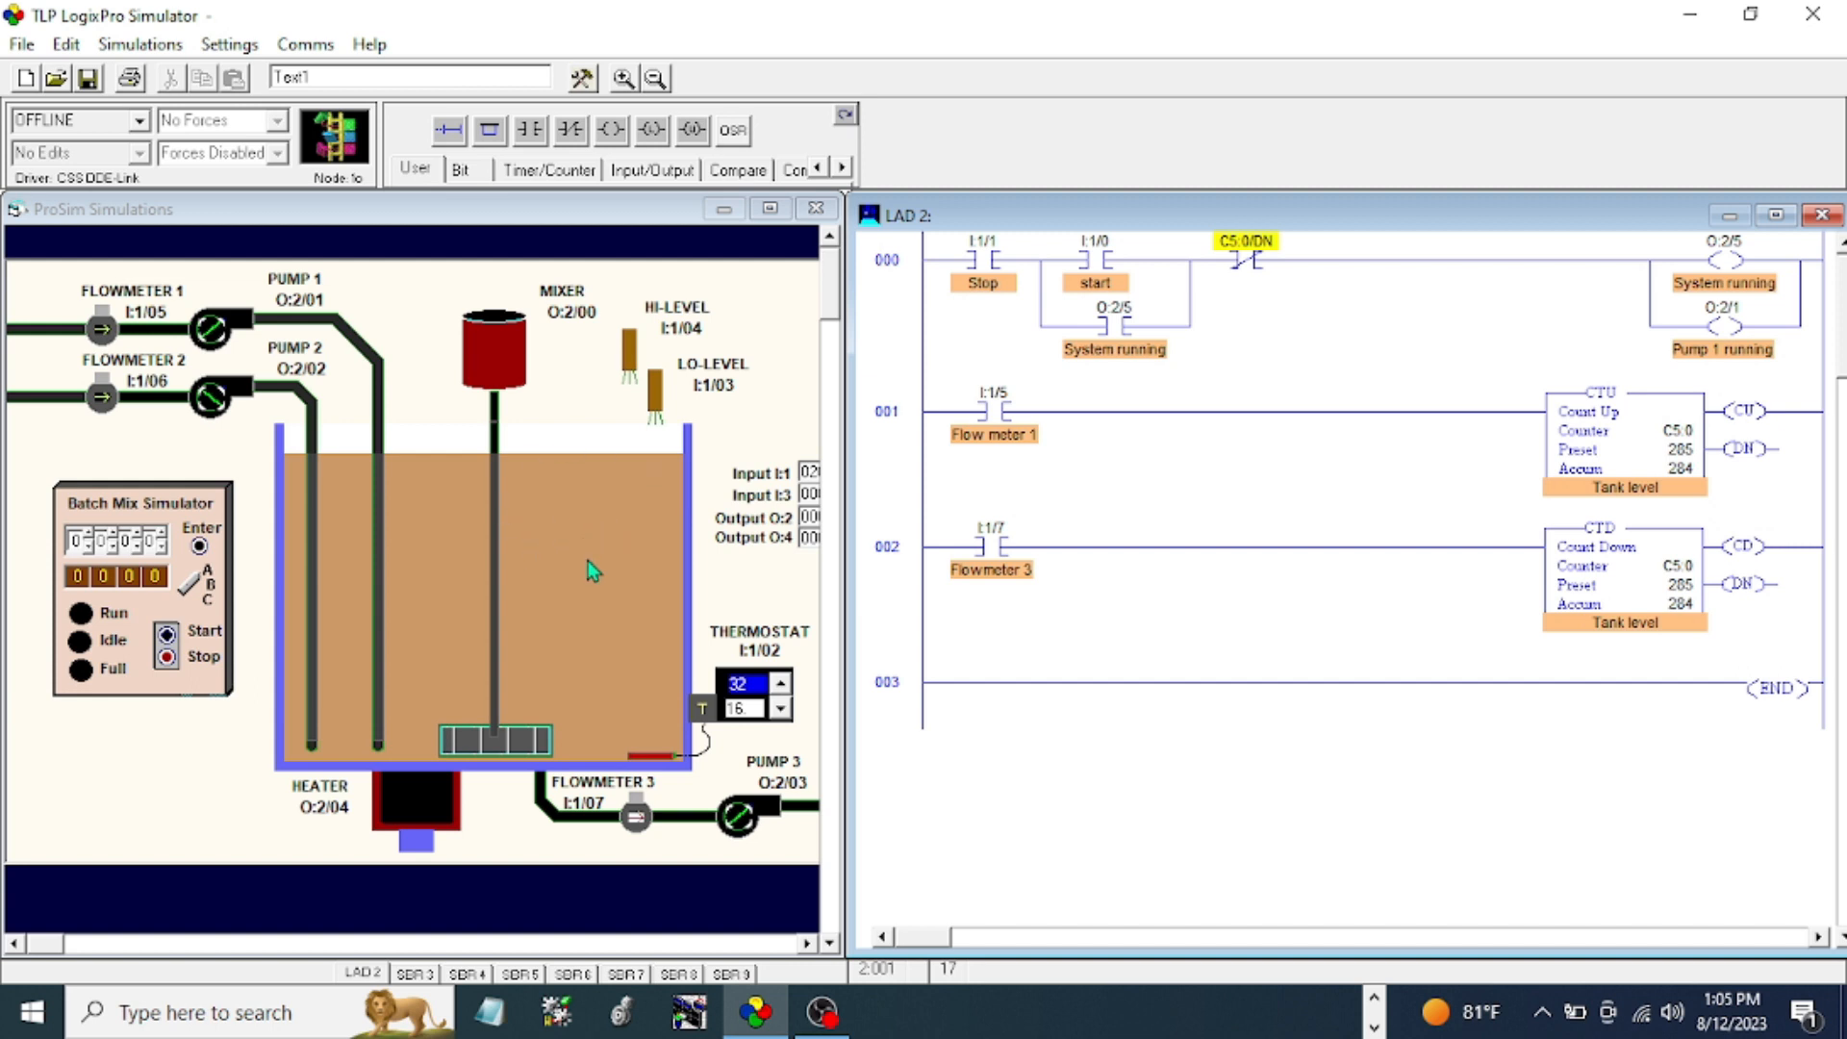
pyautogui.moveTo(593, 571)
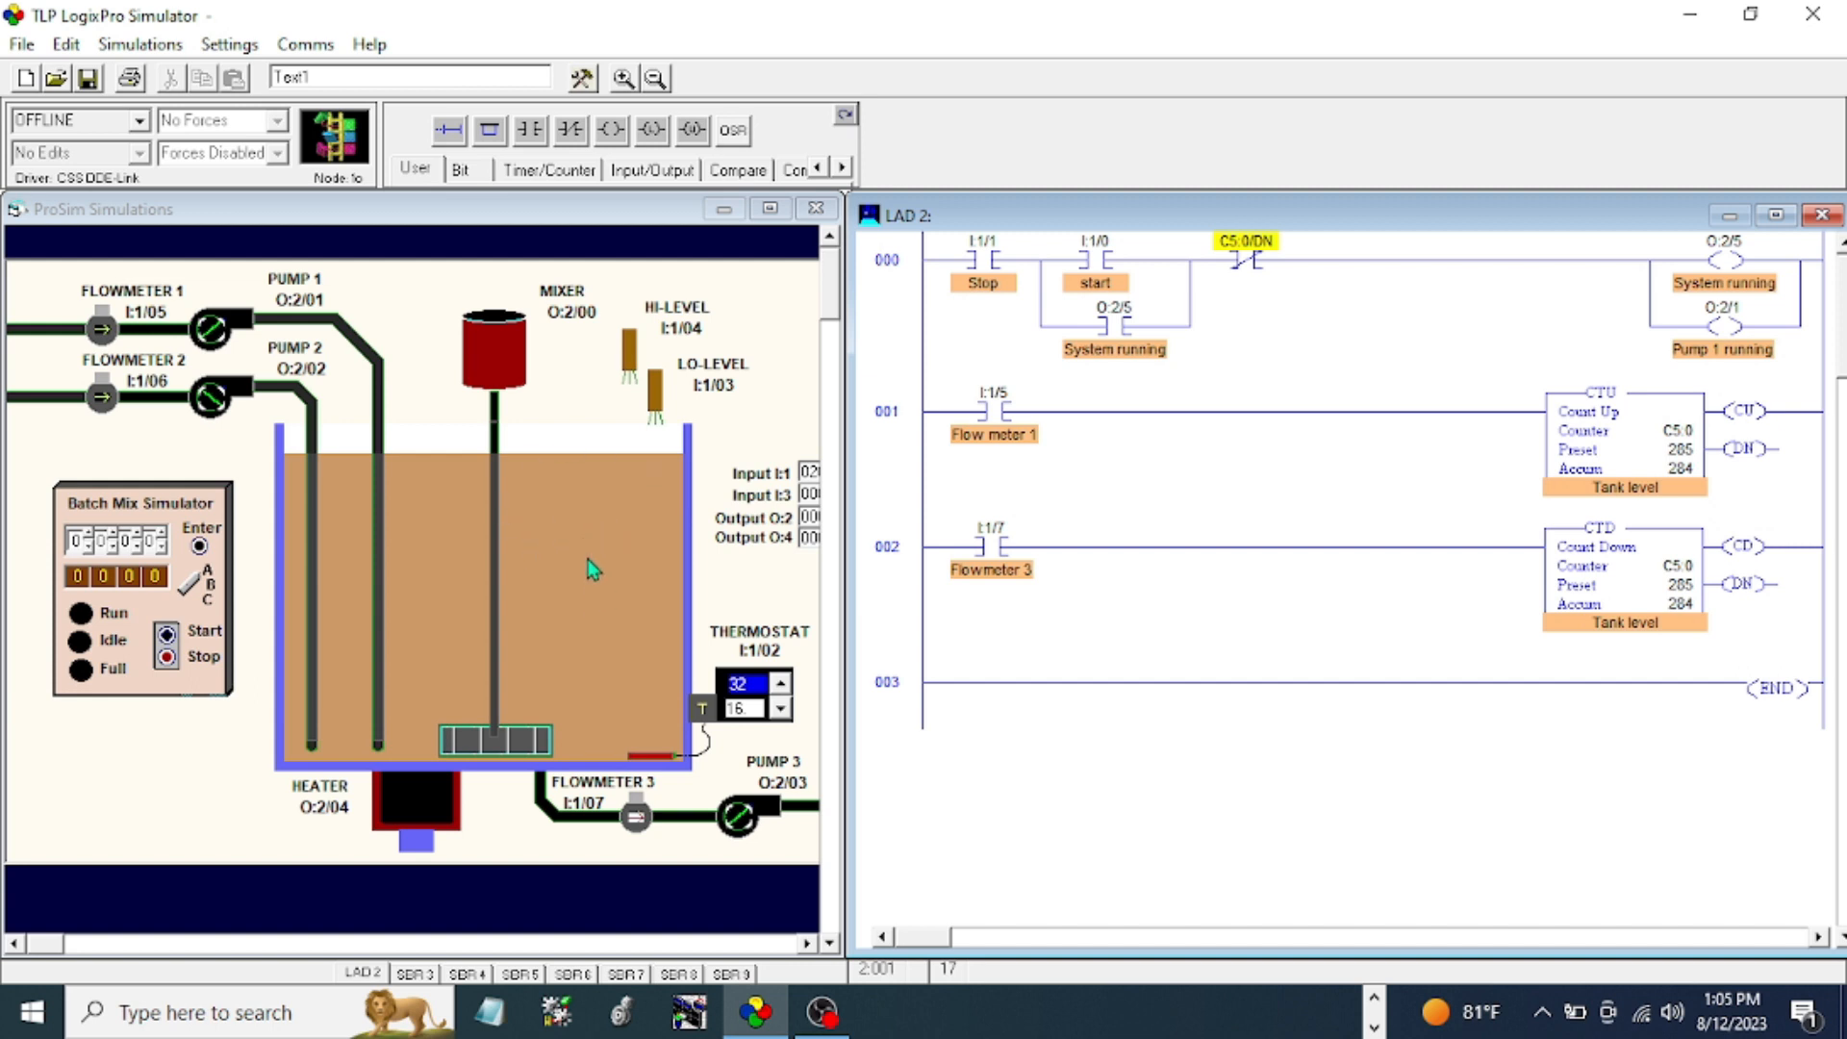
pyautogui.moveTo(595, 551)
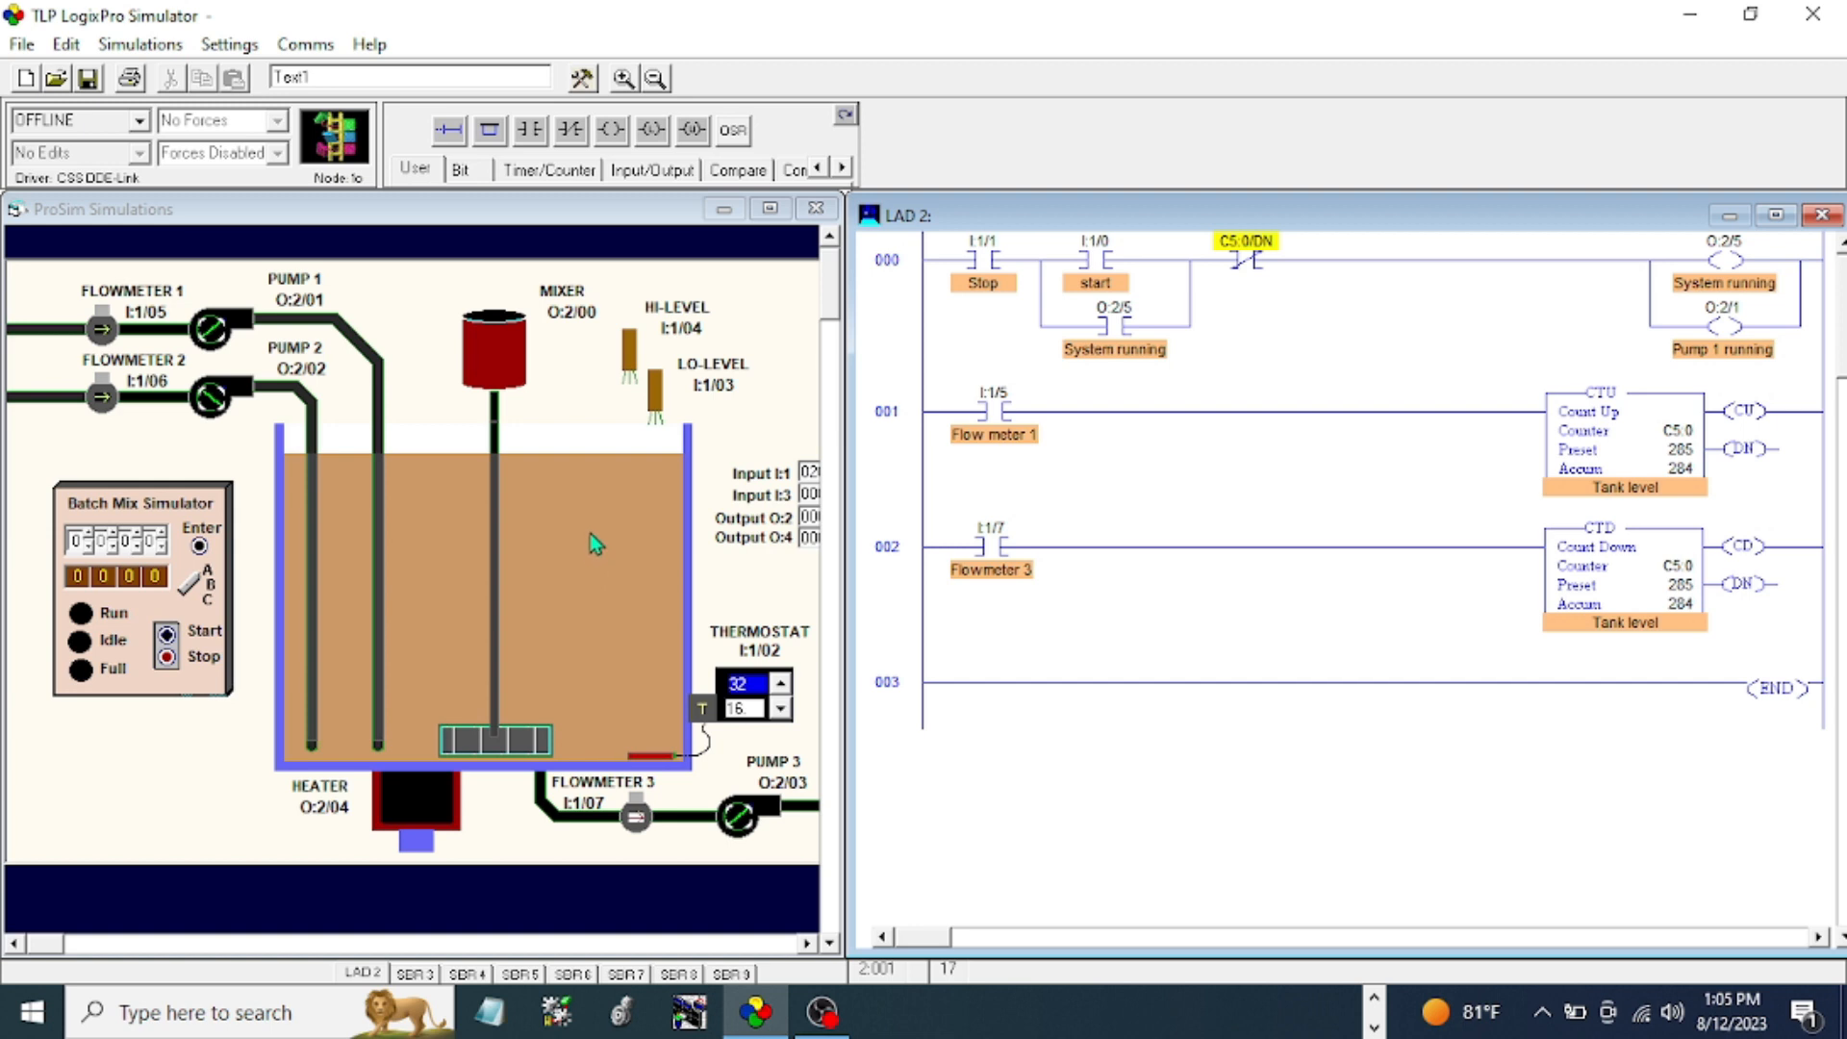
pyautogui.moveTo(1199, 375)
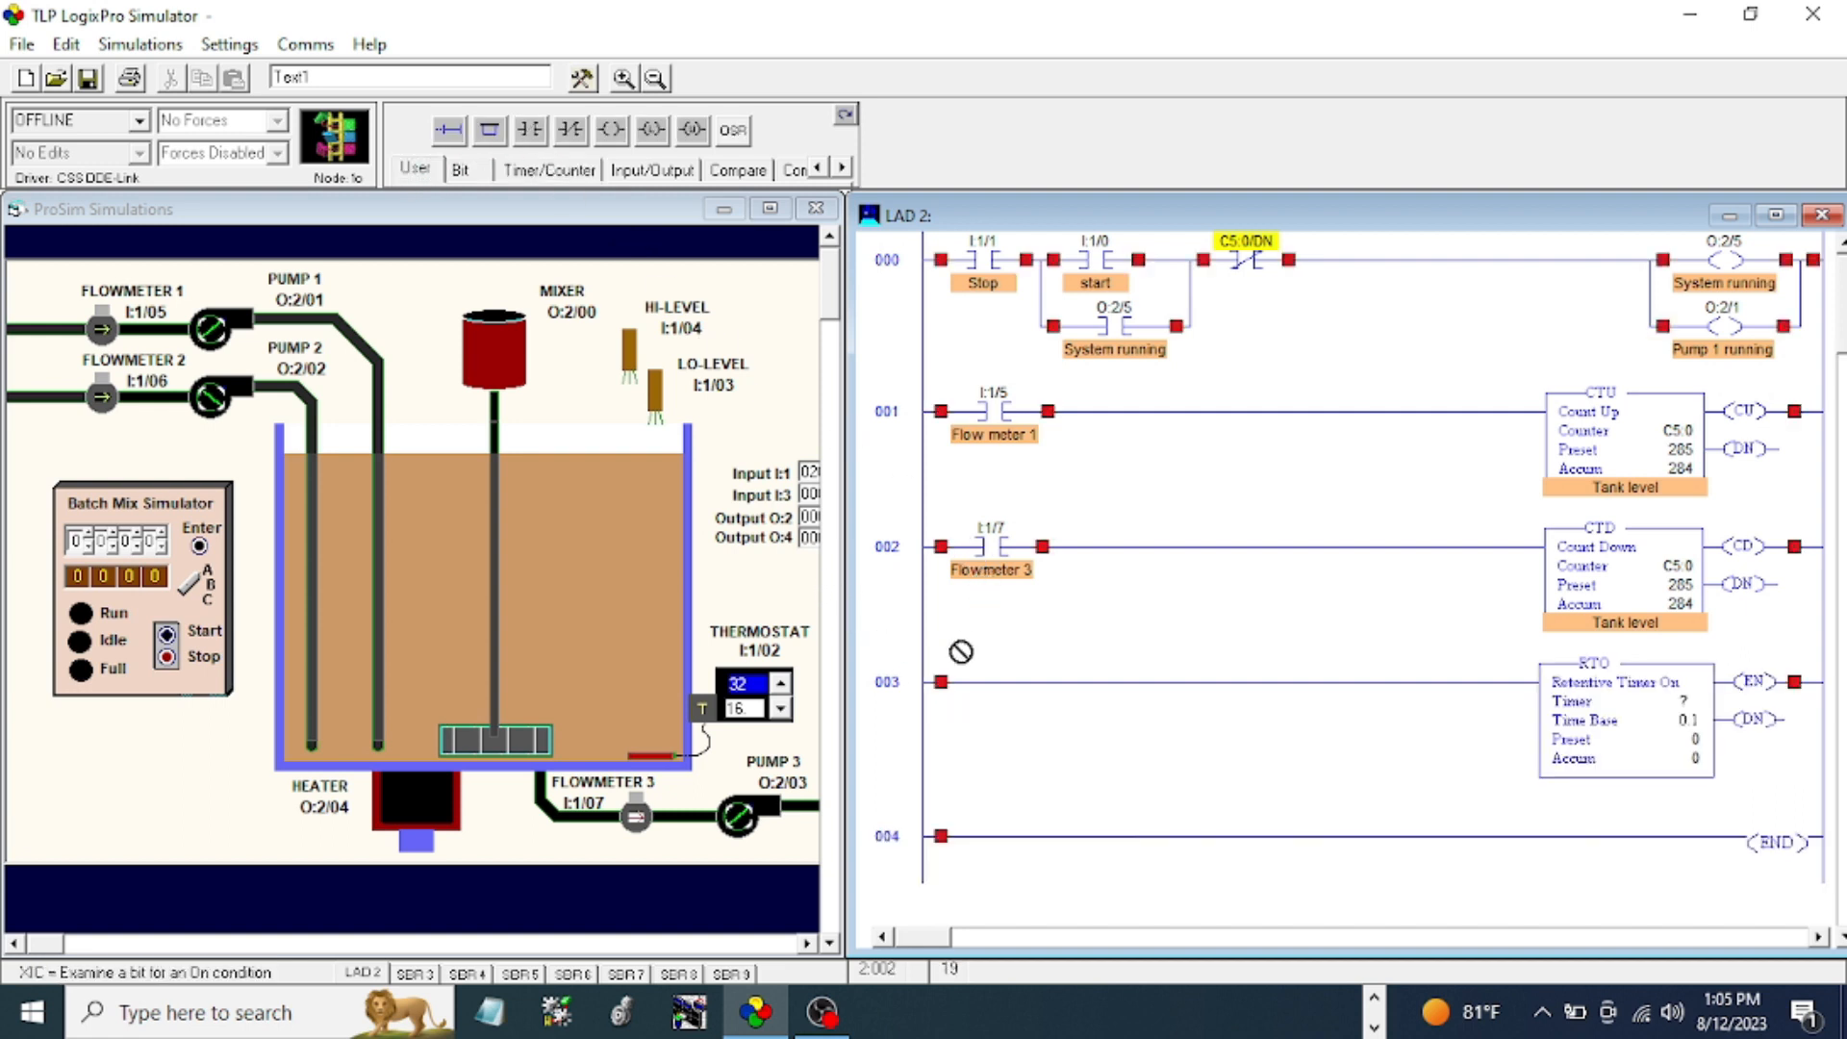
# - Place a C5:0/DN contact at the start of rung 003 ahead of the retentive timer
pyautogui.click(971, 677)
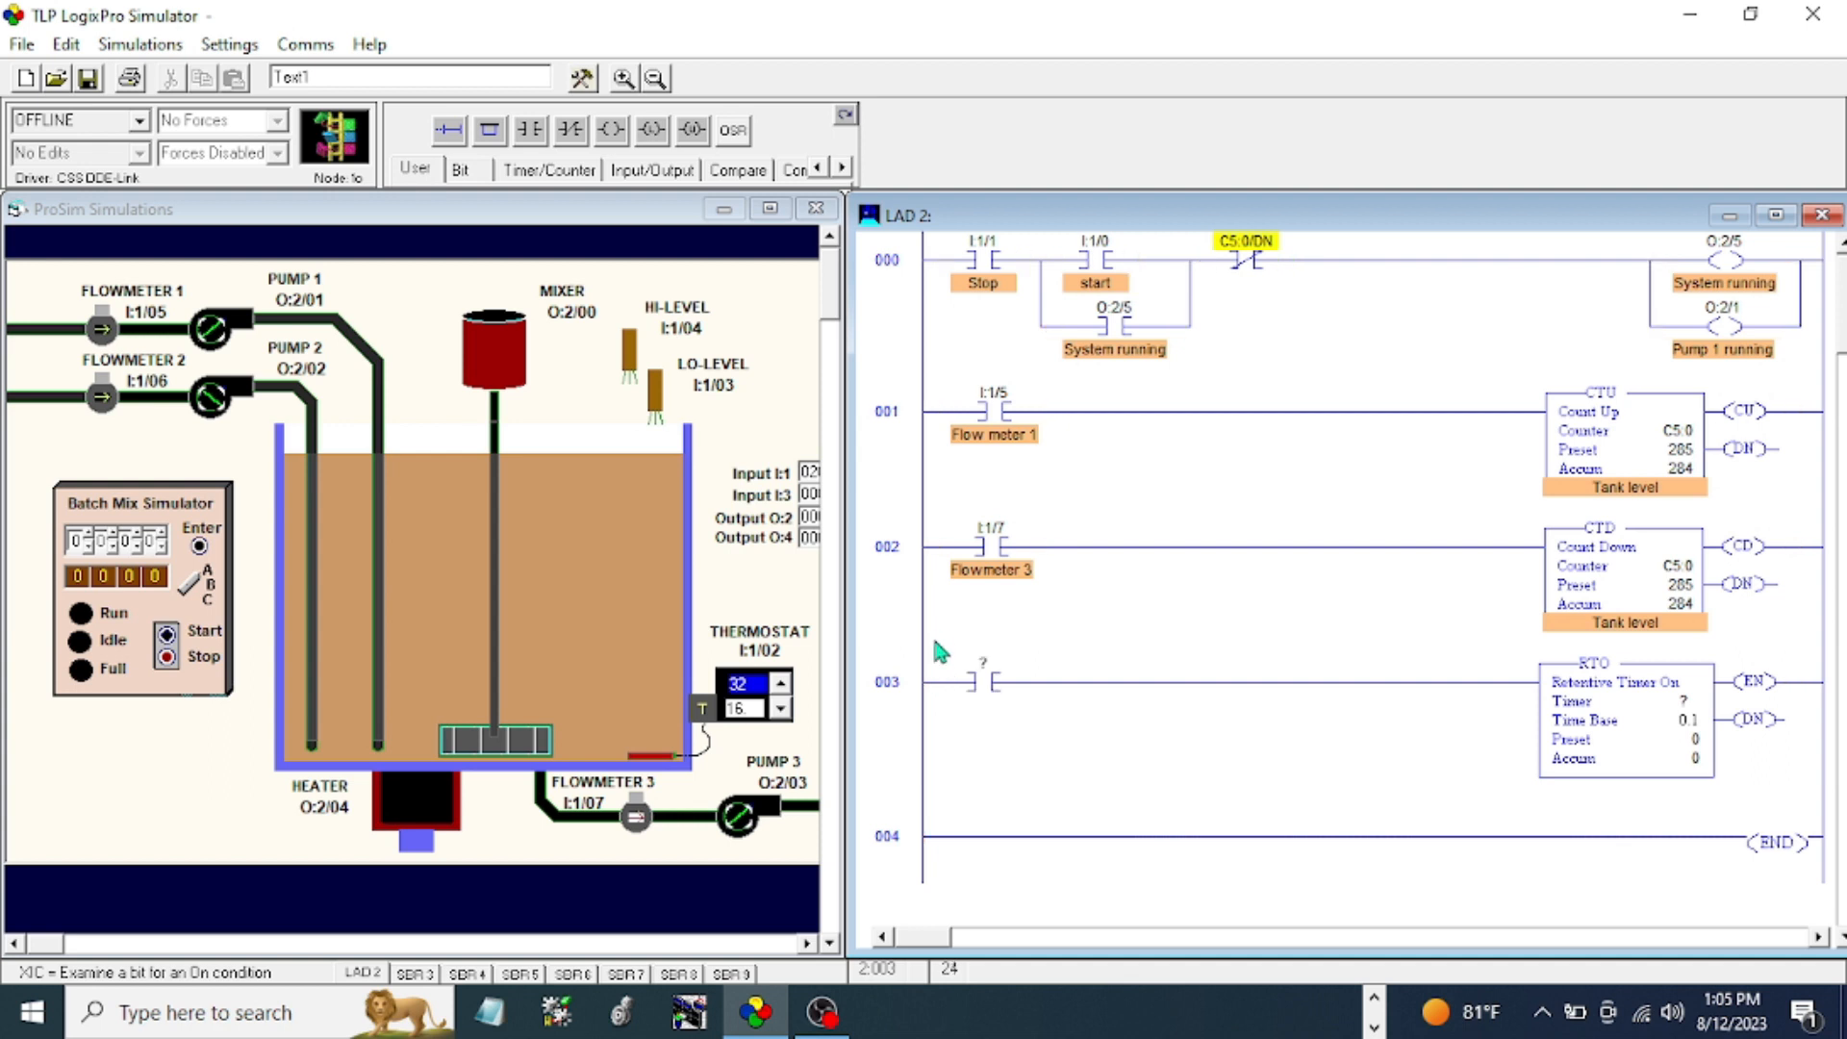
pyautogui.moveTo(1484, 743)
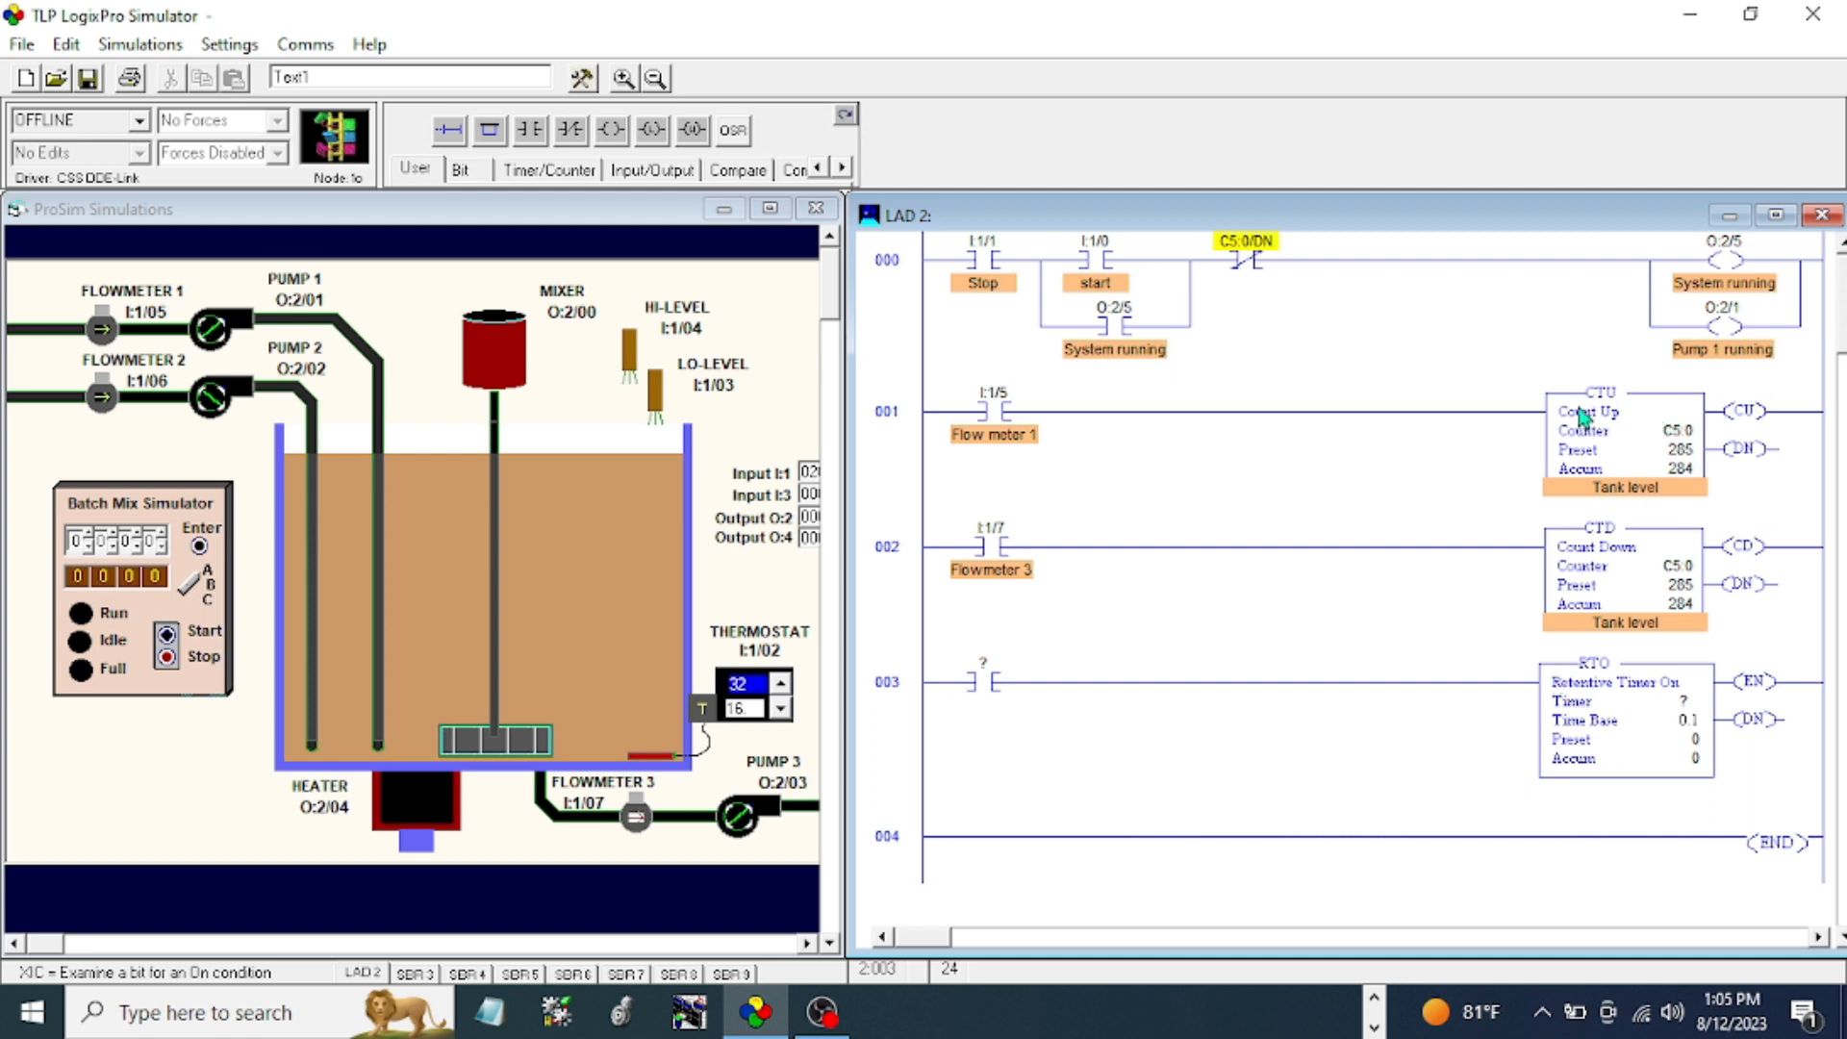
pyautogui.moveTo(1349, 304)
pyautogui.write('C5:0/DN')
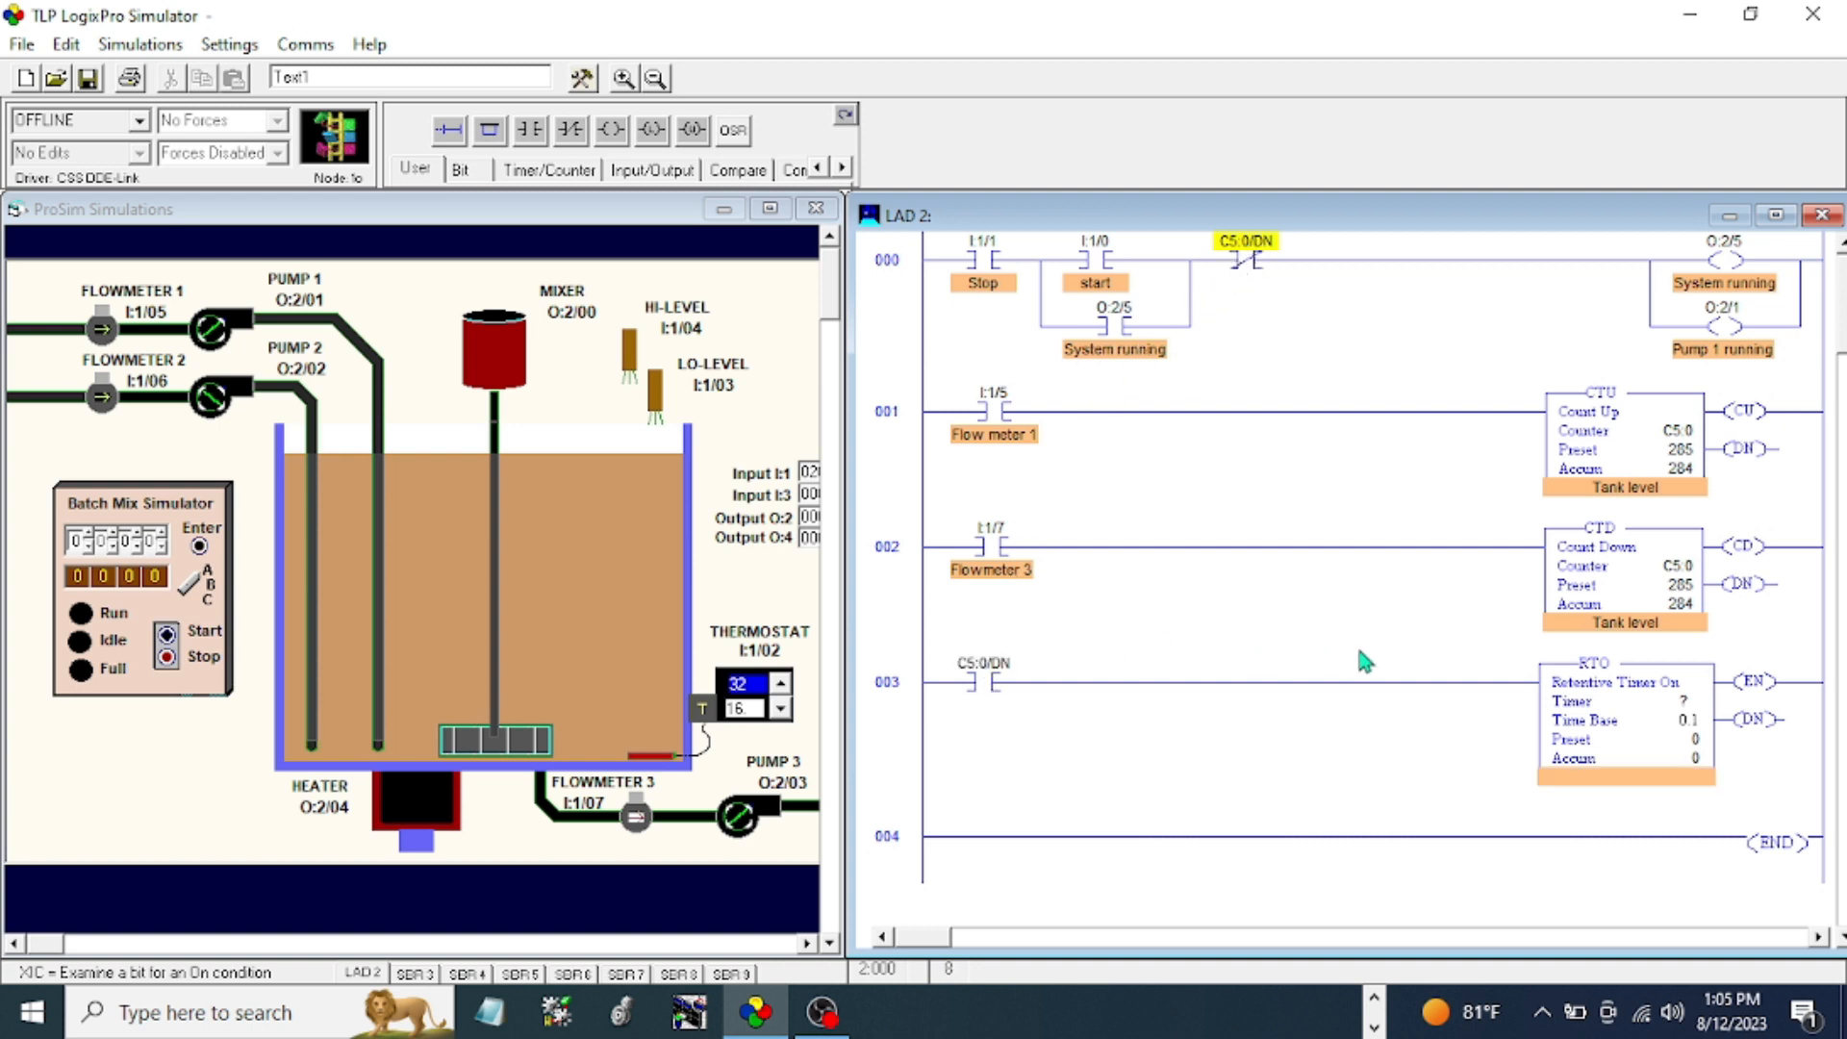
pyautogui.scroll(-3)
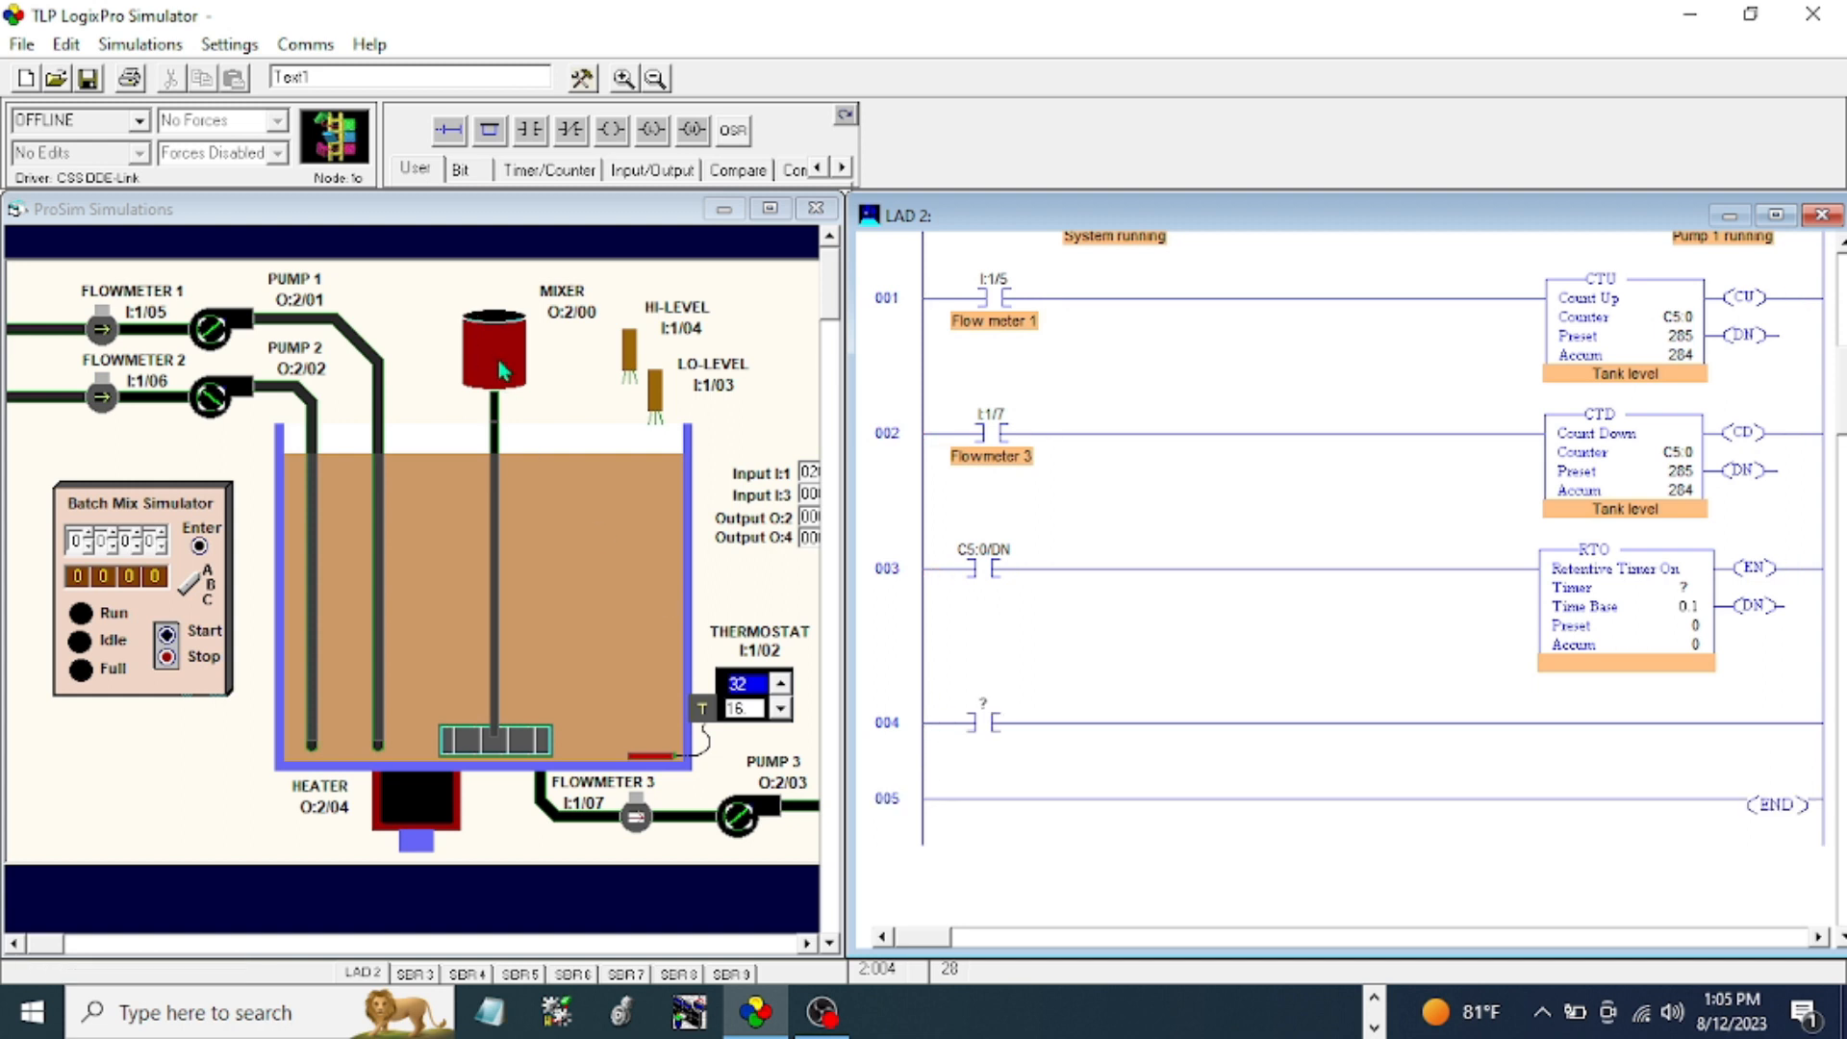
pyautogui.moveTo(610, 129)
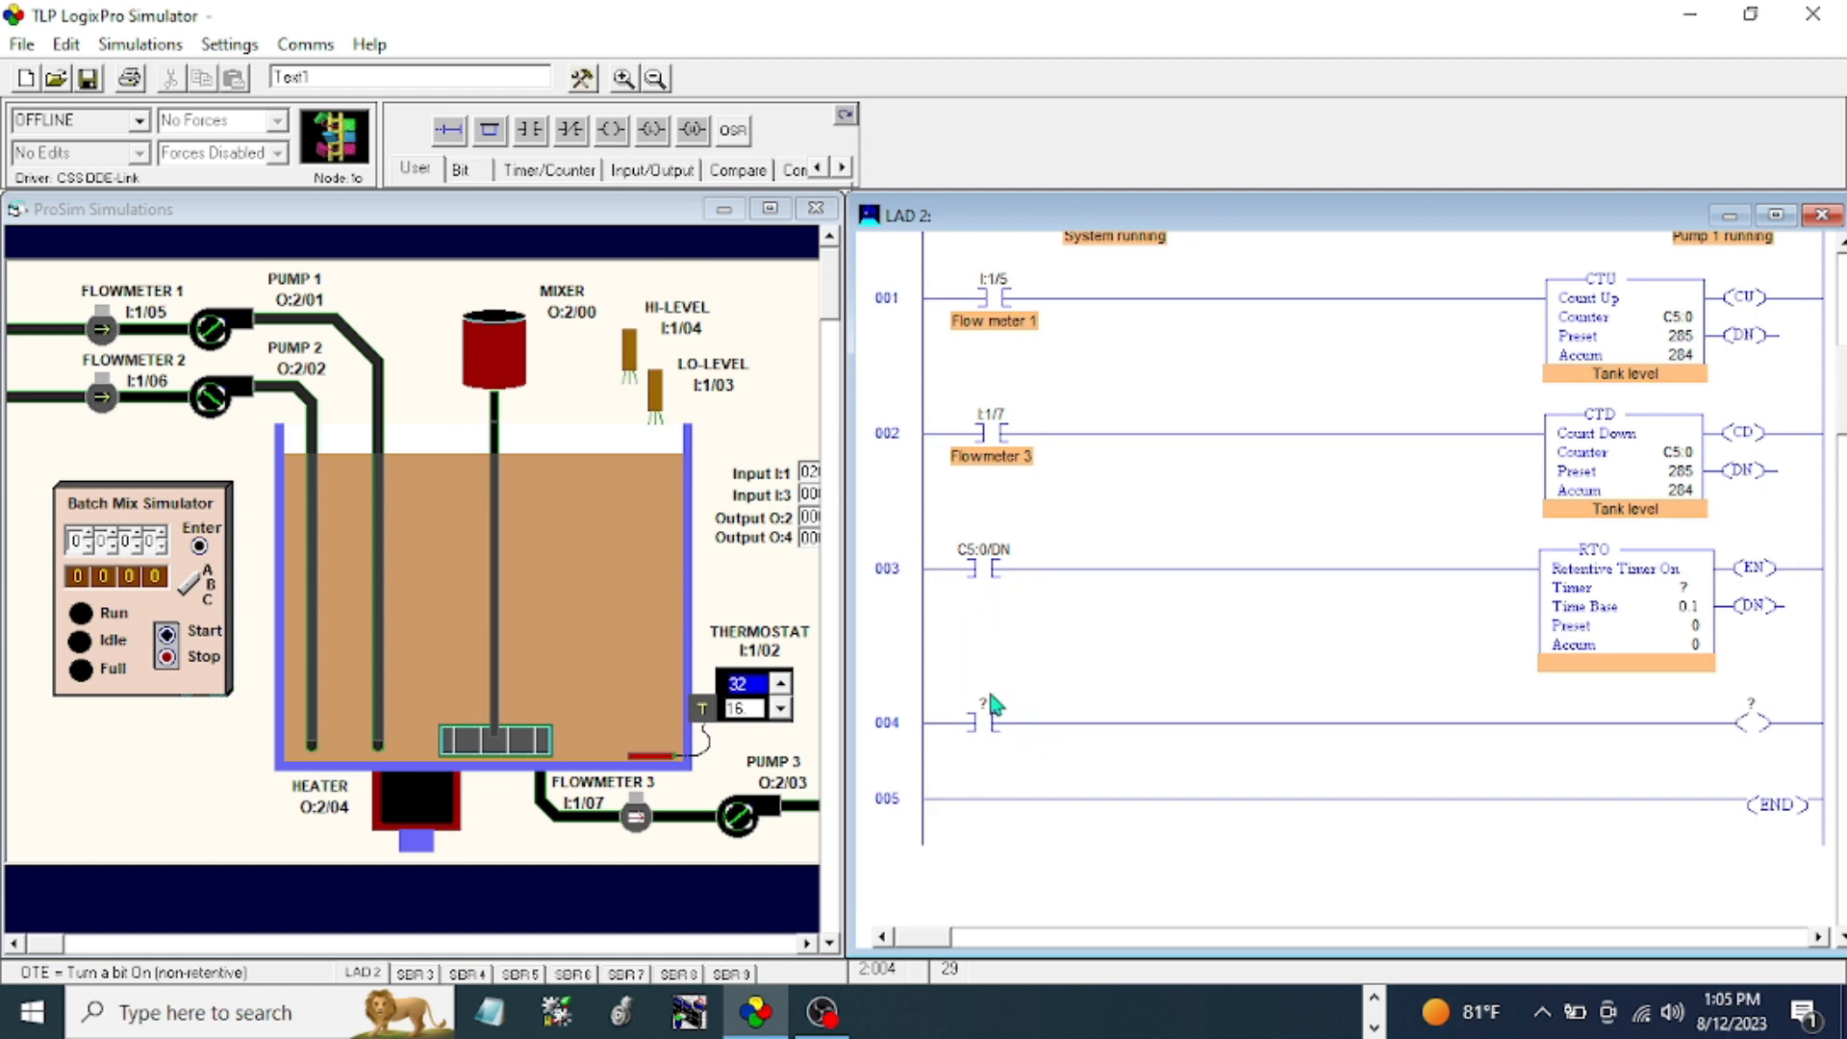
# - Review the Timer Data Table before assigning the RTO as T4:0 with preset 80
pyautogui.click(581, 77)
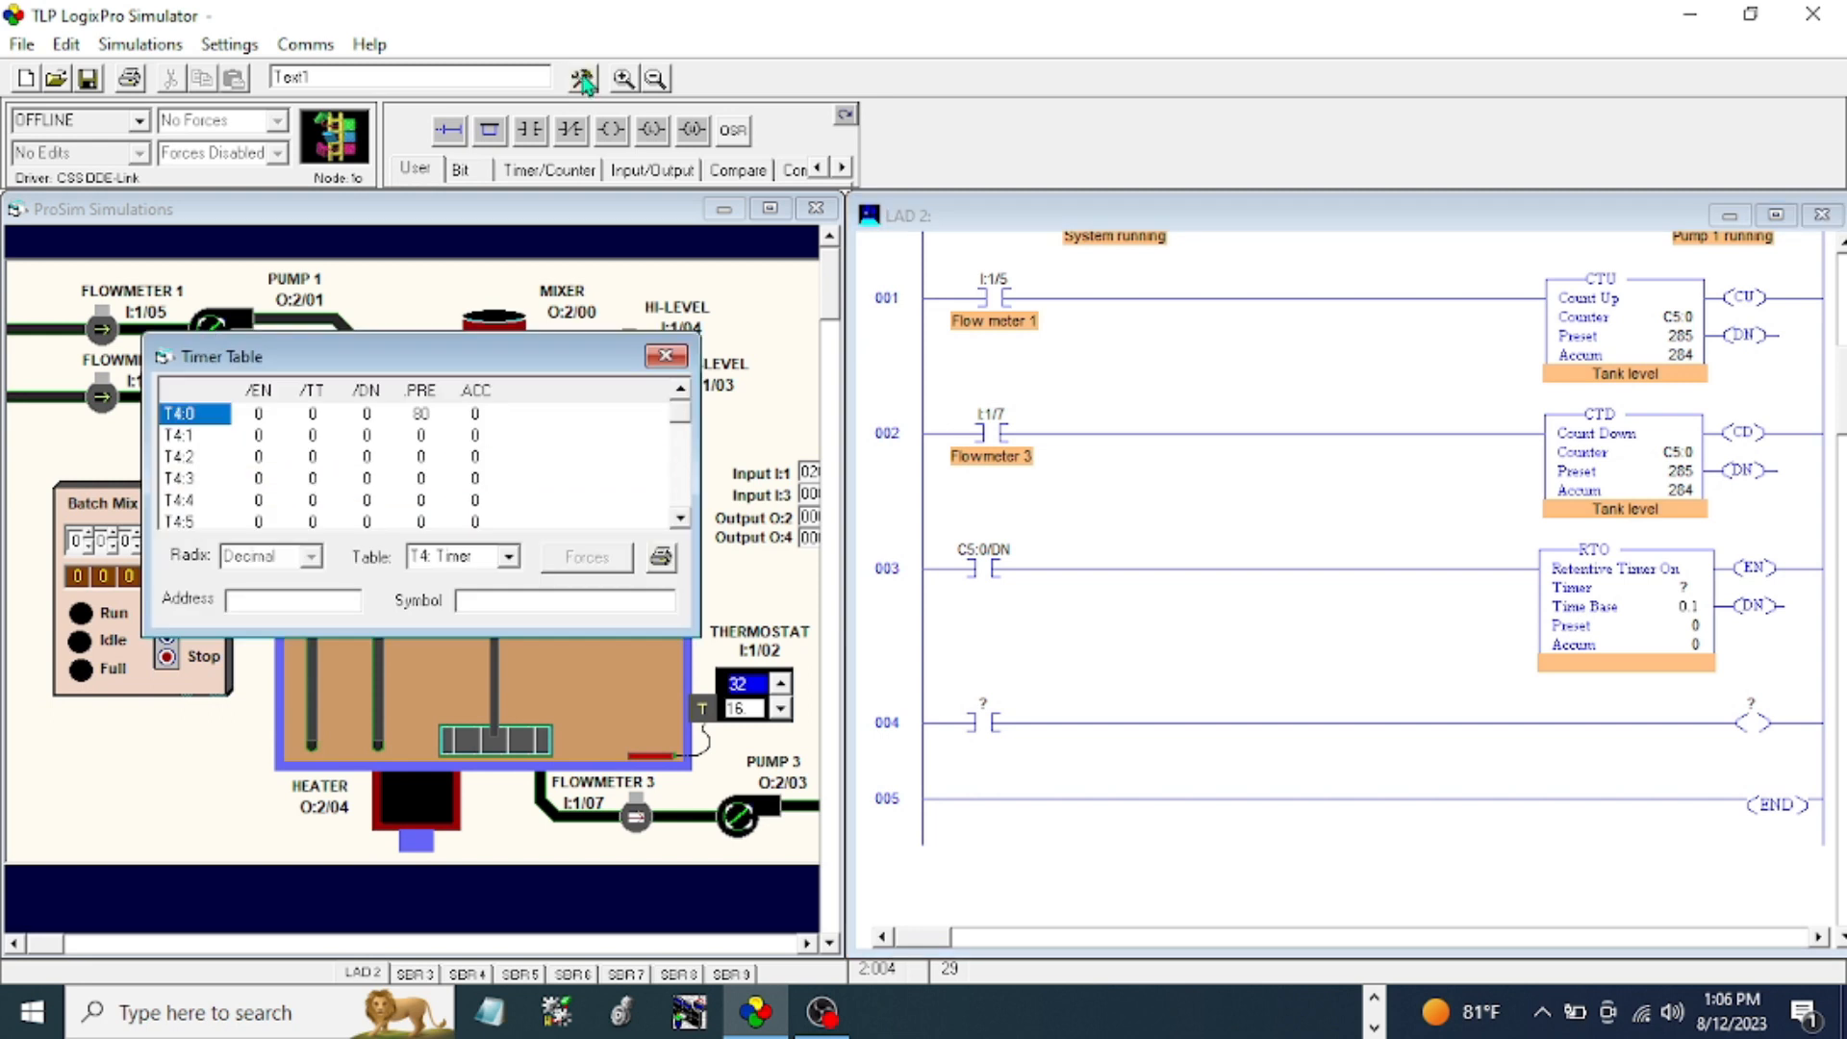
pyautogui.moveTo(571, 175)
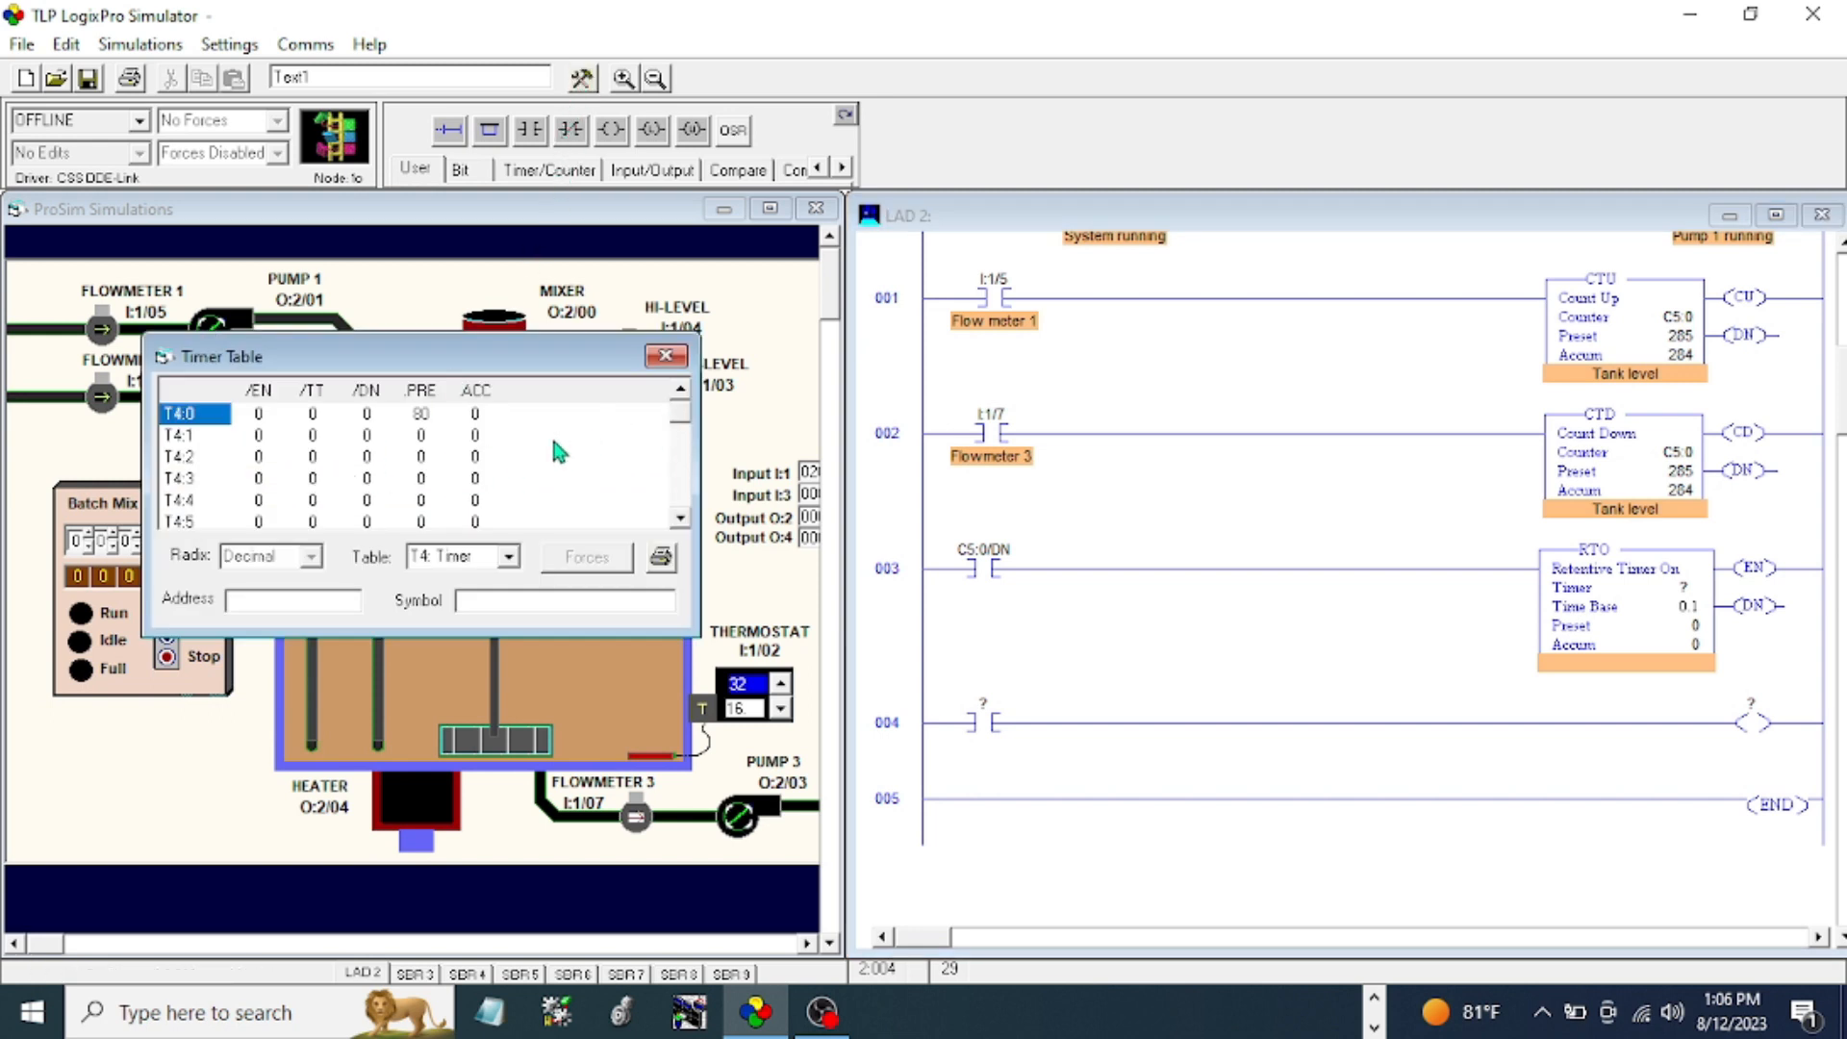
pyautogui.moveTo(316, 425)
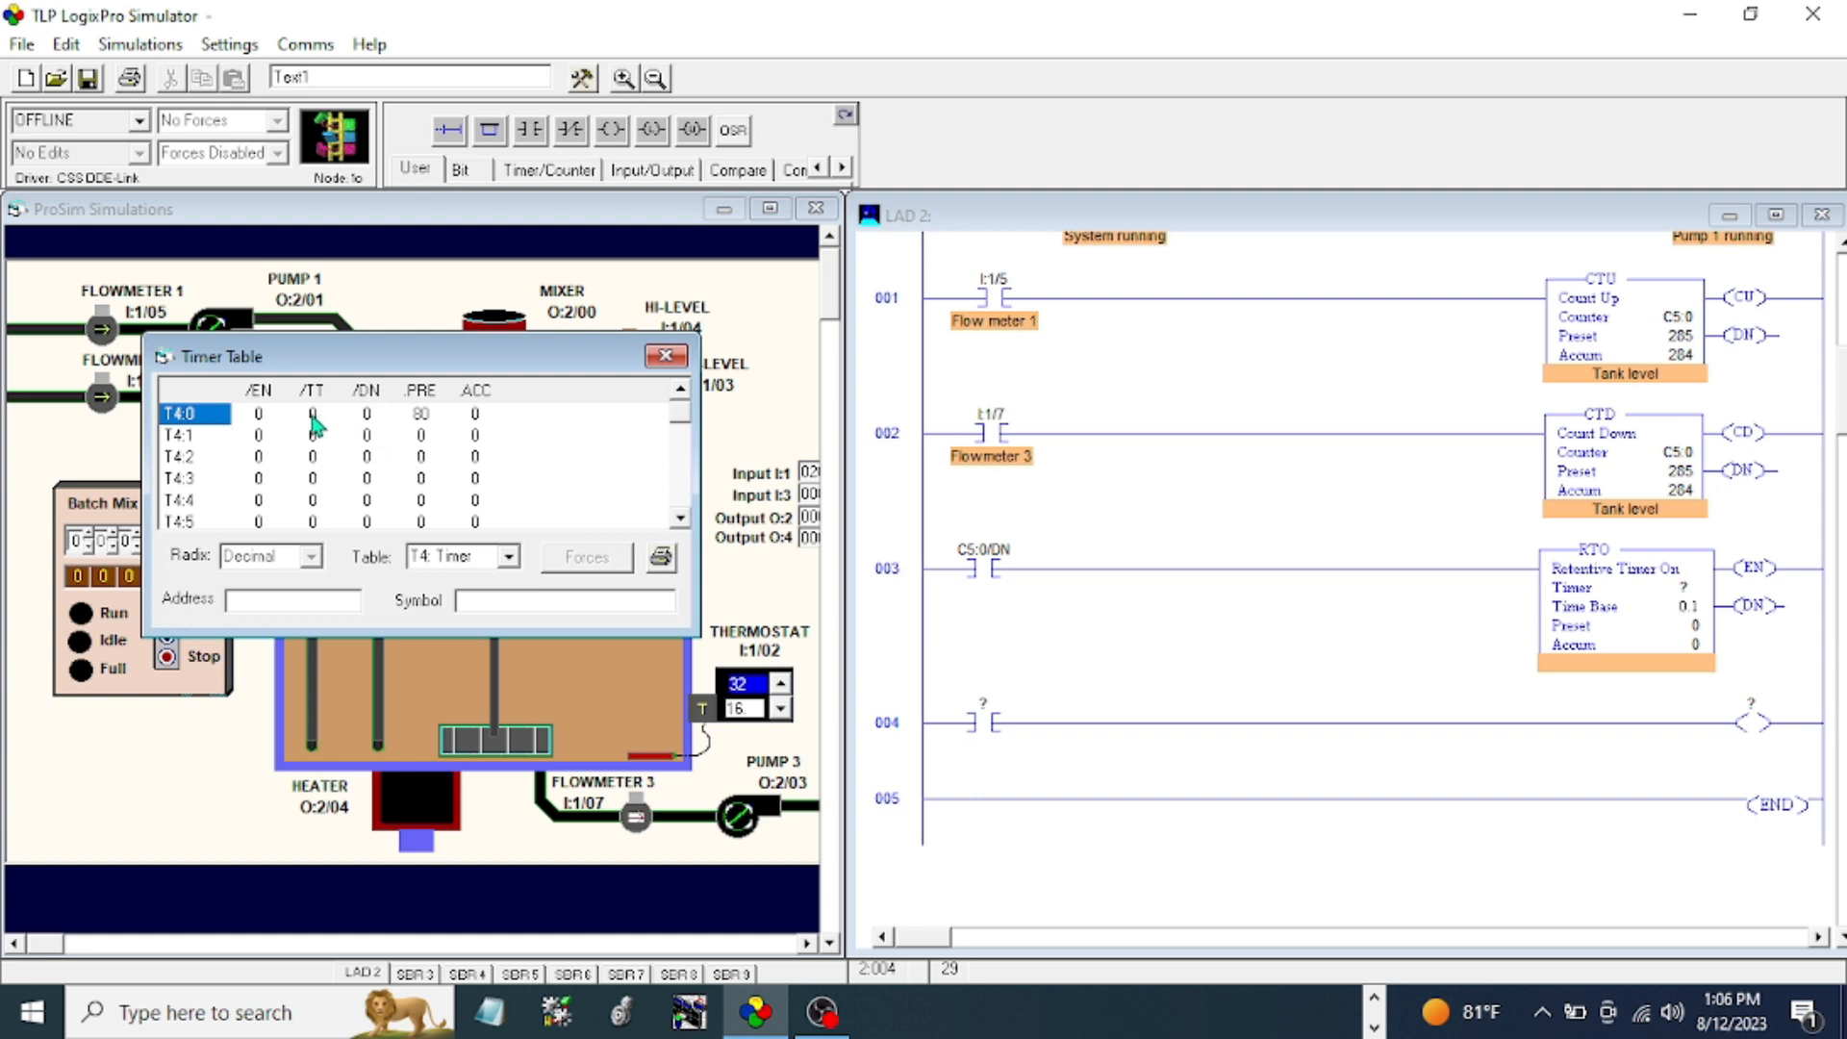
pyautogui.moveTo(474, 429)
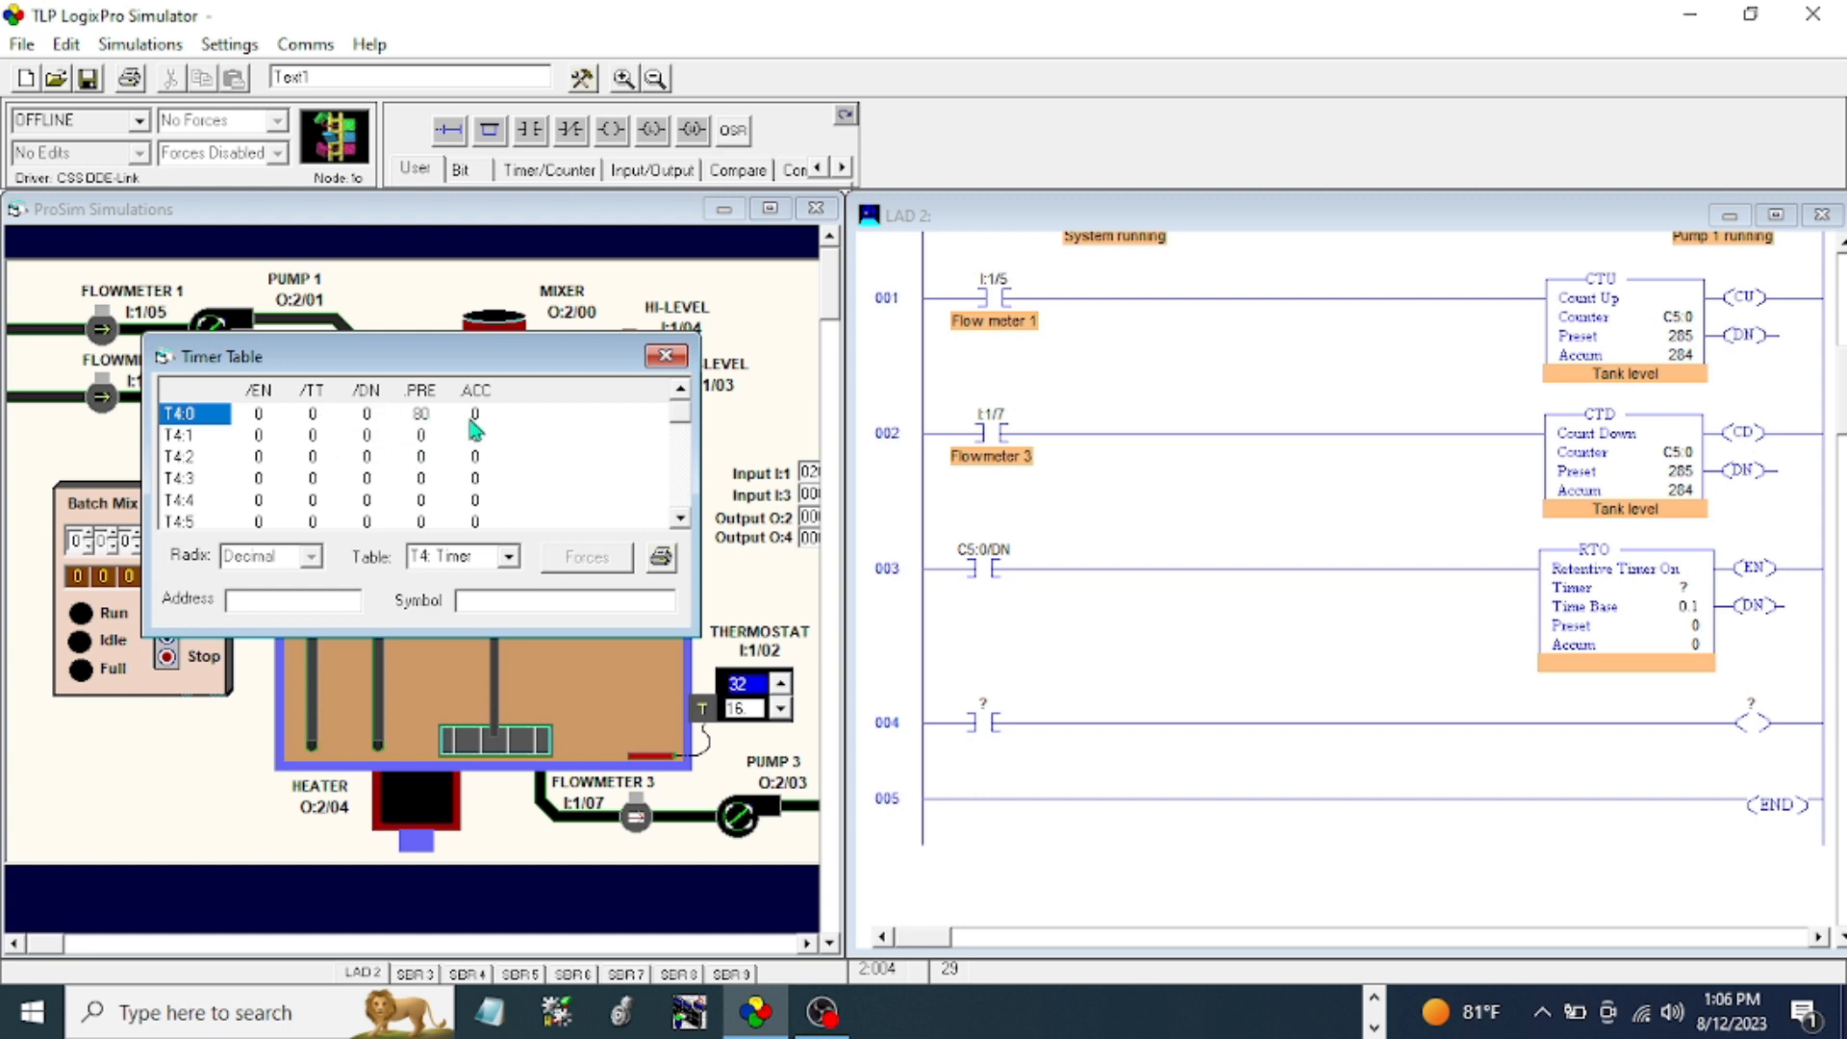
pyautogui.scroll(-3)
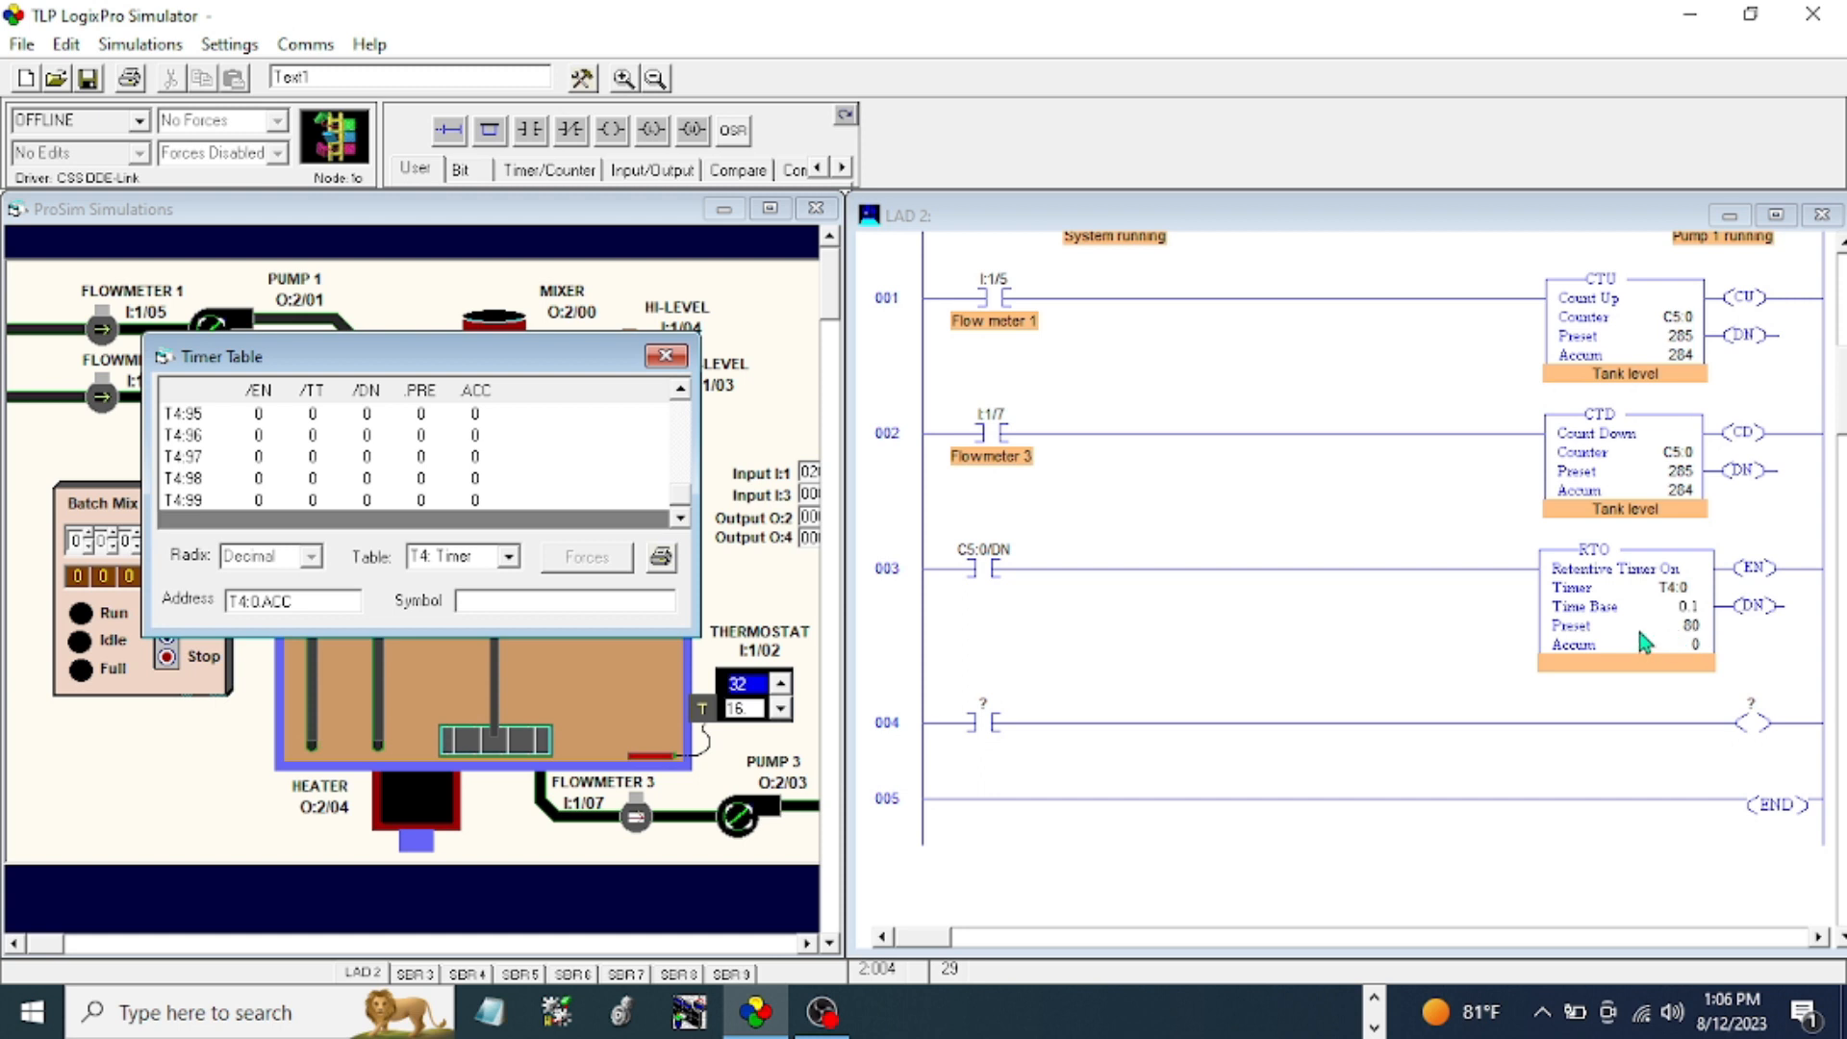
pyautogui.moveTo(1693, 624)
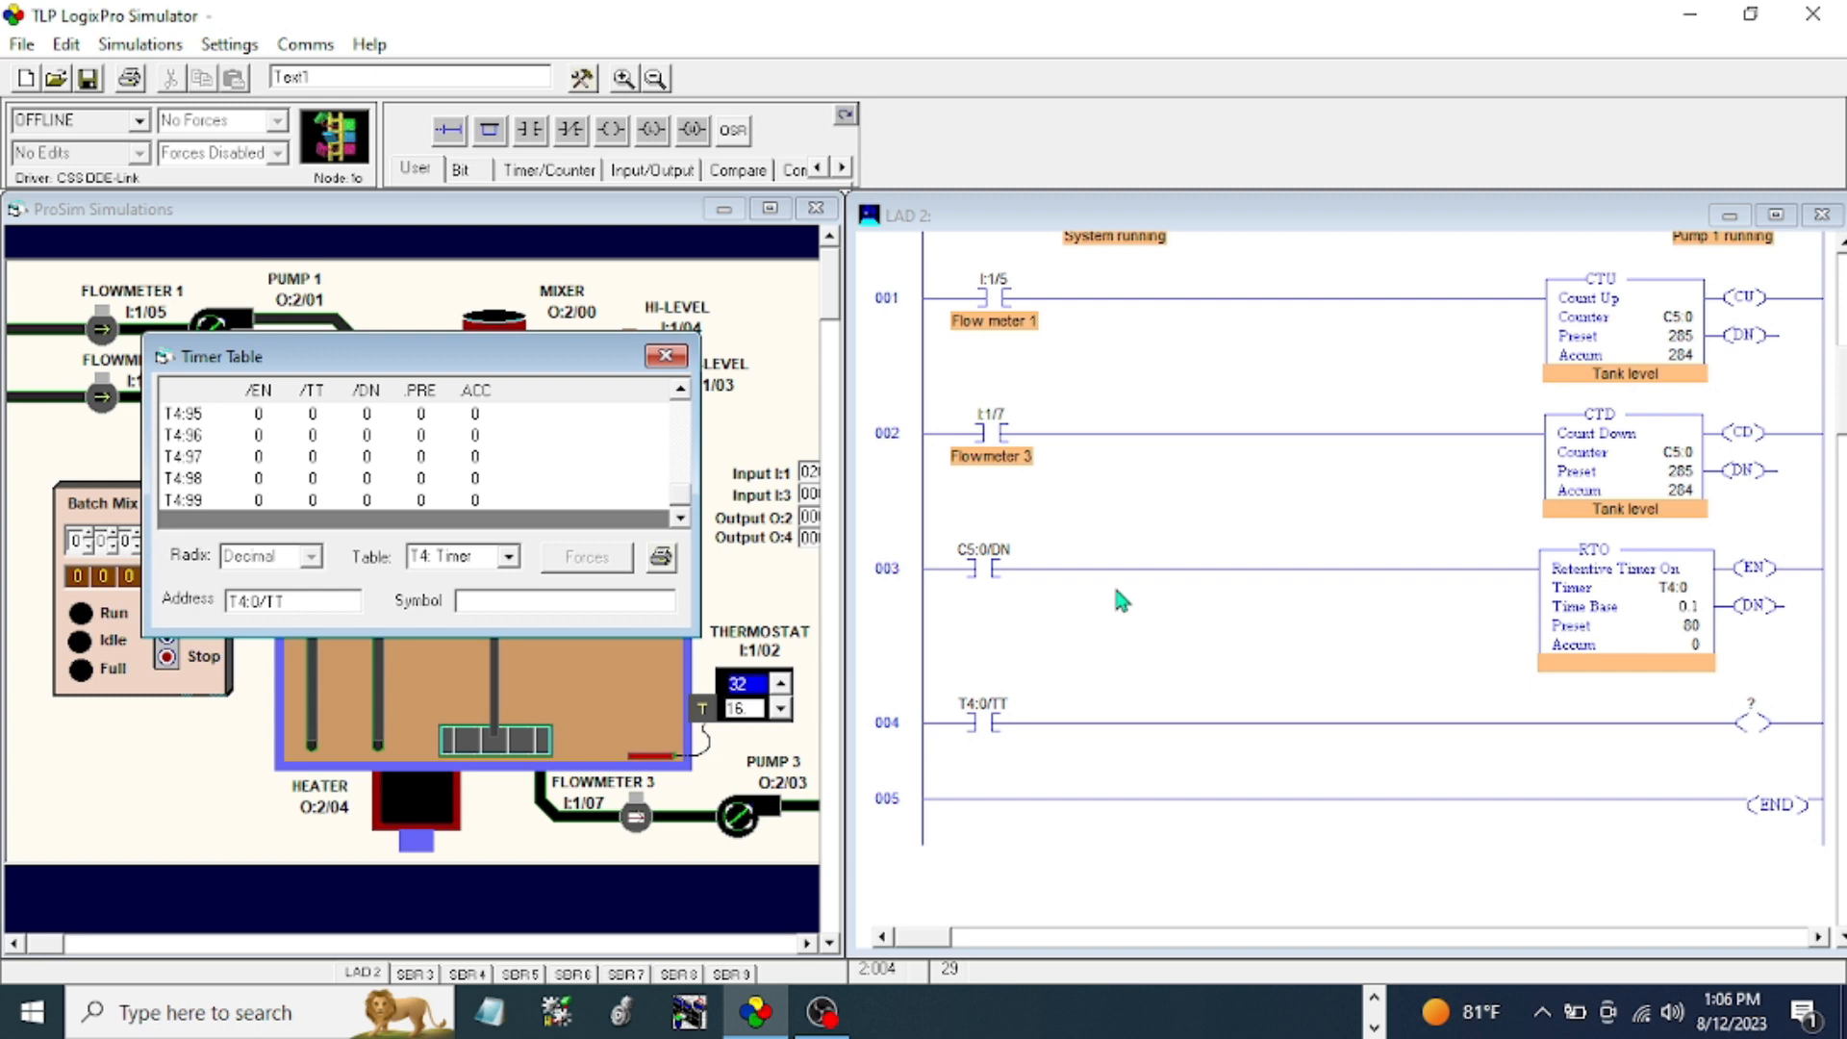
pyautogui.moveTo(1820, 517)
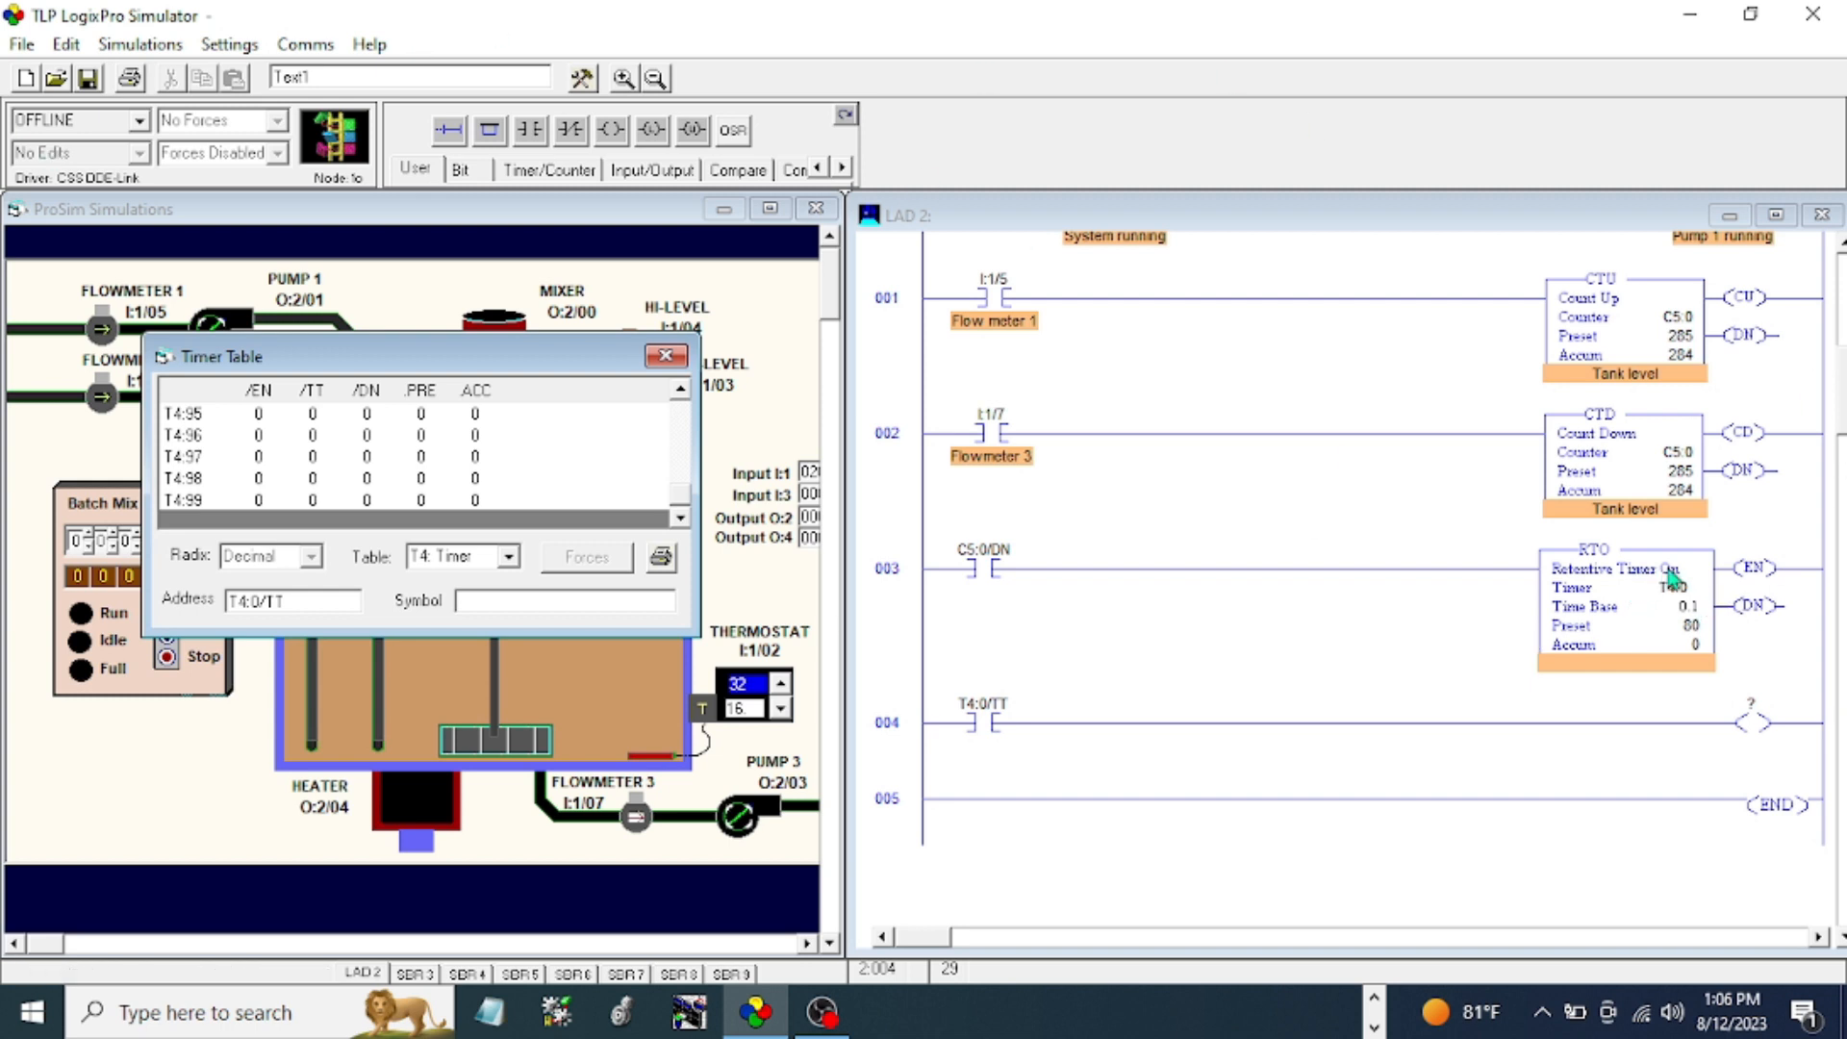
pyautogui.moveTo(1025, 685)
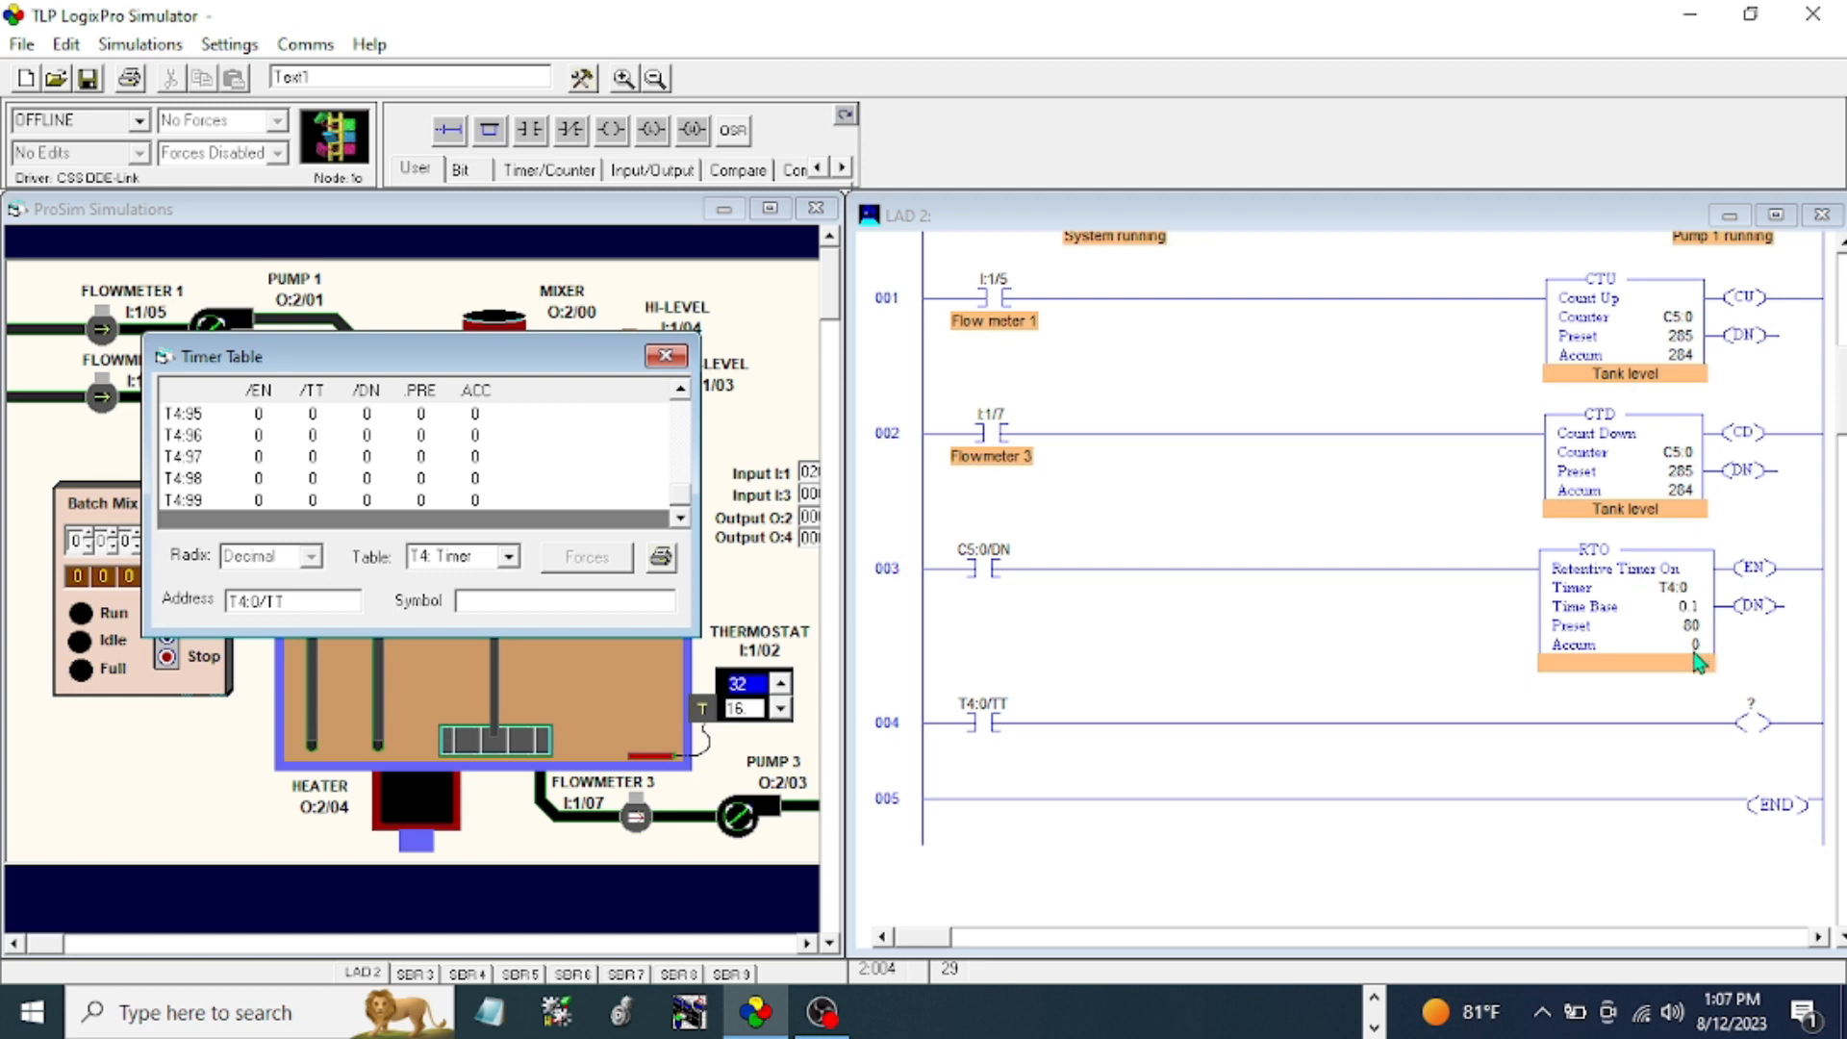
pyautogui.moveTo(918, 754)
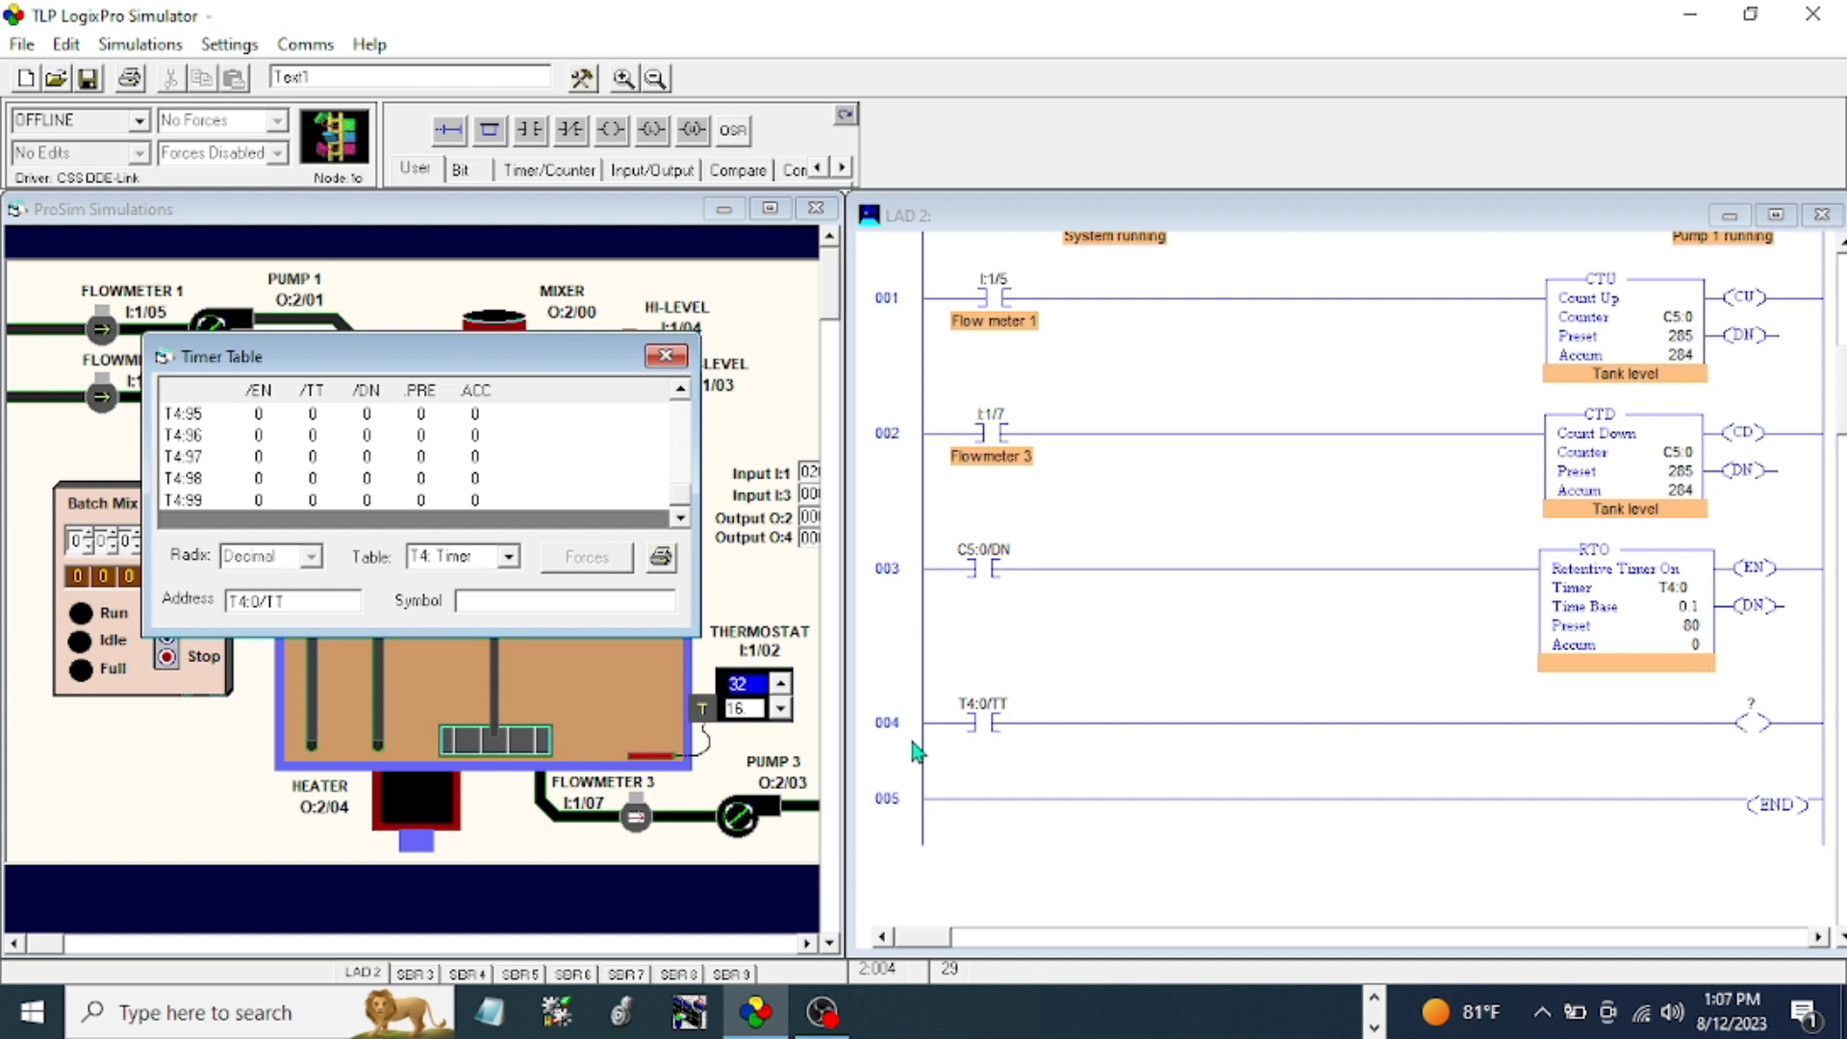
pyautogui.moveTo(995, 744)
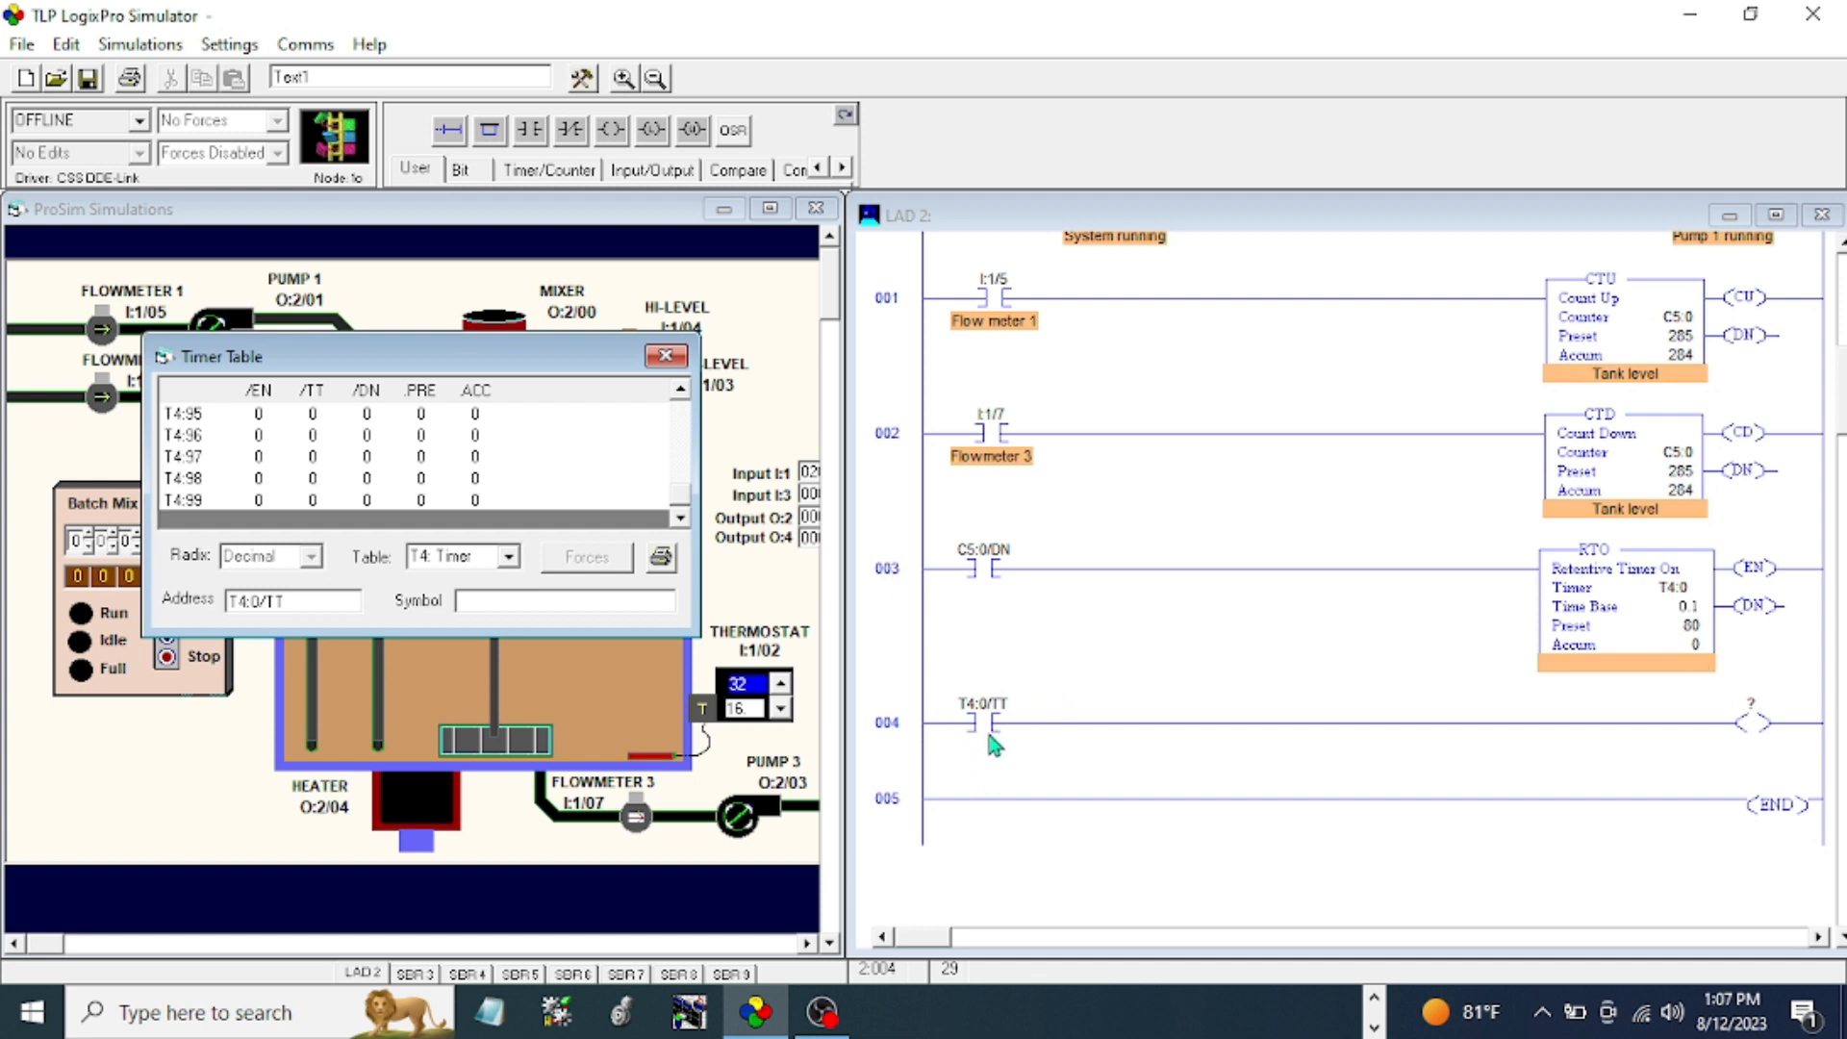
pyautogui.moveTo(970, 755)
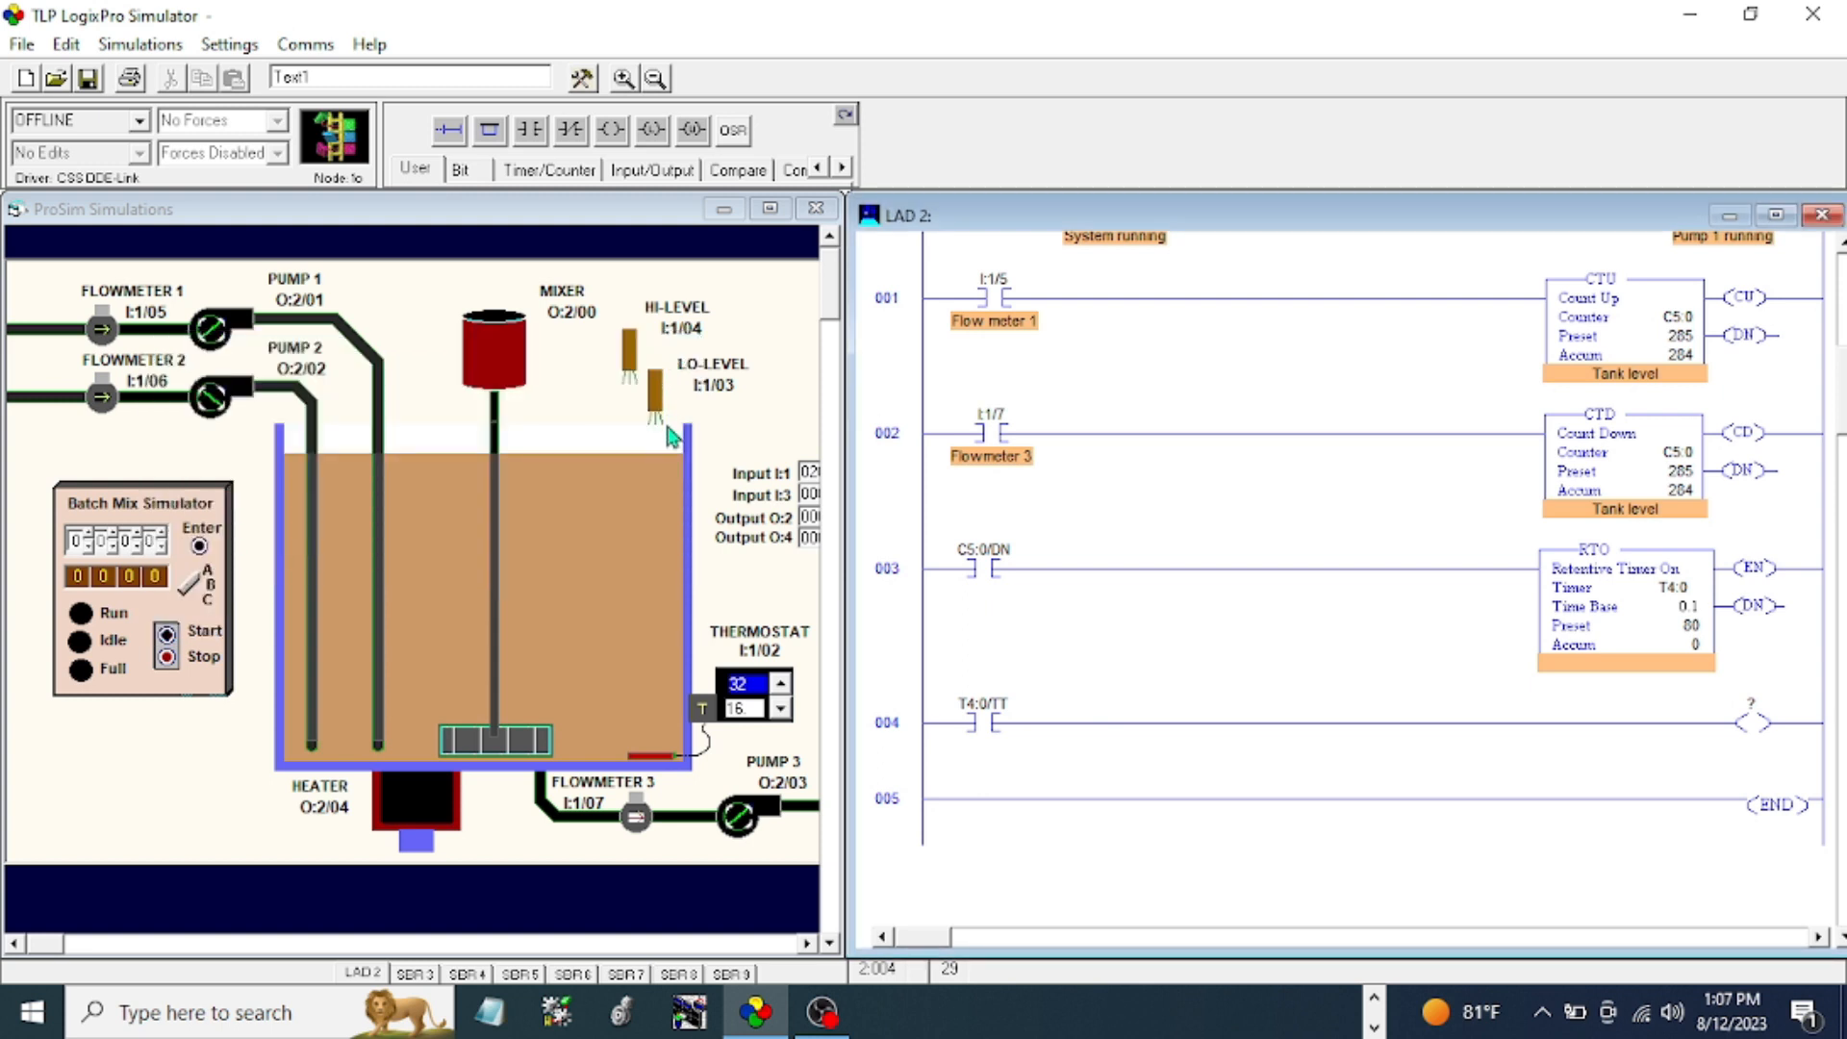
pyautogui.moveTo(579, 327)
pyautogui.write('O:2/0')
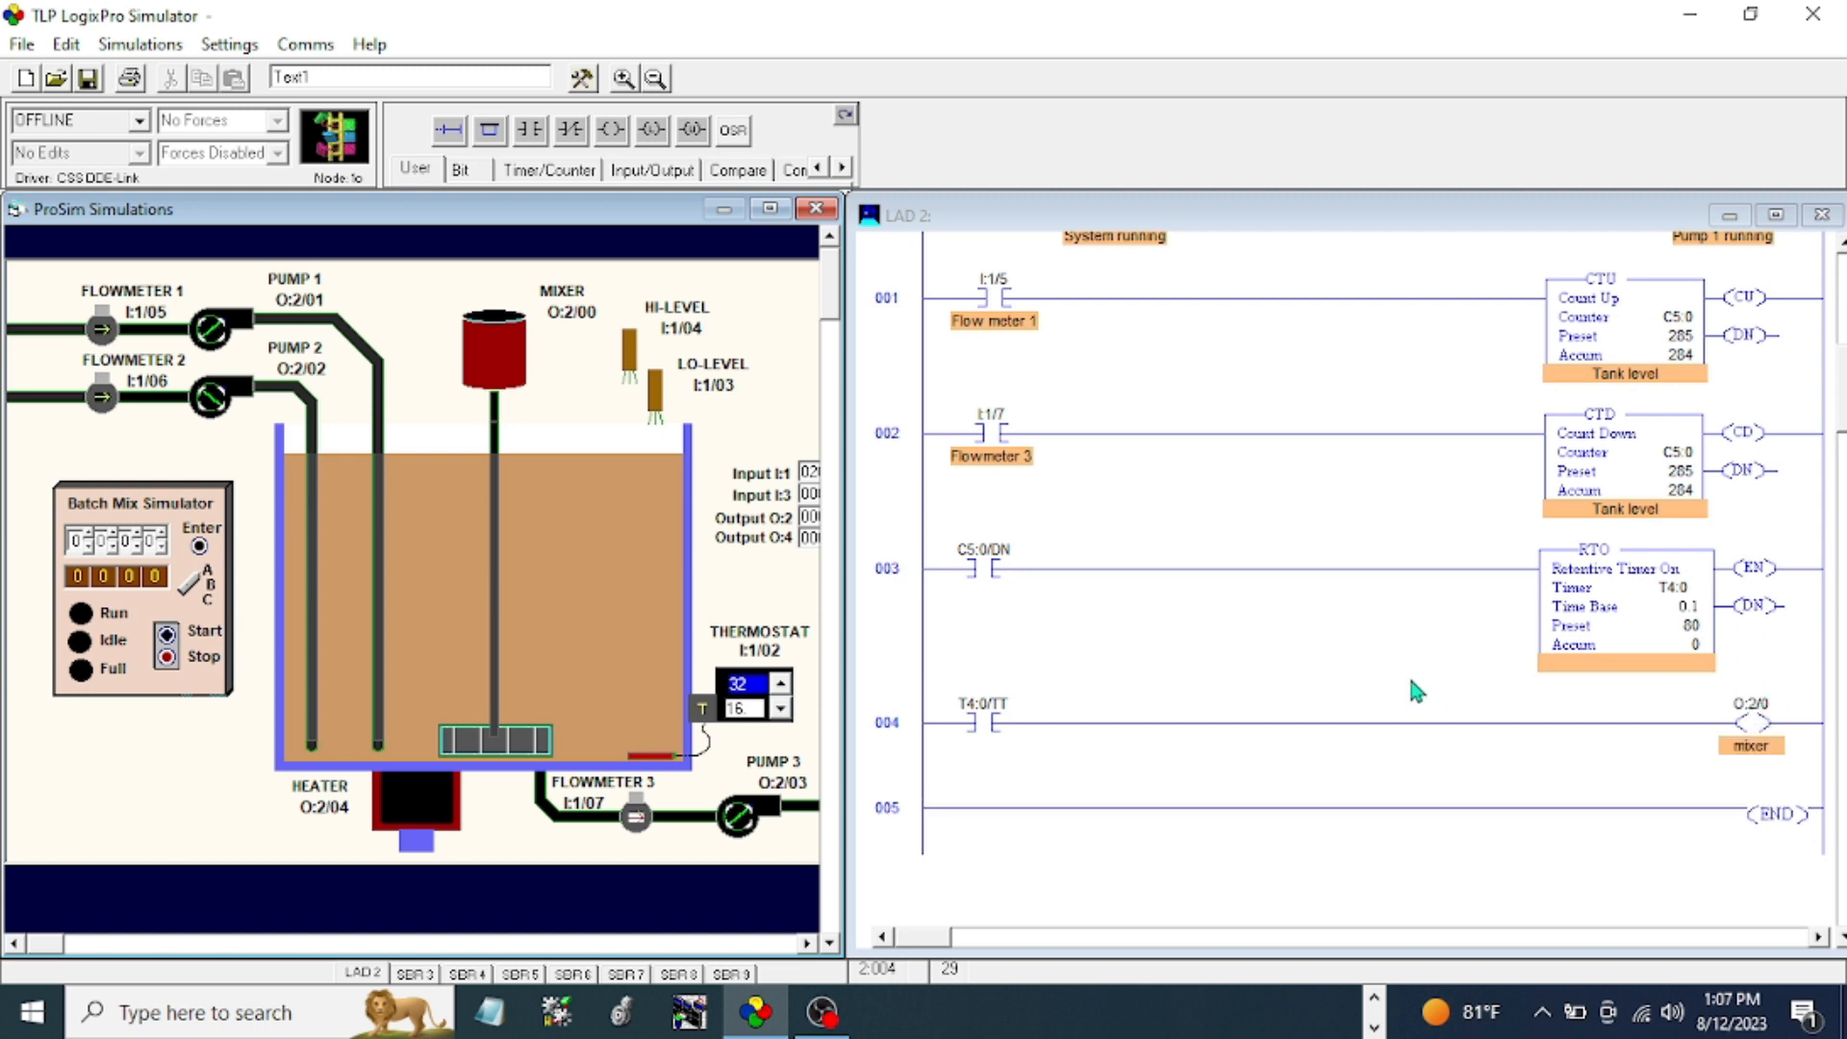
pyautogui.moveTo(1343, 672)
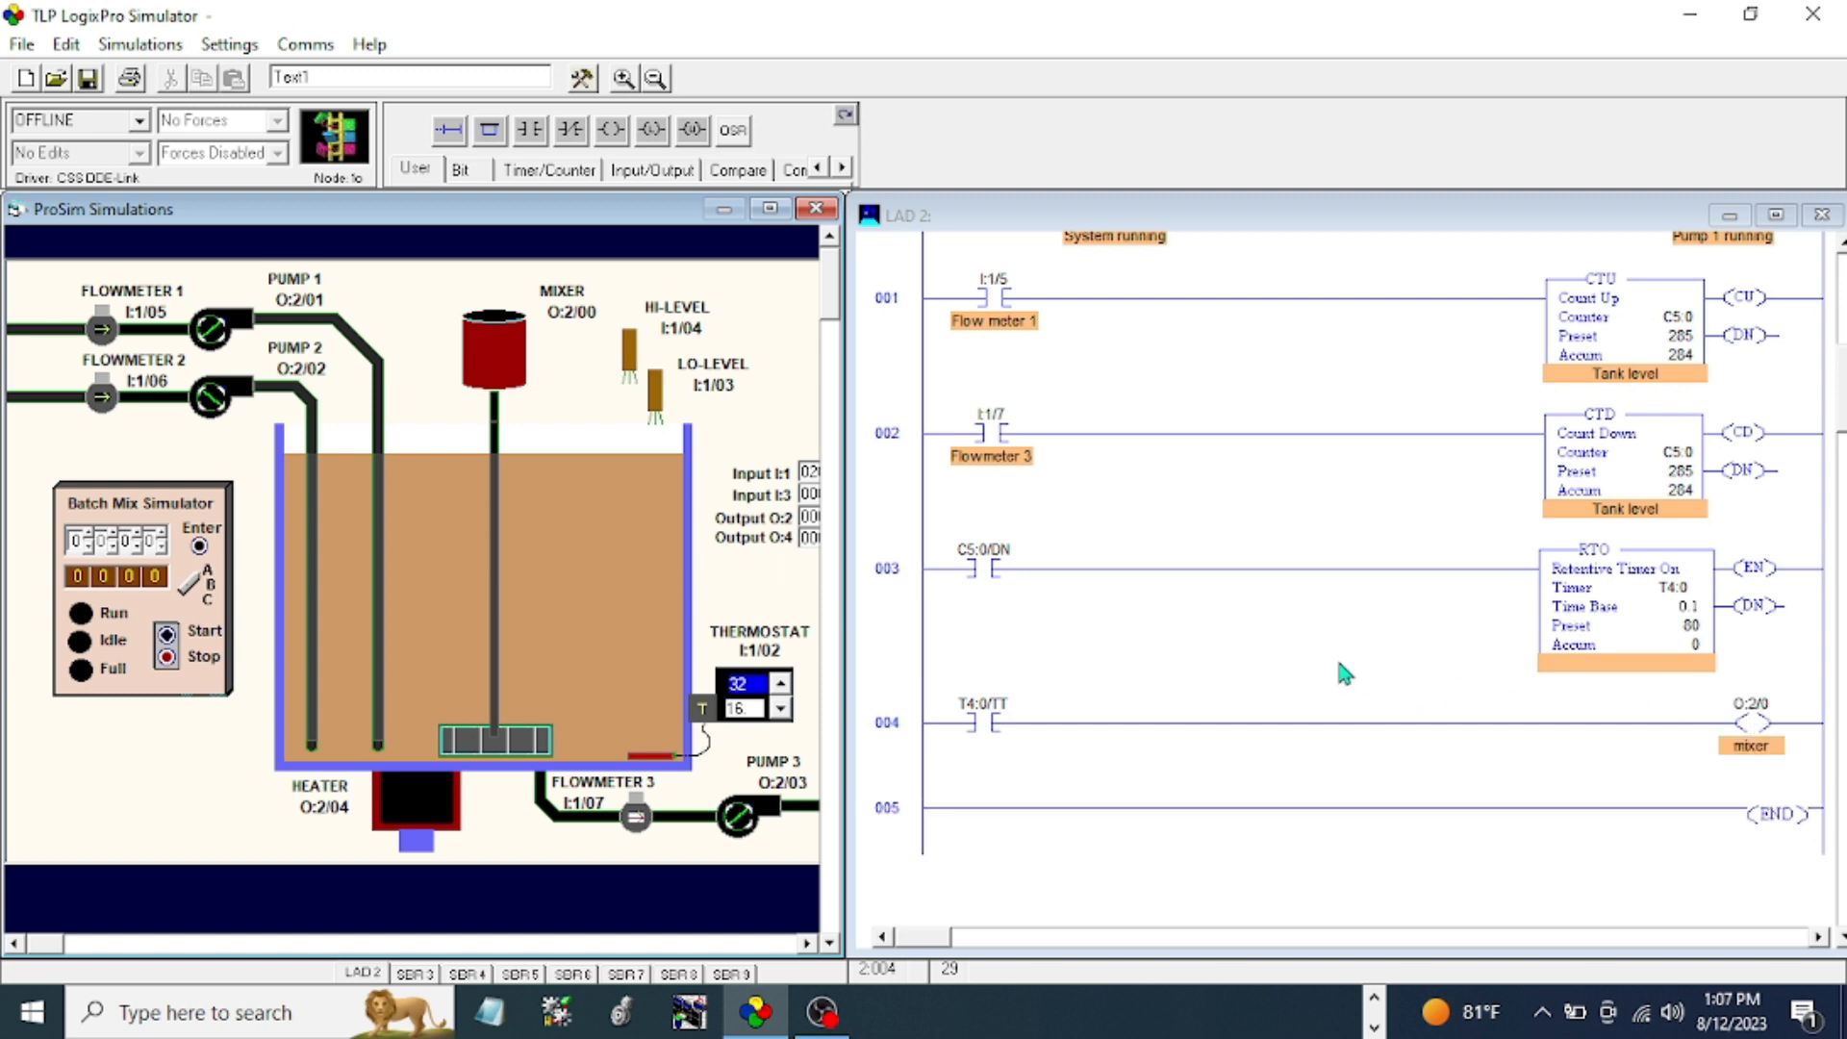
pyautogui.moveTo(825, 154)
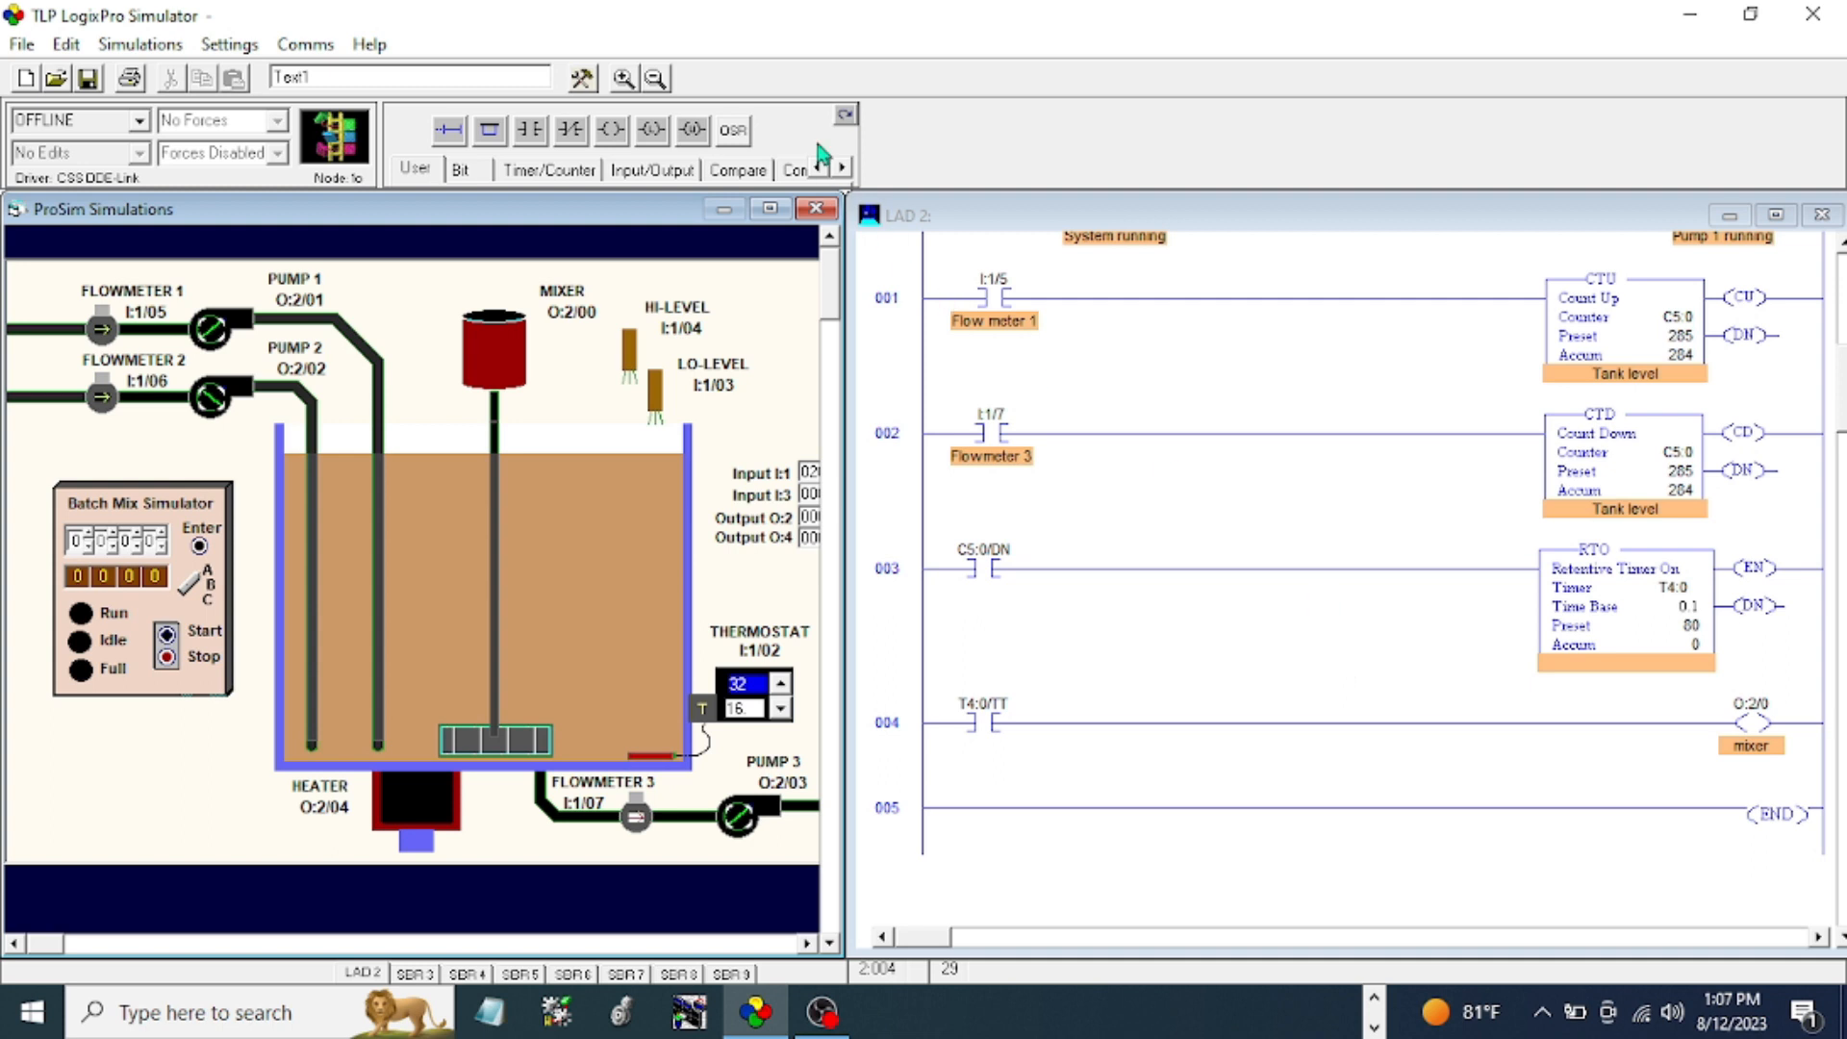
# - Download the program and reset all timers and counters via Simulations
pyautogui.click(79, 120)
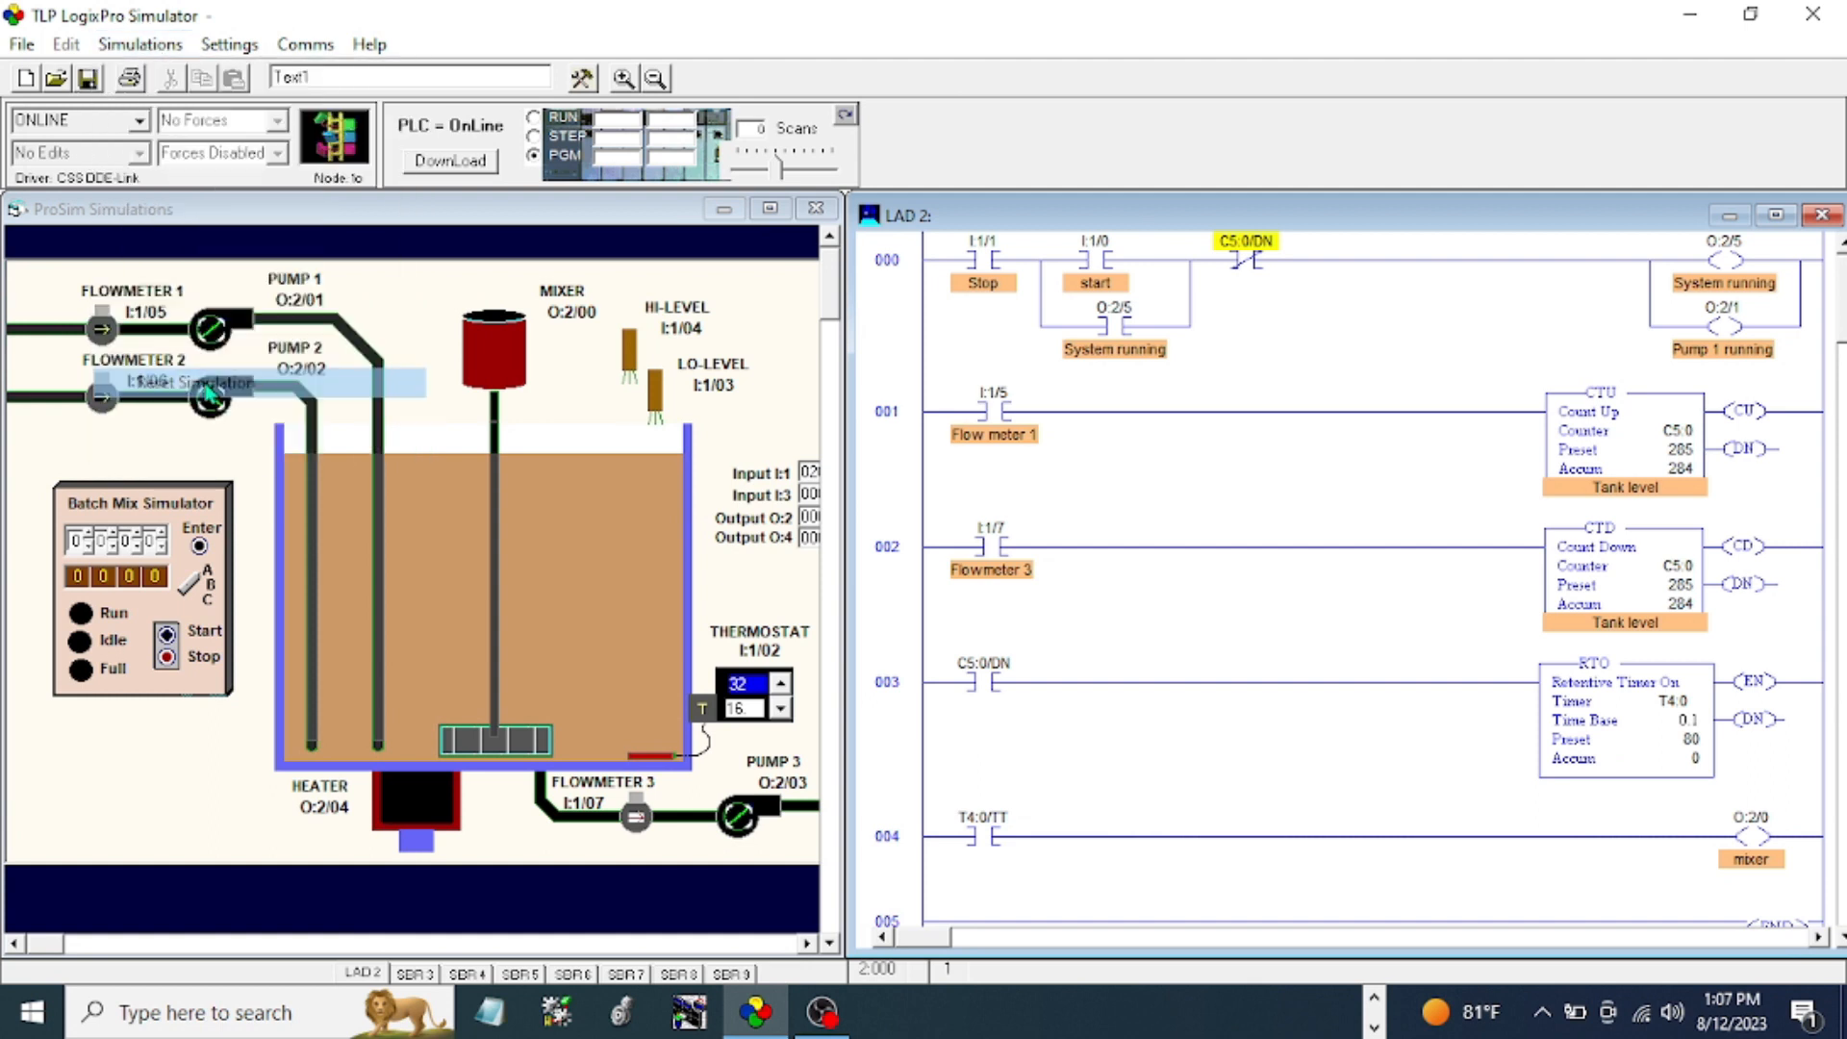
pyautogui.click(141, 44)
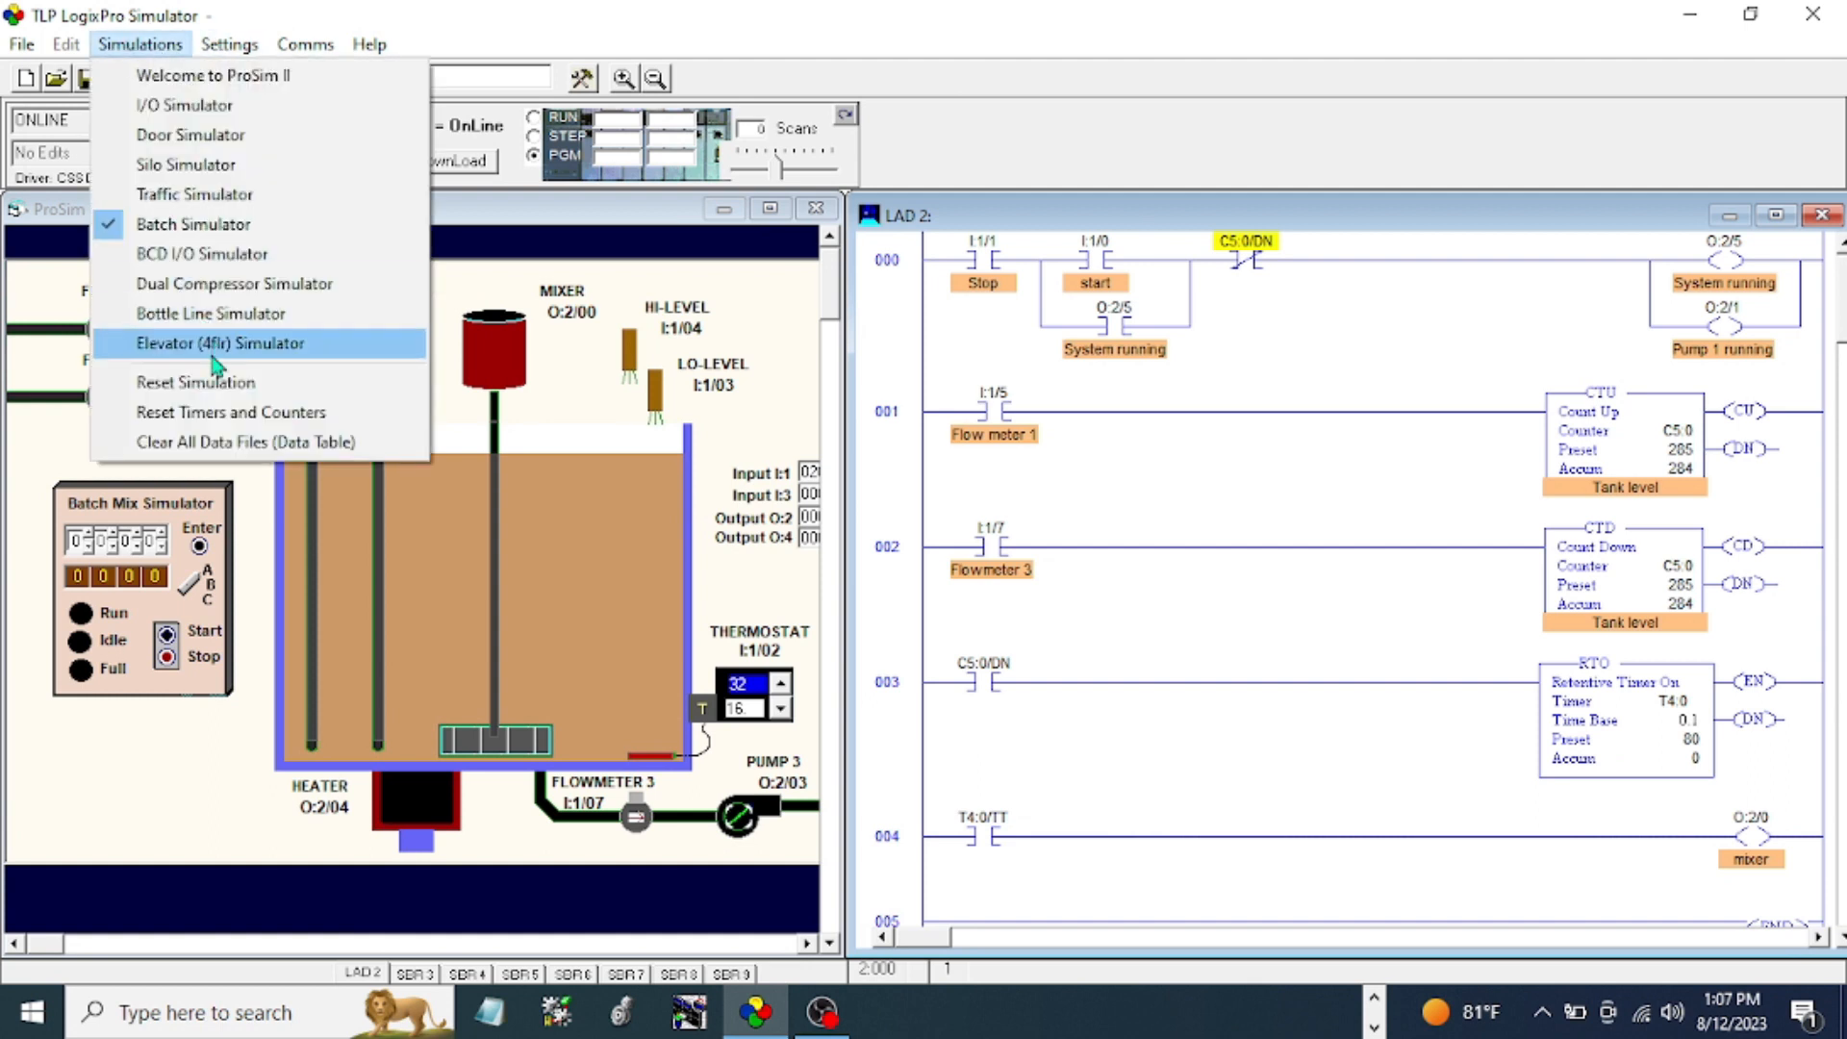
pyautogui.click(229, 412)
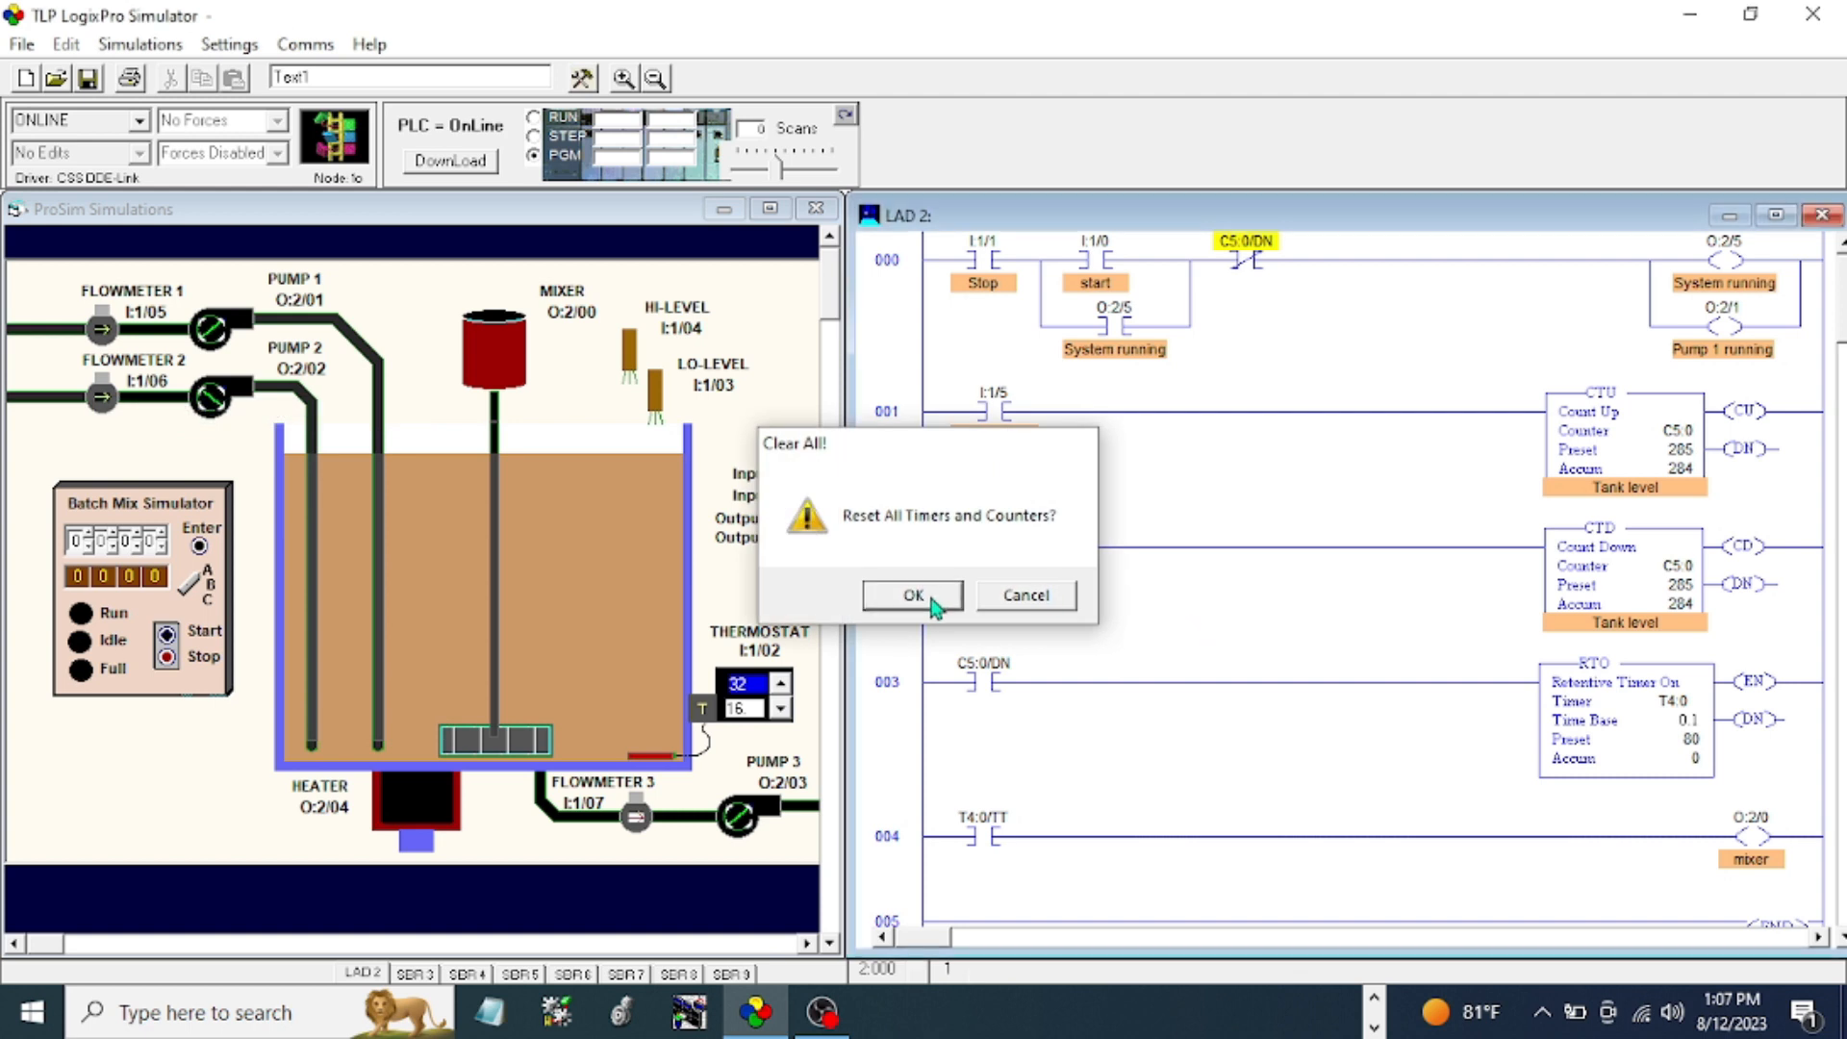
pyautogui.click(910, 595)
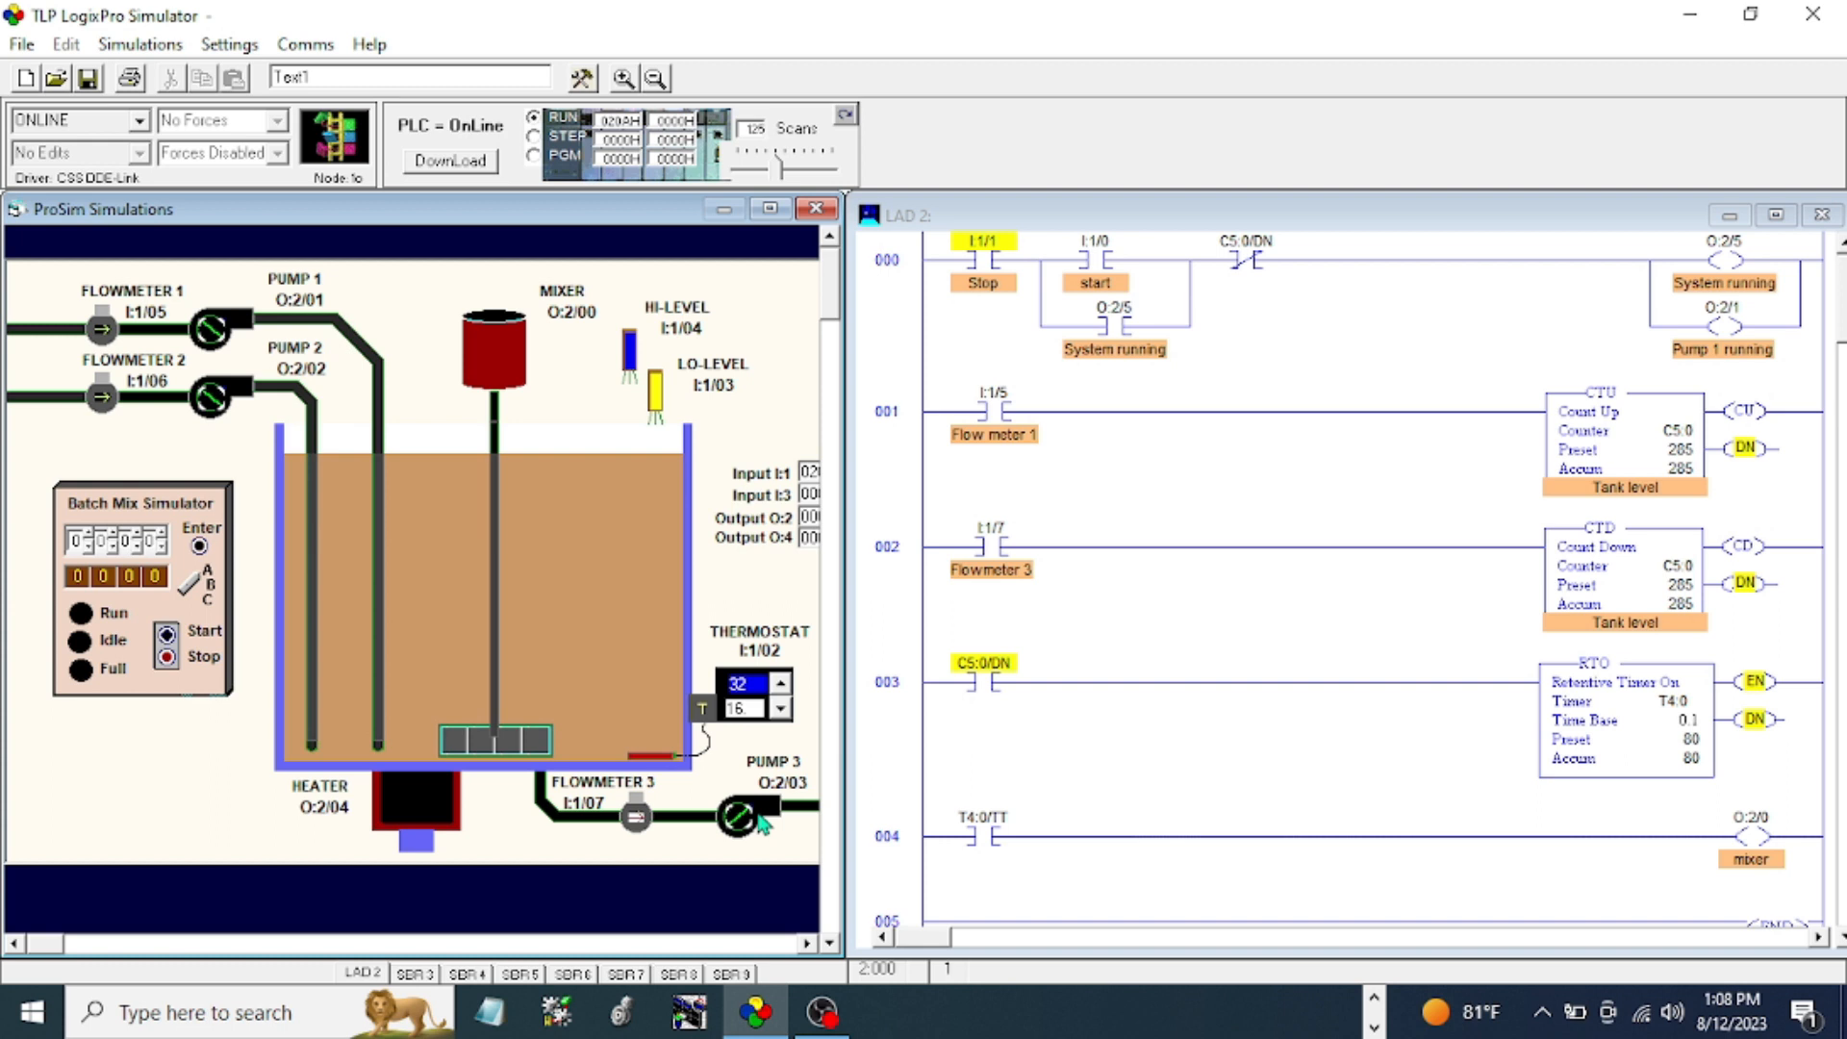
pyautogui.moveTo(588, 658)
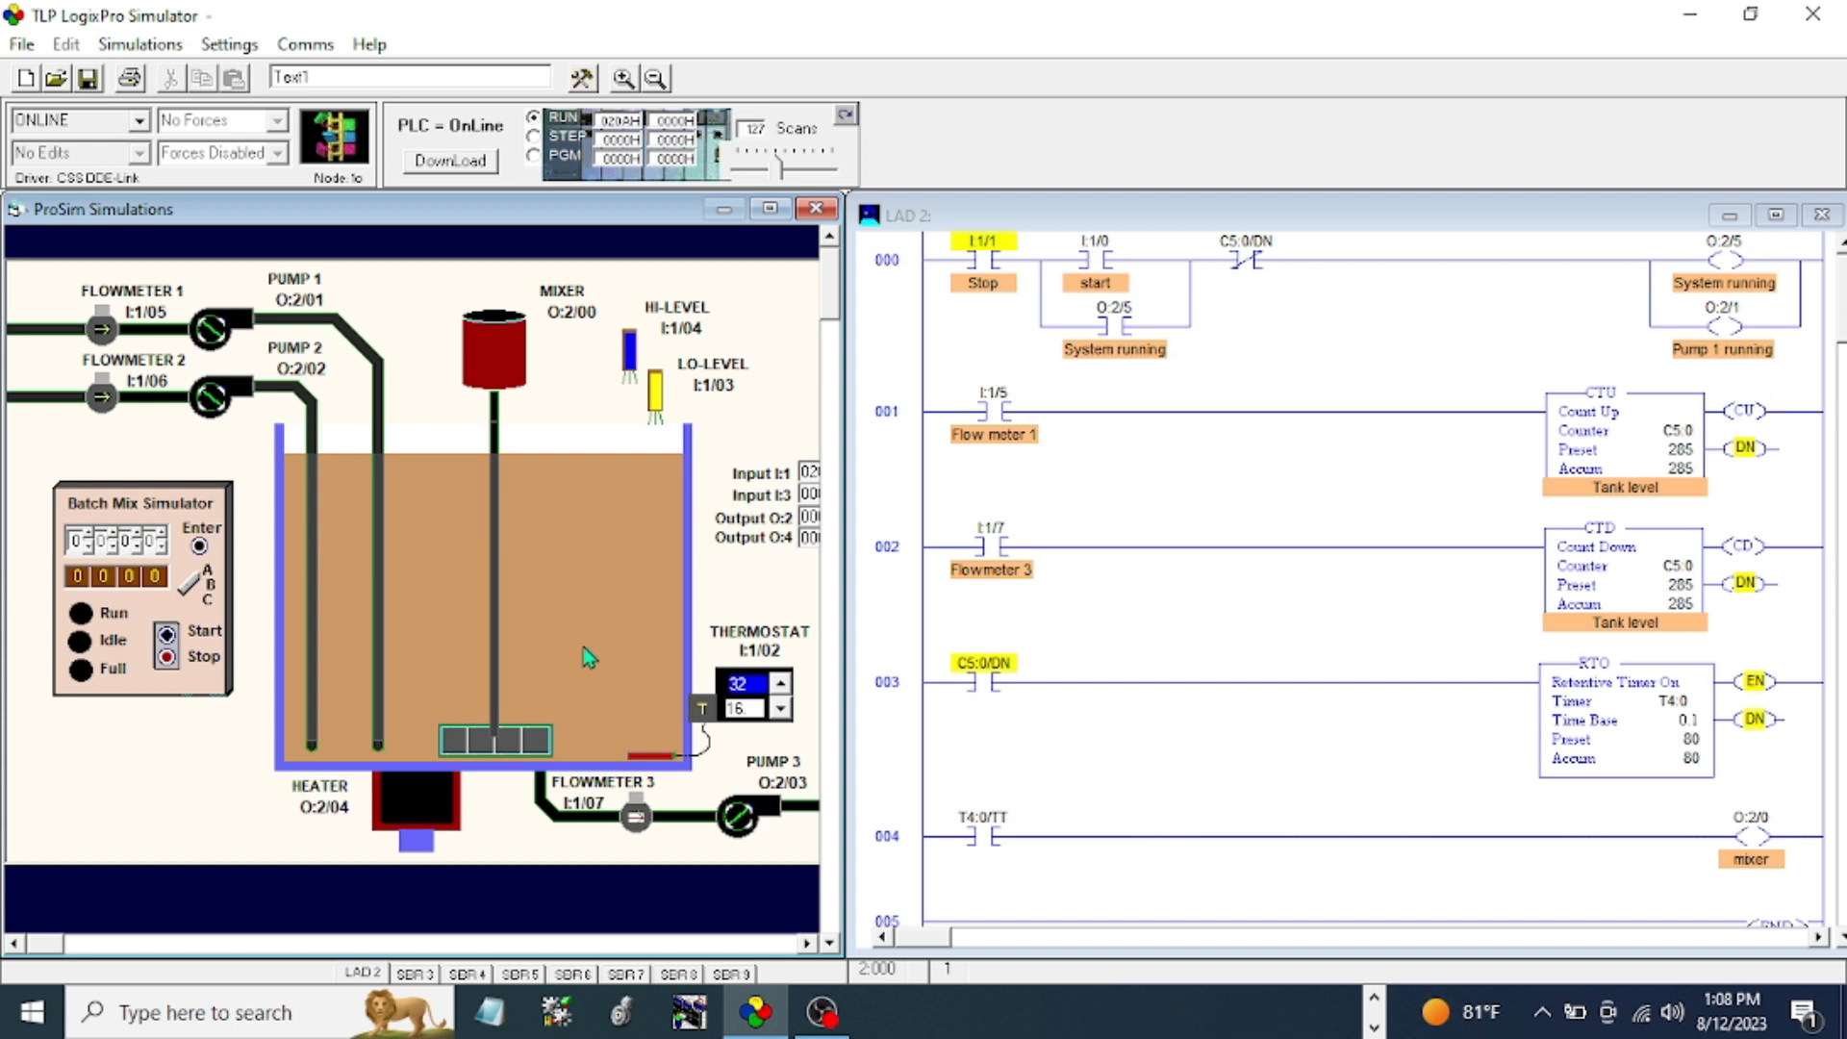
pyautogui.moveTo(1053, 666)
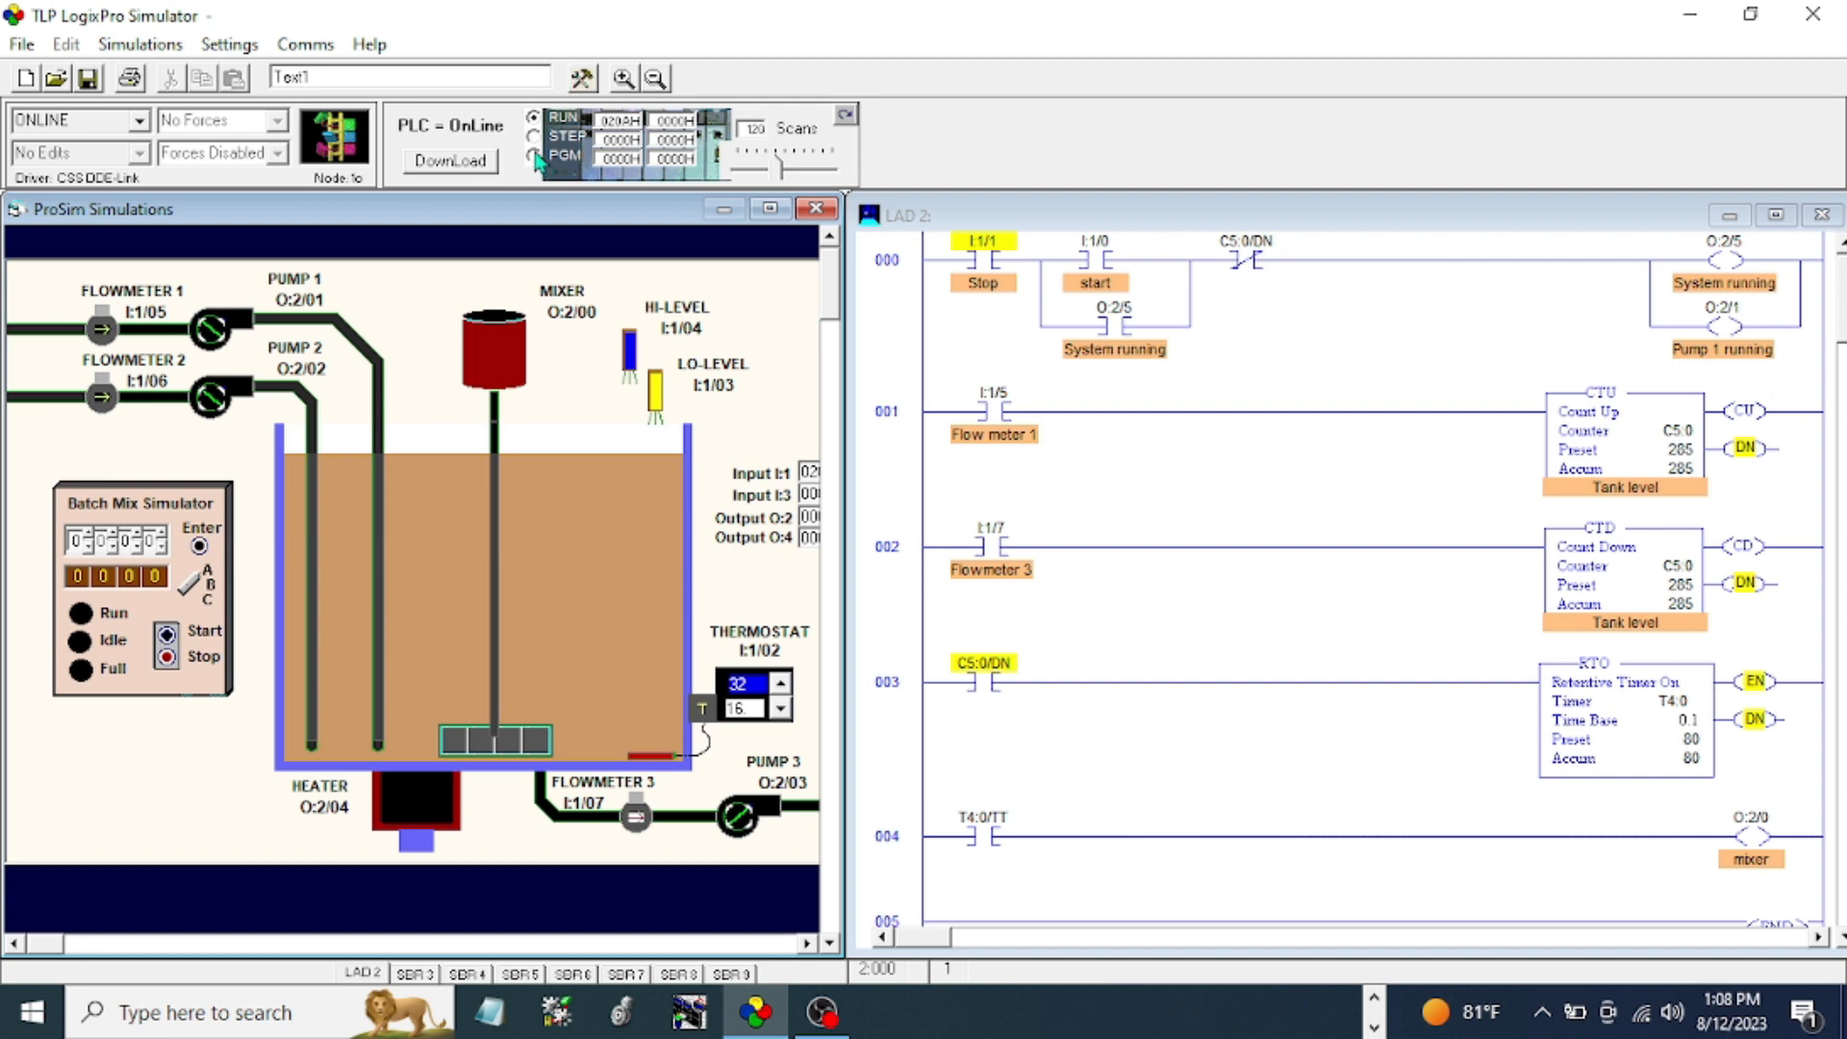
# - Go to PGM/offline and start rung 005 with an examine-on contact and a GEQ compare
pyautogui.click(535, 156)
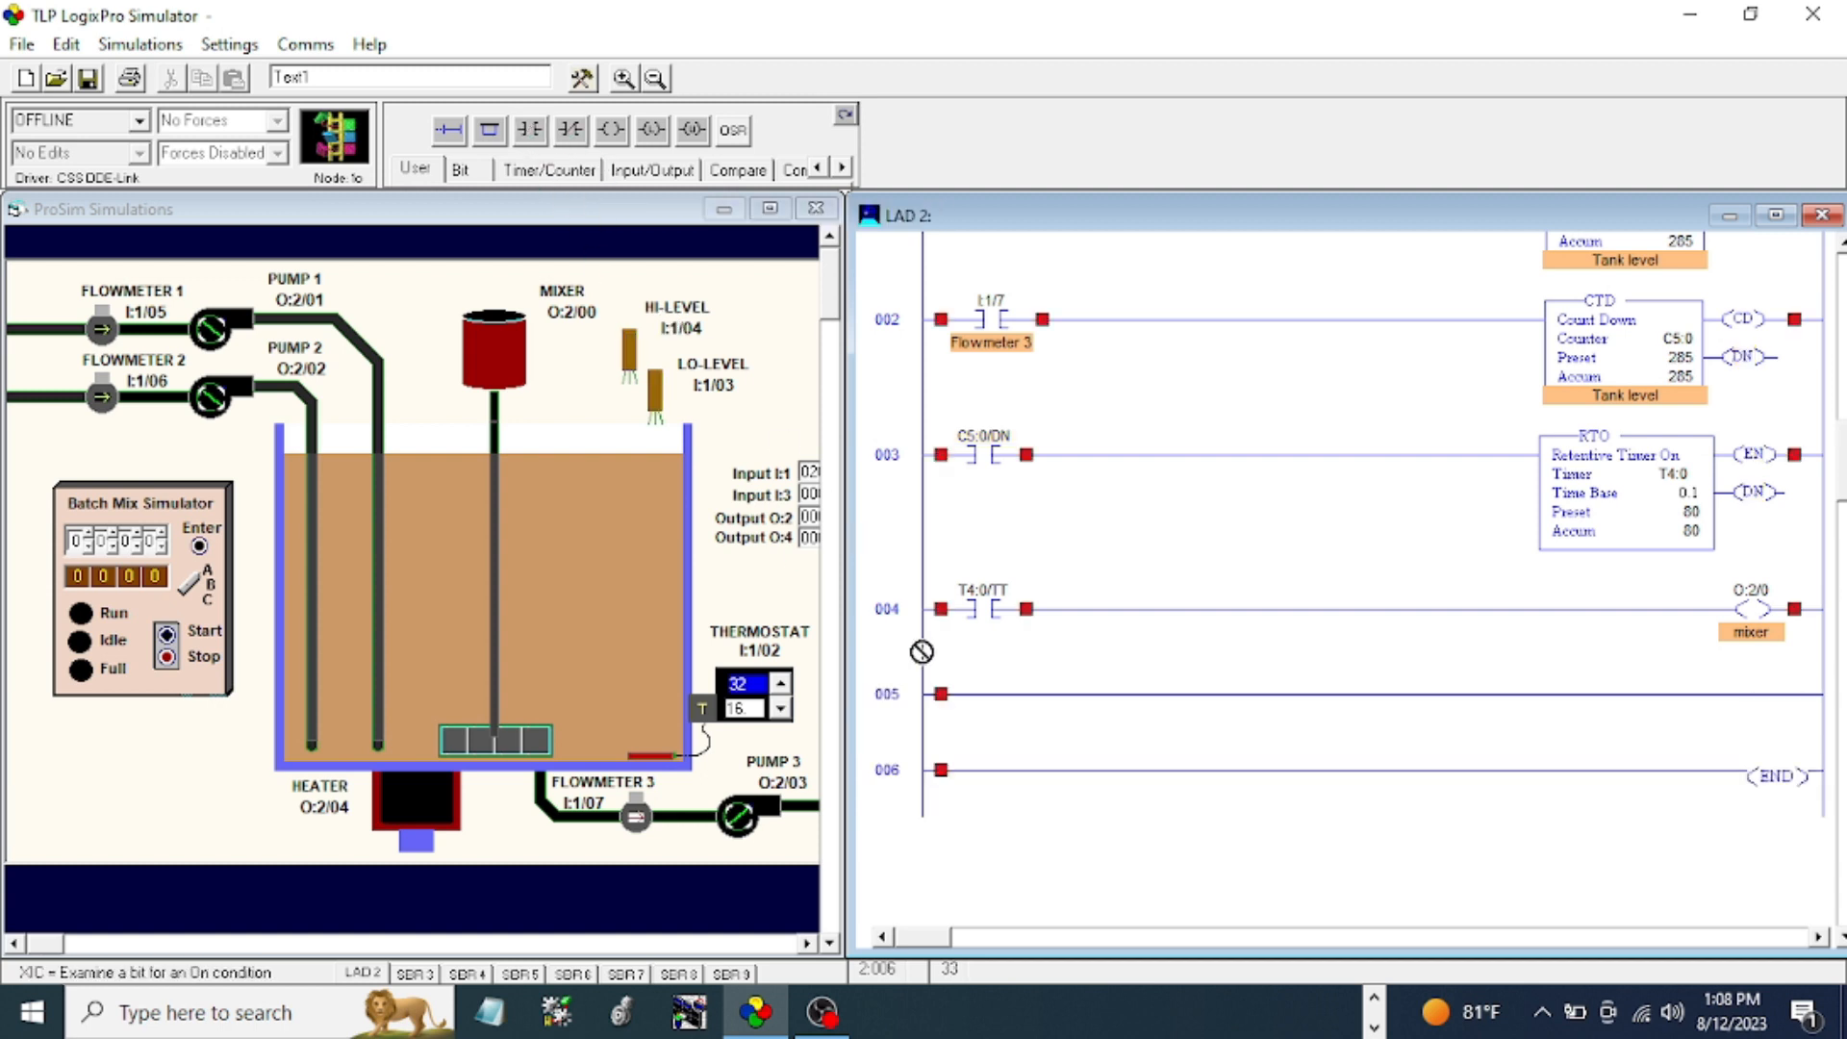
pyautogui.click(989, 693)
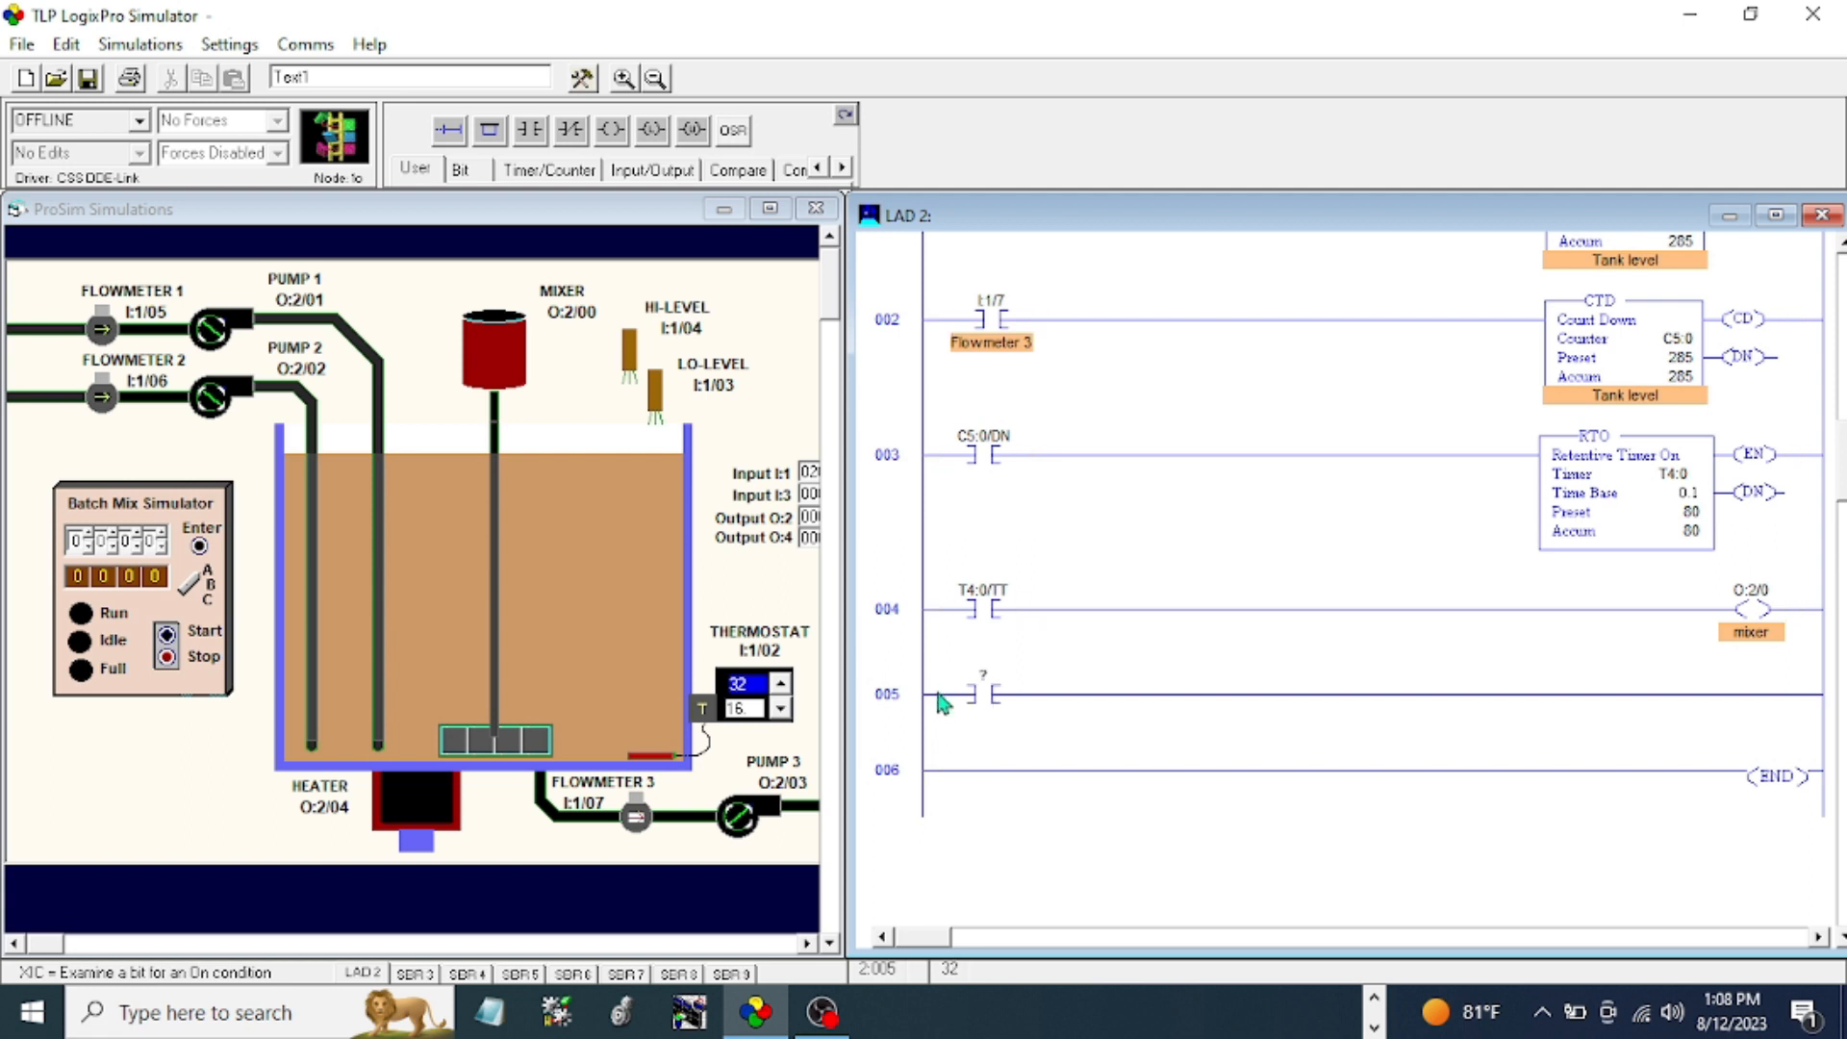
pyautogui.moveTo(942, 696)
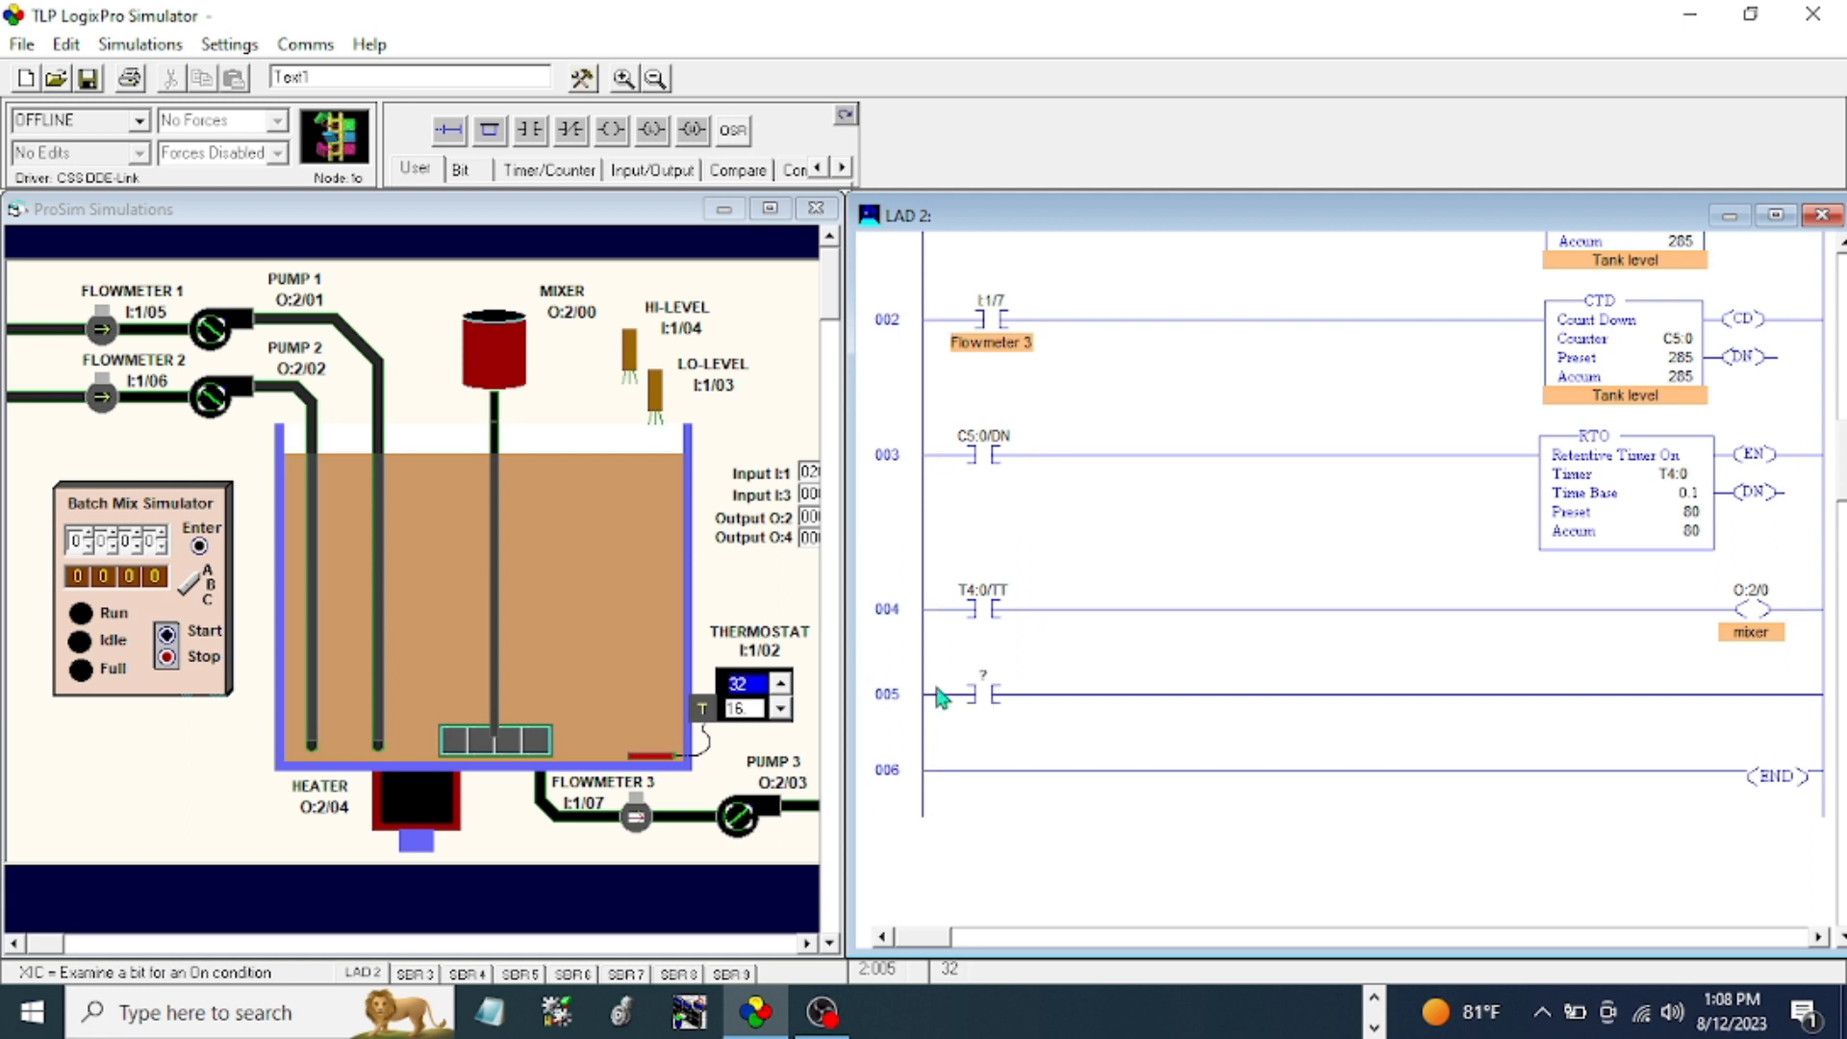
pyautogui.moveTo(953, 662)
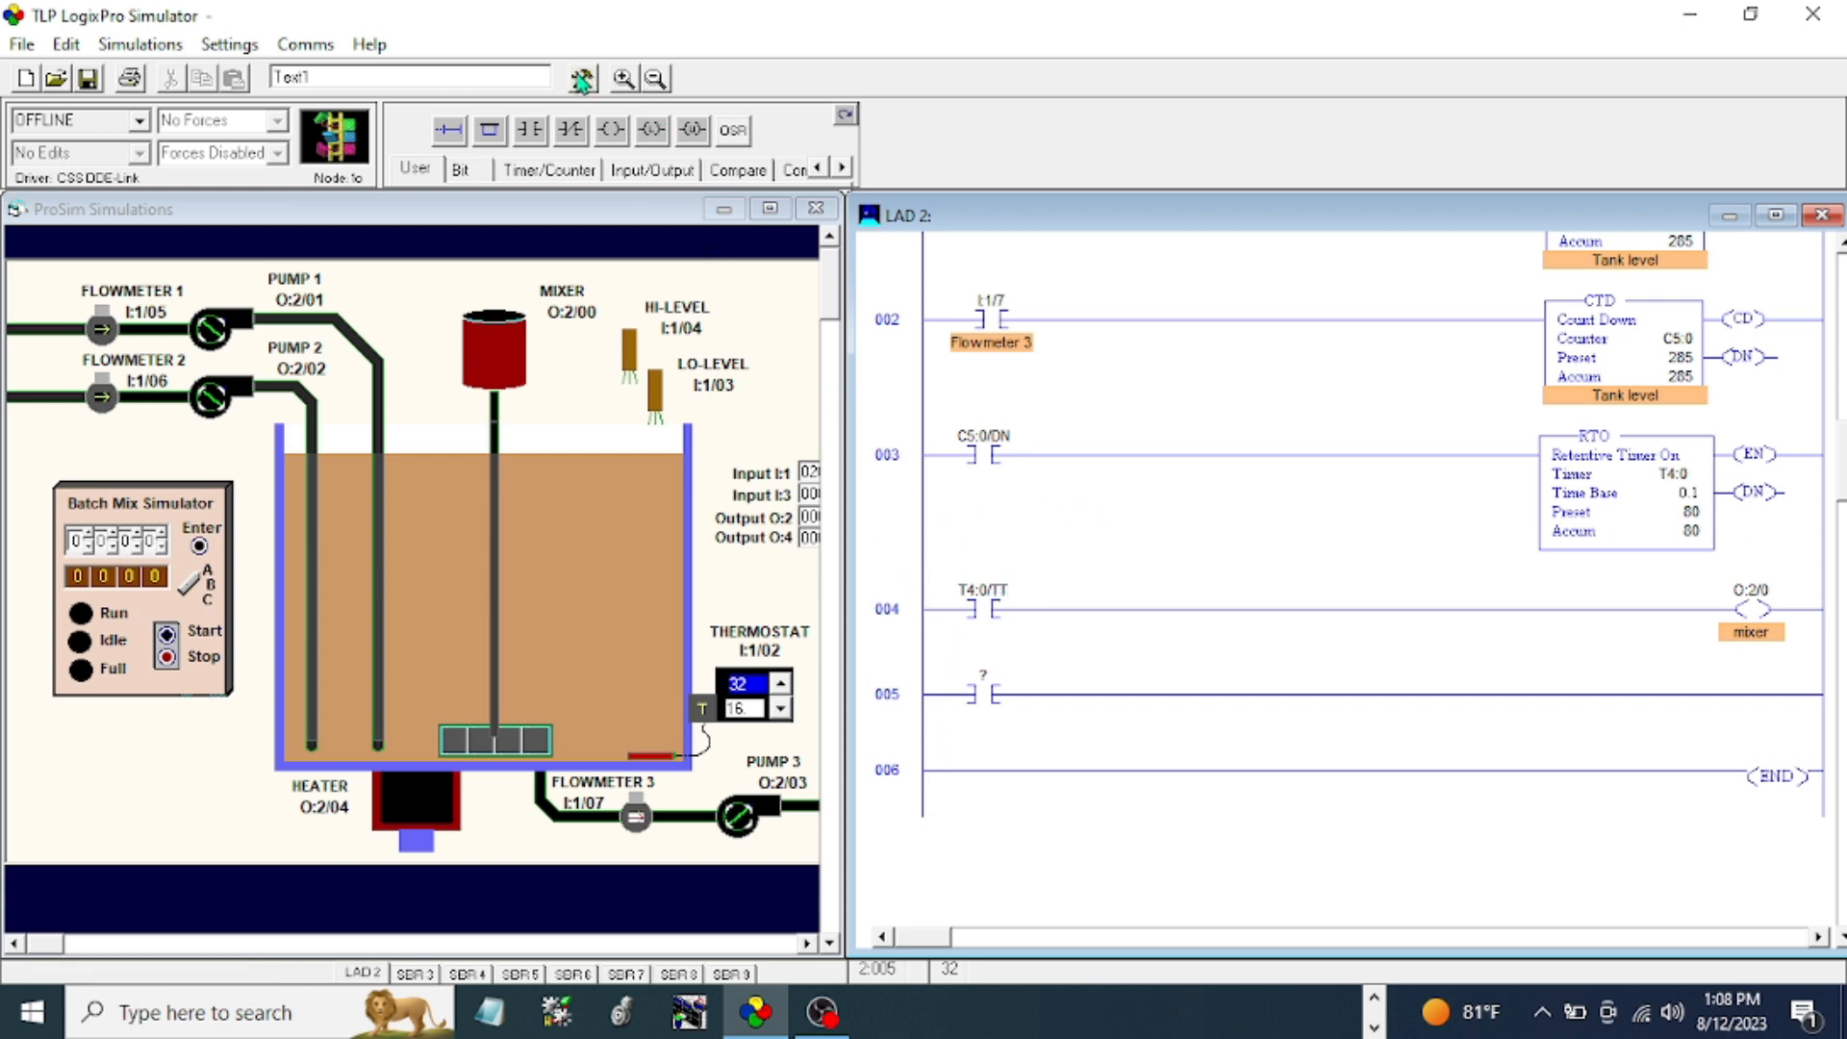
pyautogui.moveTo(670, 186)
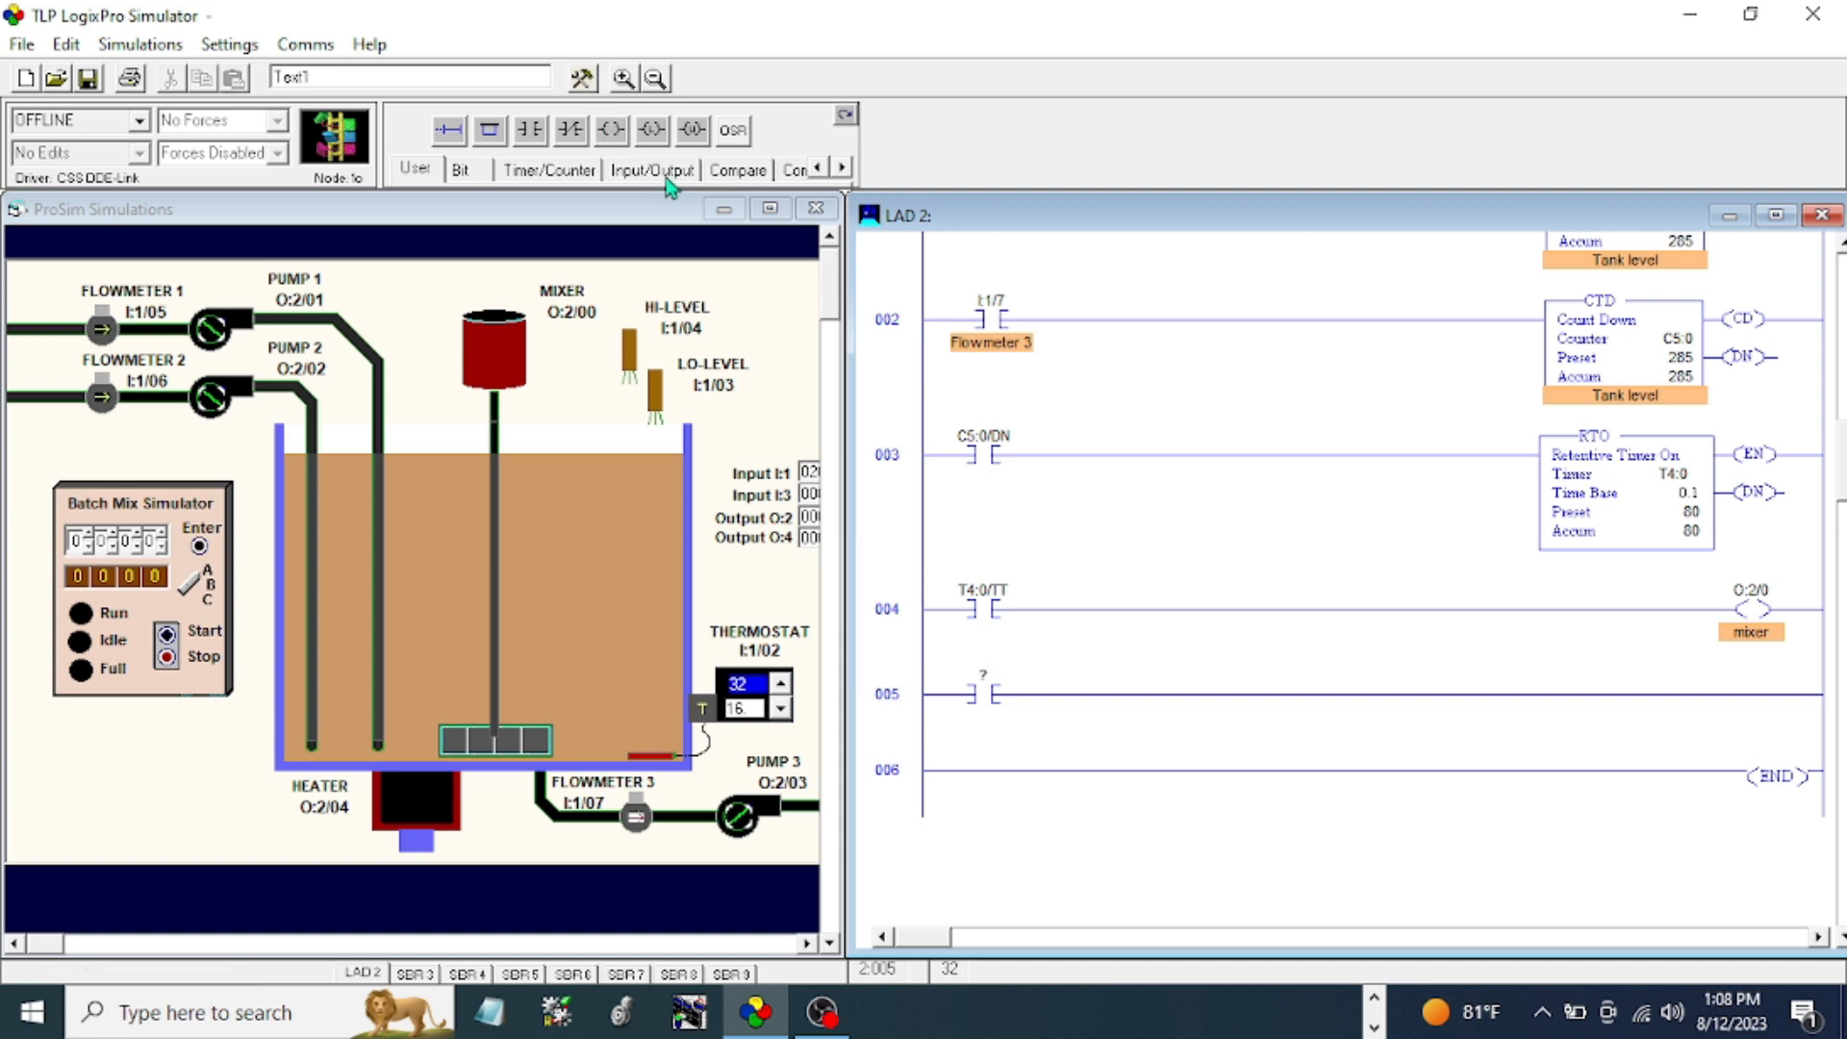
pyautogui.click(737, 170)
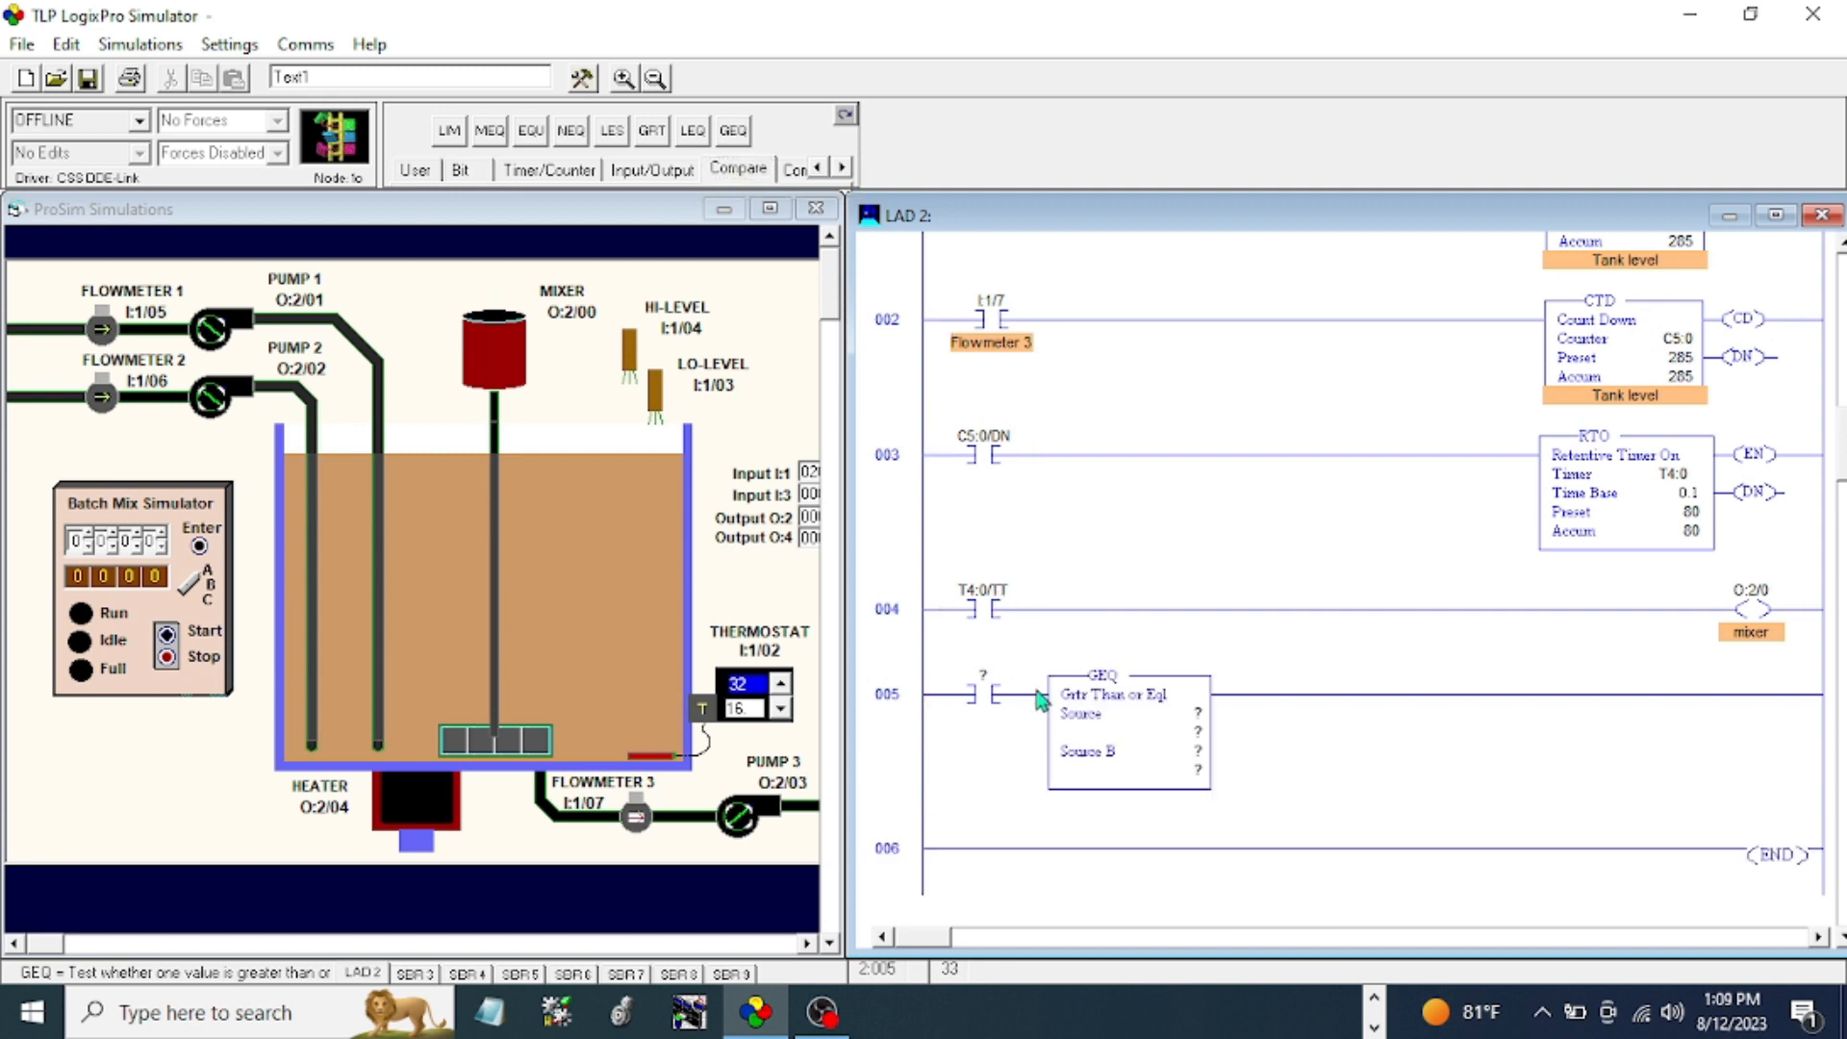
pyautogui.moveTo(1233, 574)
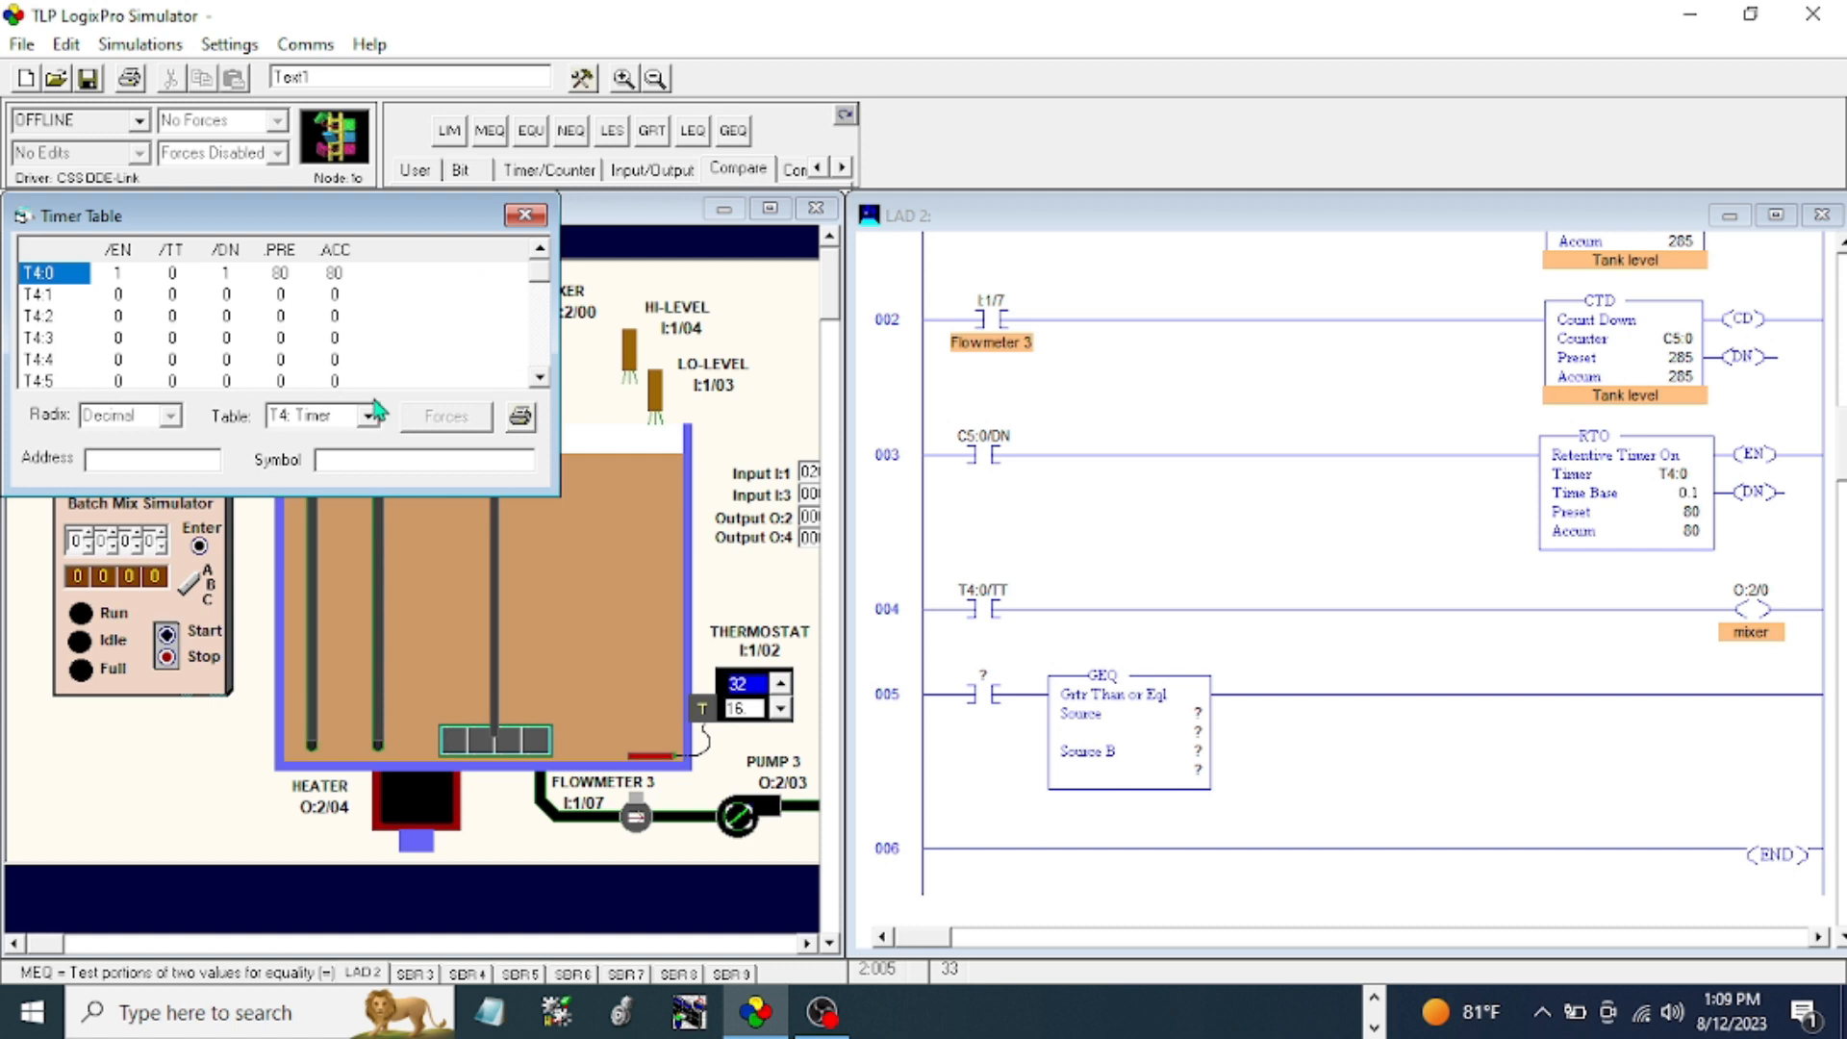
# - Set the GEQ's Source A to C5:0.ACC from the counter data table
pyautogui.click(373, 416)
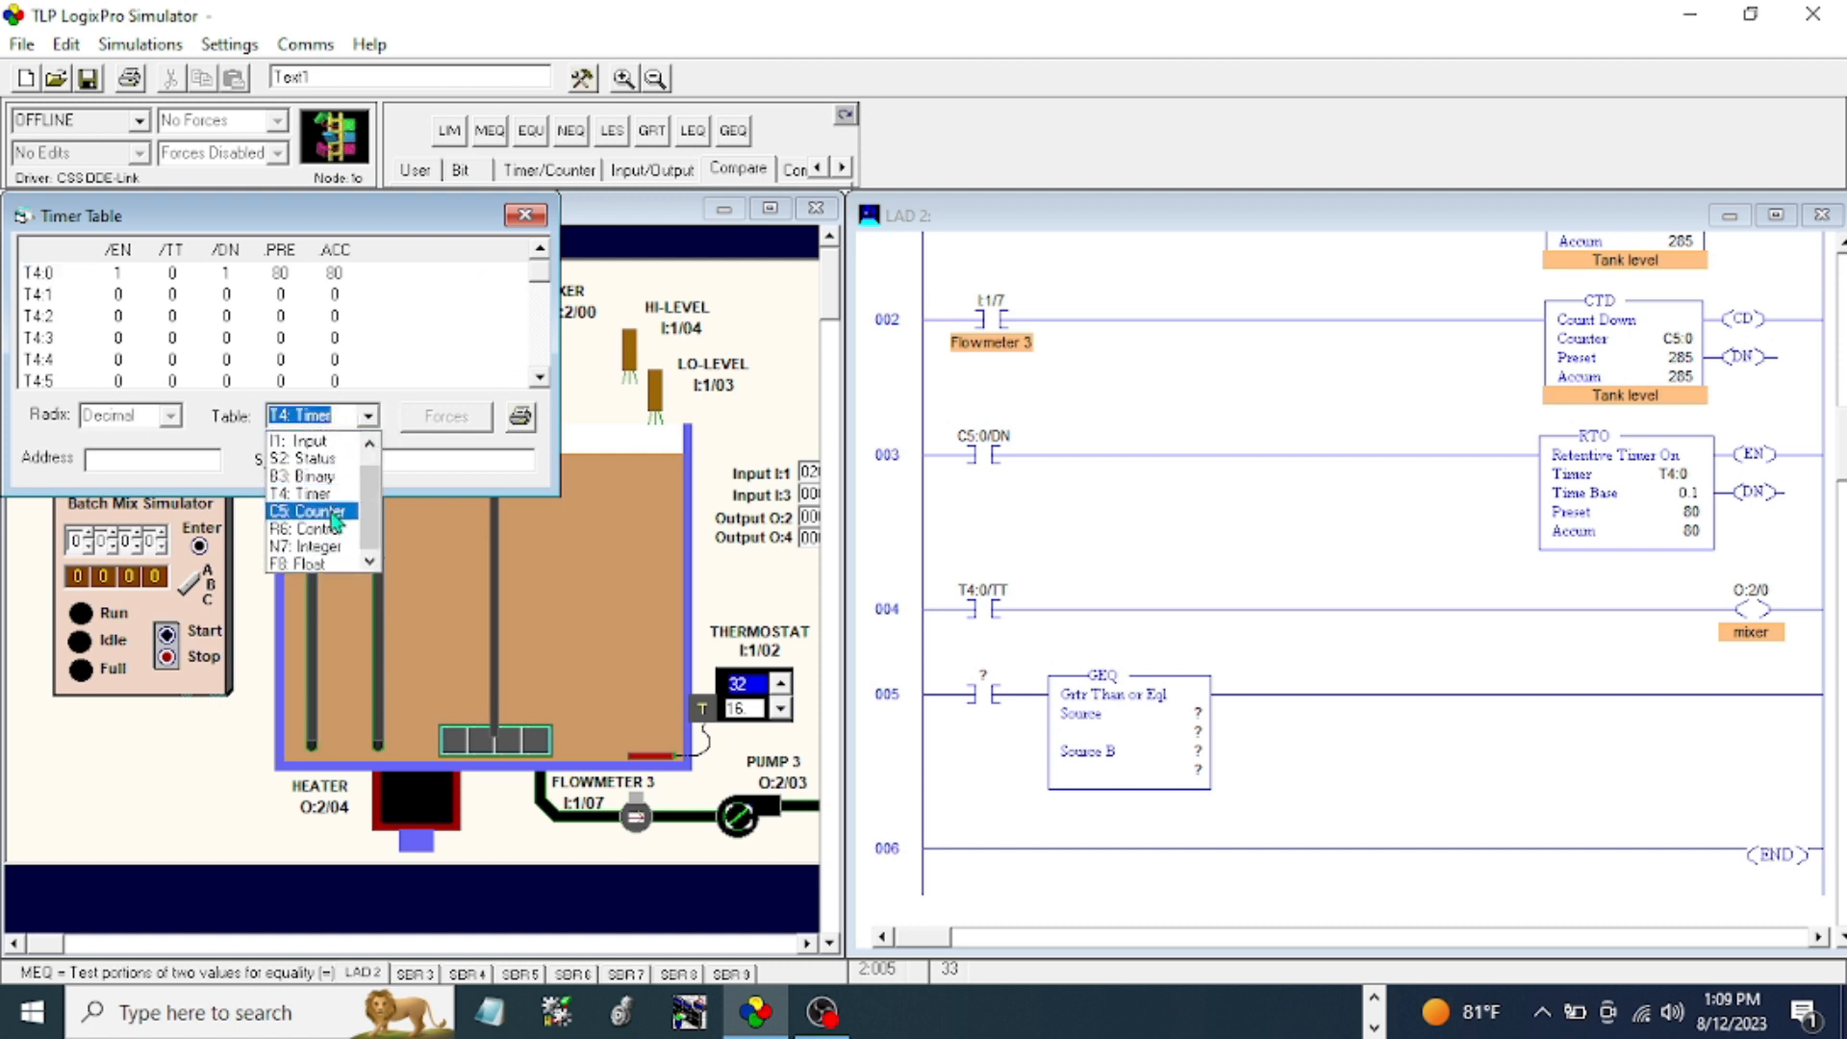
pyautogui.click(312, 512)
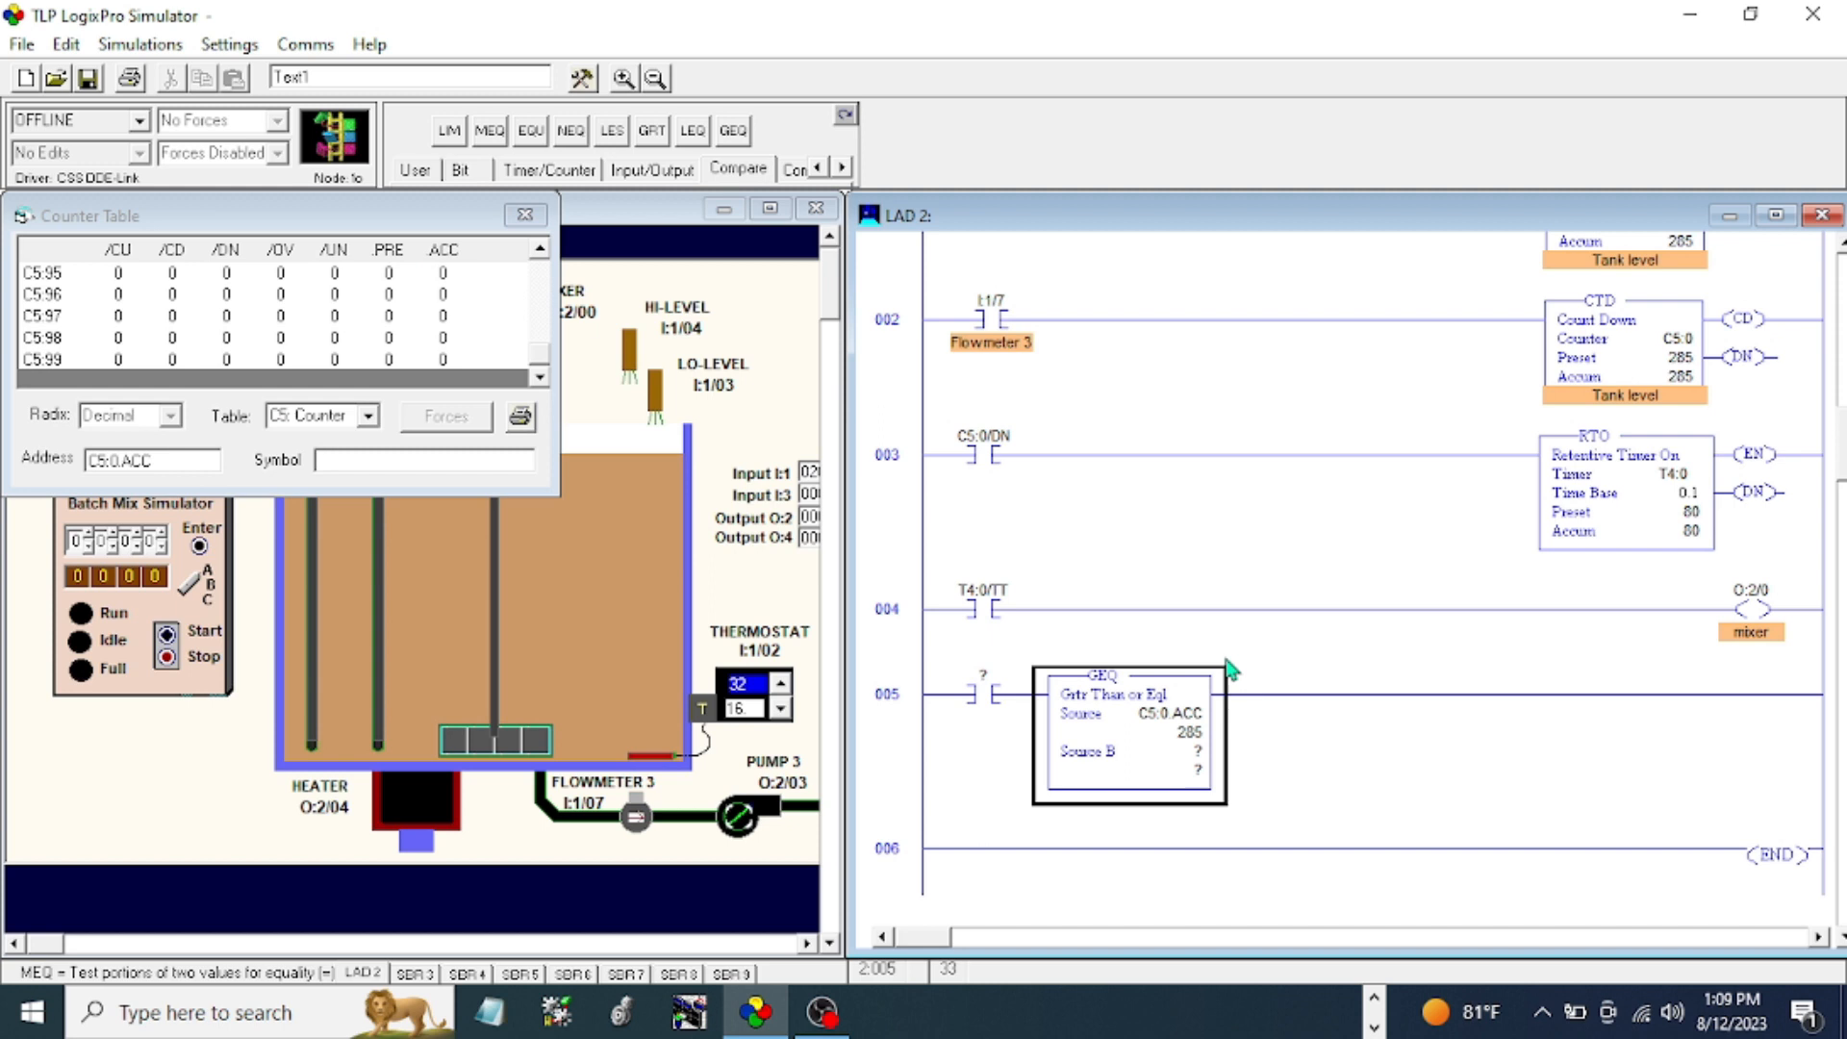
pyautogui.moveTo(1262, 574)
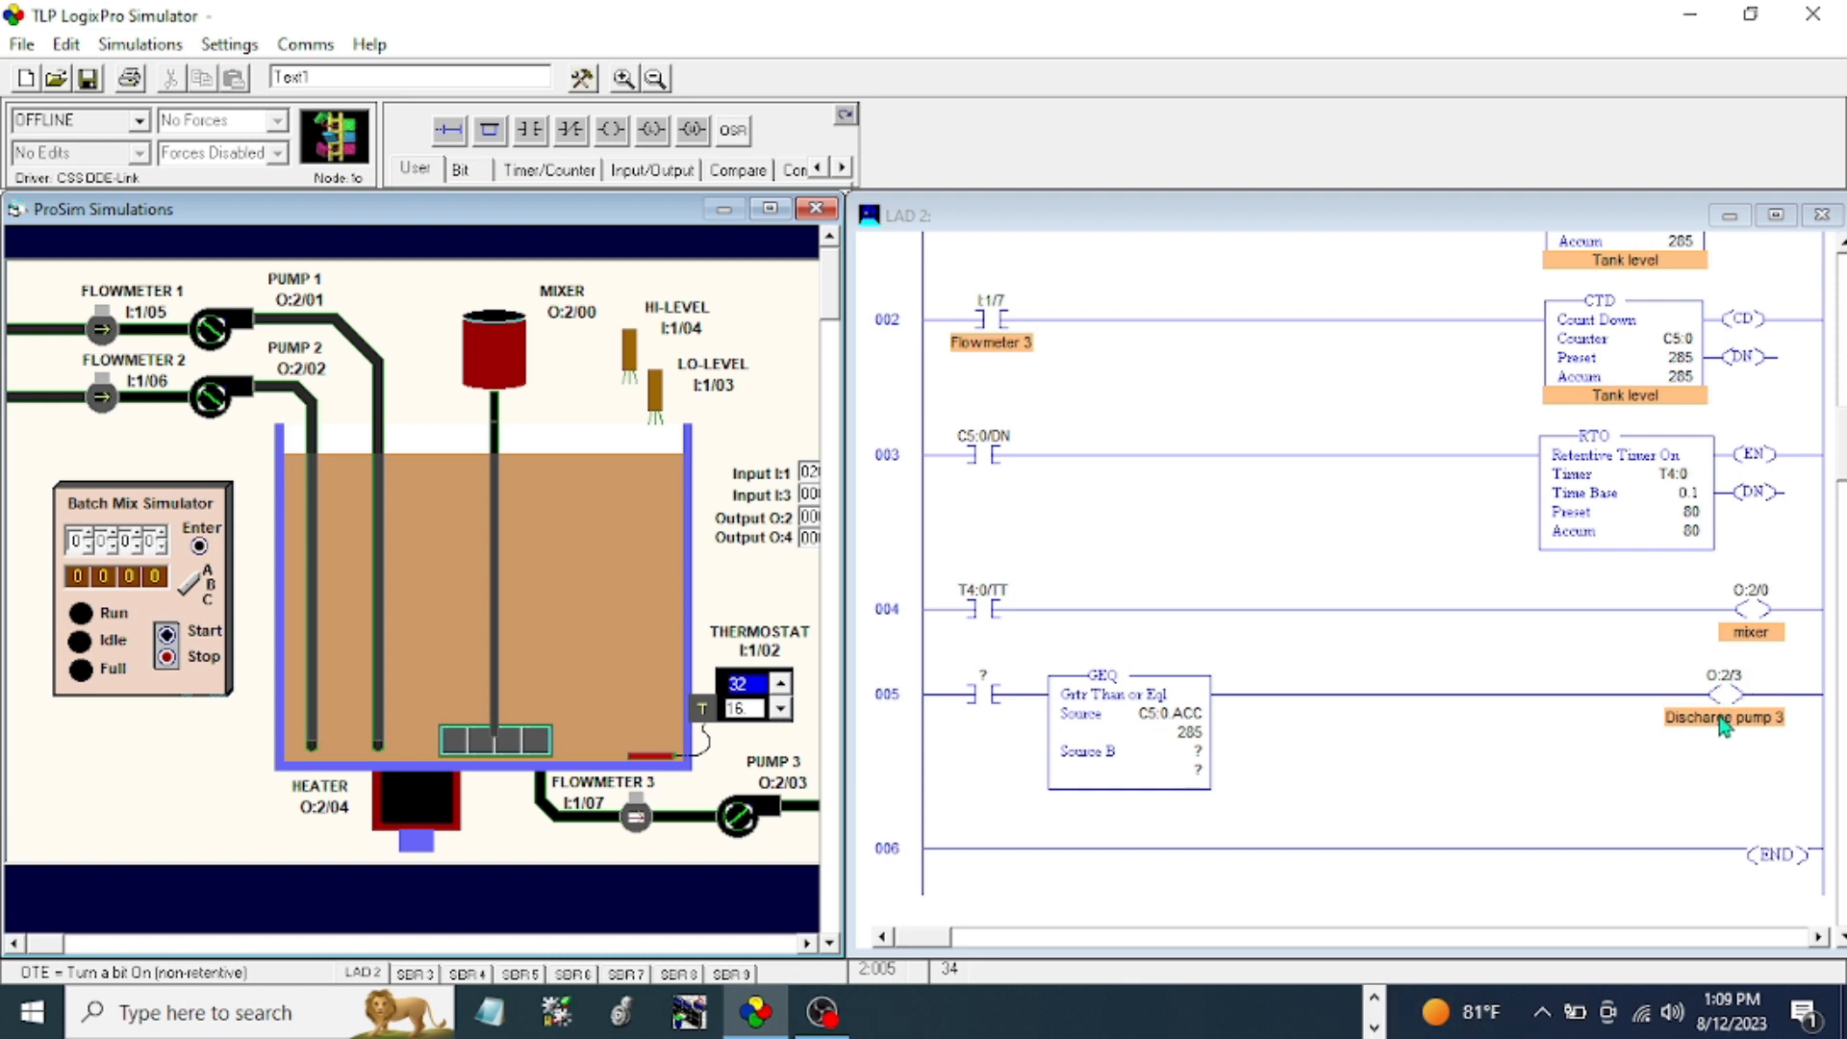
pyautogui.moveTo(1708, 491)
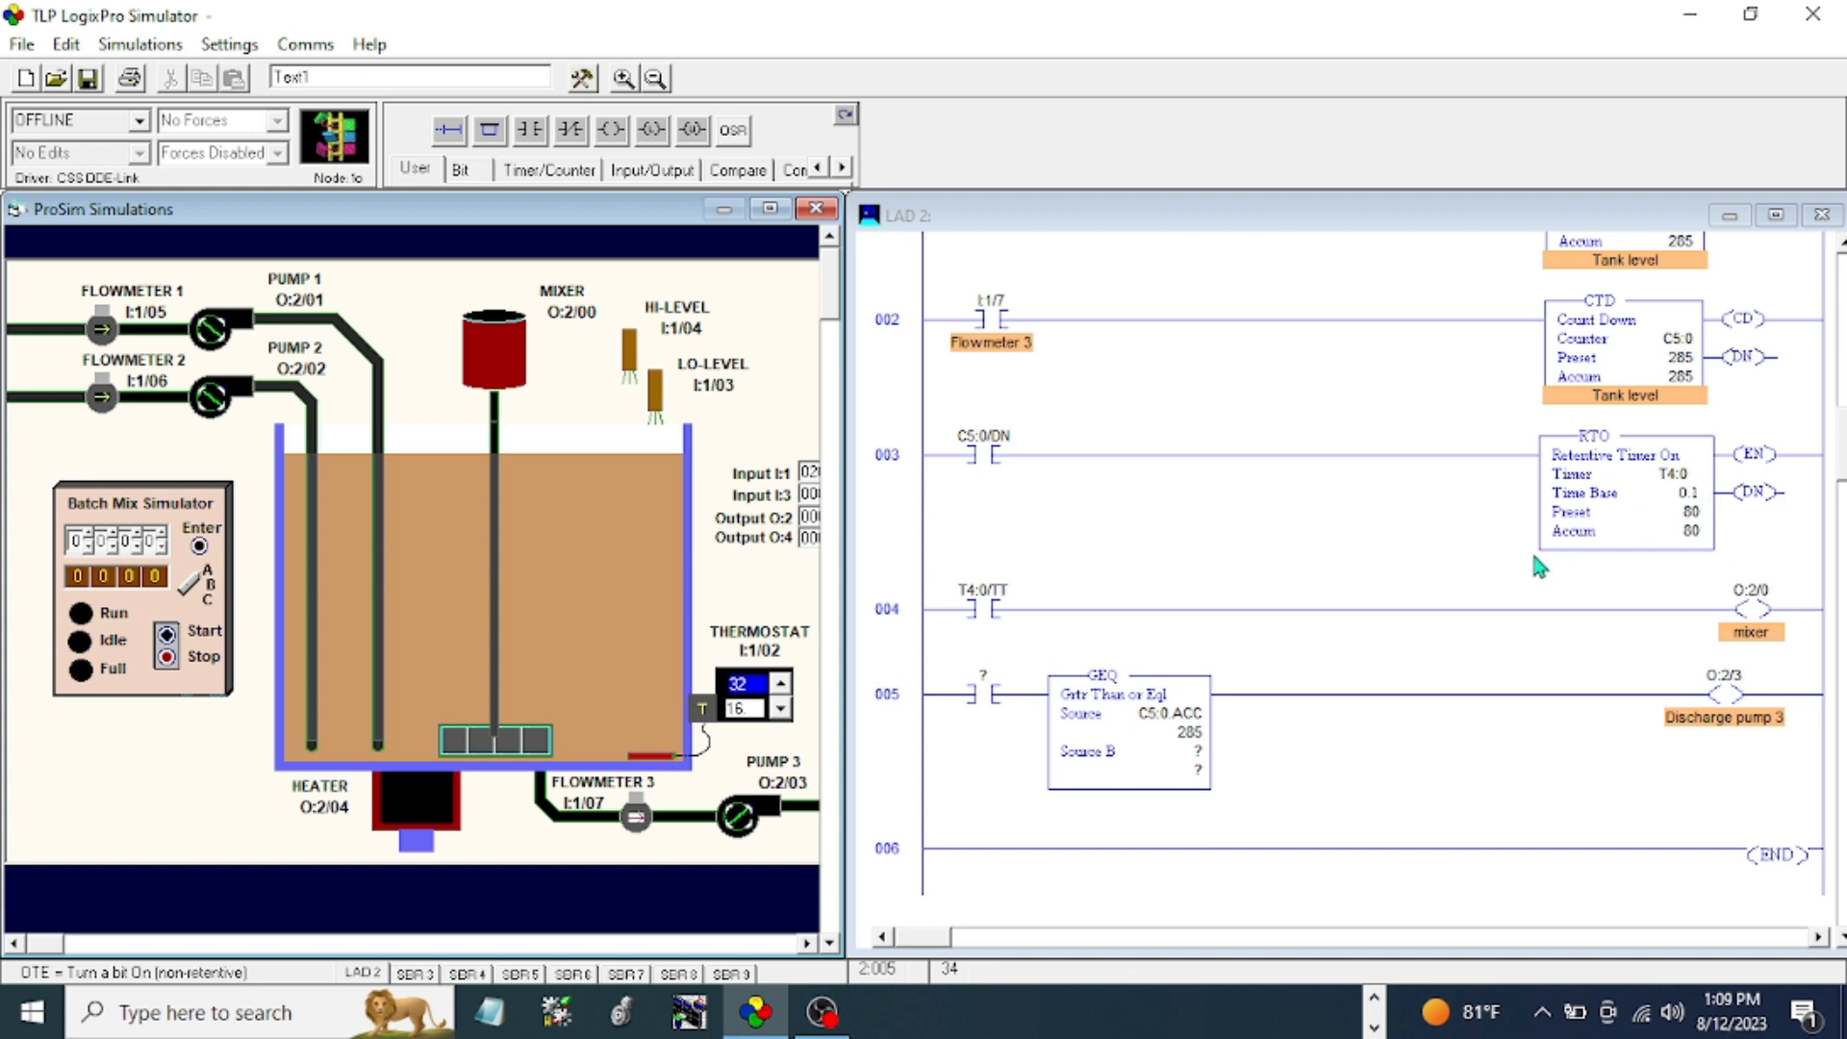
pyautogui.moveTo(954, 700)
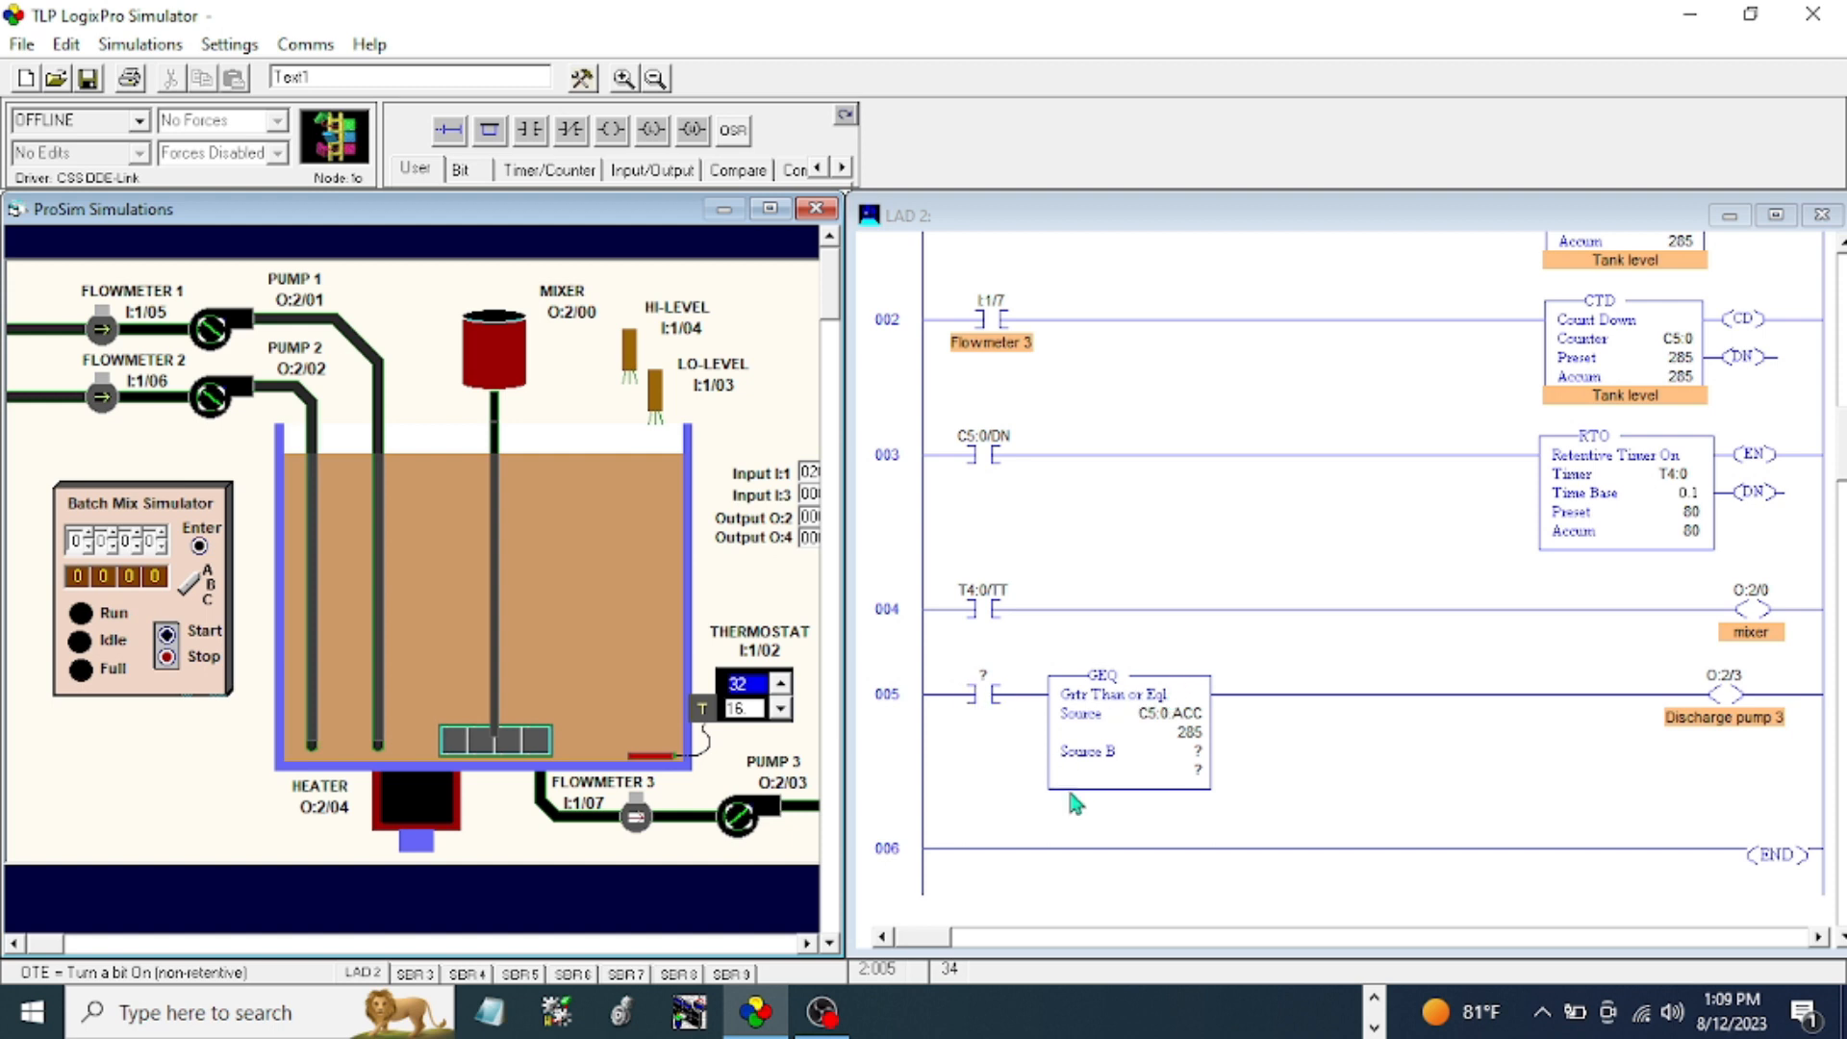
pyautogui.moveTo(689, 348)
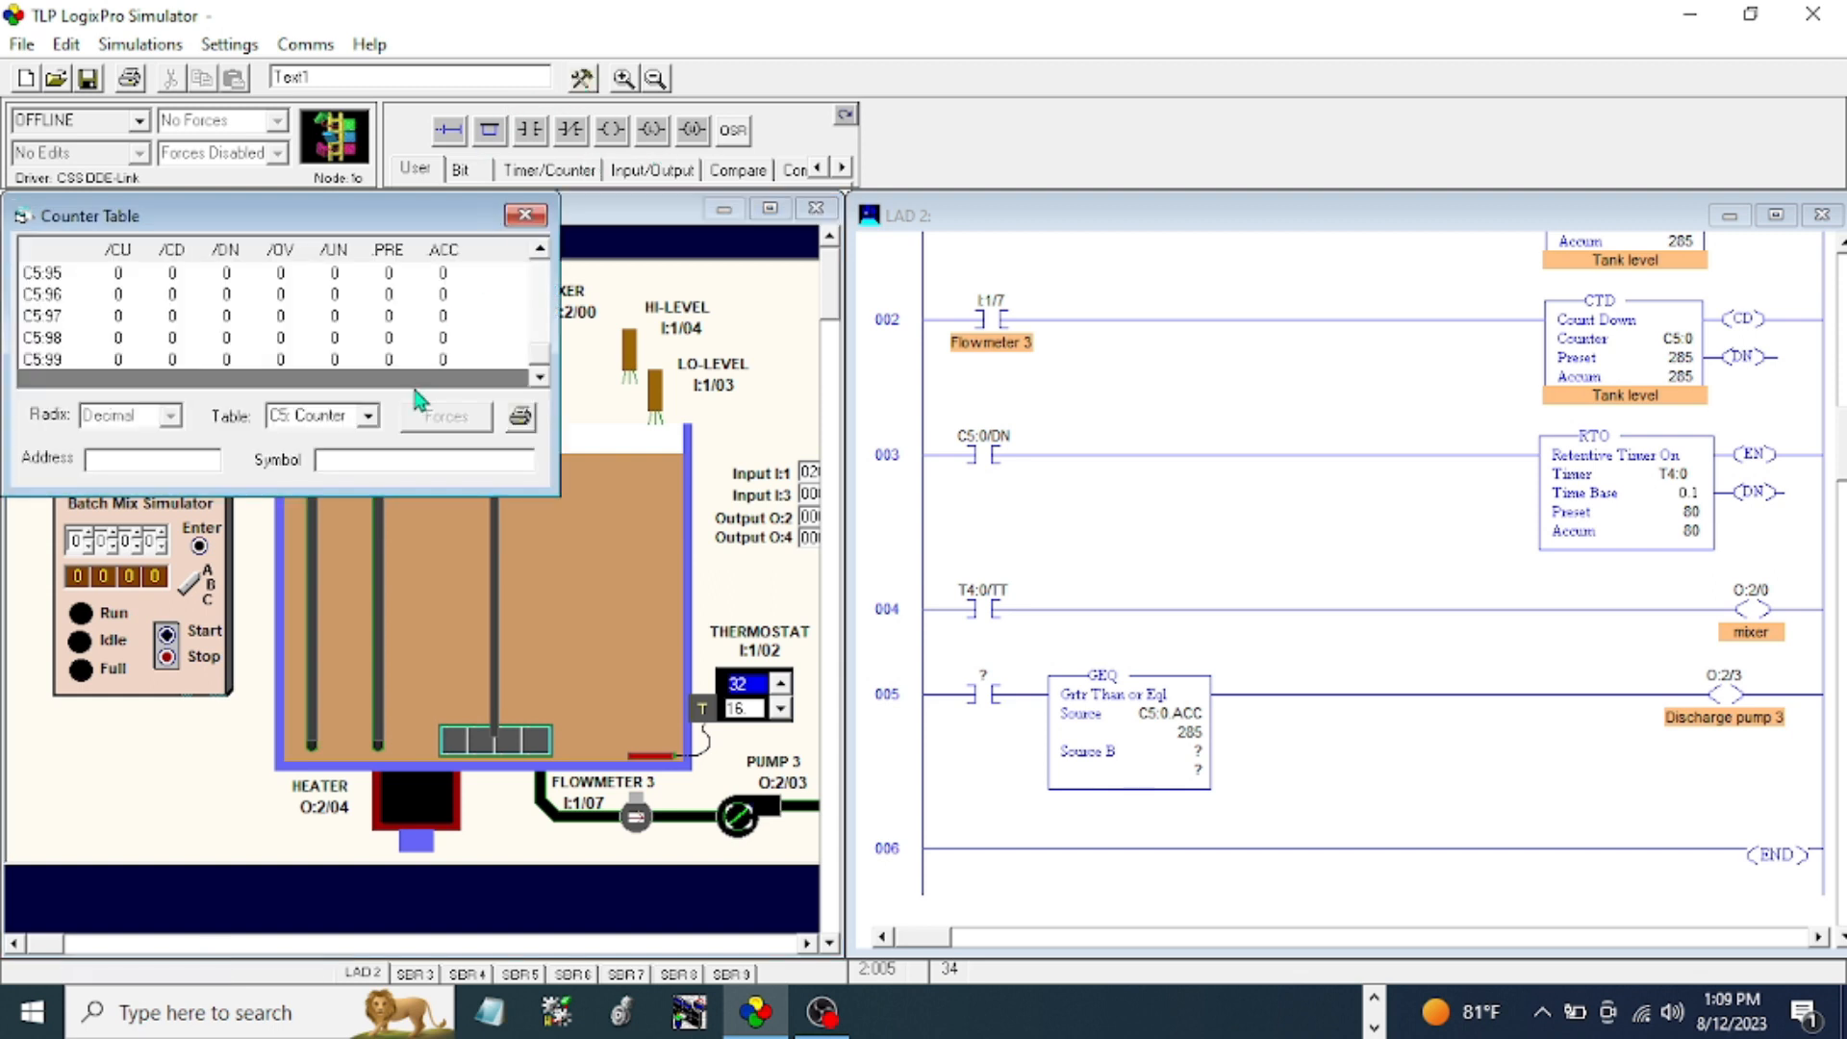
# - Switch the data table to timers to address rung 005's contact as T4:0/DN
pyautogui.click(312, 416)
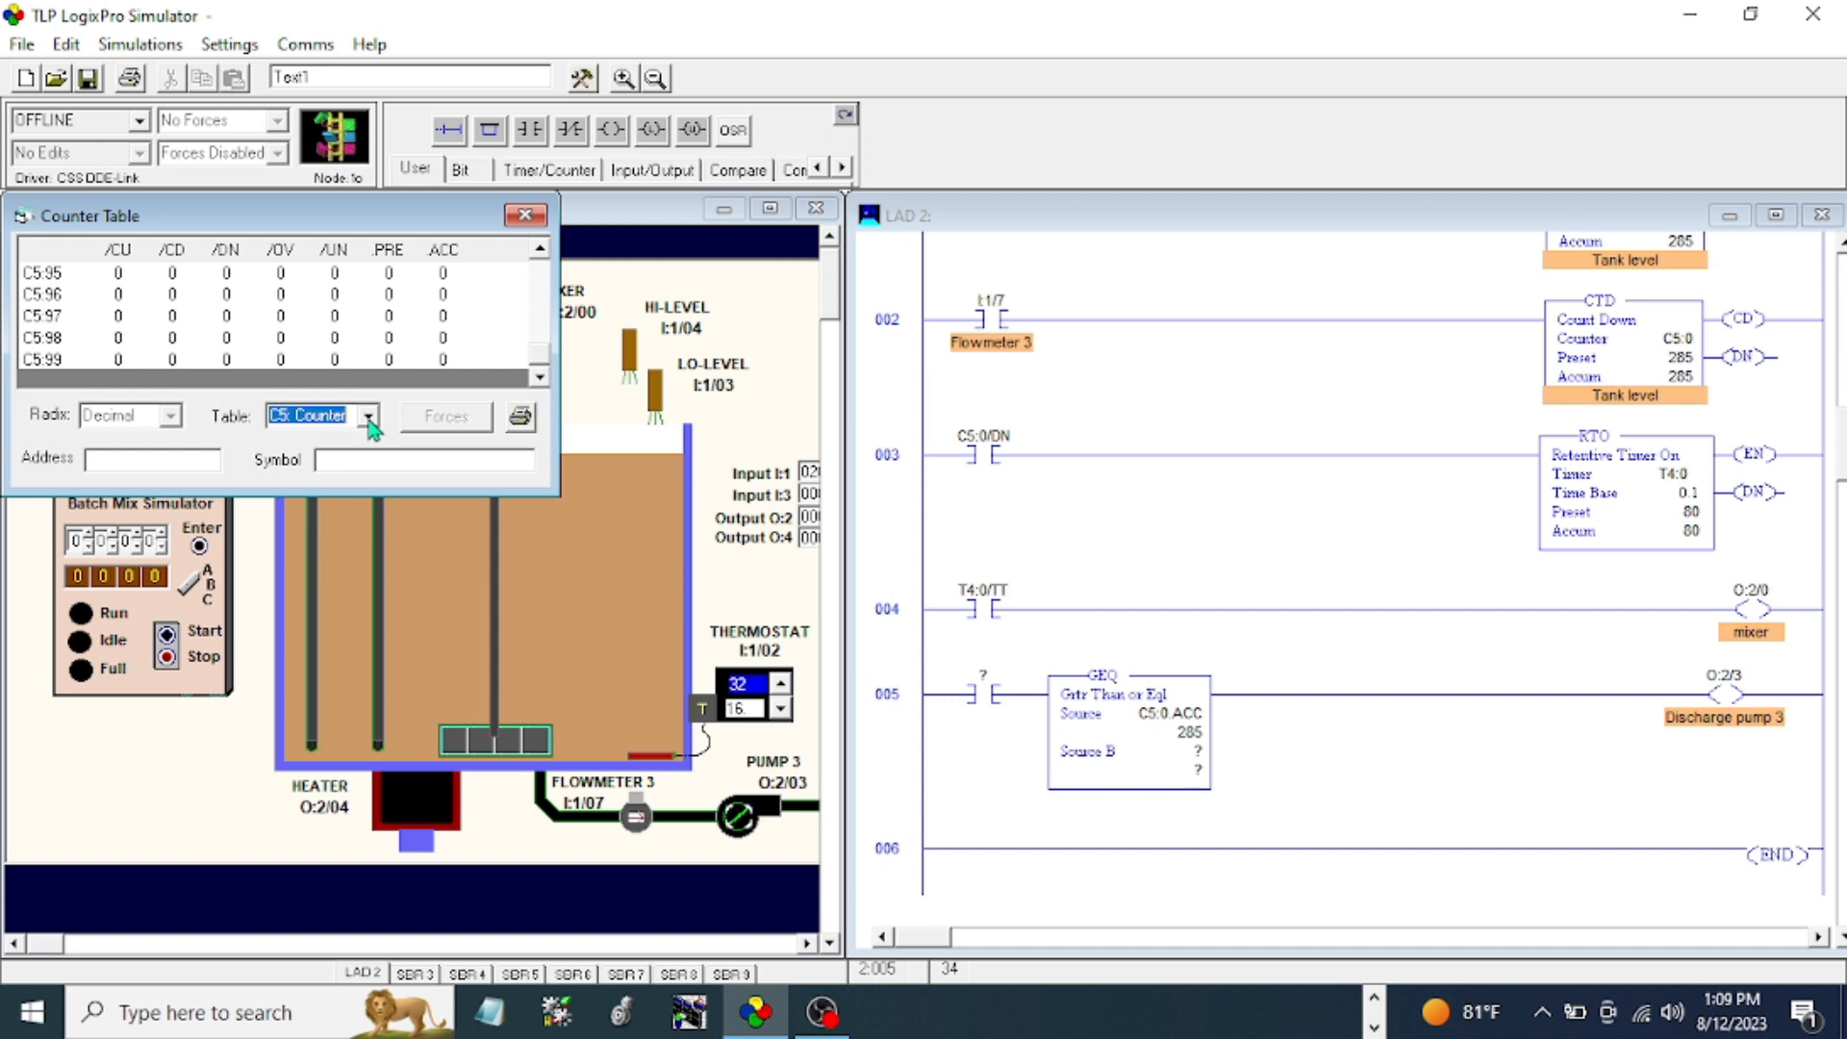
pyautogui.click(369, 416)
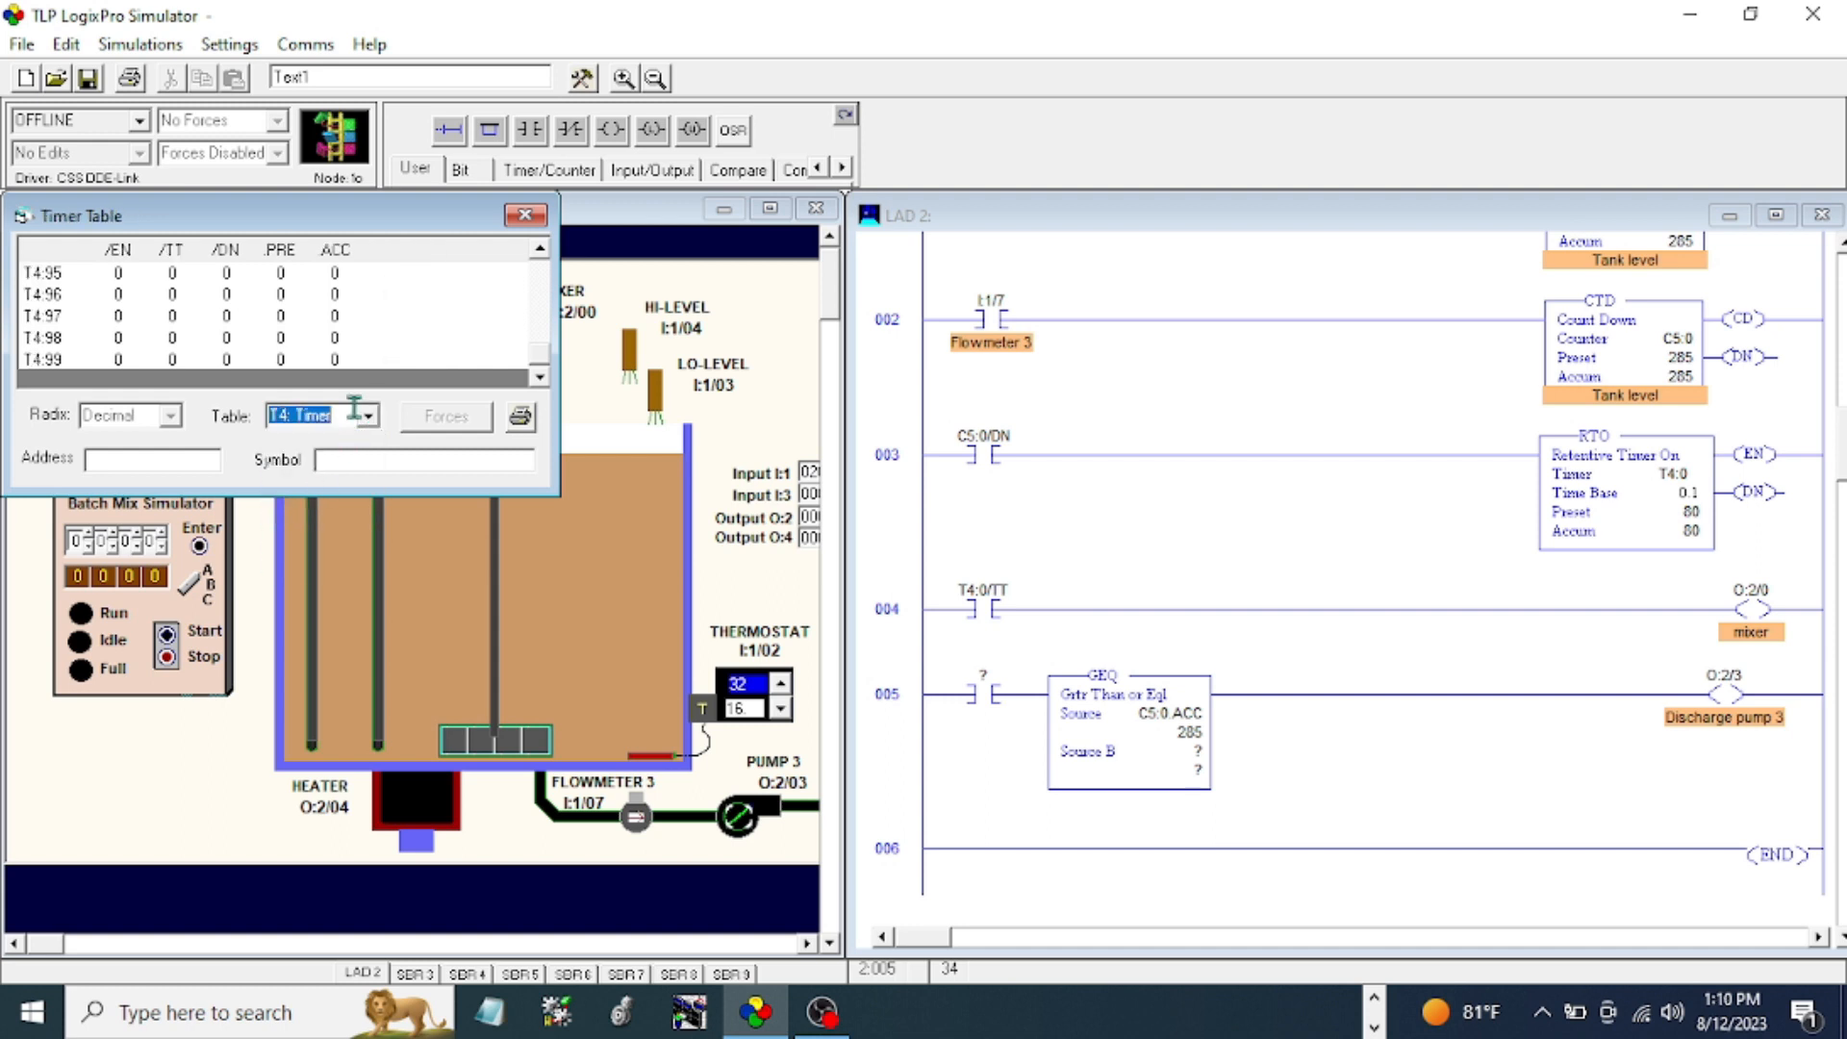
pyautogui.moveTo(239, 289)
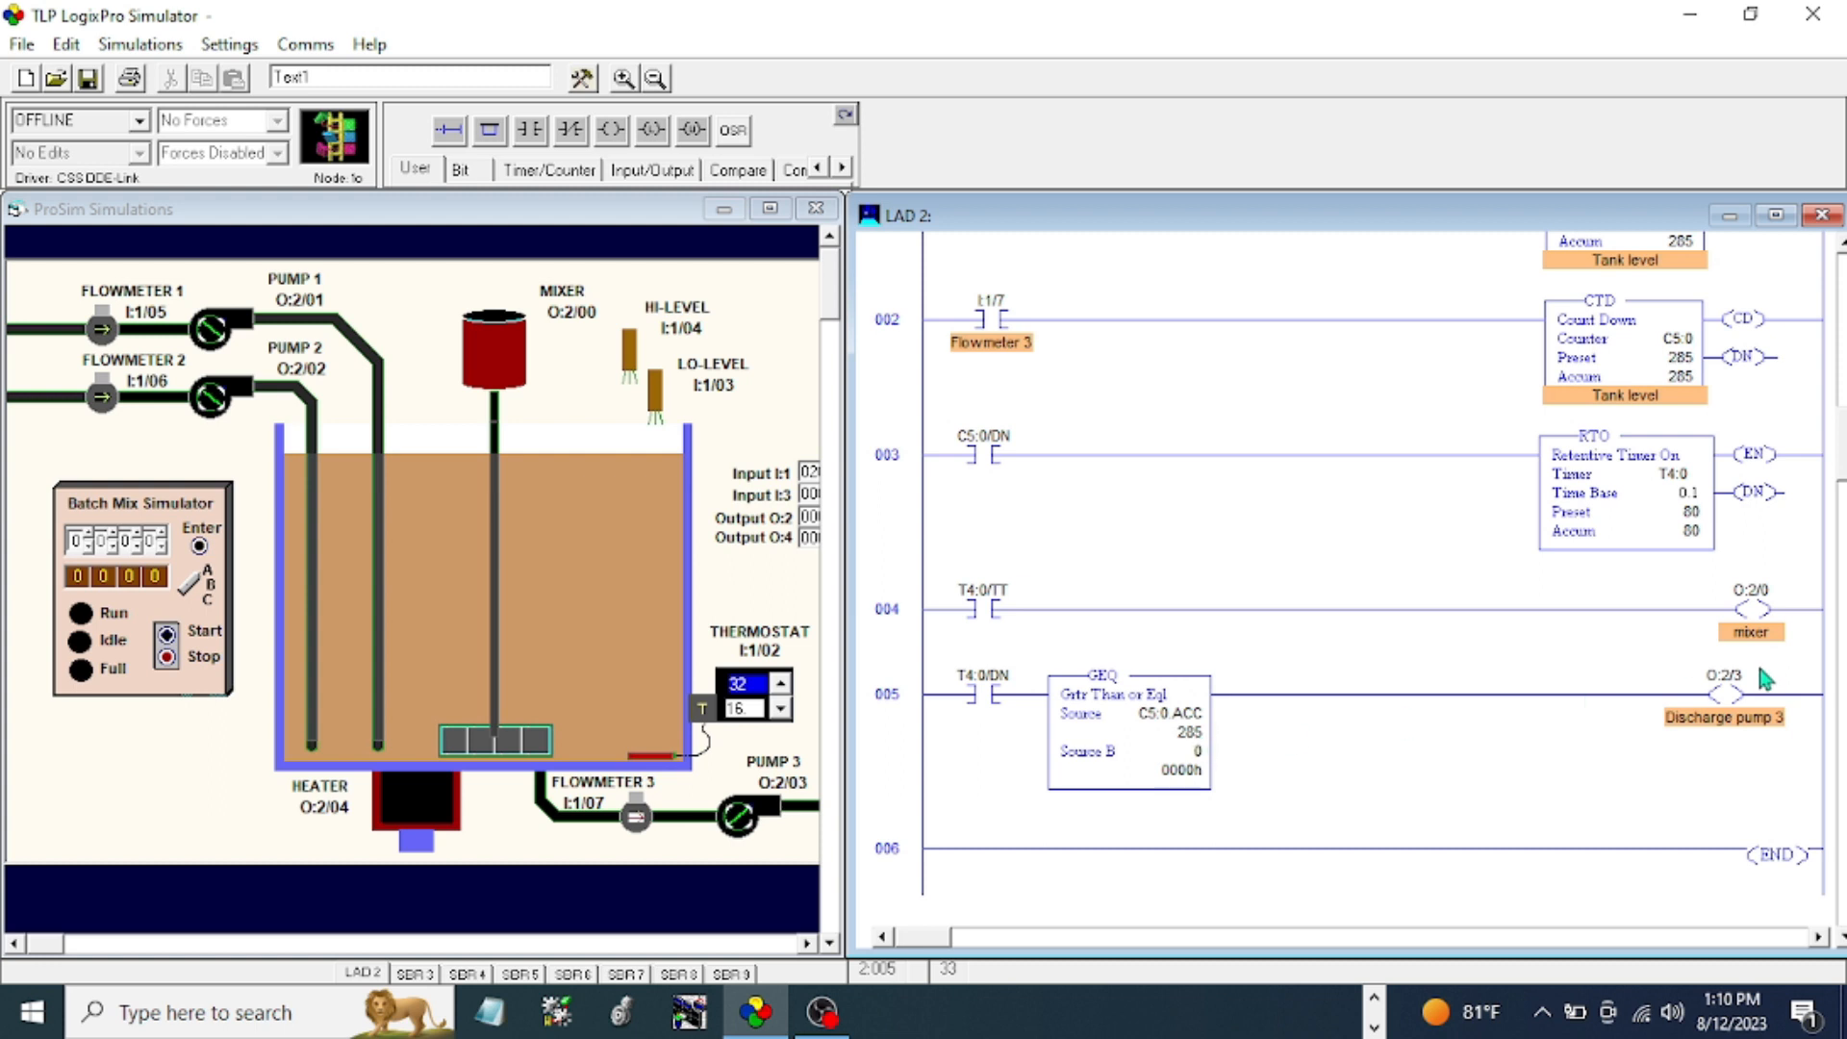
pyautogui.moveTo(1727, 706)
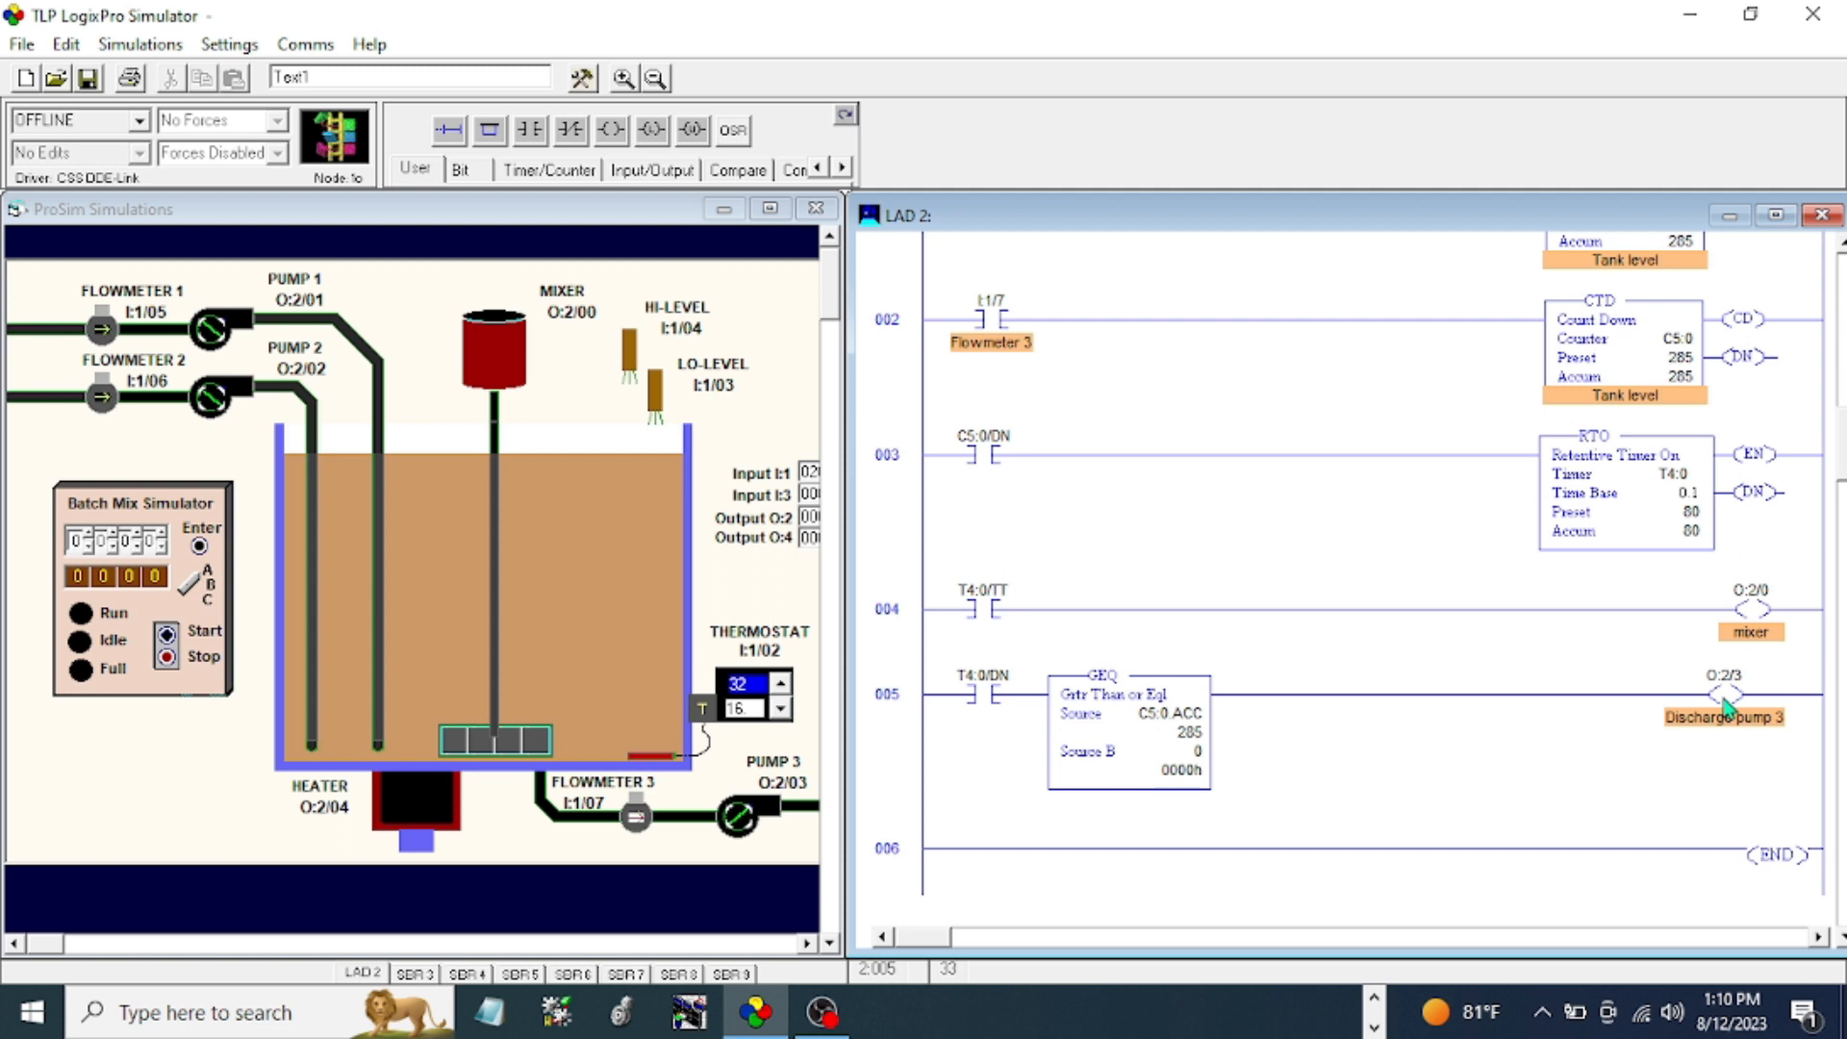
pyautogui.moveTo(1162, 667)
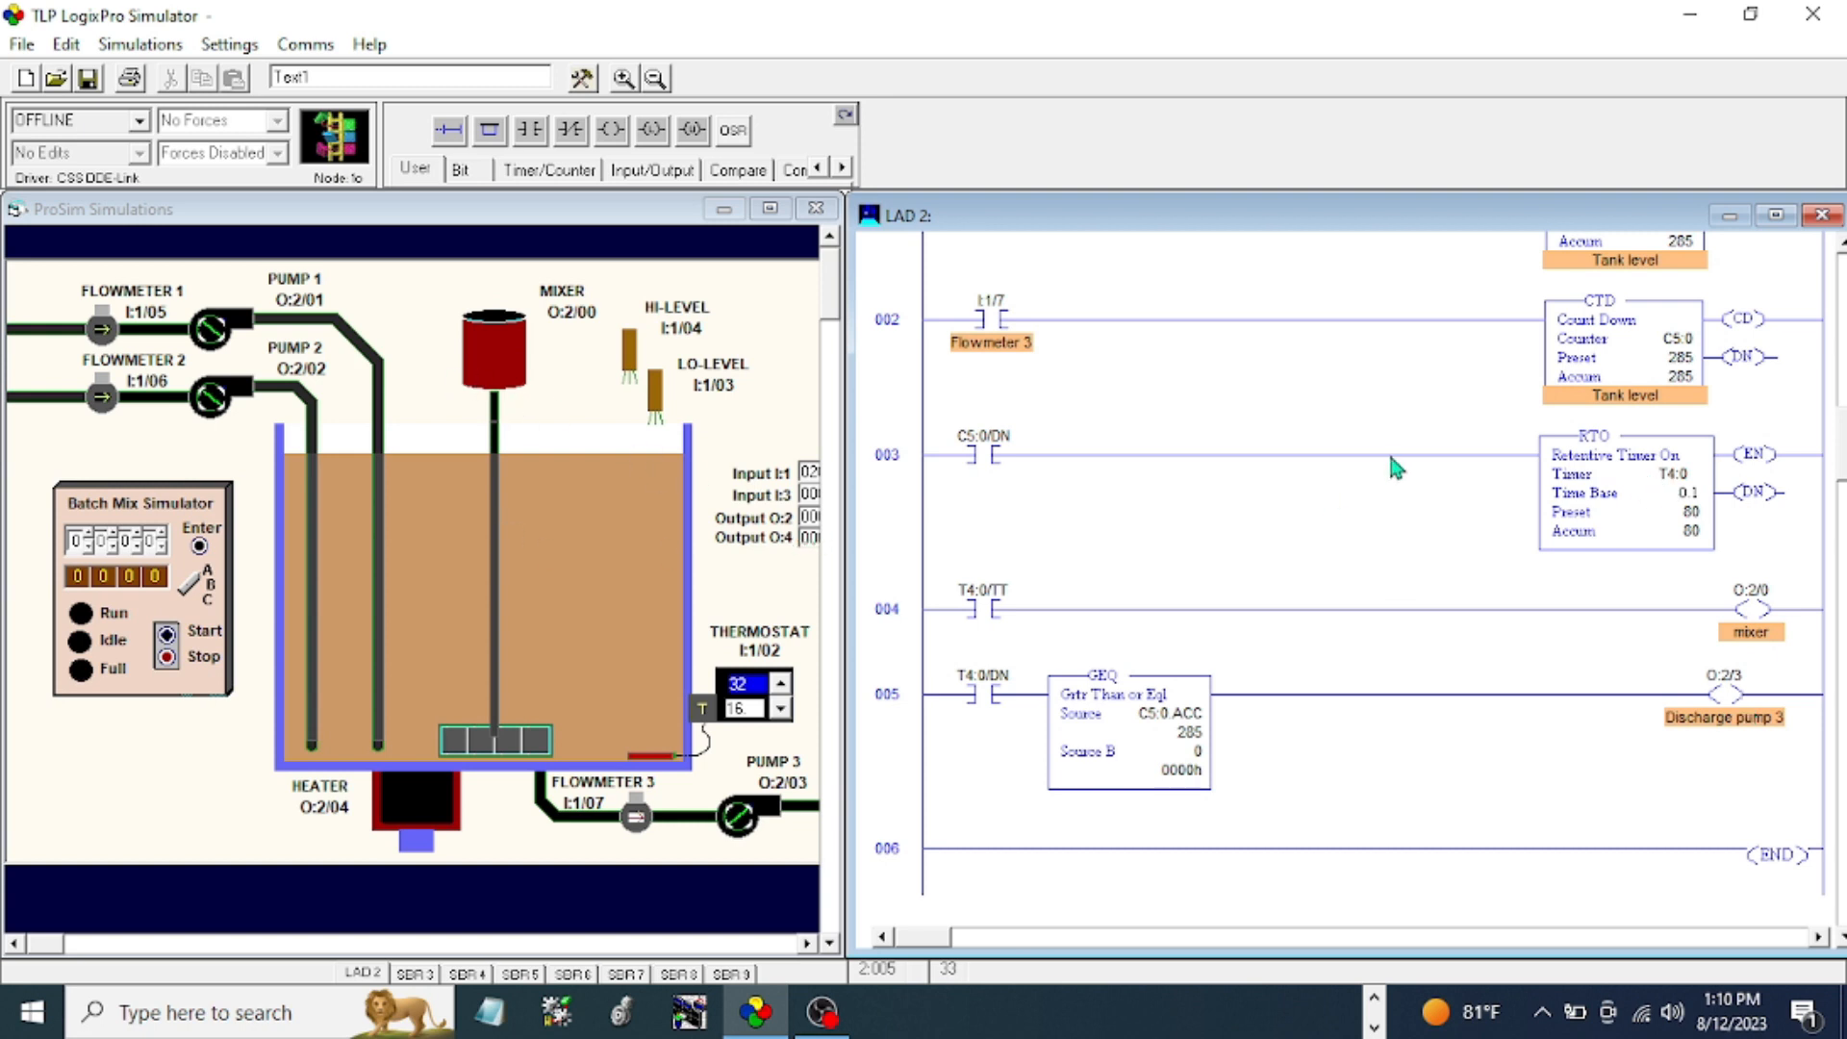
pyautogui.moveTo(1434, 522)
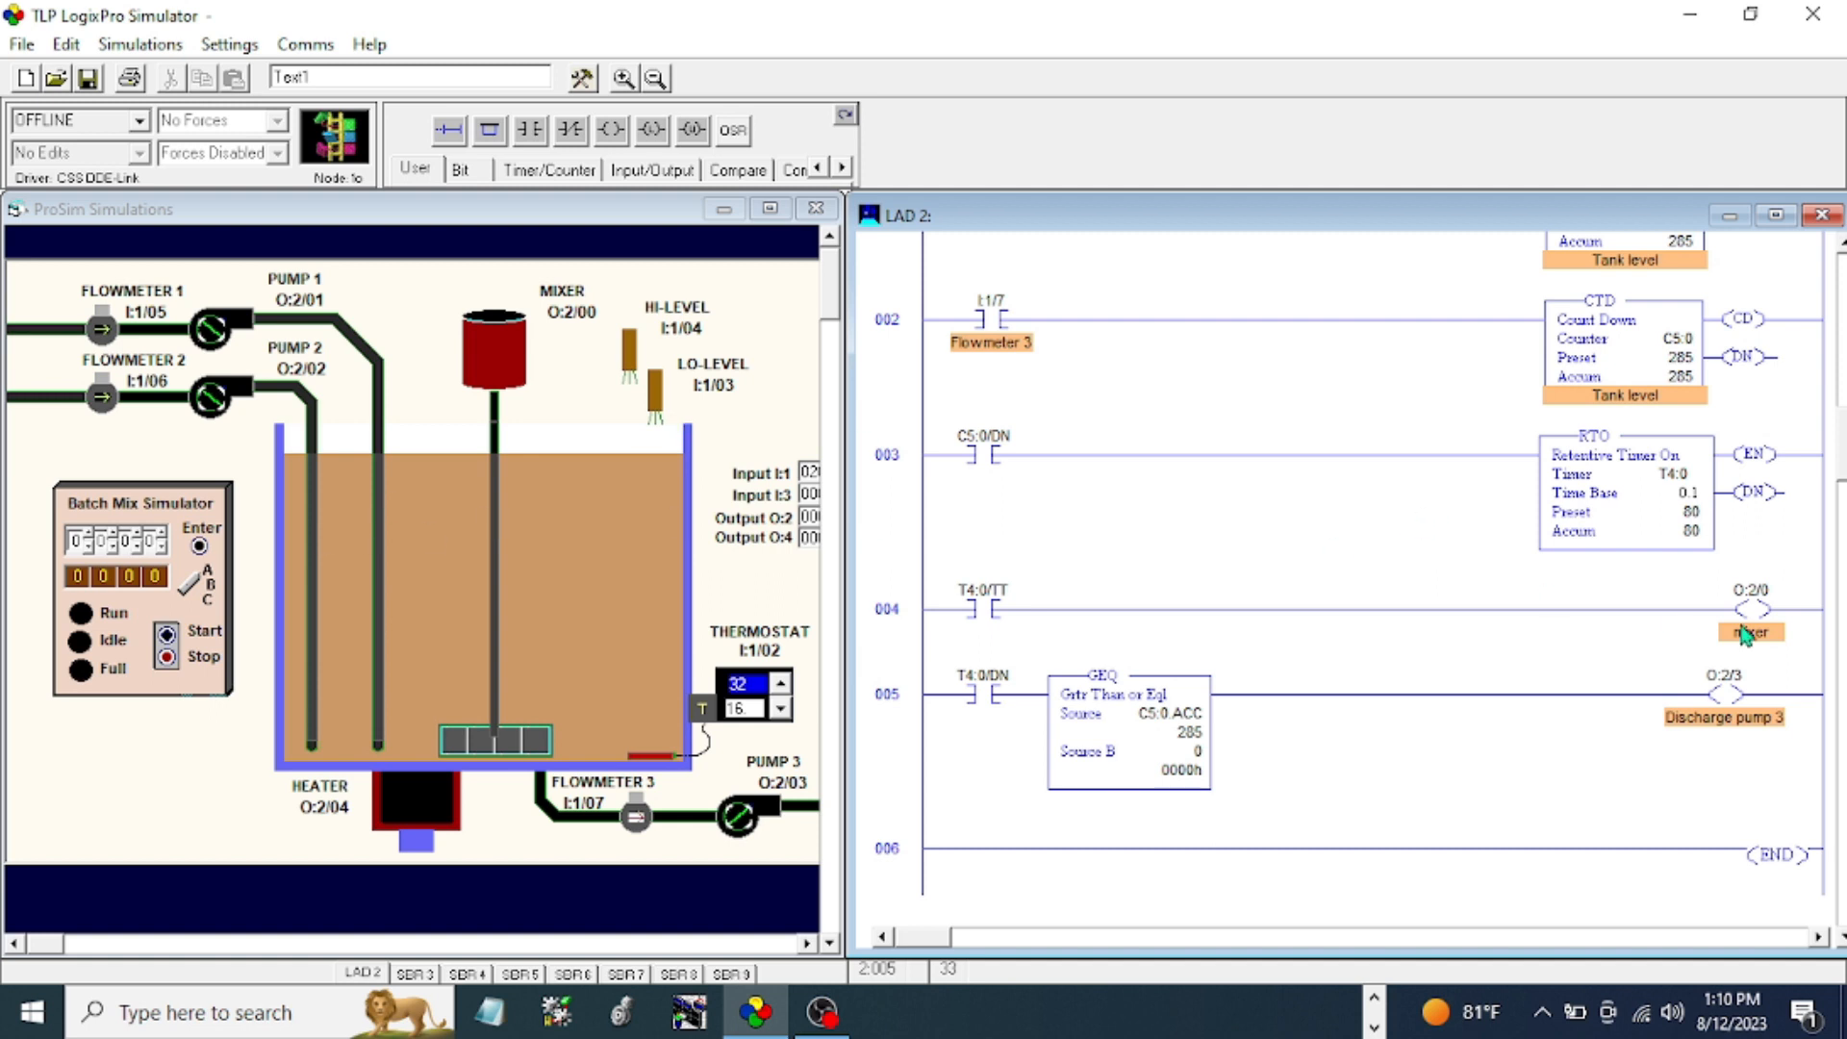
pyautogui.moveTo(989, 697)
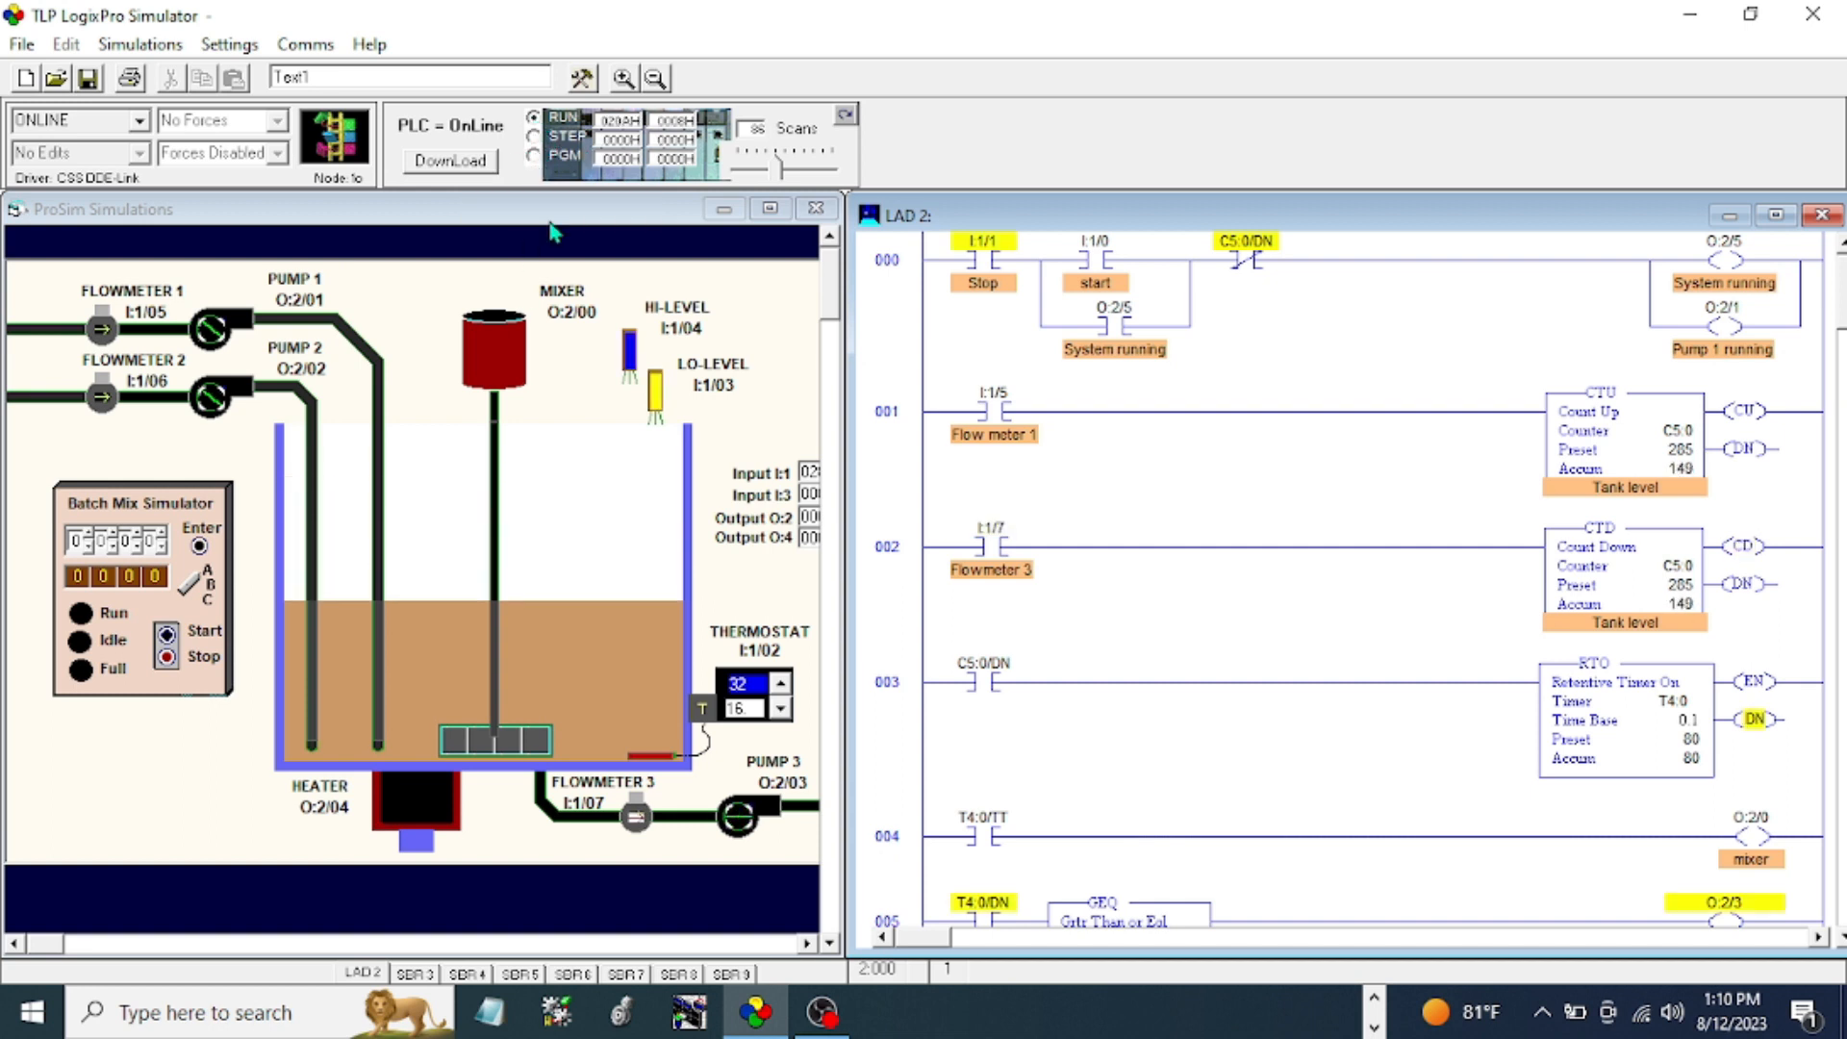
# - Watch the tank drain as C5:0 counts down to -1, then try restarting the batch
pyautogui.scroll(-3)
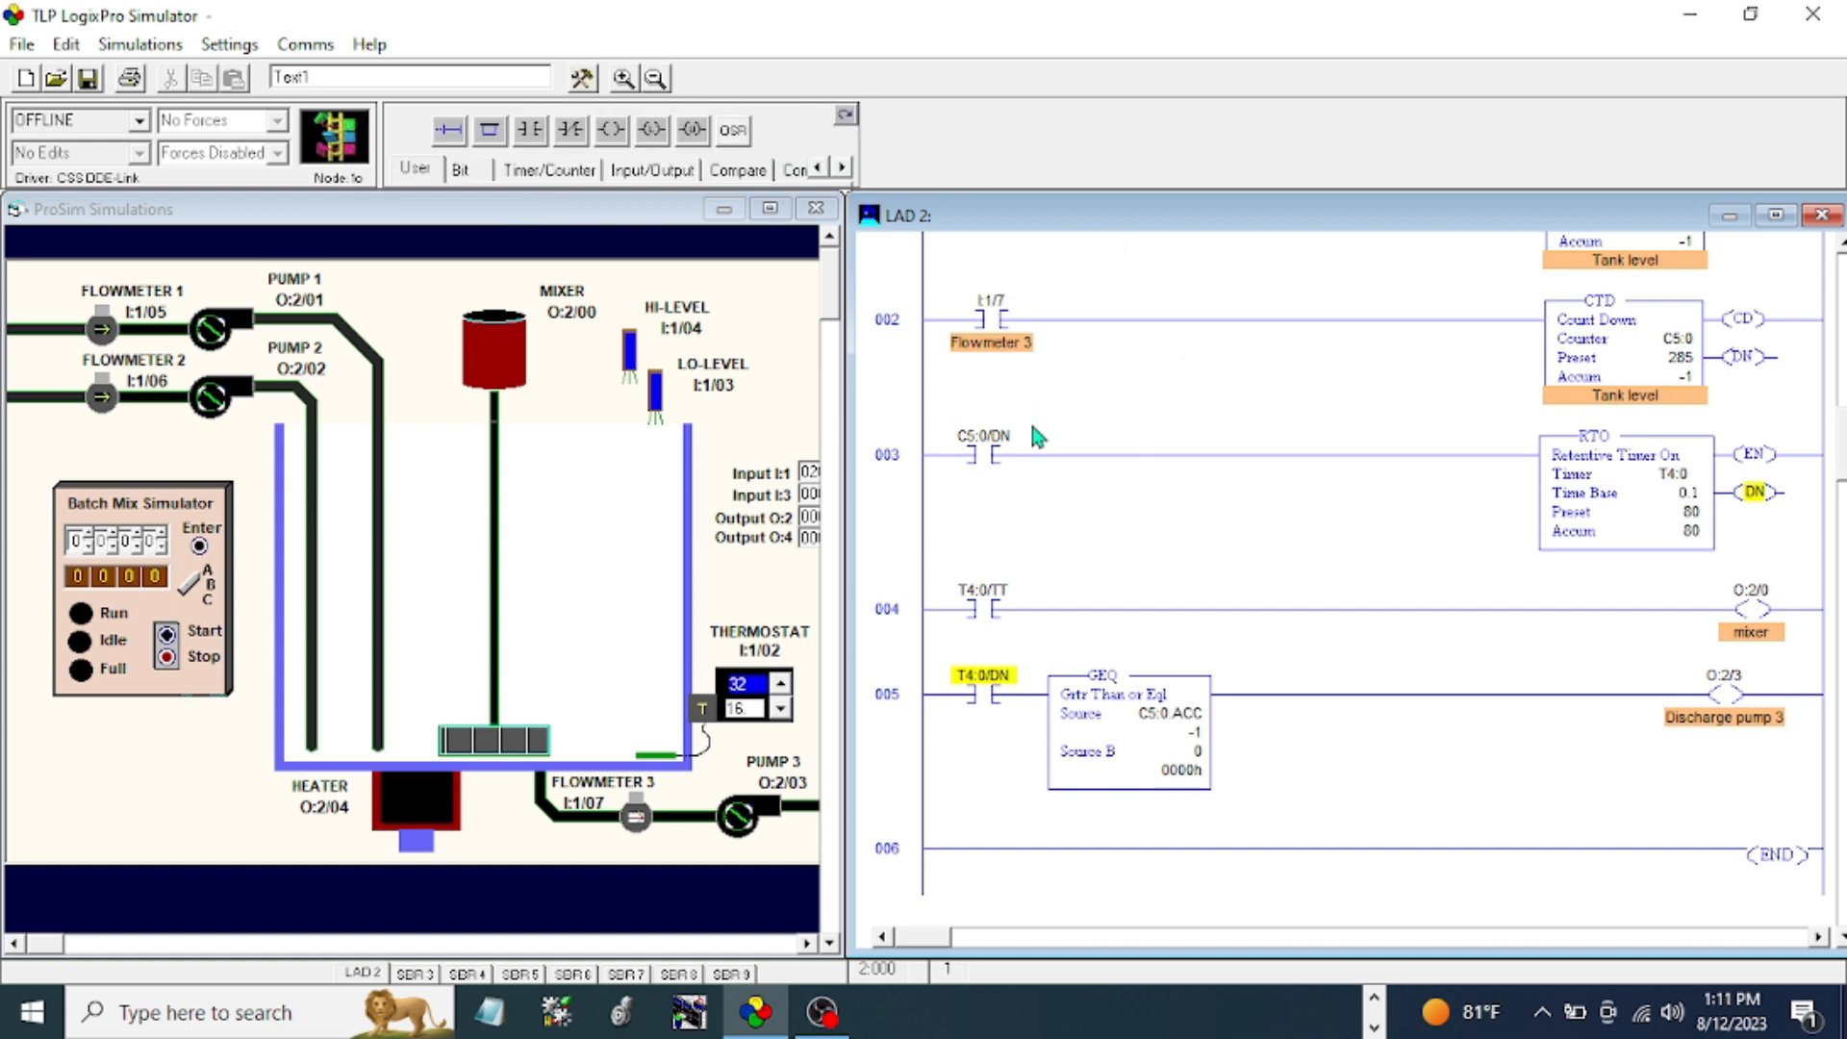
pyautogui.scroll(-3)
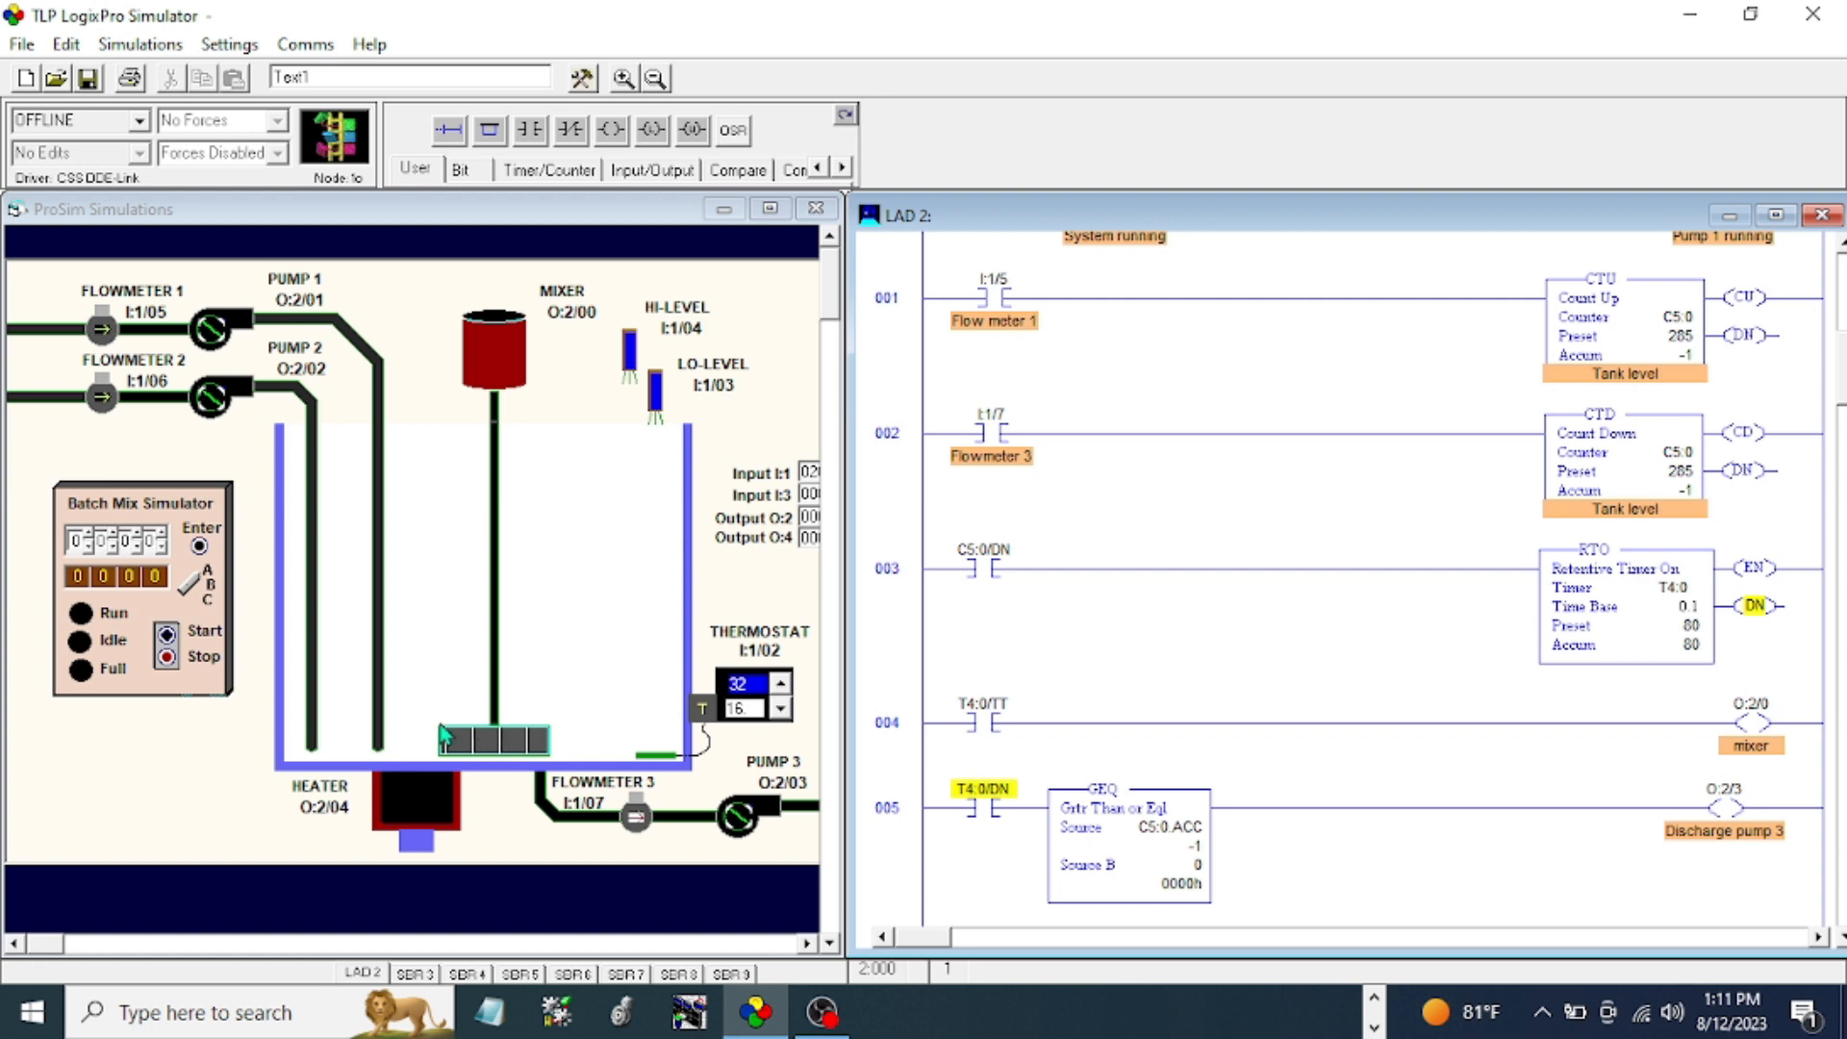
pyautogui.moveTo(238, 601)
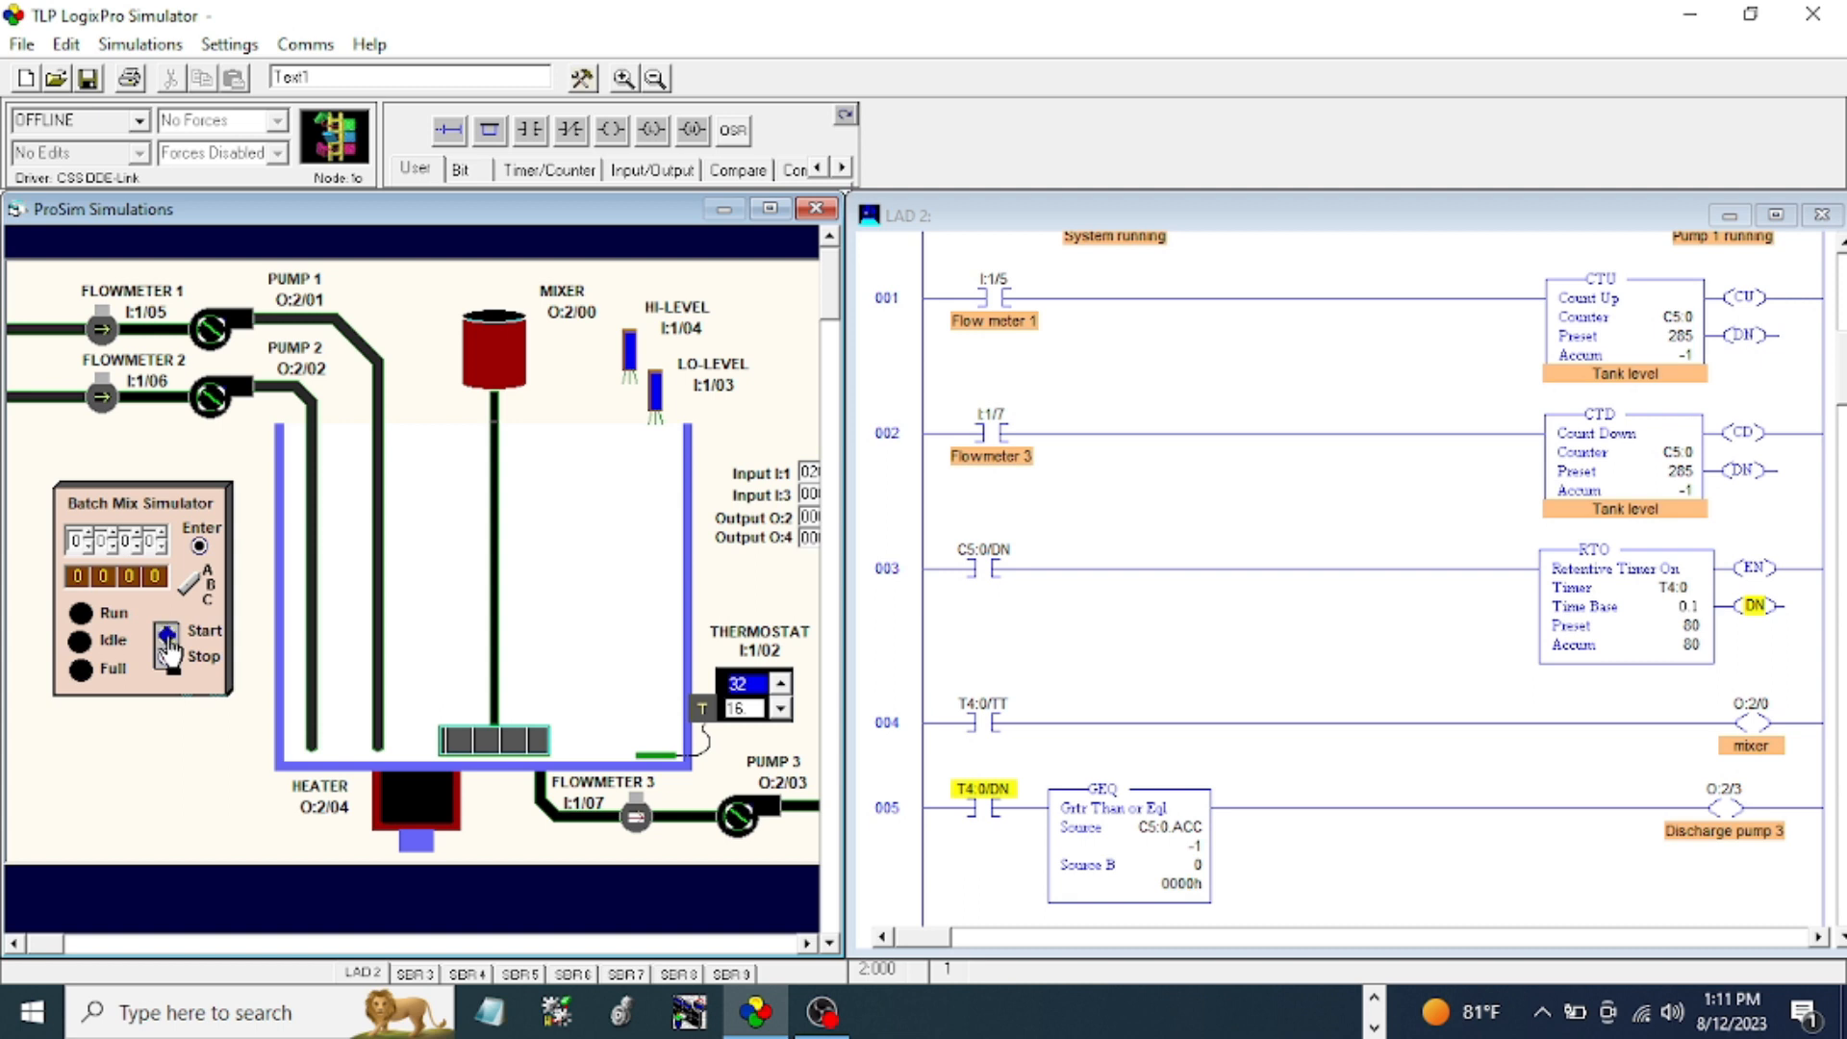
pyautogui.click(165, 643)
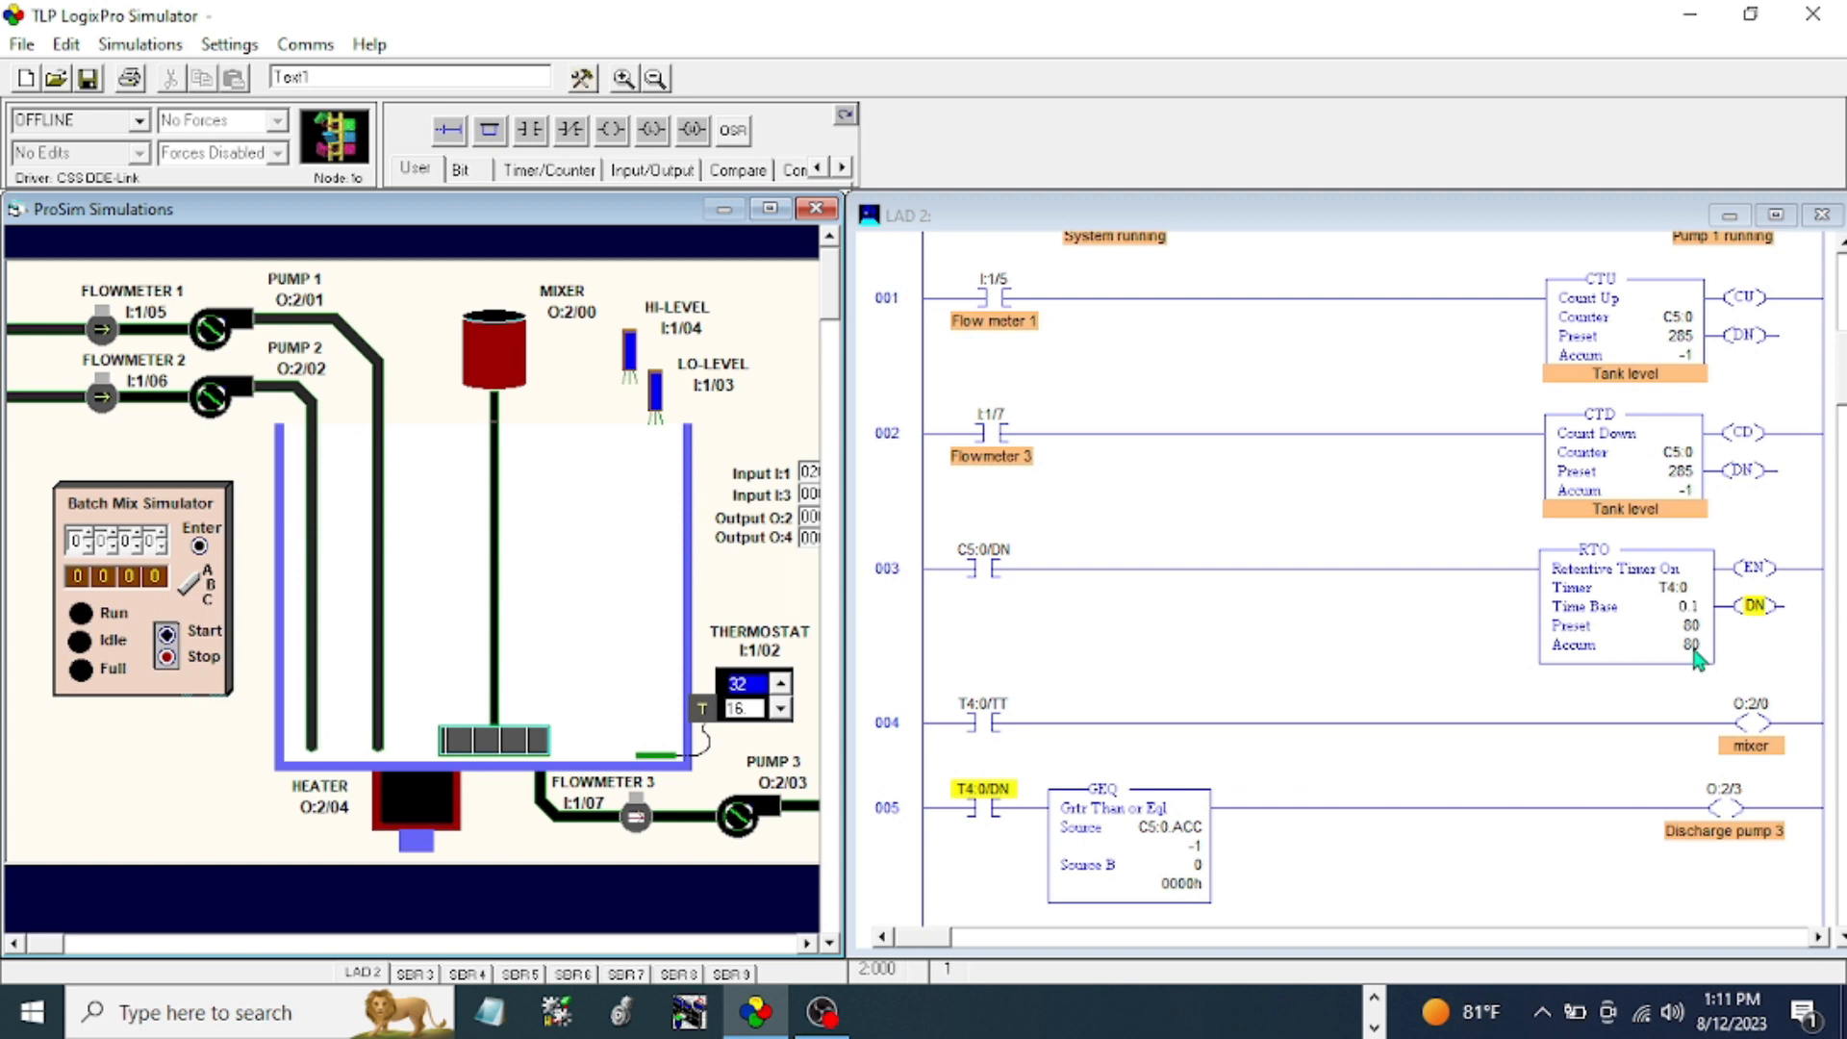
pyautogui.moveTo(1422, 631)
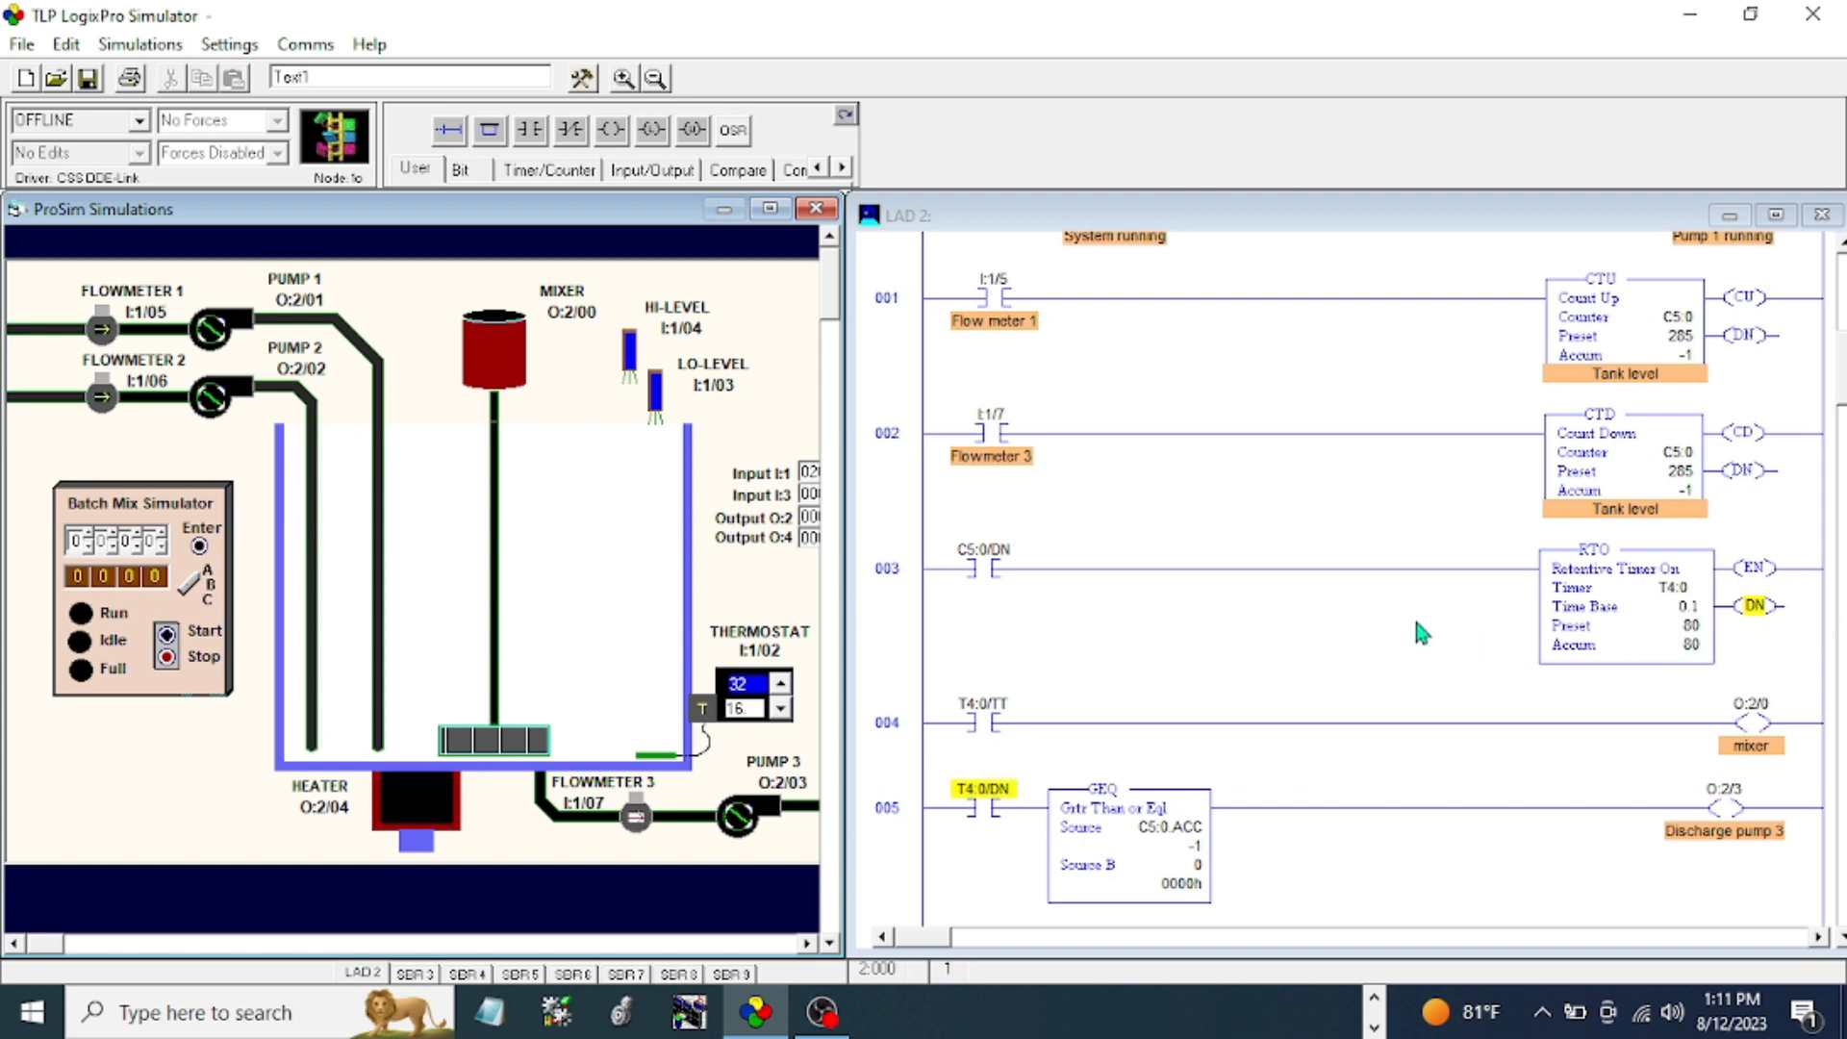
pyautogui.scroll(-3)
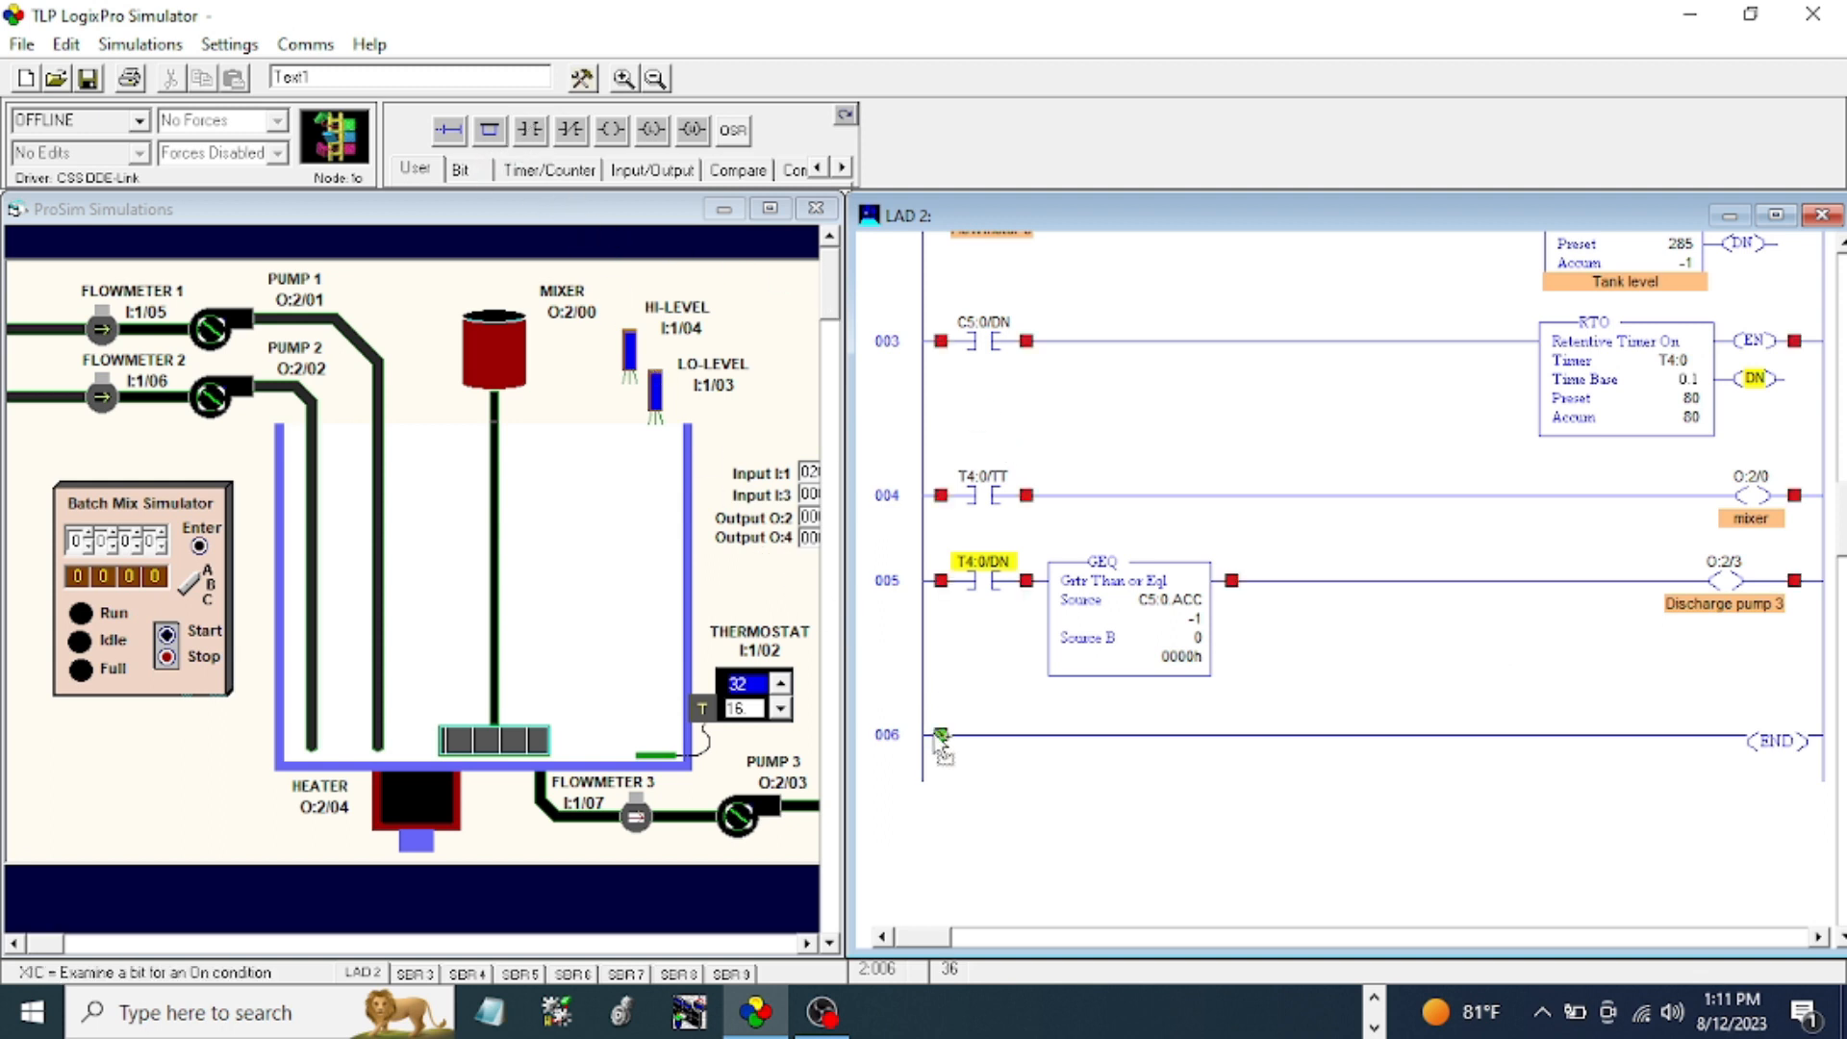
# - Insert rung 006 with a contact and an EQU comparing C5:0.ACC to Source B 0
pyautogui.click(943, 737)
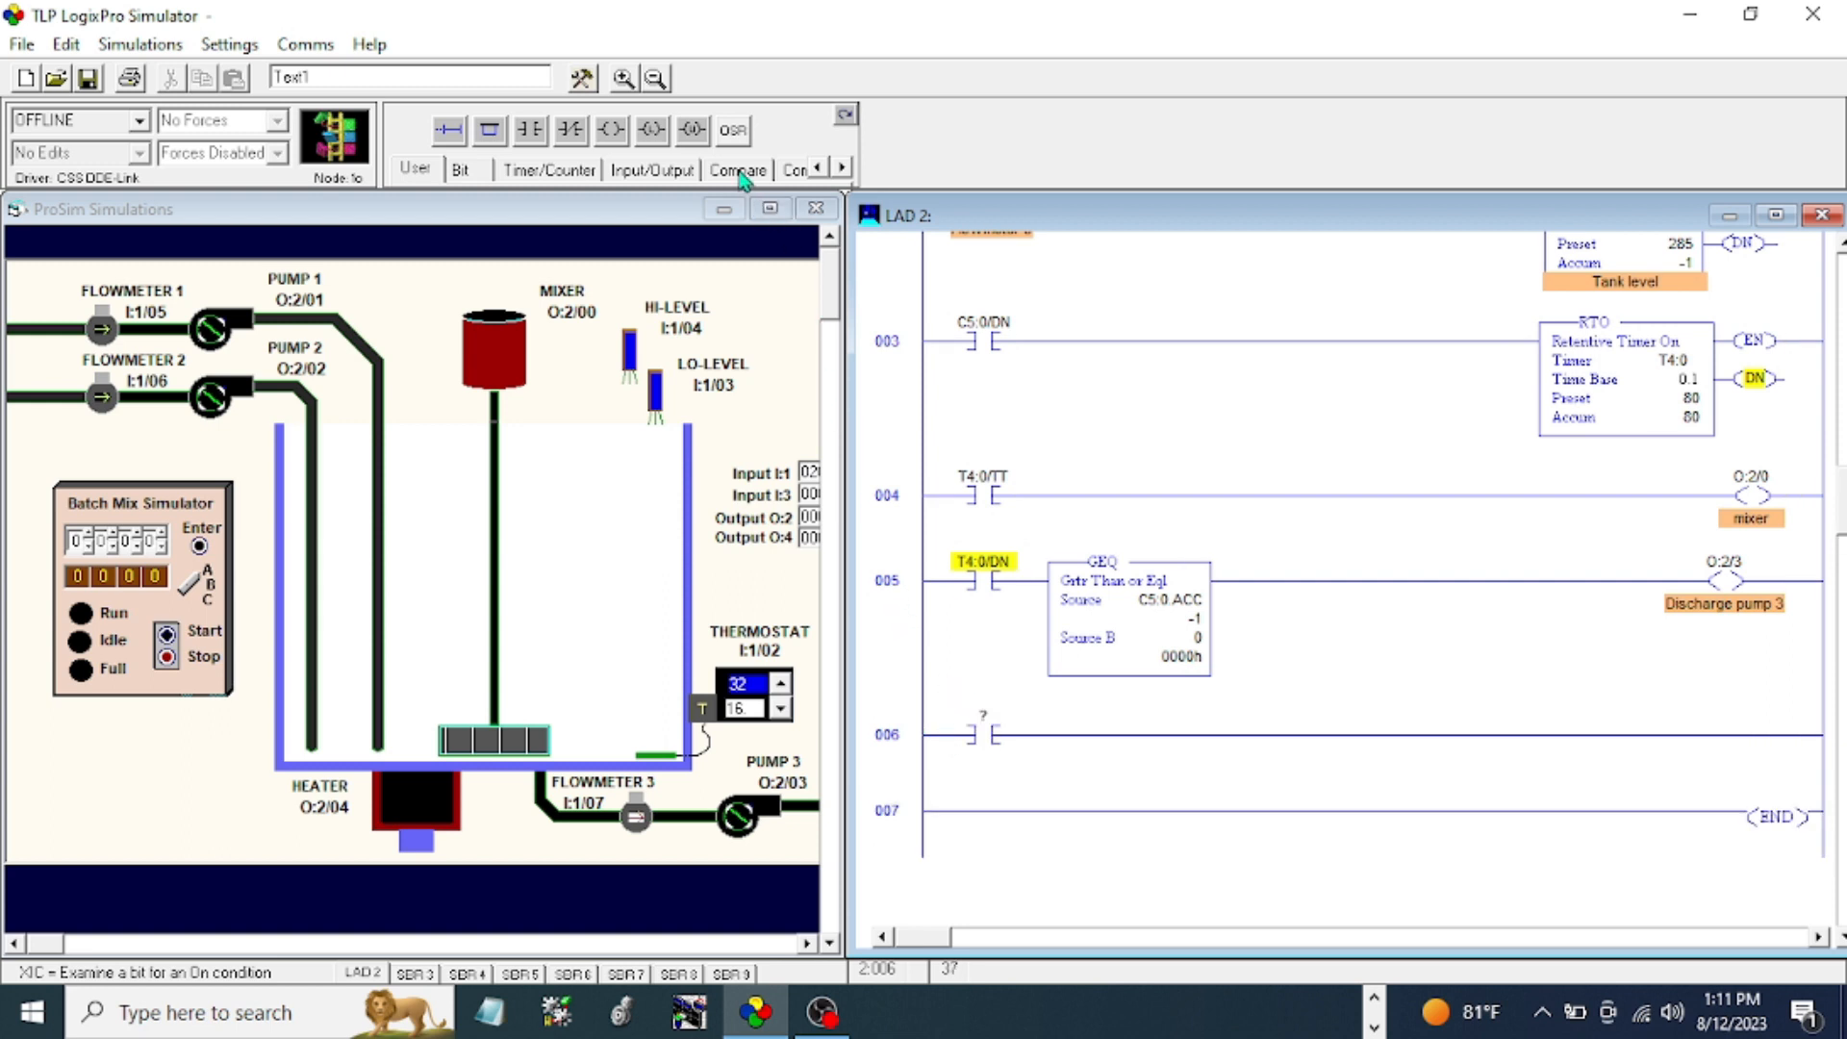
pyautogui.click(737, 170)
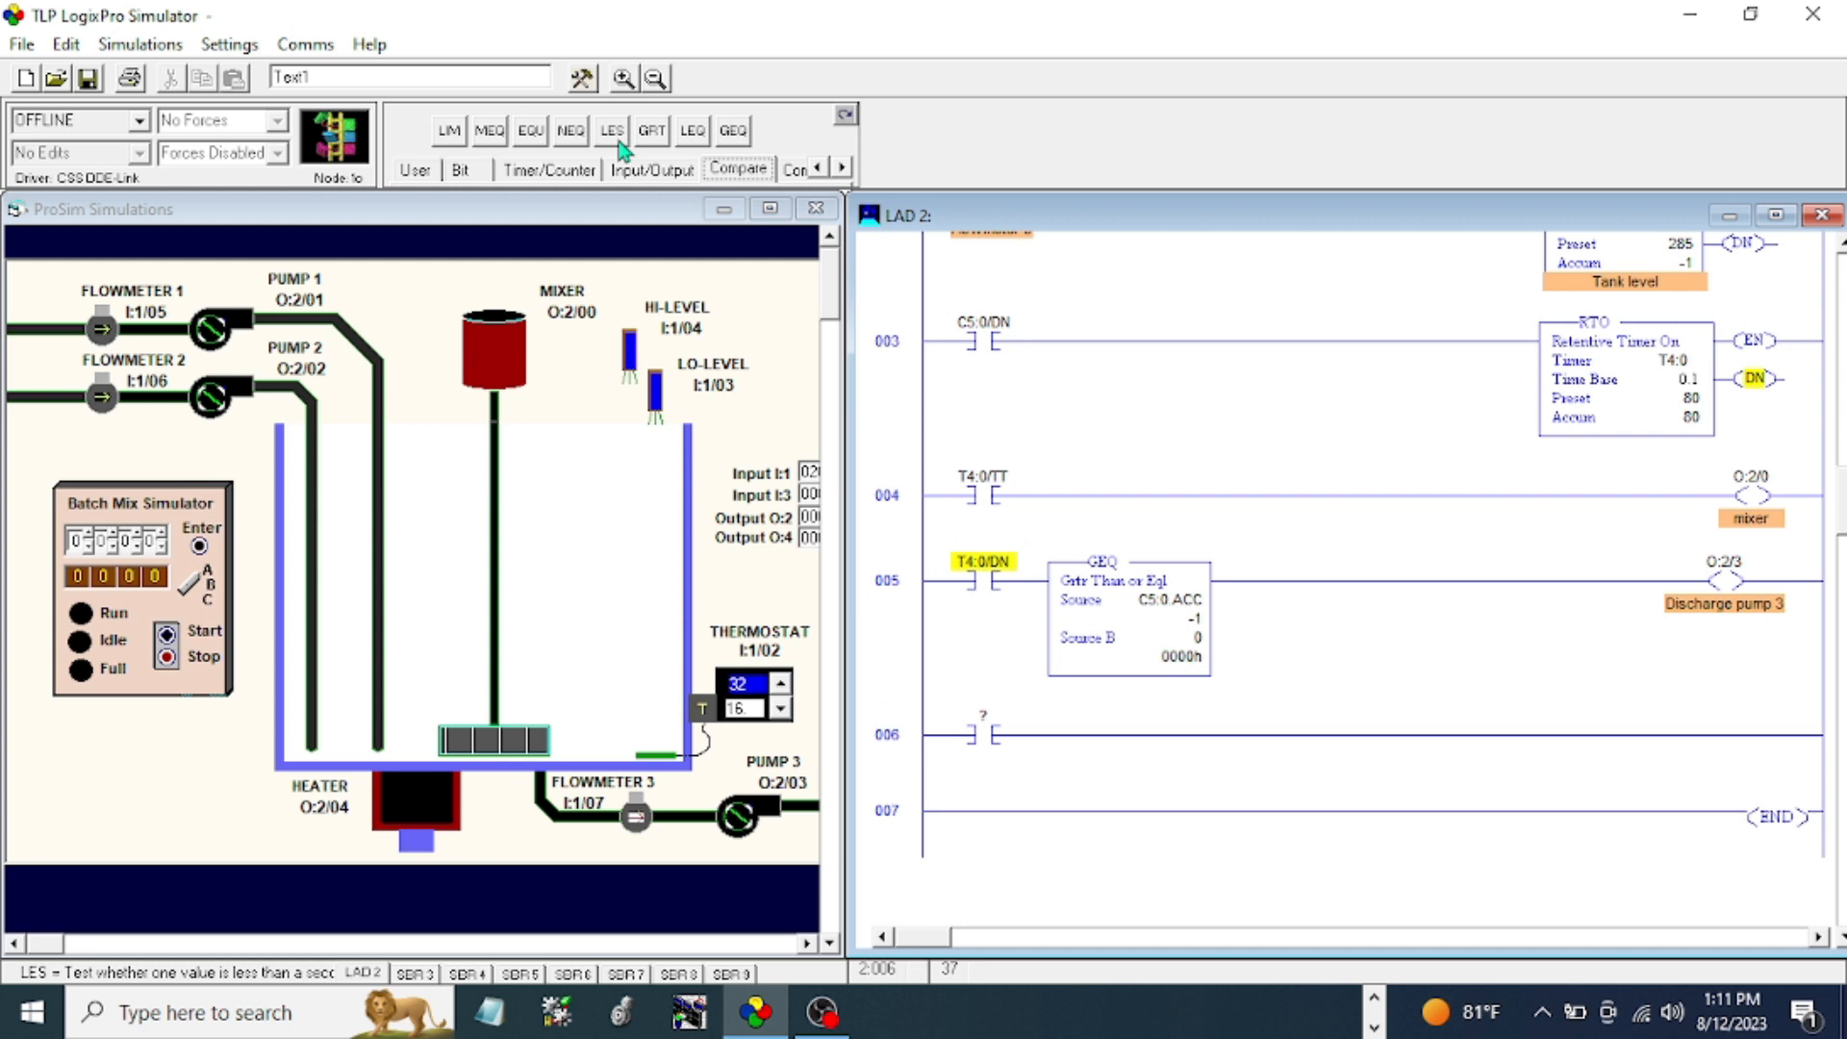
pyautogui.moveTo(529, 131)
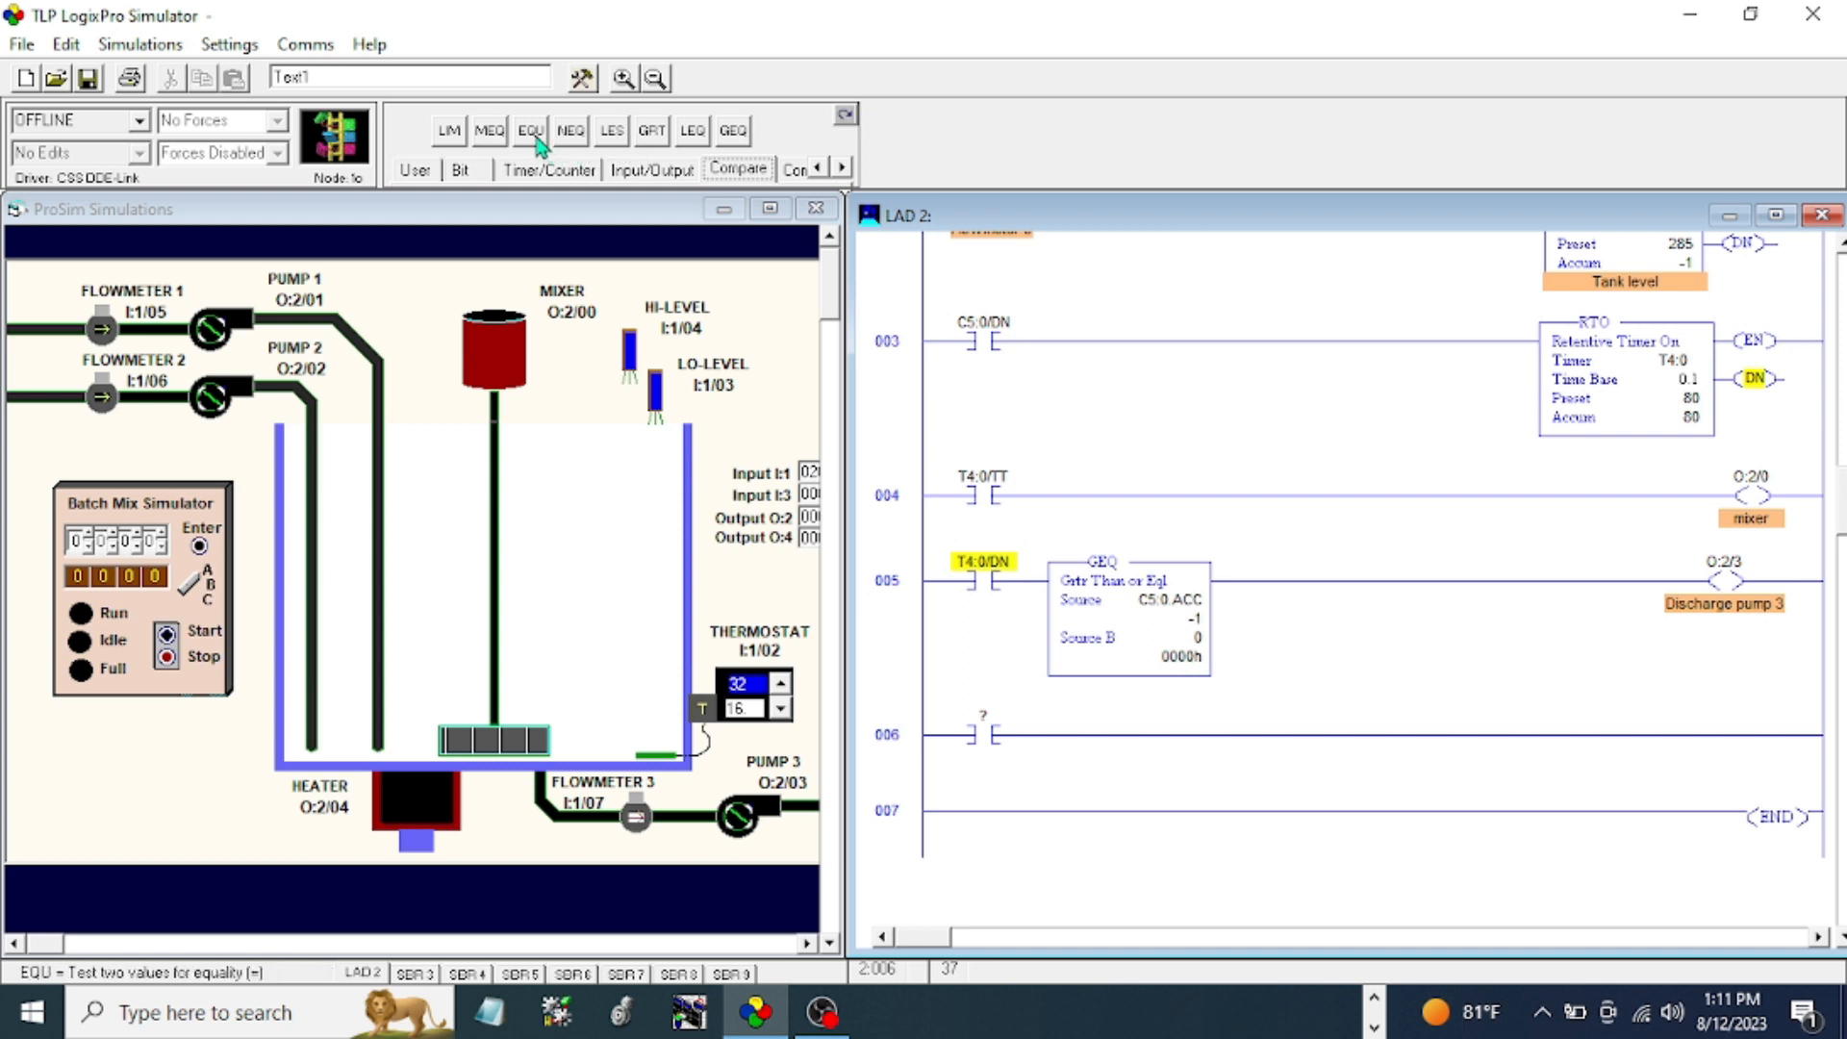
pyautogui.click(1026, 733)
pyautogui.write('C5:0.ACC')
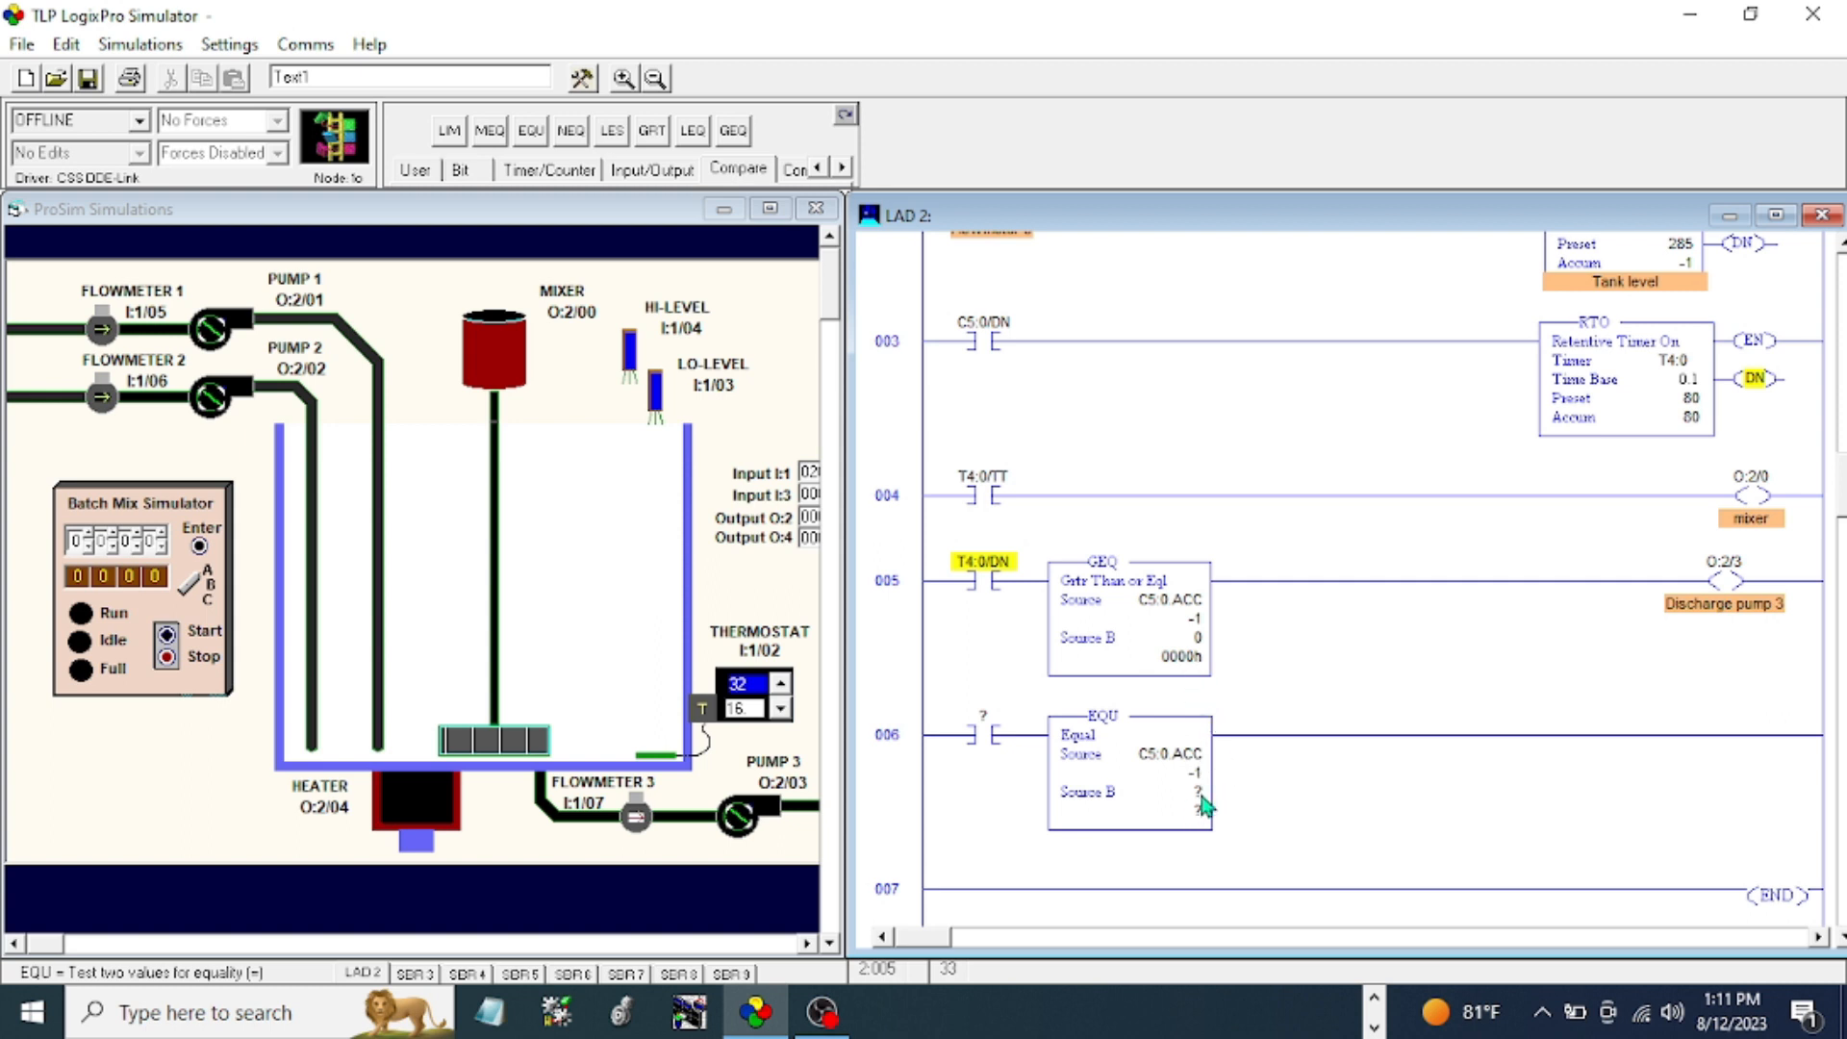
pyautogui.click(1201, 791)
pyautogui.write('0')
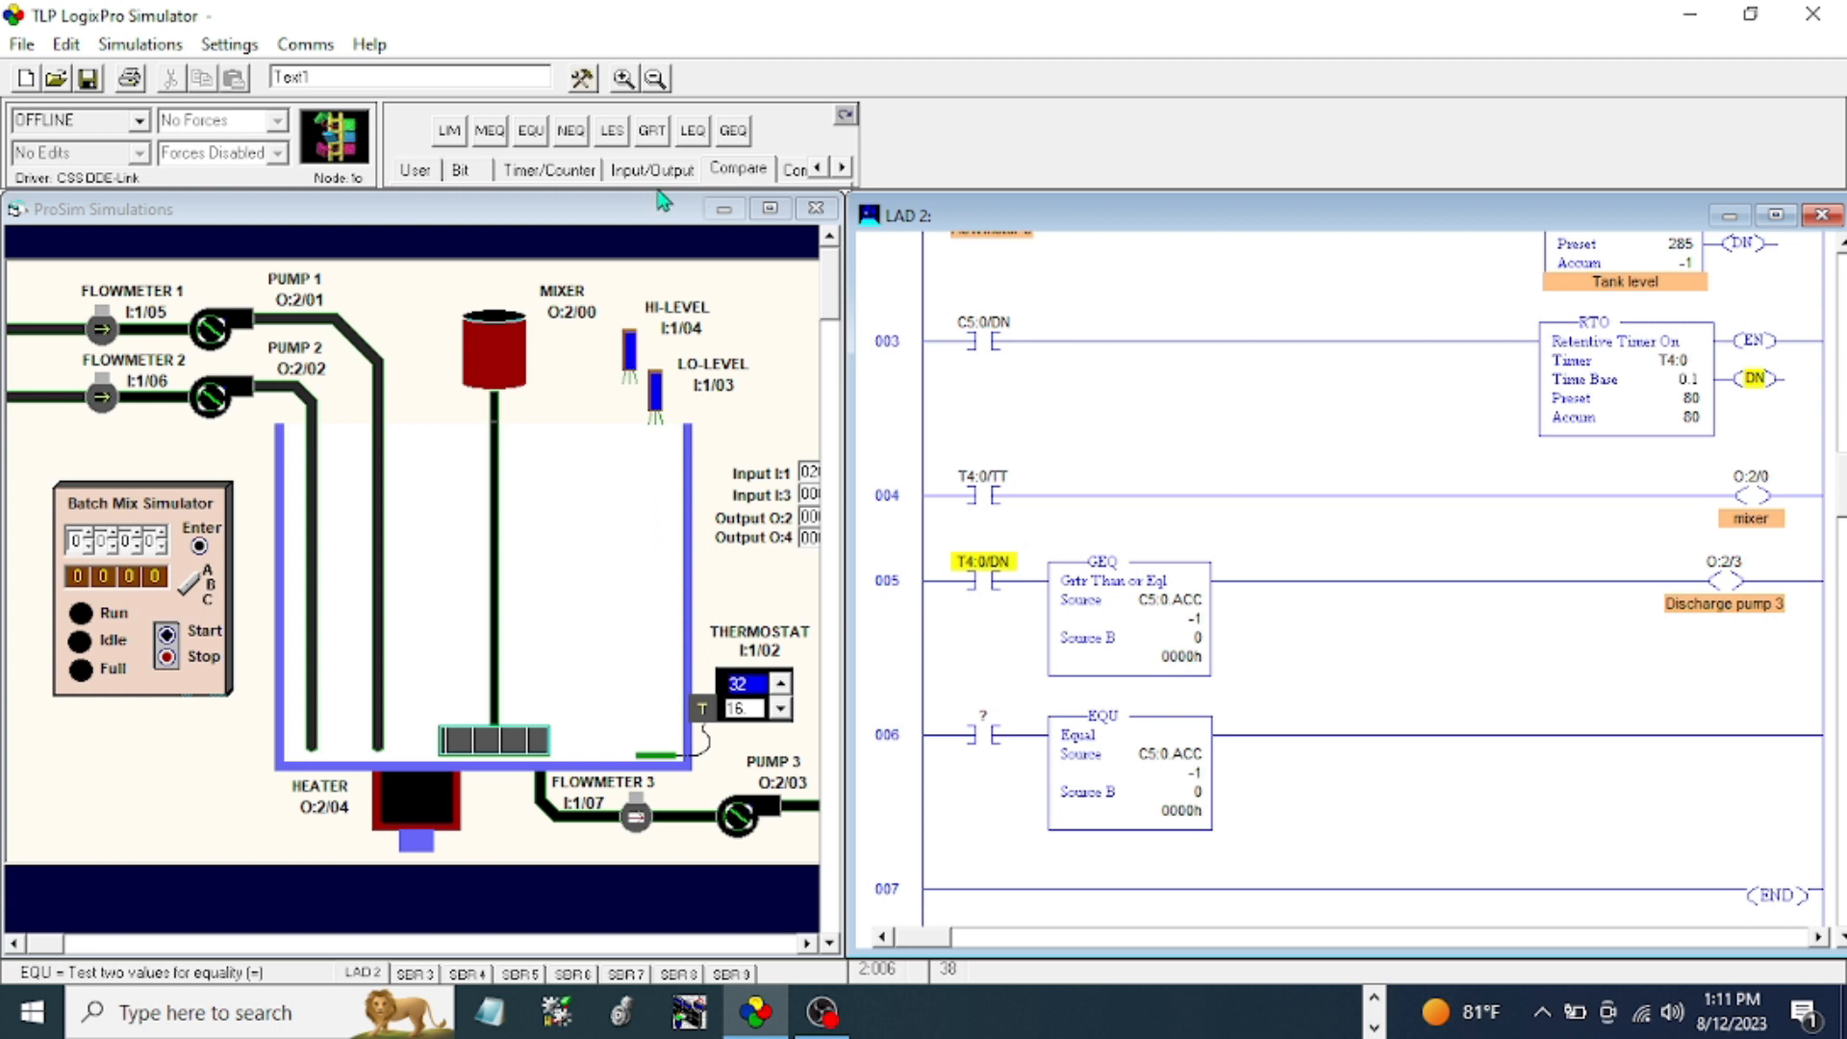
pyautogui.moveTo(585, 188)
pyautogui.write('T4:0/DN')
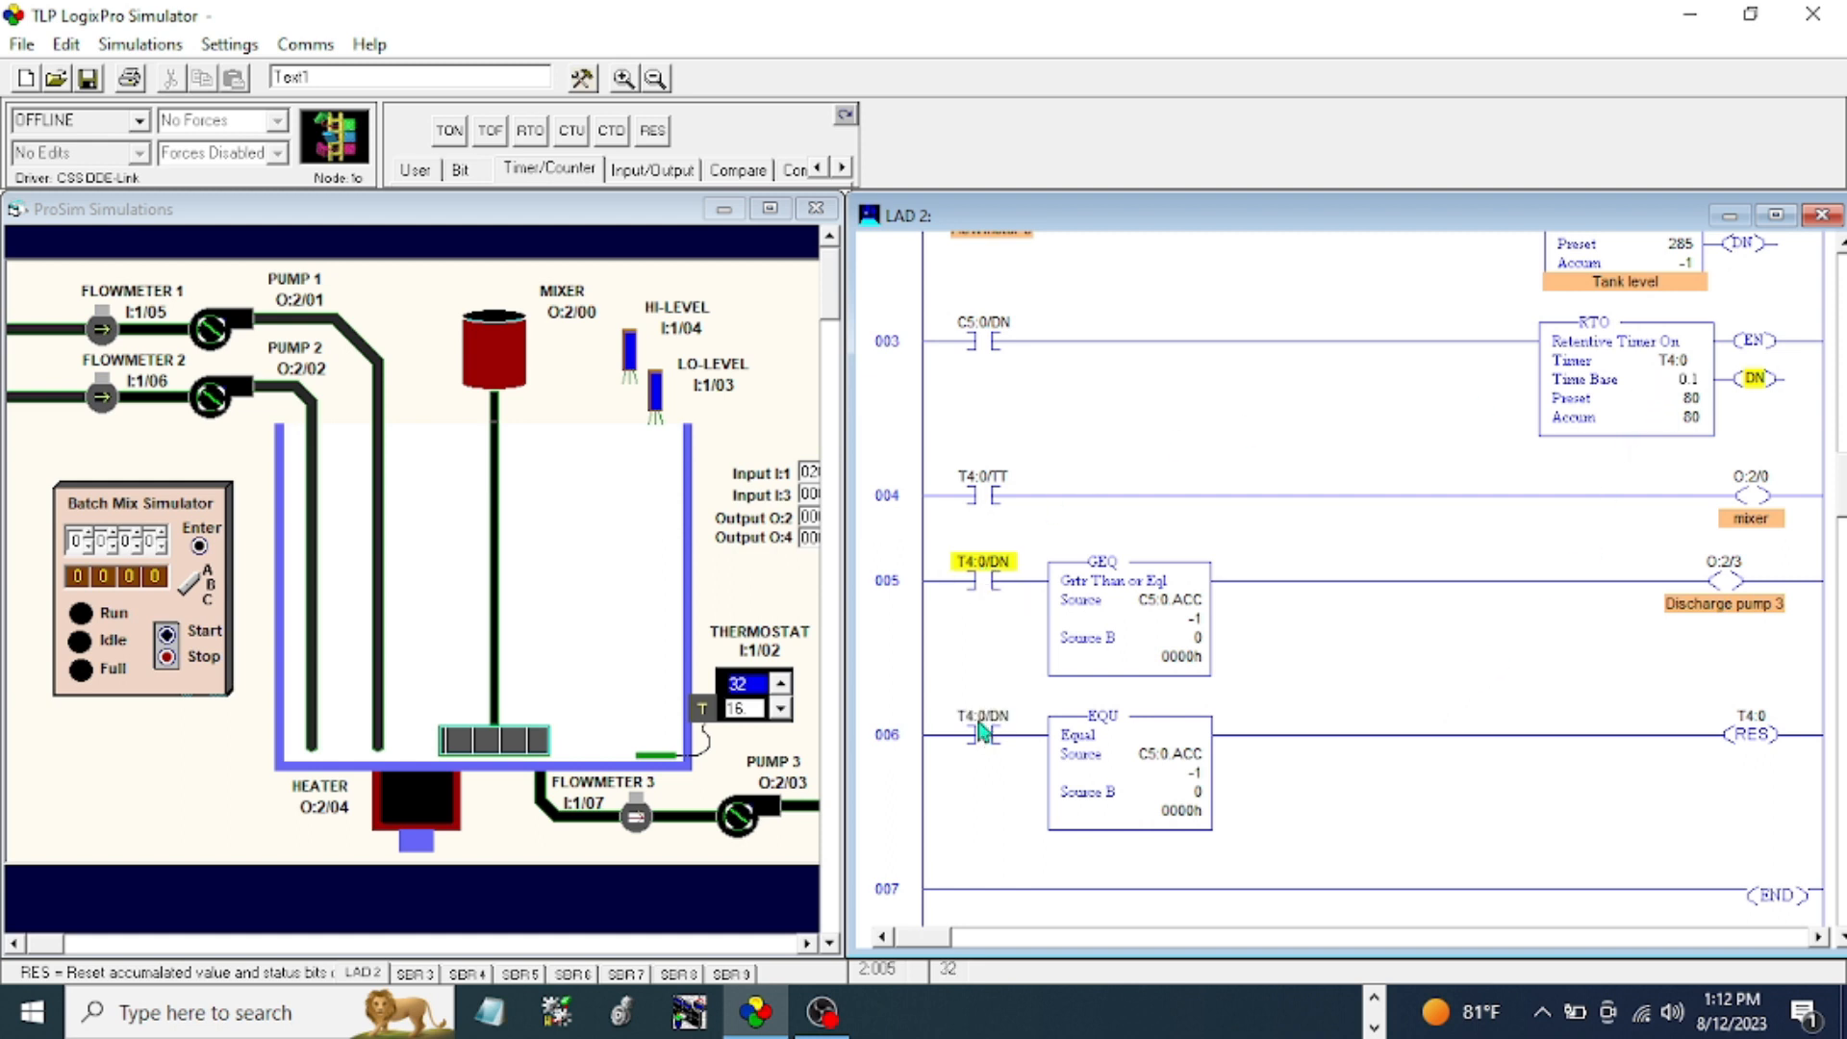
pyautogui.moveTo(760, 117)
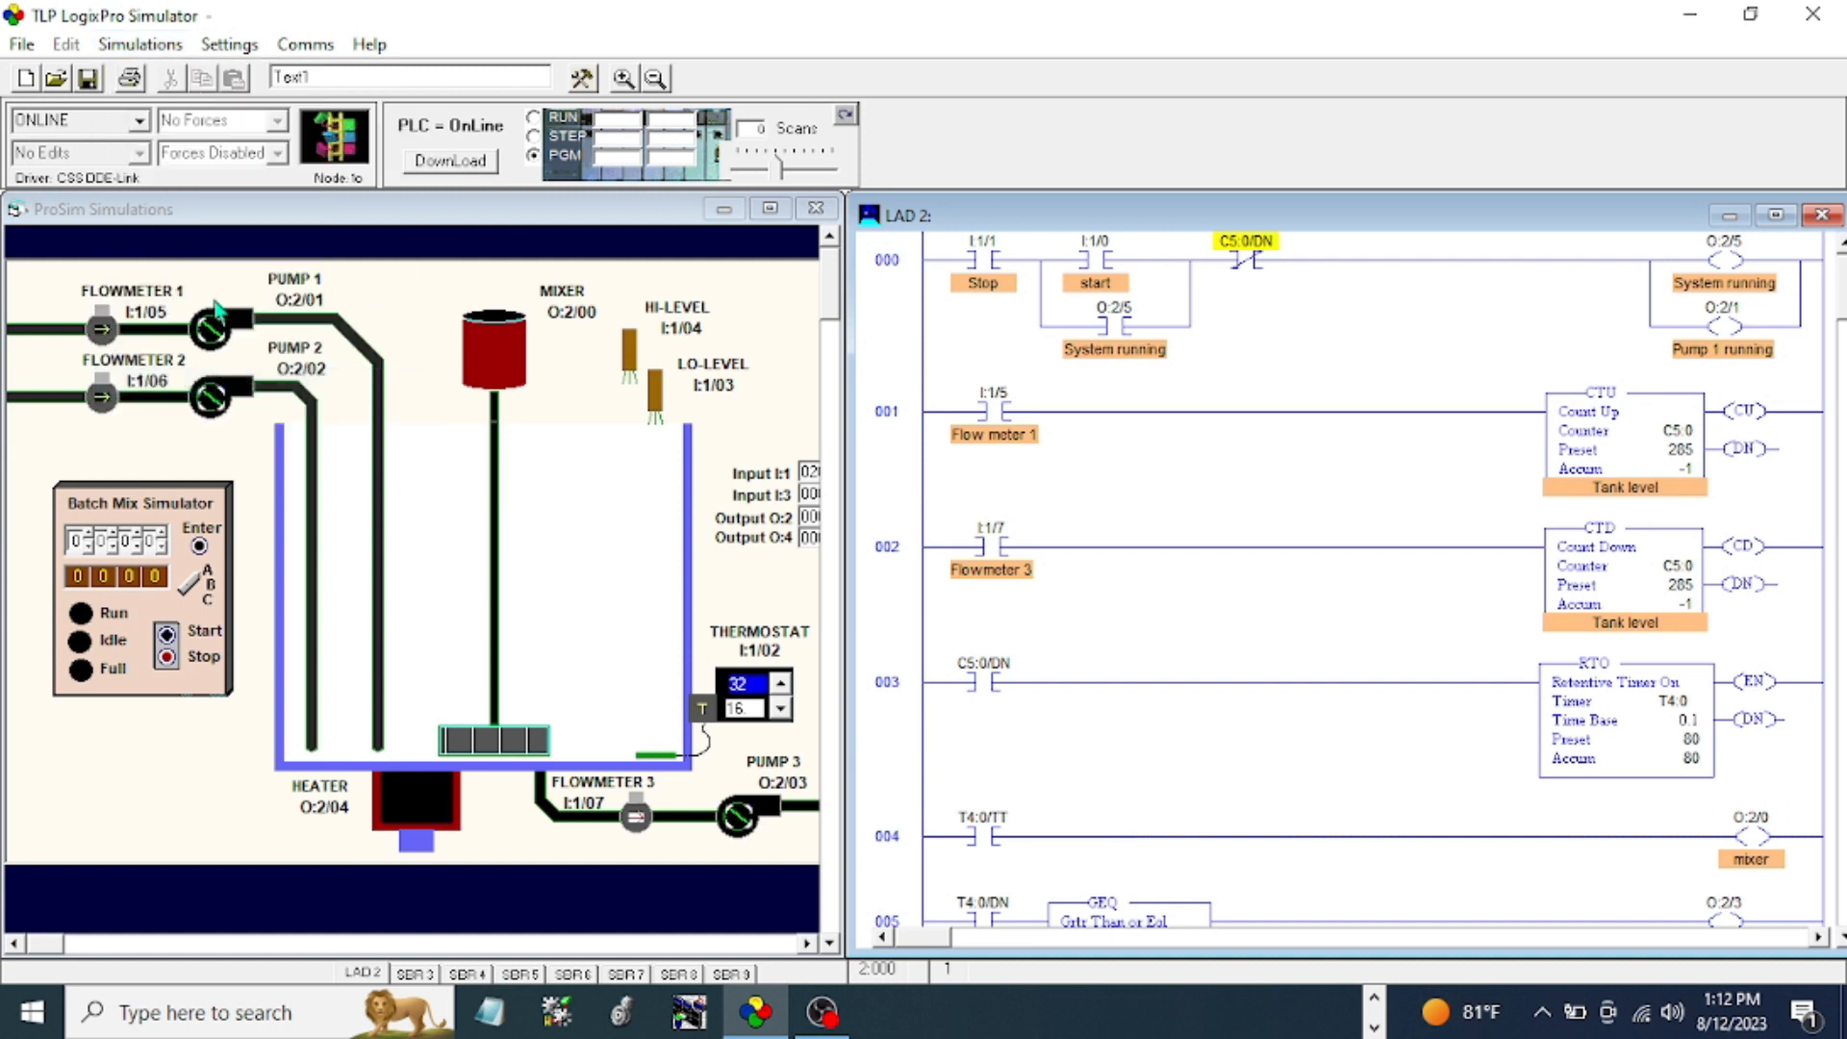
# - Reset all timers and counters and run the batch, filling the tank to 285
pyautogui.click(138, 44)
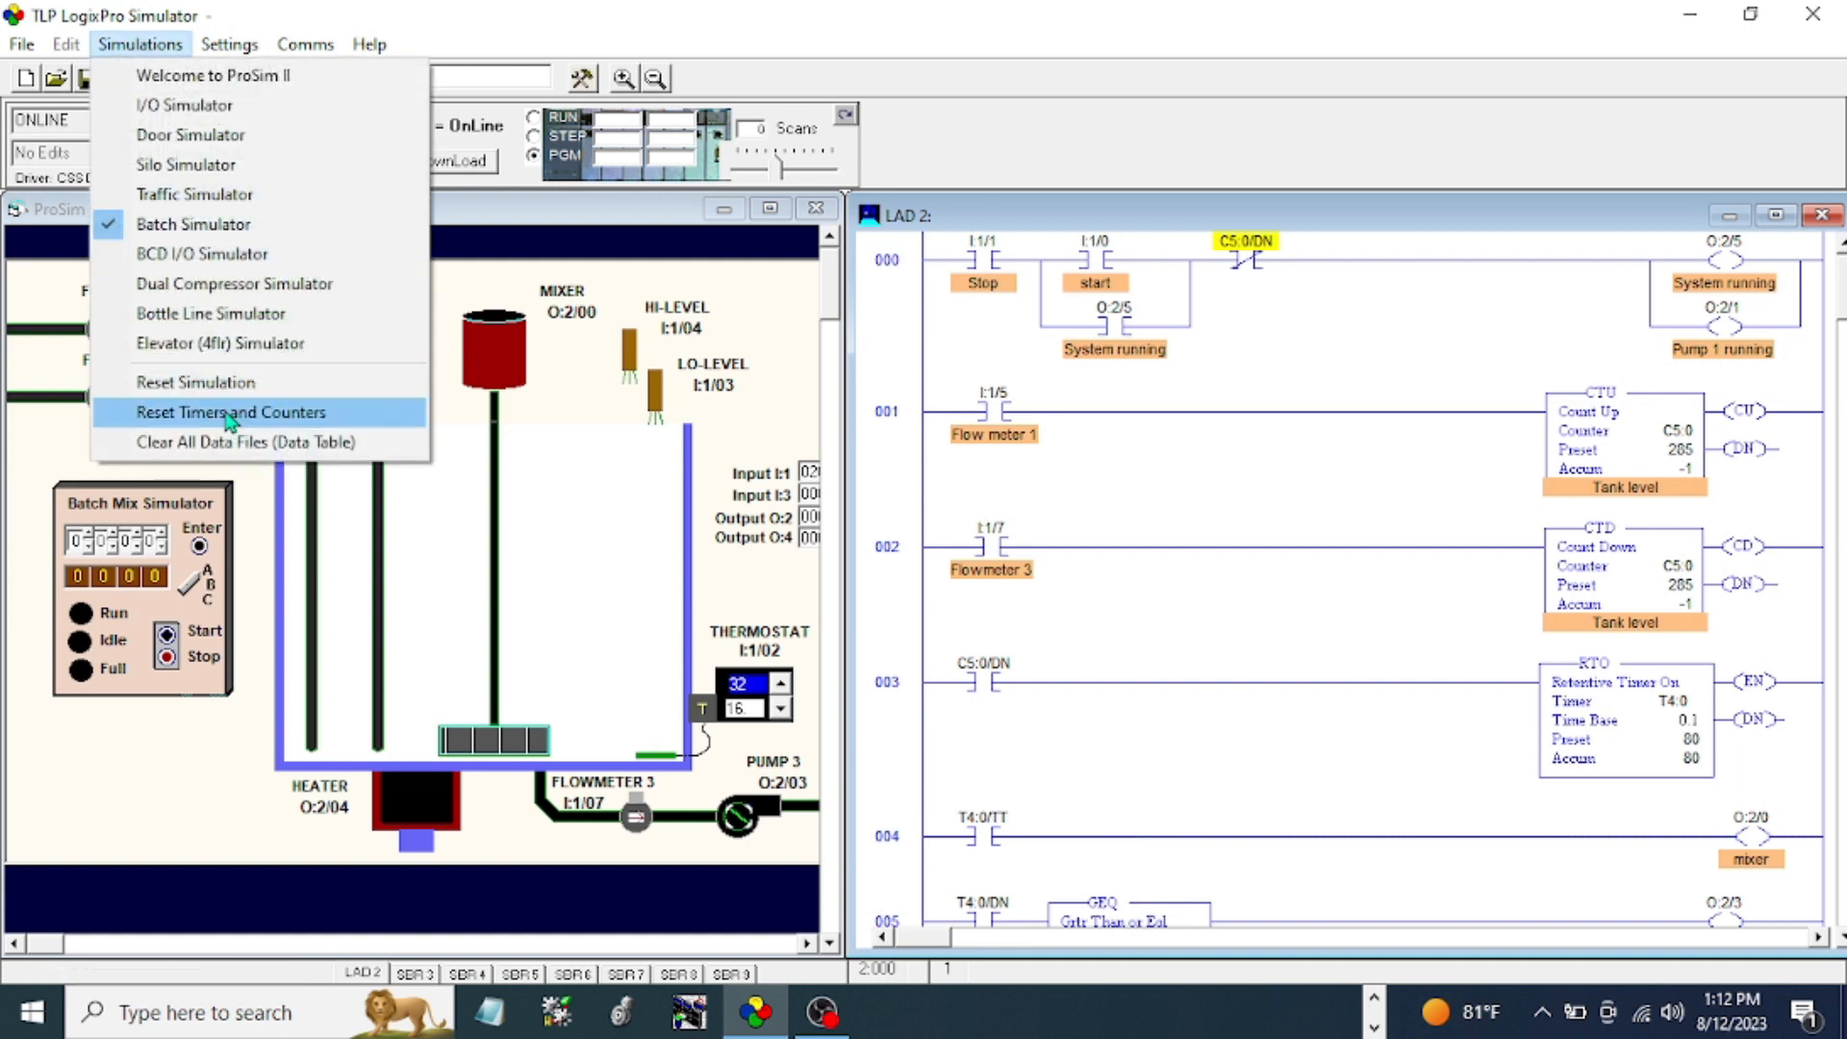
pyautogui.click(229, 412)
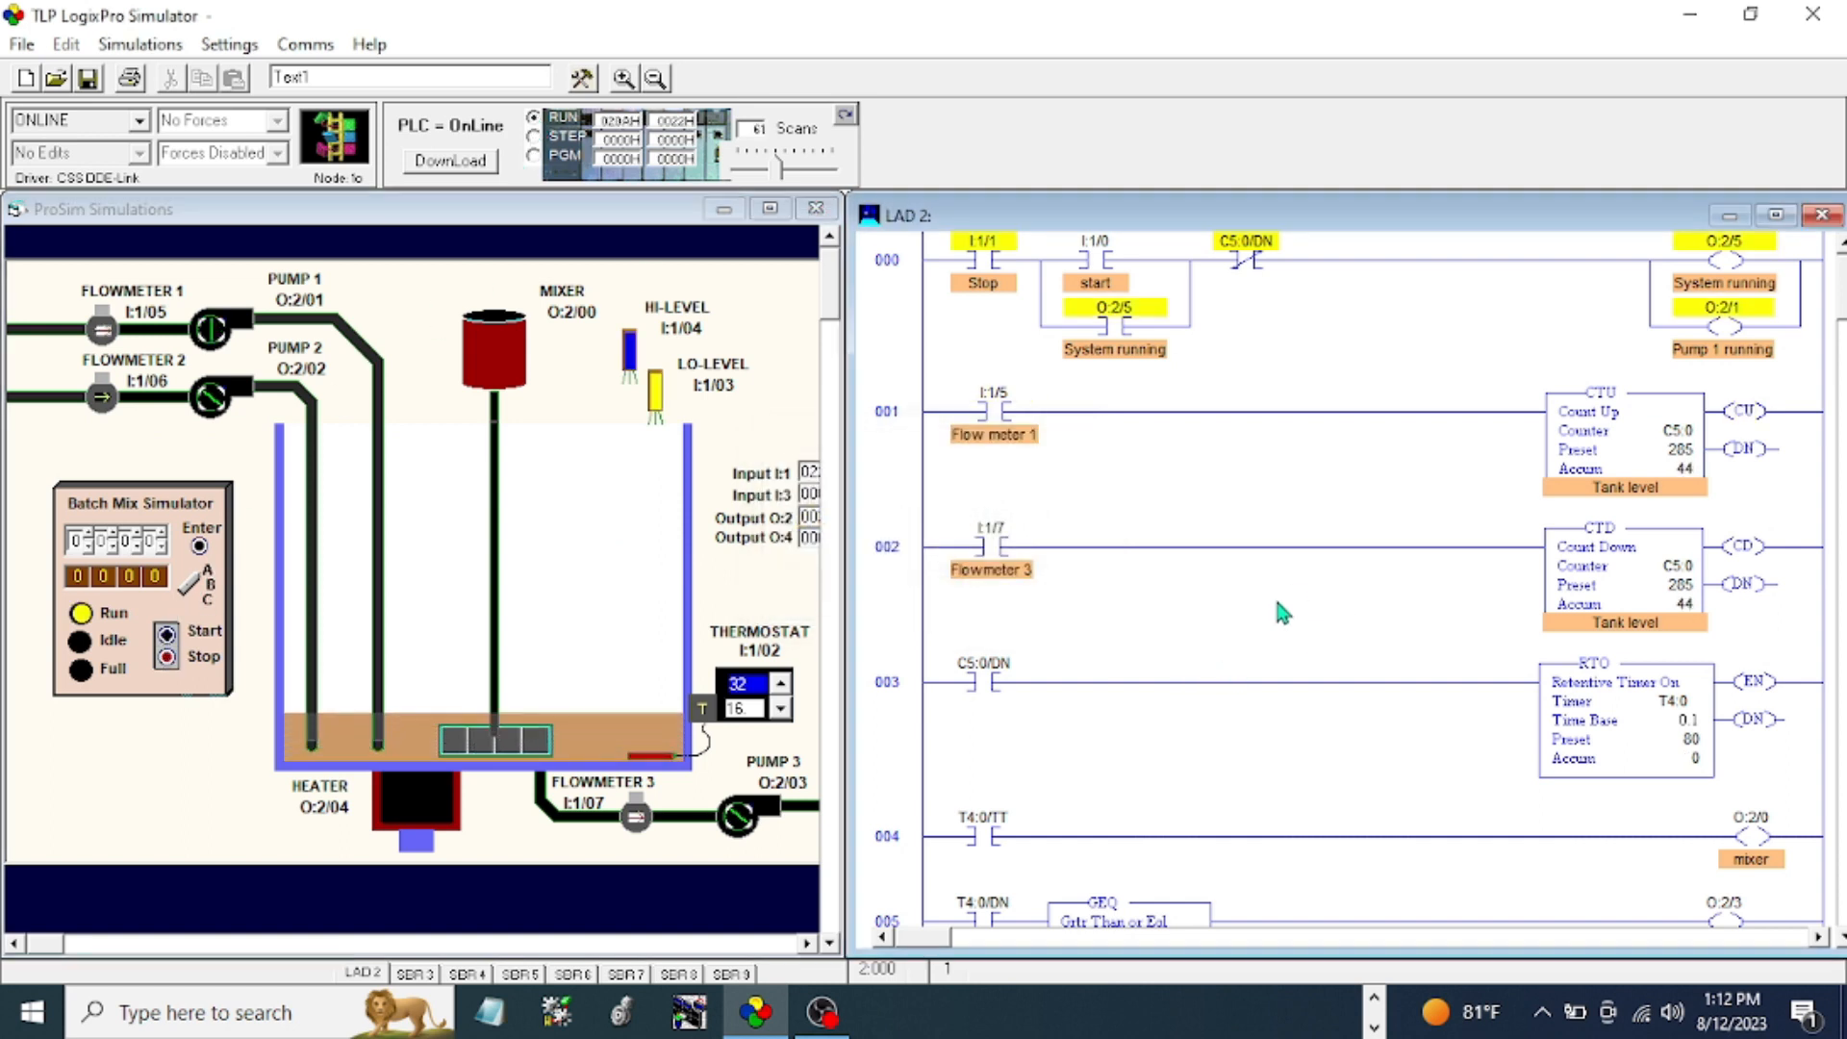
pyautogui.scroll(-3)
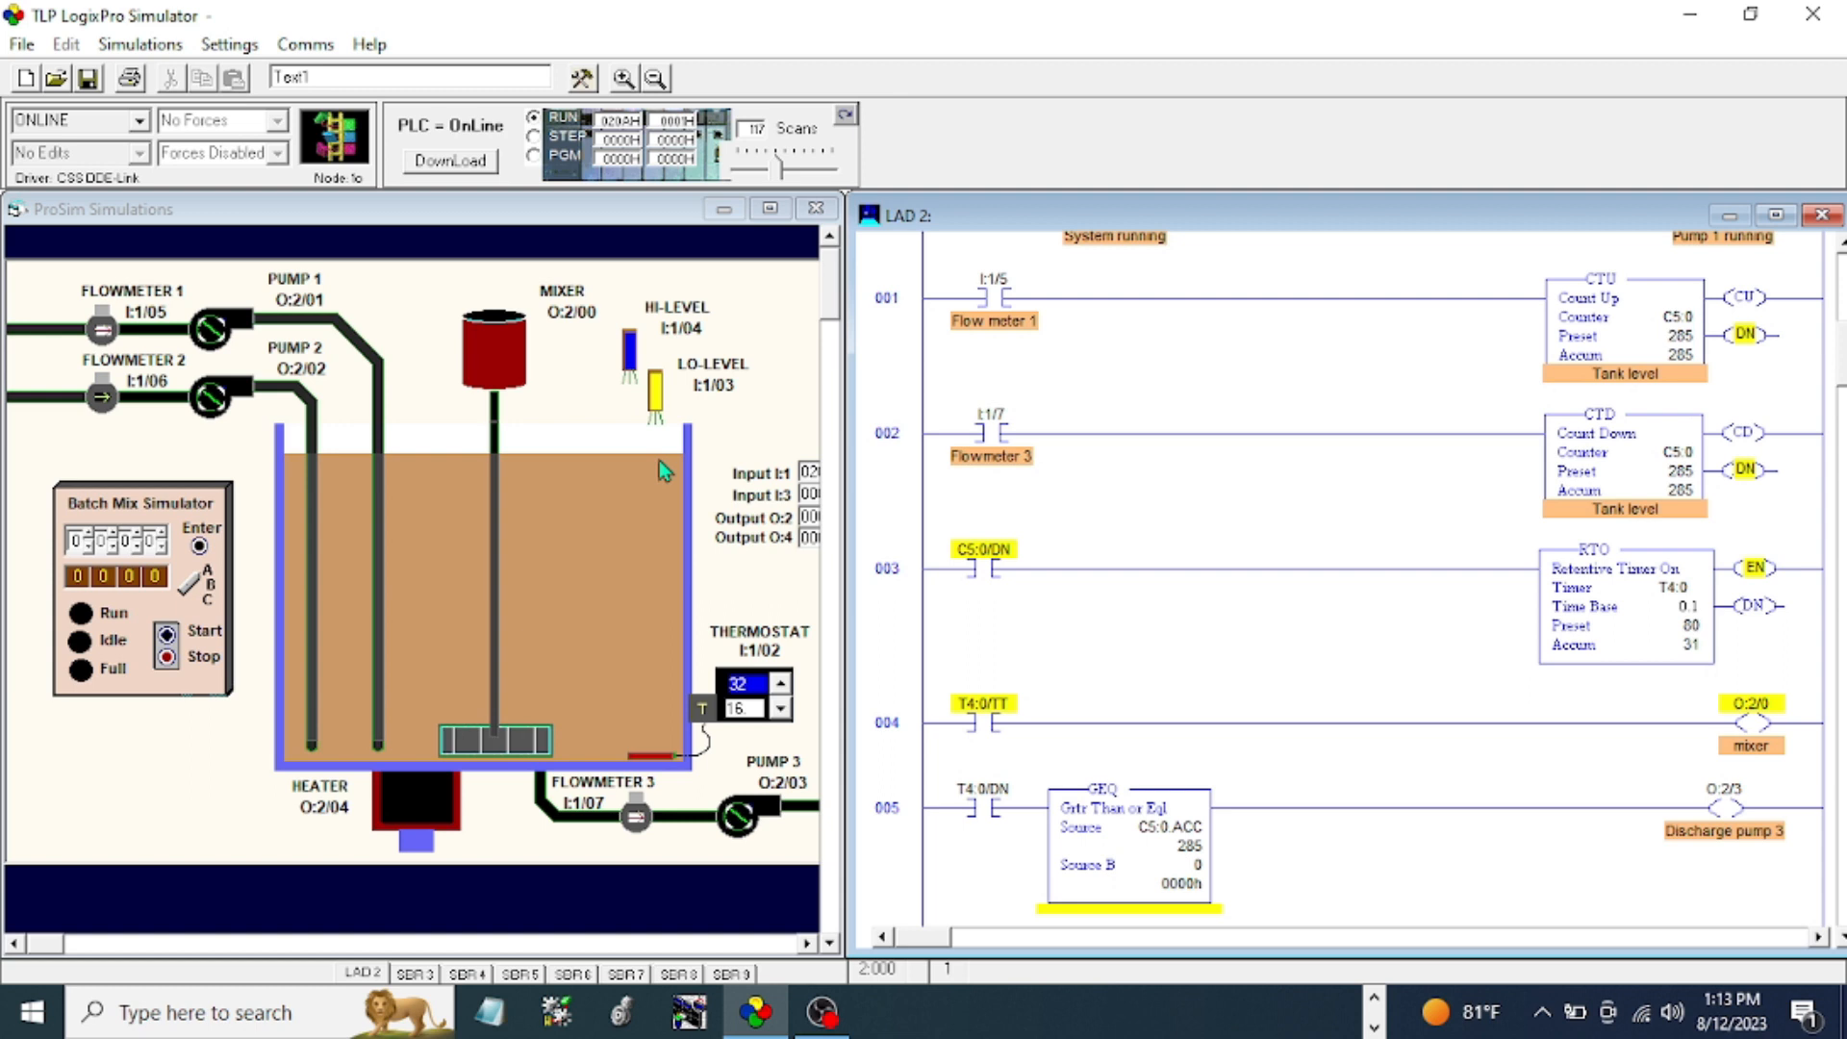
pyautogui.moveTo(1141, 556)
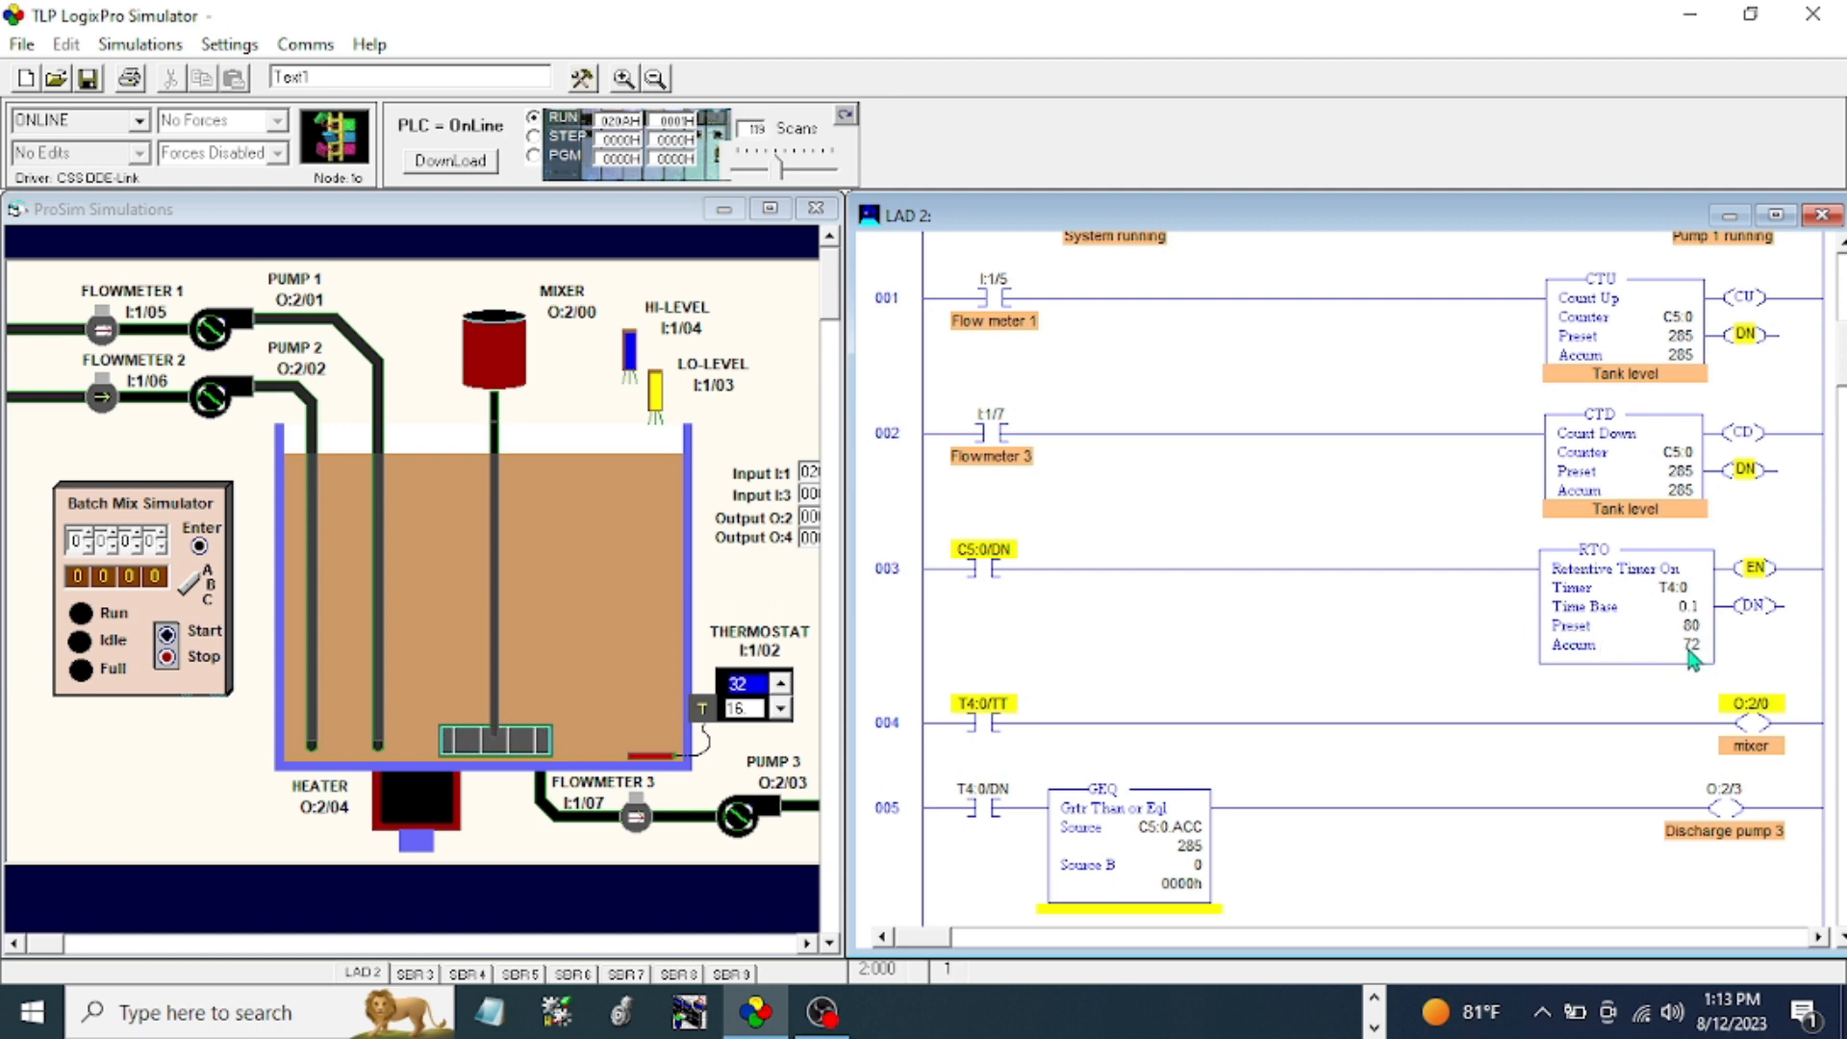
pyautogui.scroll(-3)
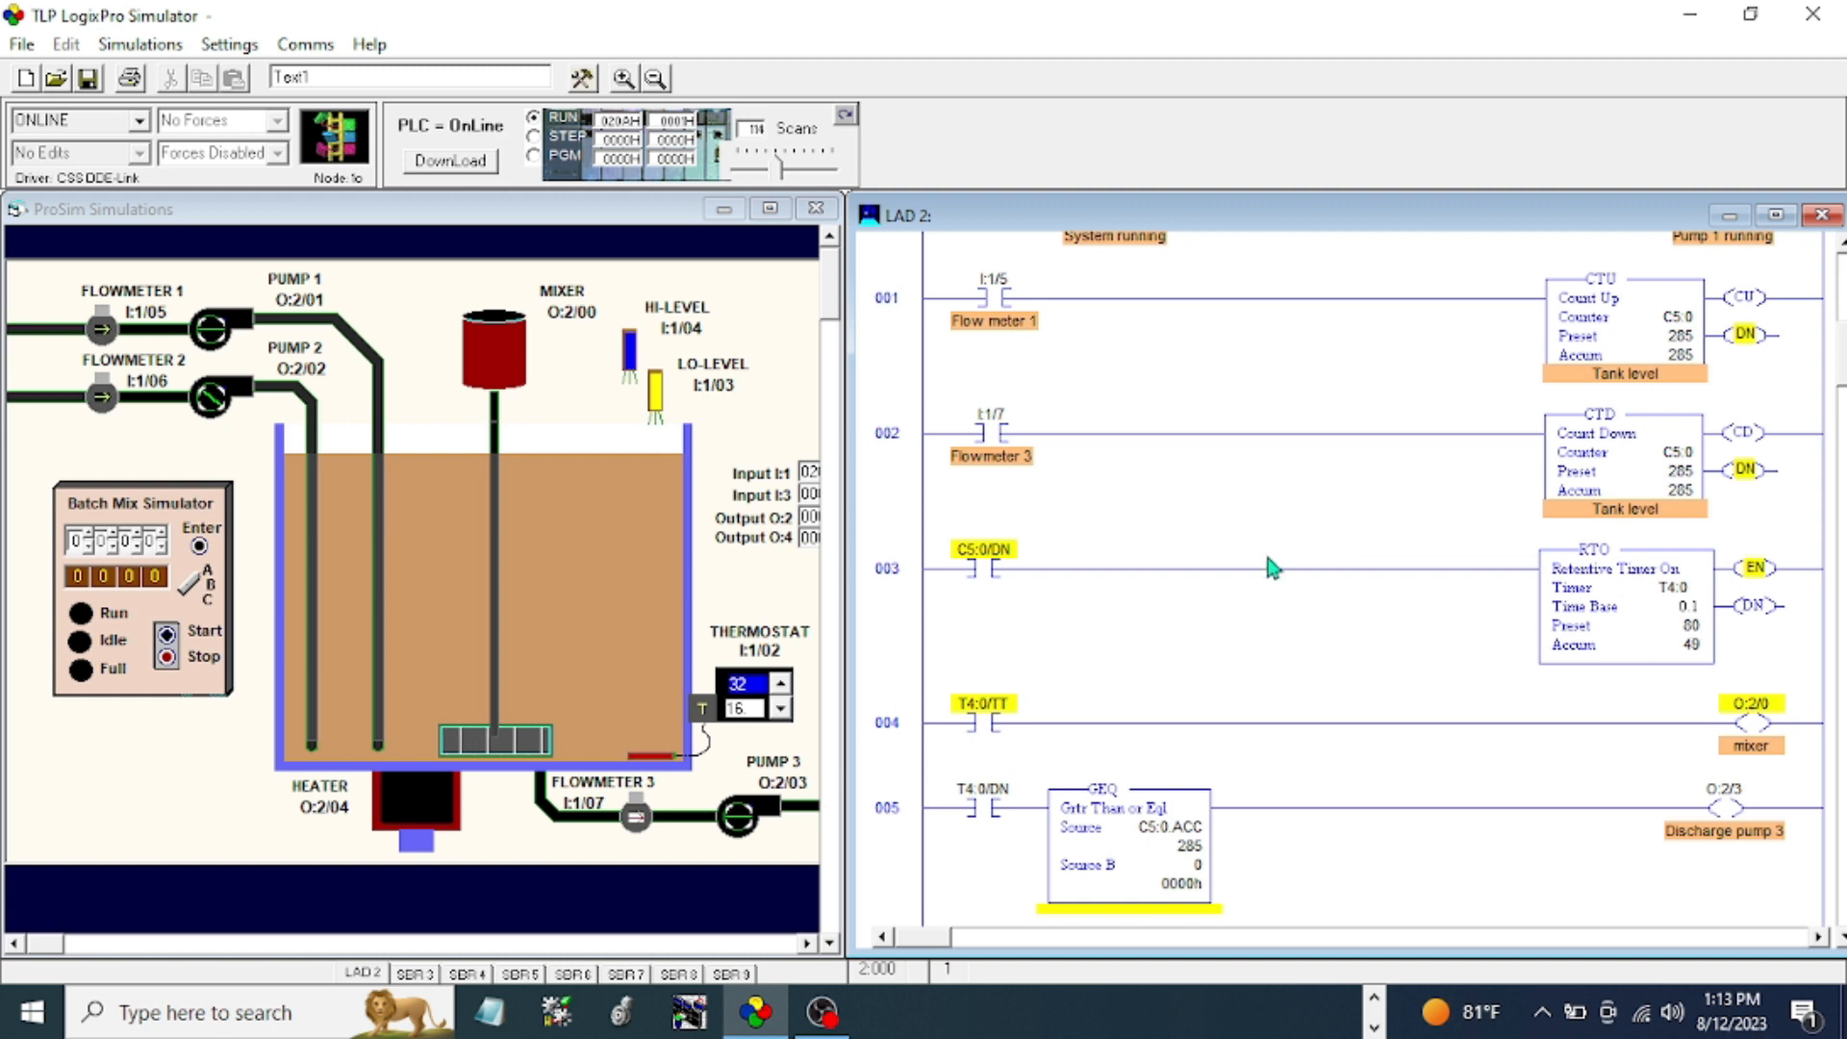
pyautogui.moveTo(1229, 542)
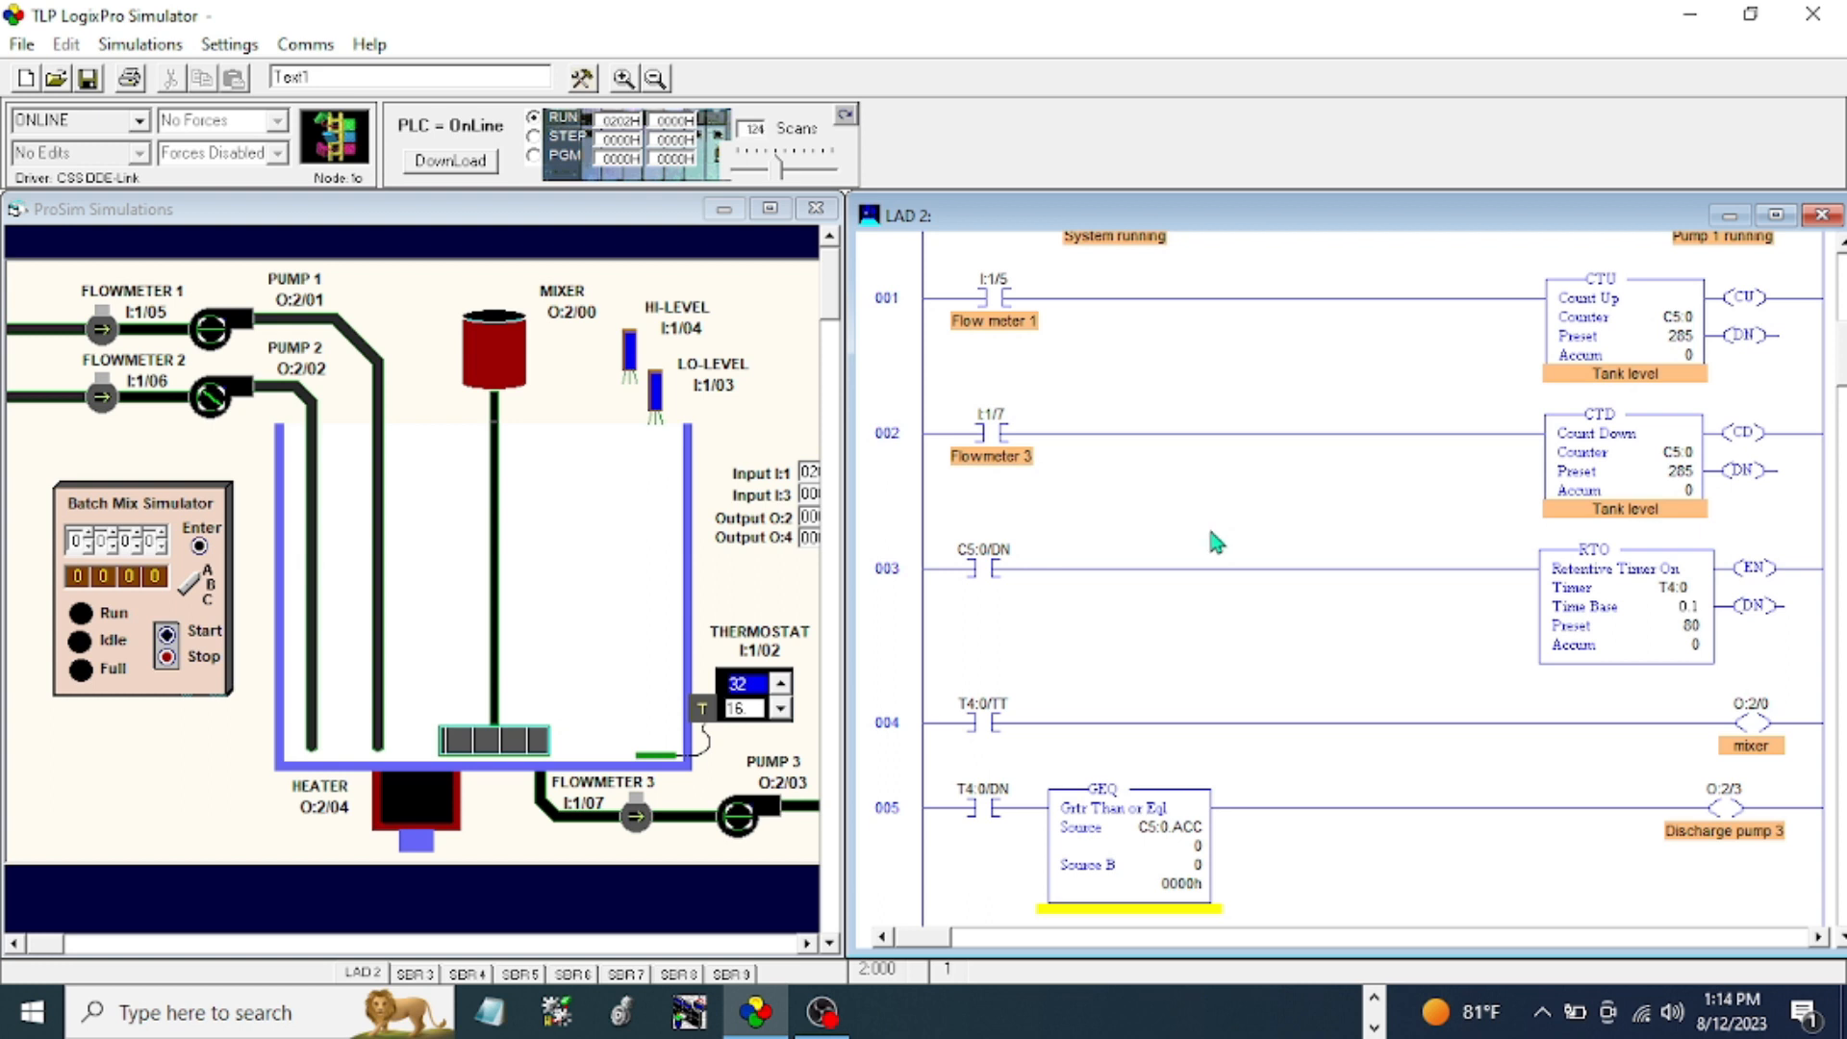
pyautogui.moveTo(1183, 574)
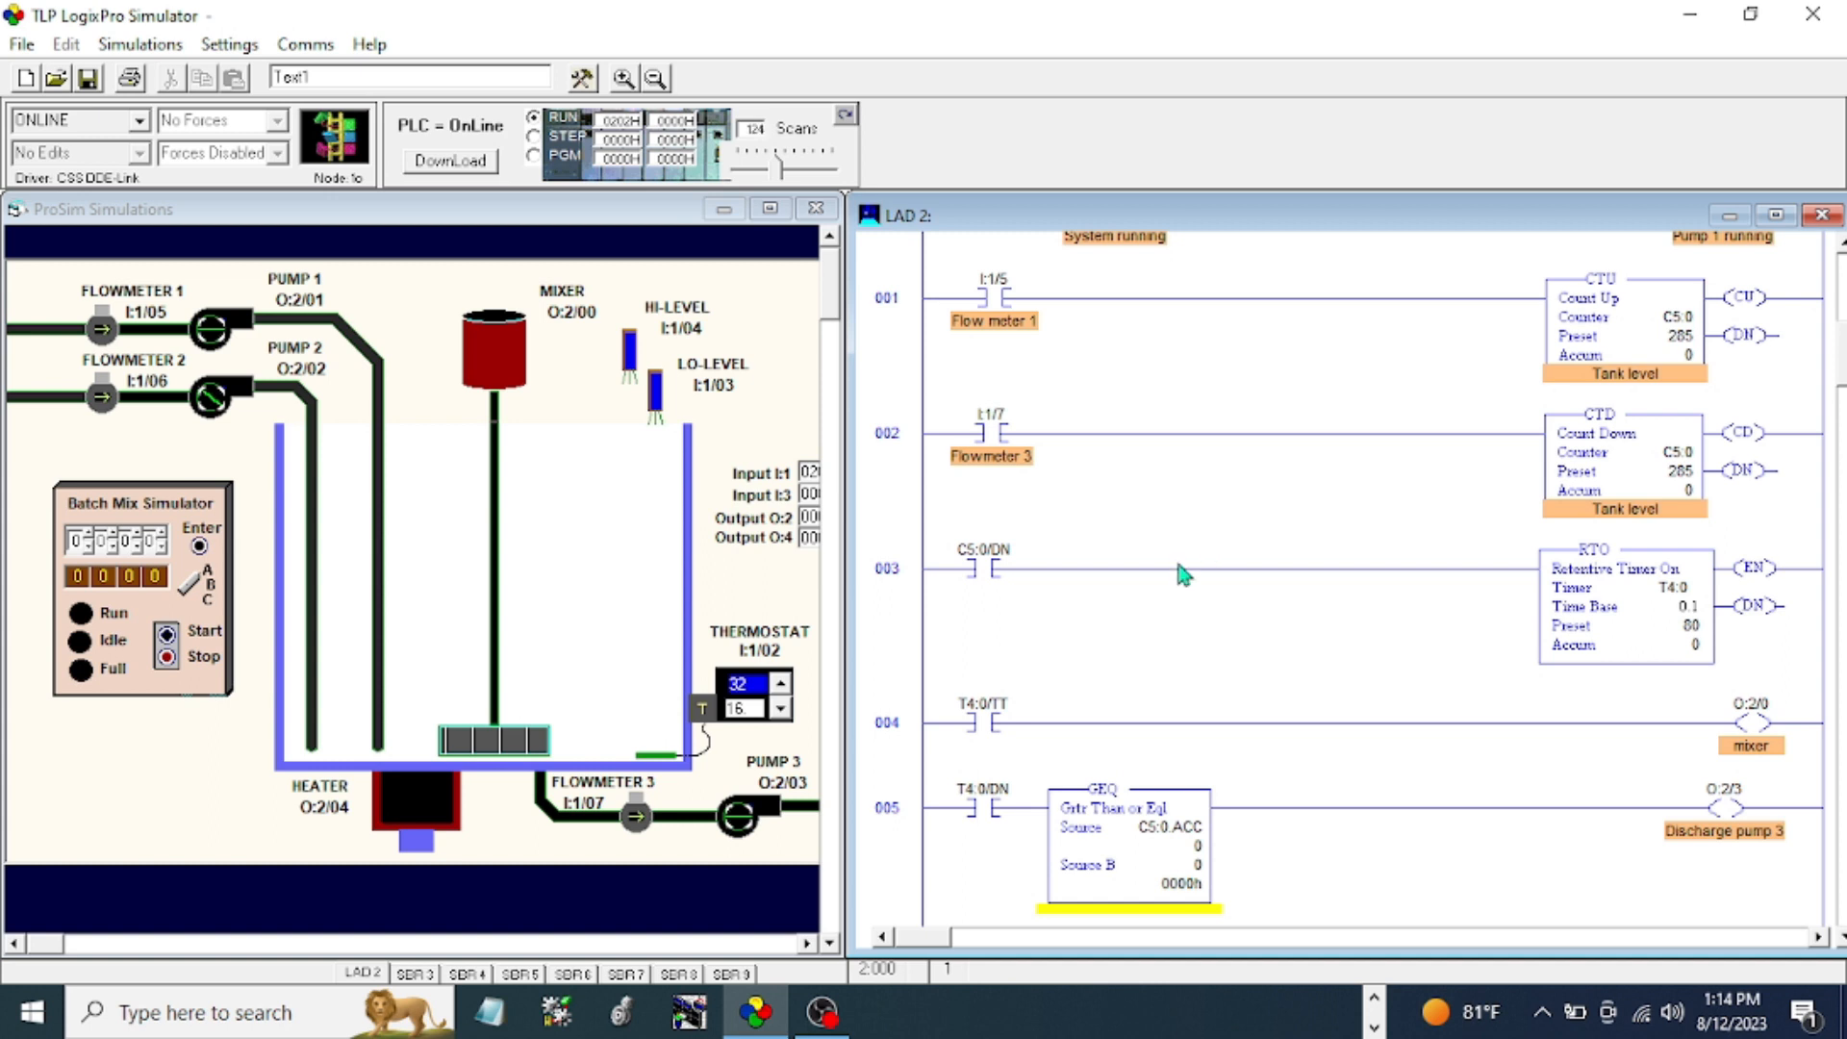
pyautogui.moveTo(1195, 558)
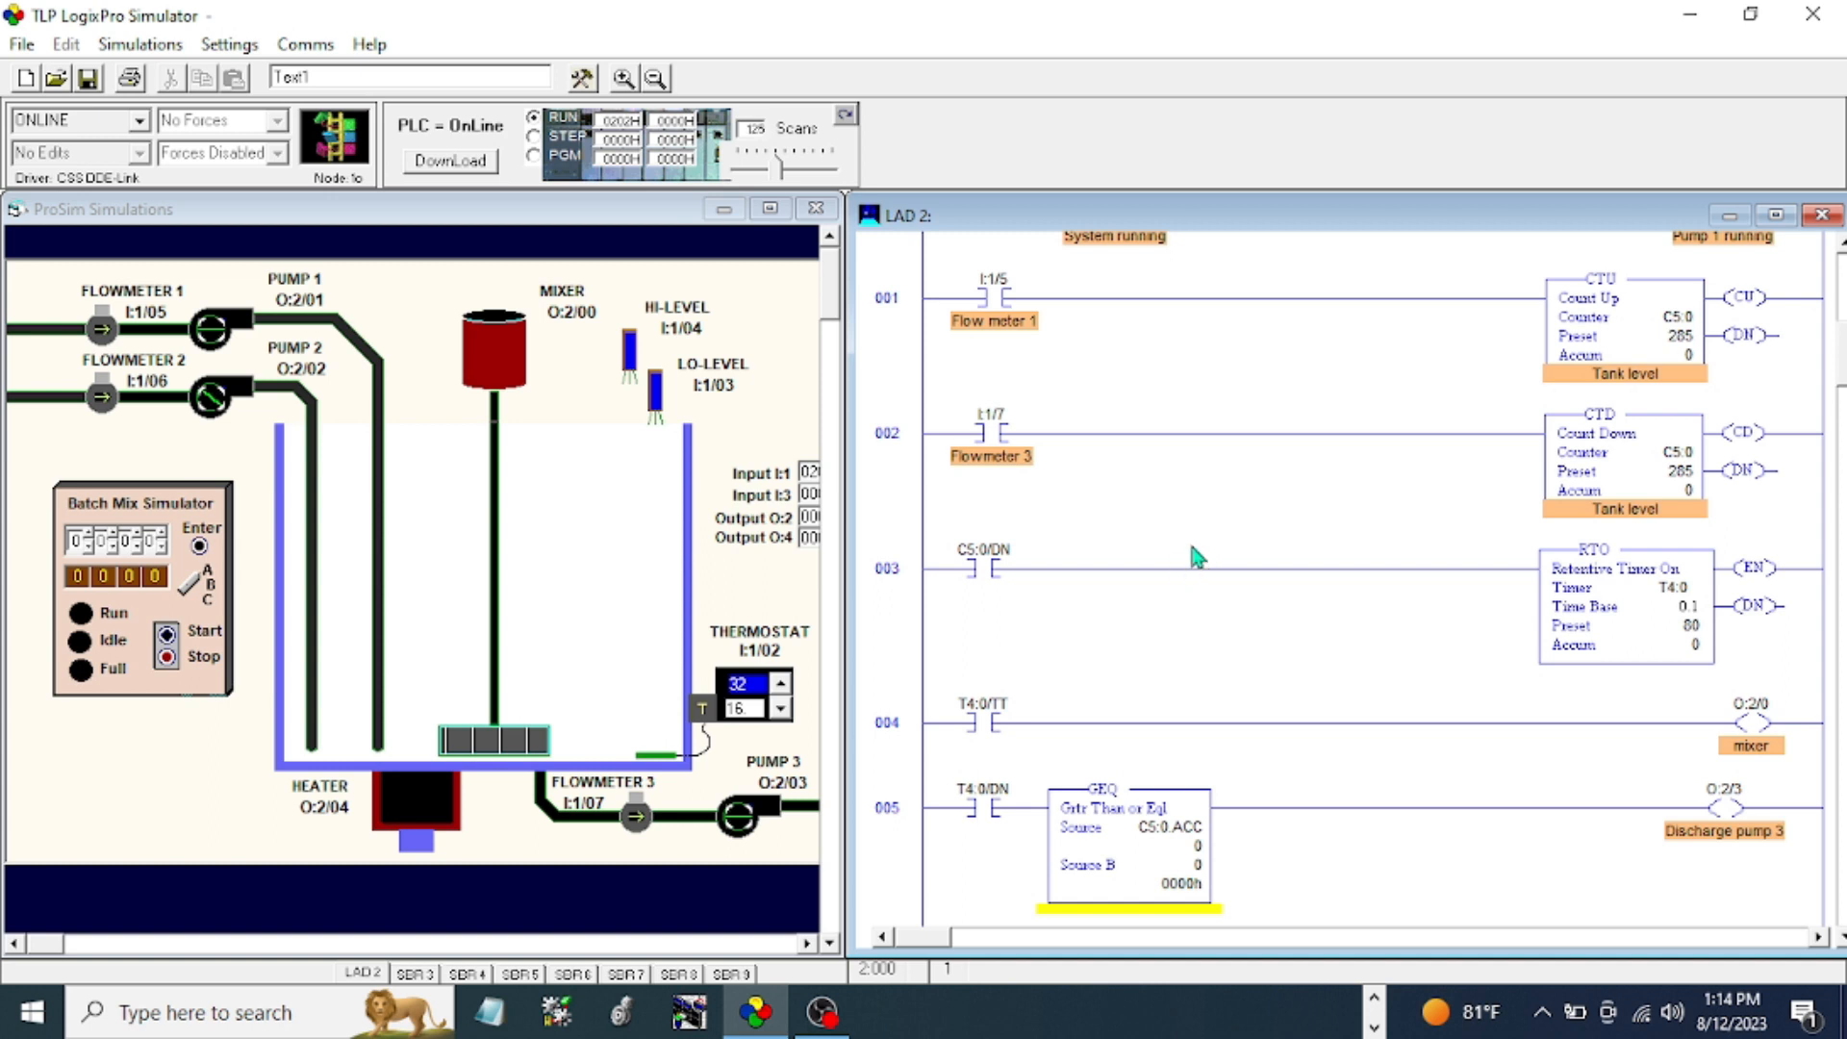